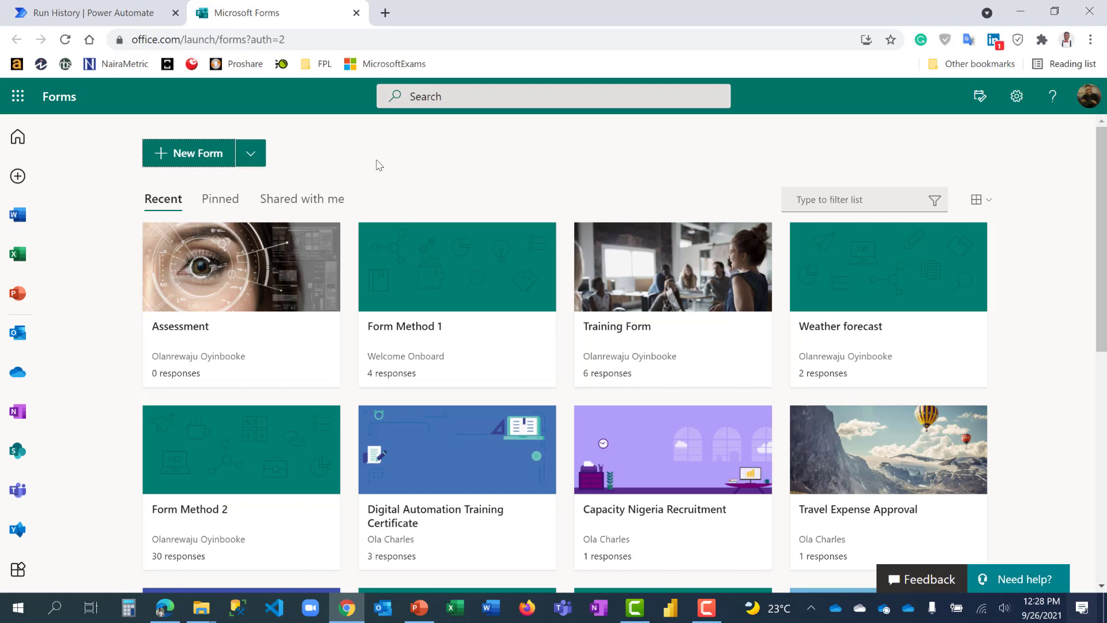
{"action": "mouse_move", "coordinate": [375, 169]}
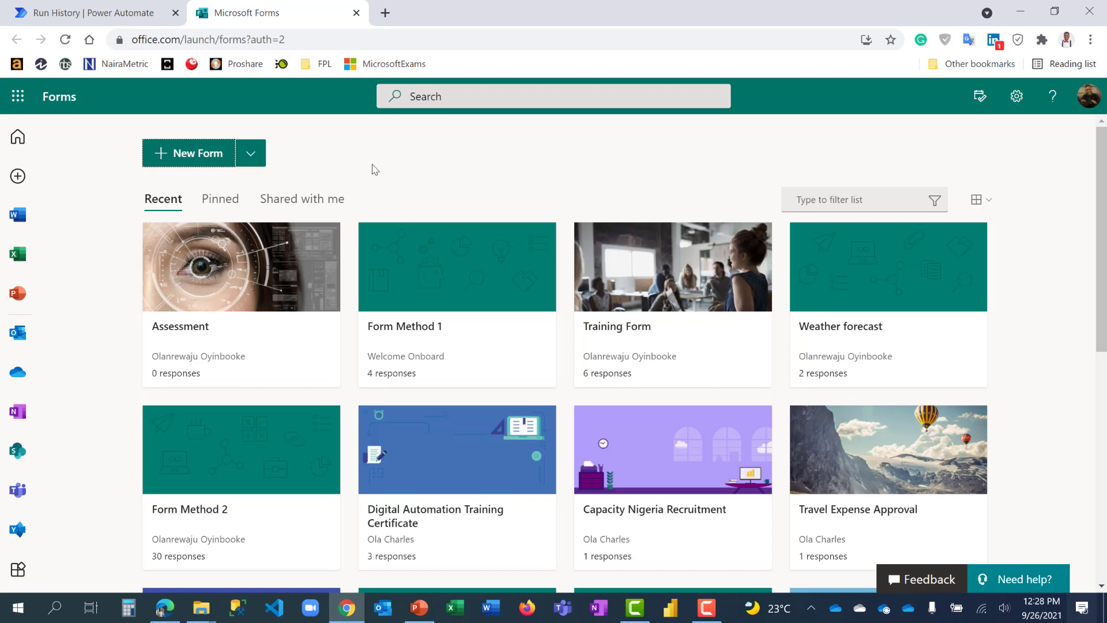
{"action": "mouse_move", "coordinate": [371, 174]}
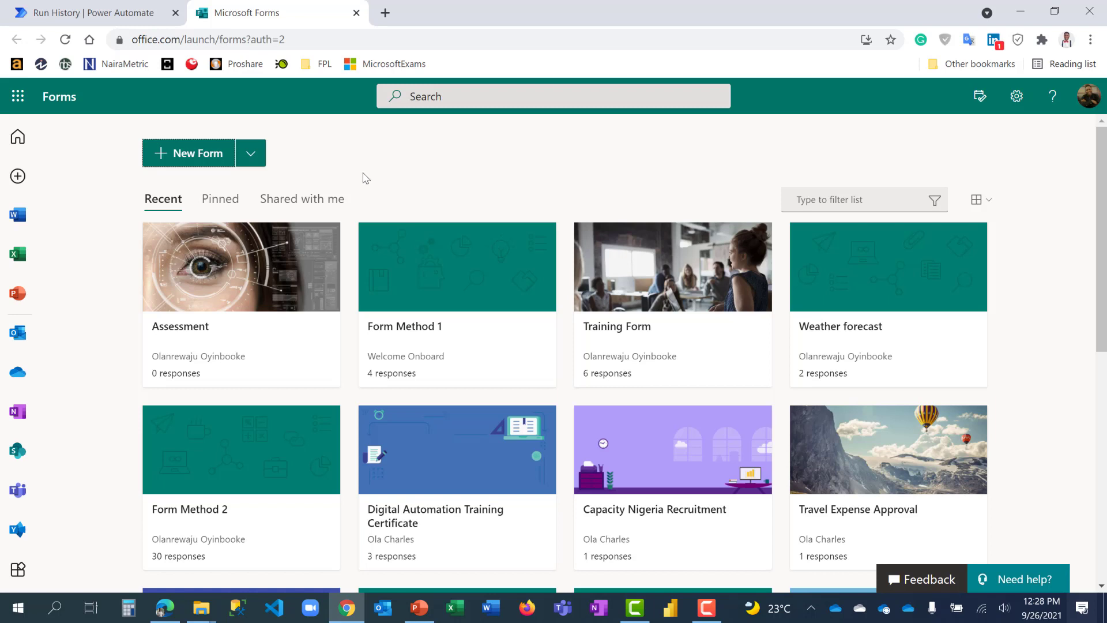
{"action": "mouse_move", "coordinate": [366, 178]}
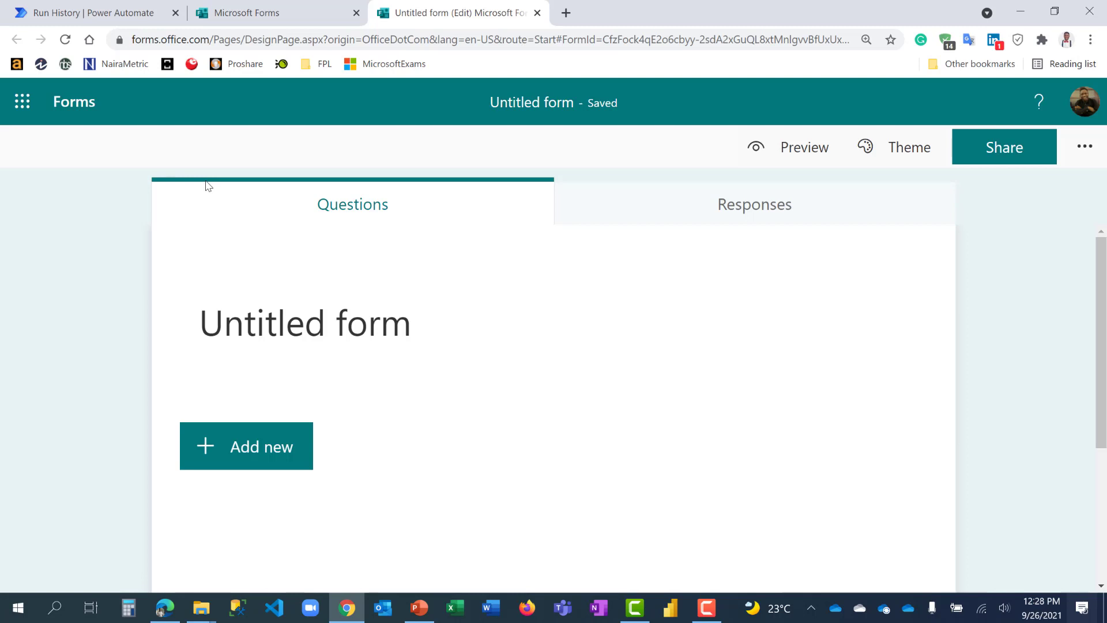
{"action": "mouse_move", "coordinate": [293, 278]}
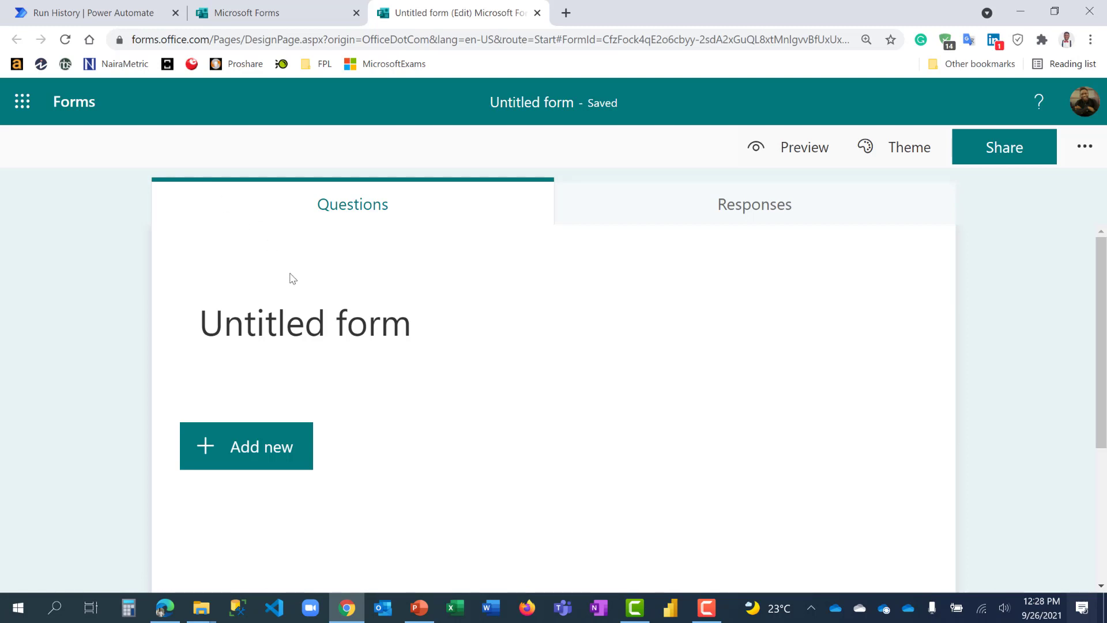
Step: Rename the untitled form to 'DA 201 Form Method 1' and let it autosave
{"action": "left_click", "coordinate": [305, 323]}
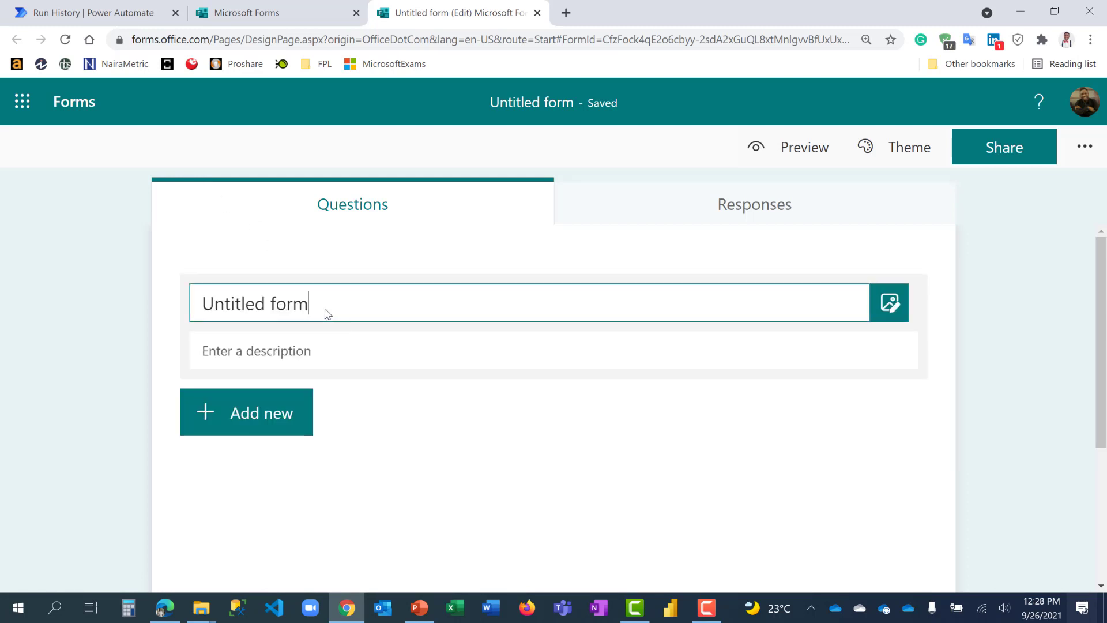
{"action": "type", "text": "D"}
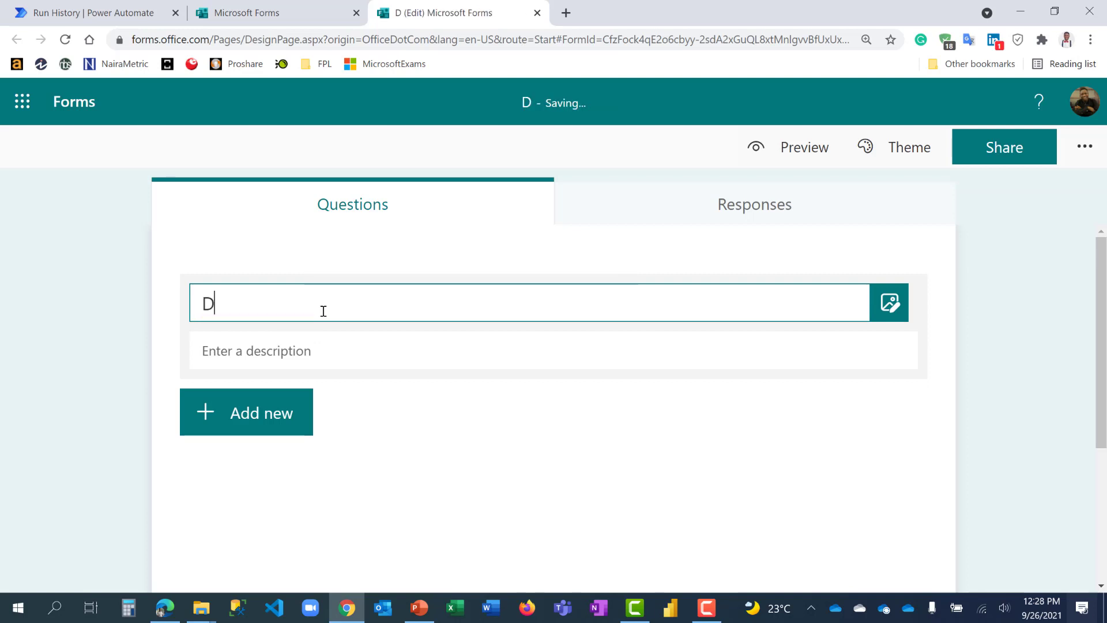
{"action": "type", "text": "A 201 S"}
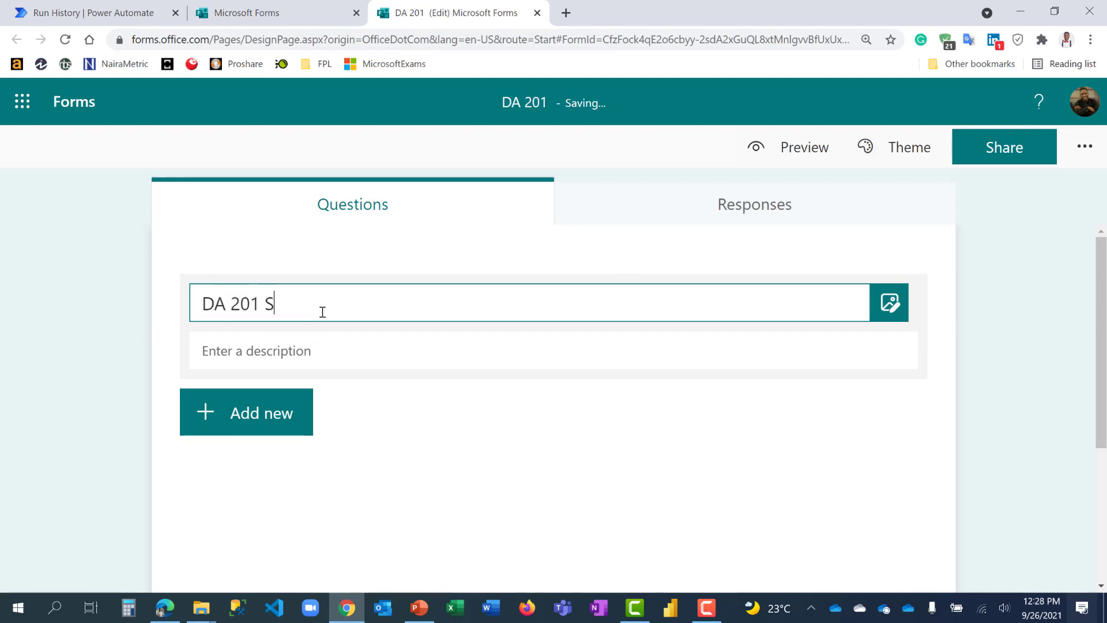
{"action": "type", "text": "a"}
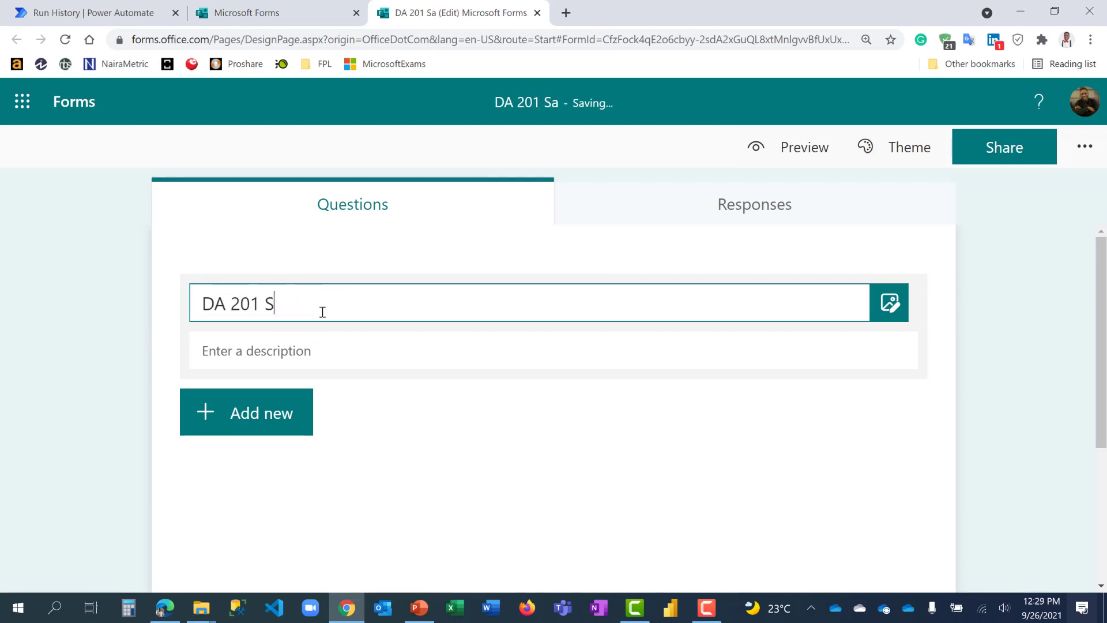
{"action": "type", "text": "Form Met"}
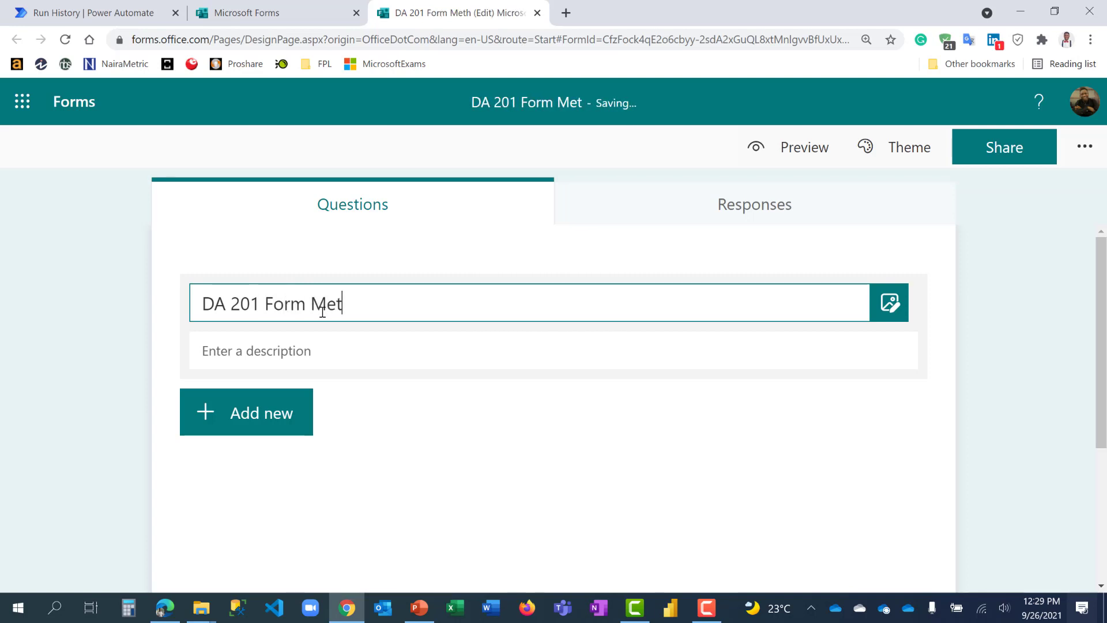
{"action": "type", "text": "hod 1"}
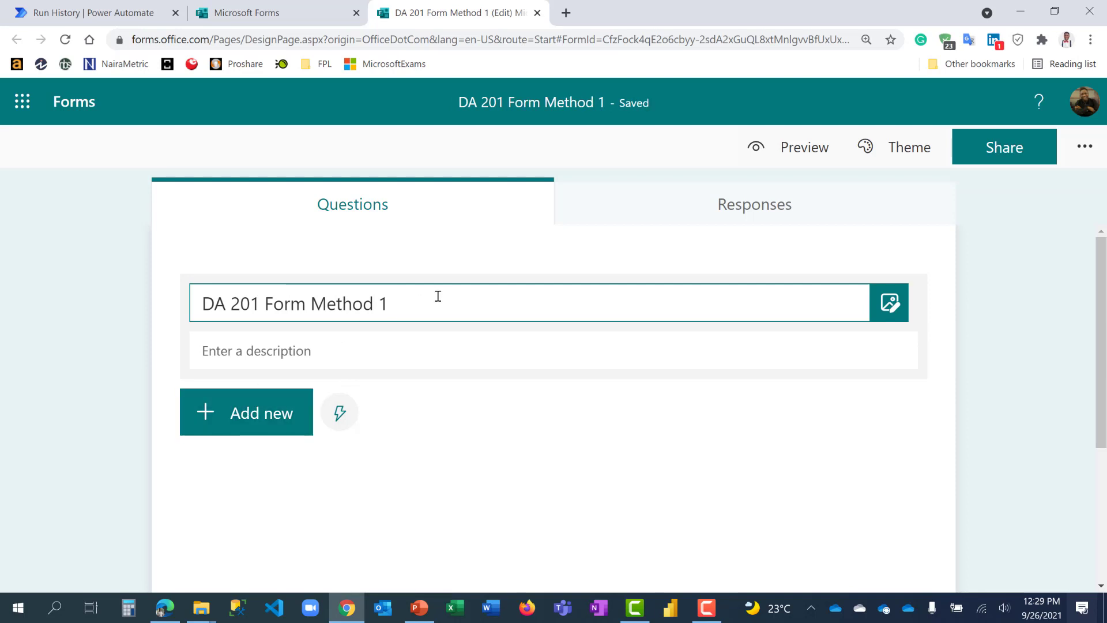
{"action": "mouse_move", "coordinate": [340, 412]}
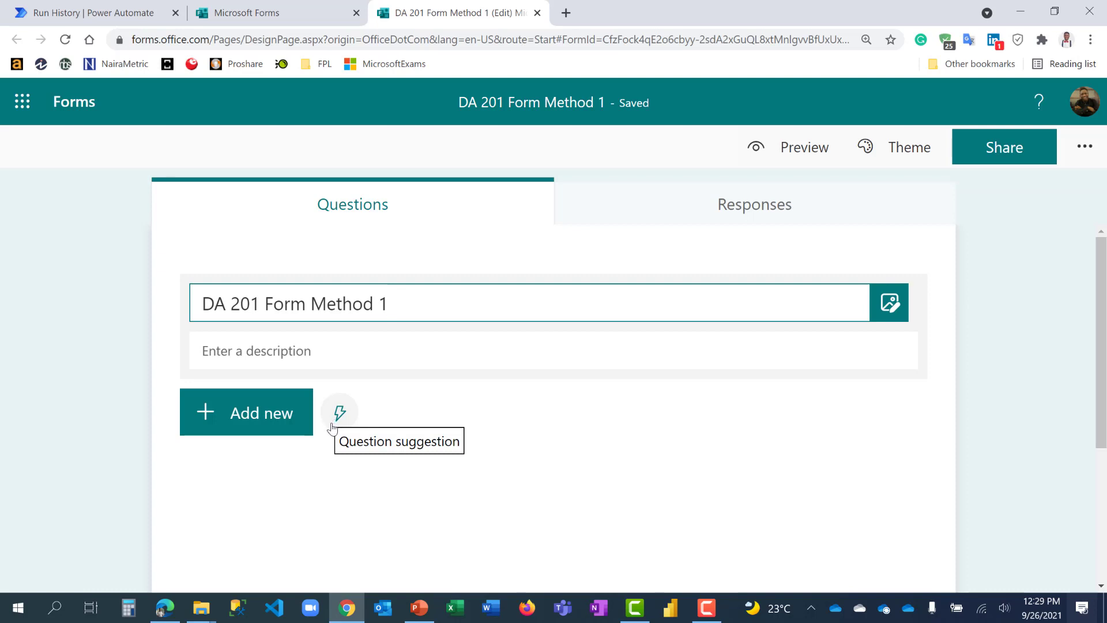
Step: Add the suggested 'Are you enjoying this training?' (Yes/No) and Gender (Male/Female) questions
{"action": "left_click", "coordinate": [339, 412]}
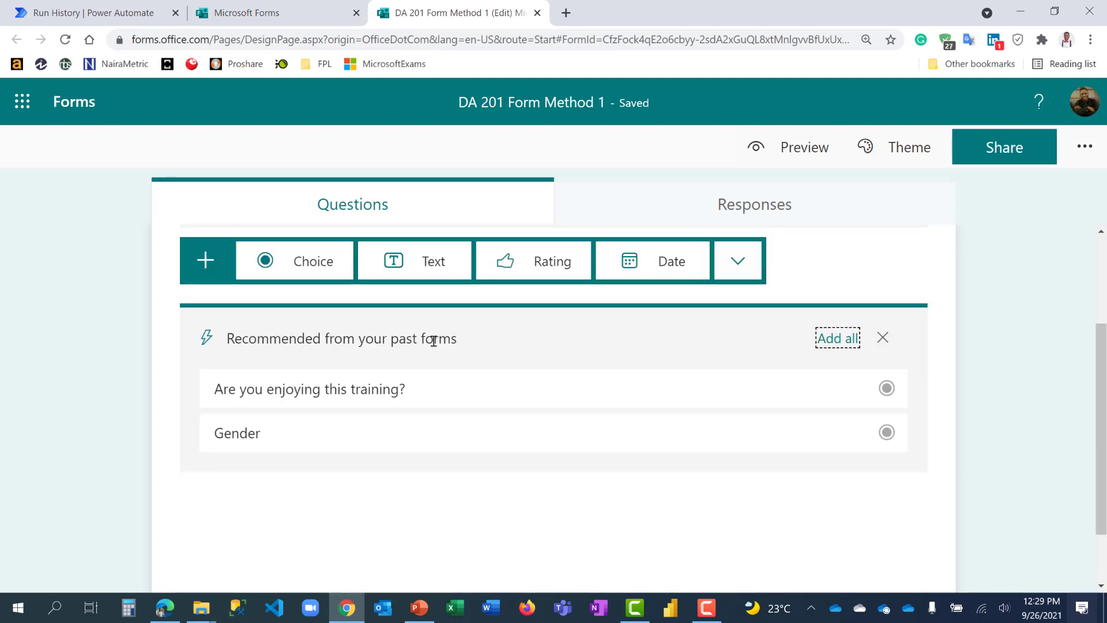
{"action": "mouse_move", "coordinate": [309, 388]}
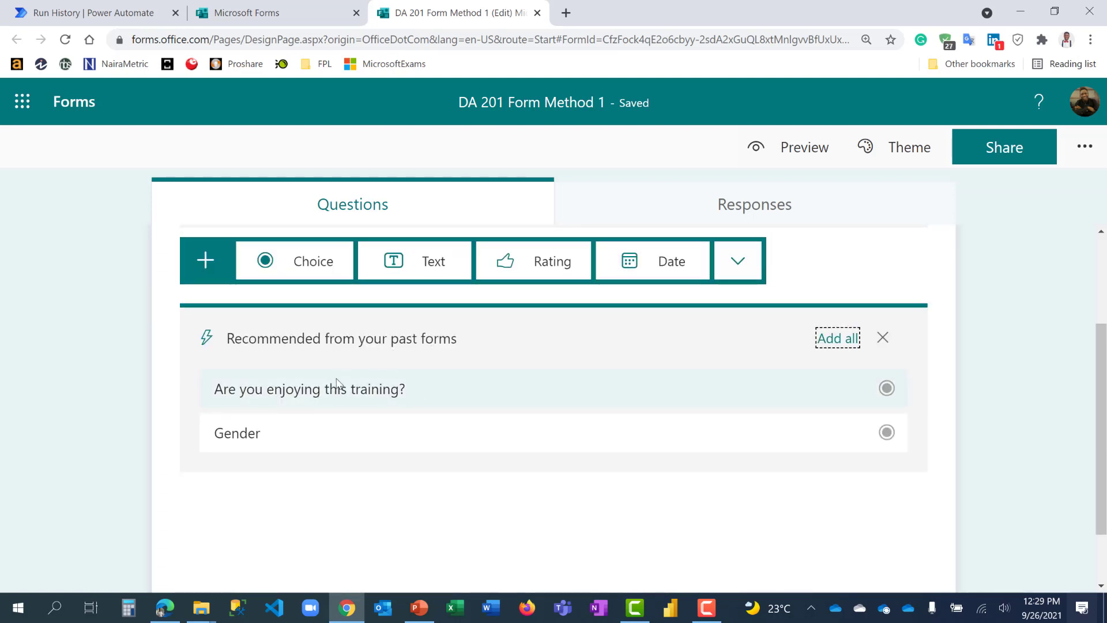
{"action": "mouse_move", "coordinate": [454, 384]}
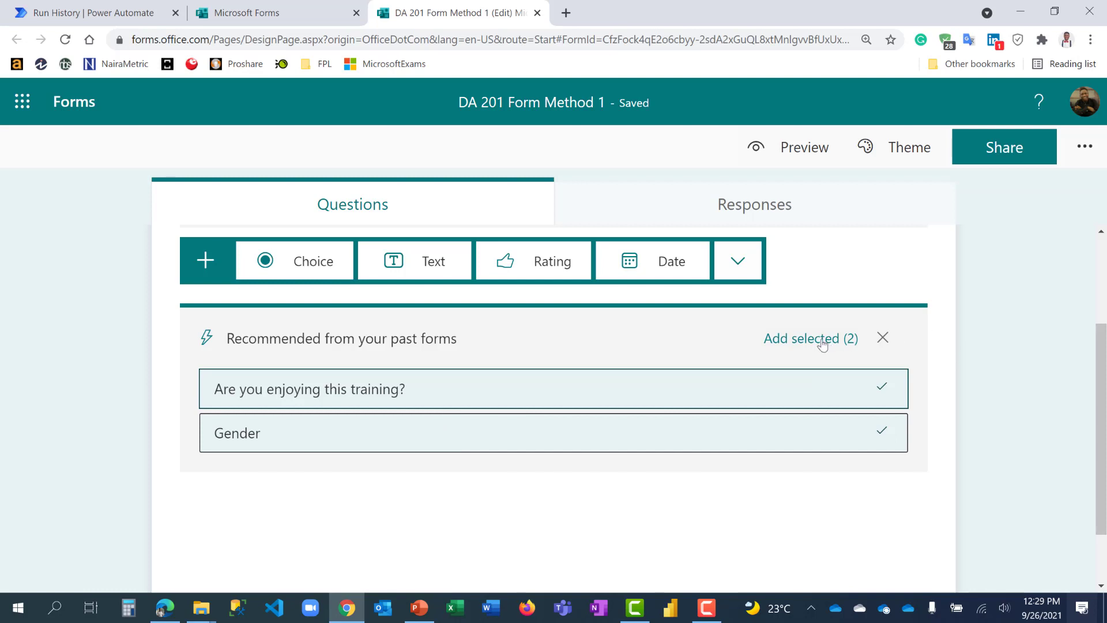
{"action": "left_click", "coordinate": [802, 339]}
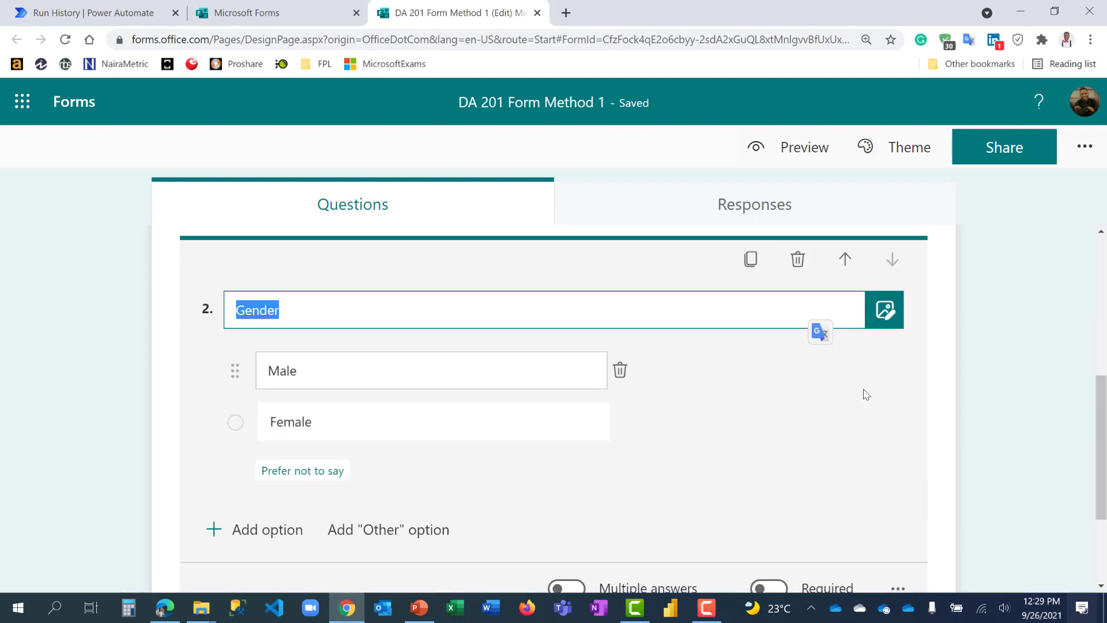
{"action": "scroll", "scroll_direction": "down", "scroll_amount": 3}
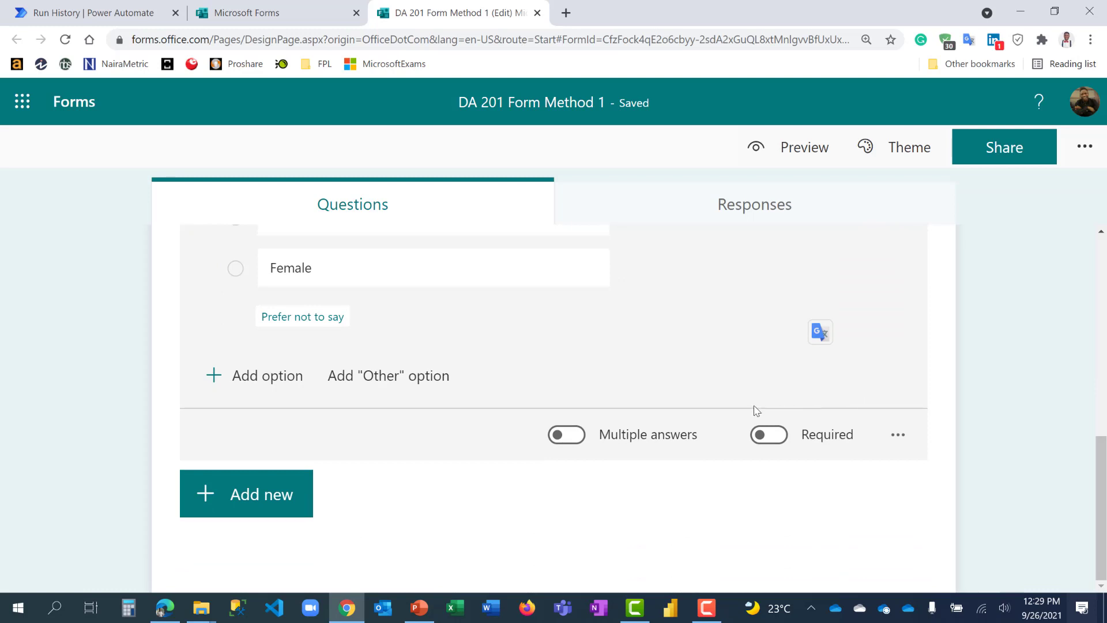
{"action": "scroll", "scroll_direction": "up", "scroll_amount": 3}
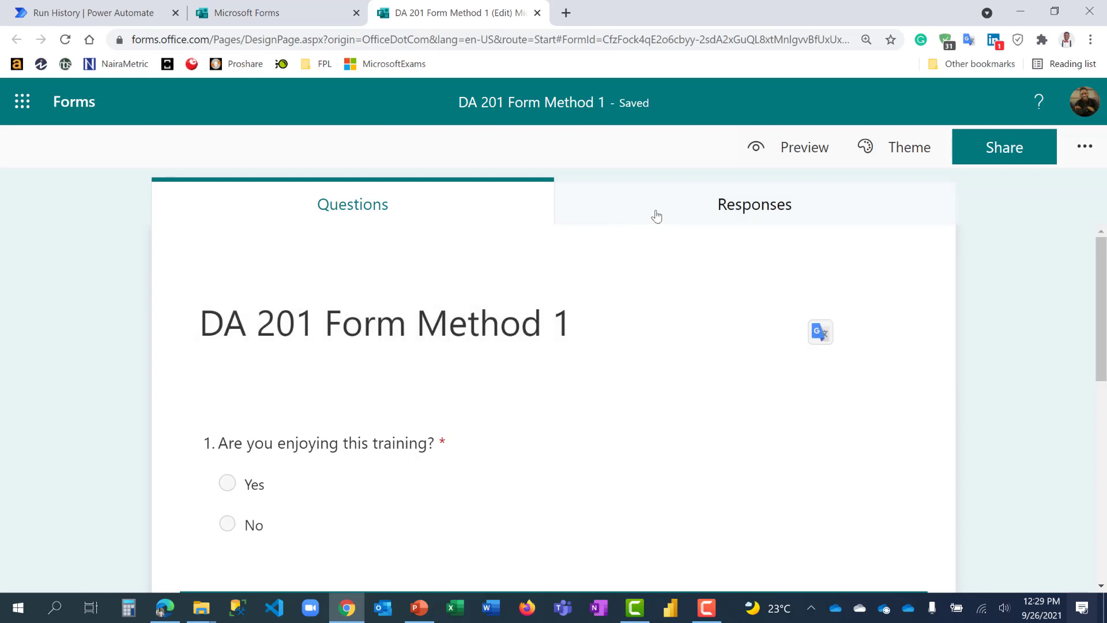
{"action": "mouse_move", "coordinate": [677, 206]}
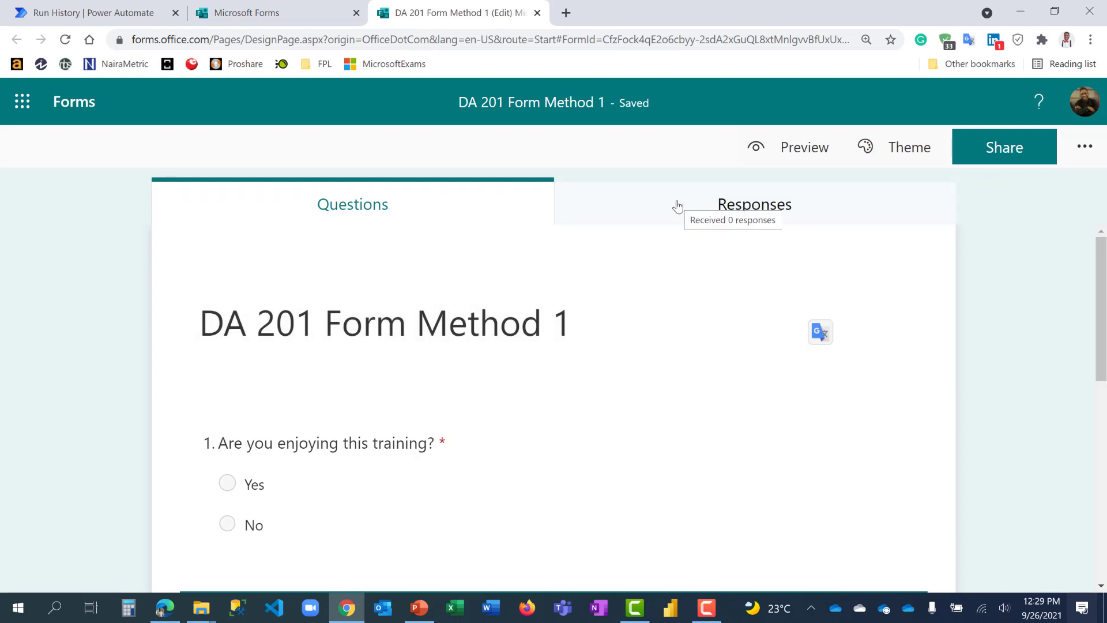
Step: View the Responses summary, reset browser zoom, and launch the form preview
{"action": "left_click", "coordinate": [754, 204]}
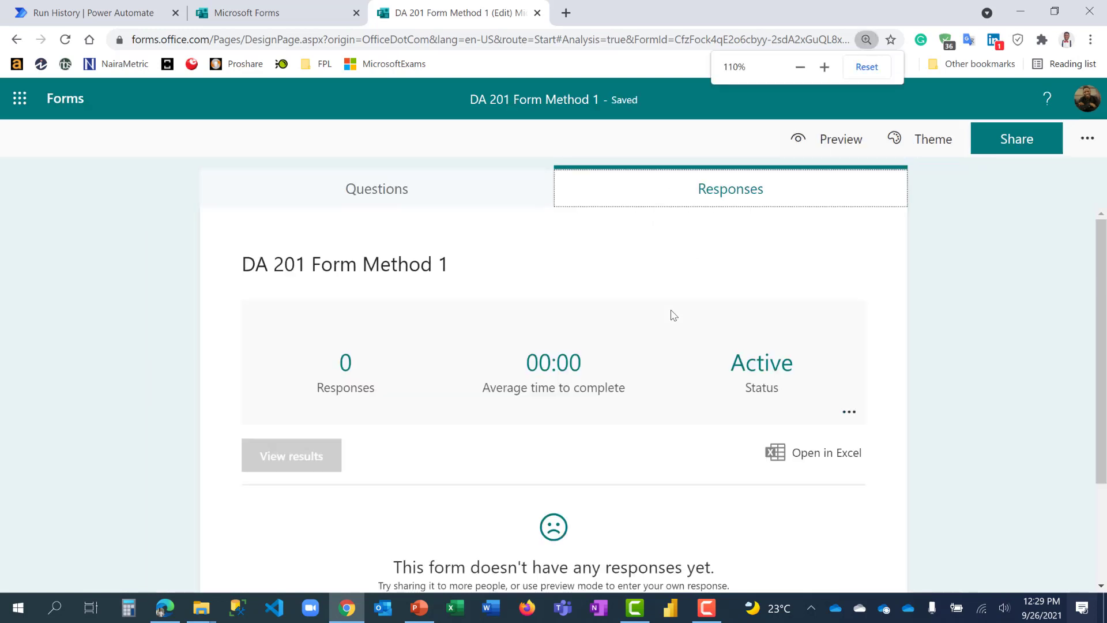
{"action": "left_click", "coordinate": [800, 67]}
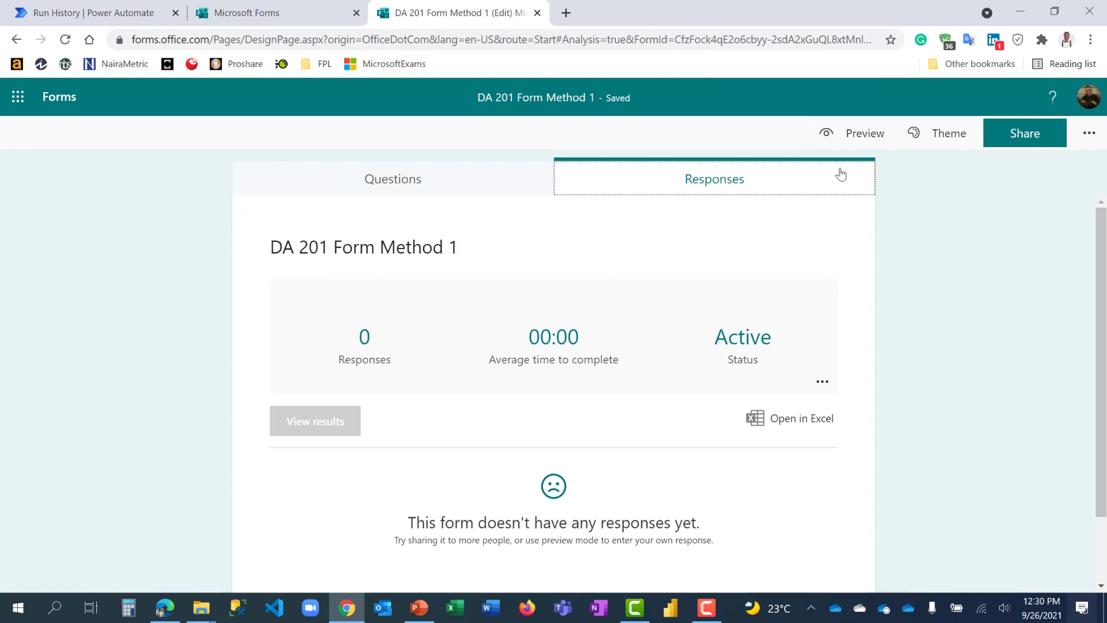
{"action": "left_click", "coordinate": [864, 133]}
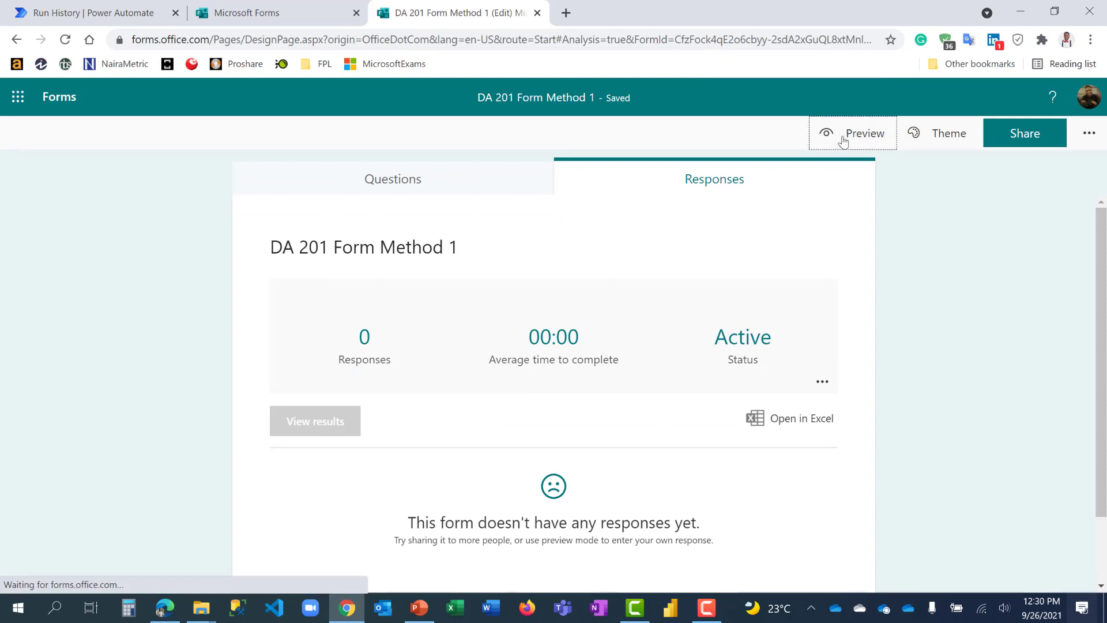
Step: Submit a test response answering Yes and Male, then leave the preview
{"action": "left_click", "coordinate": [855, 133]}
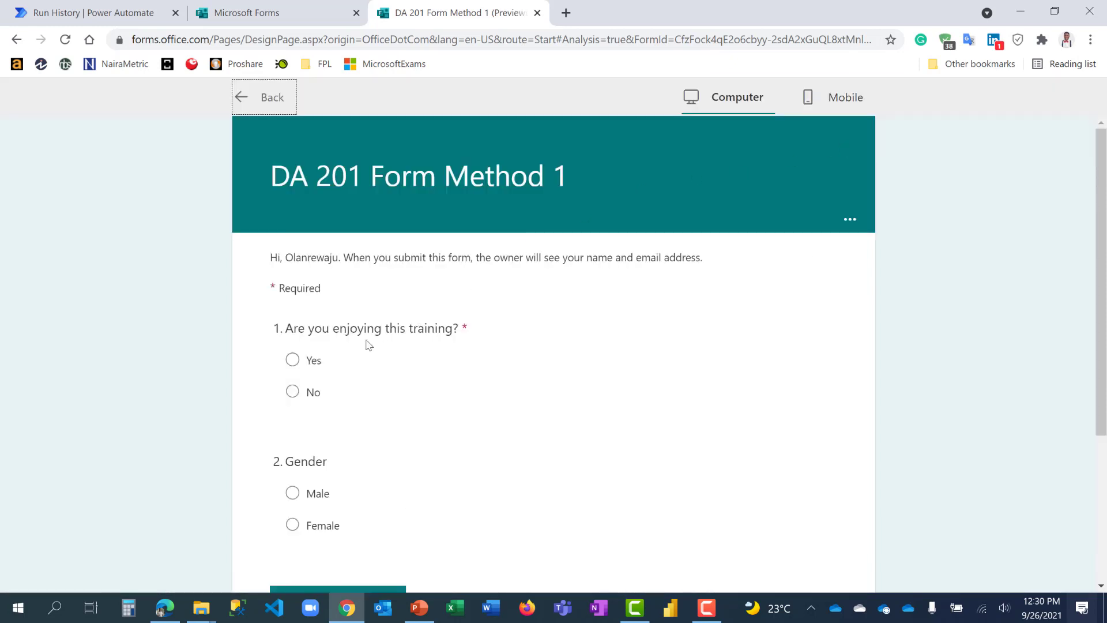
{"action": "left_click", "coordinate": [292, 359]}
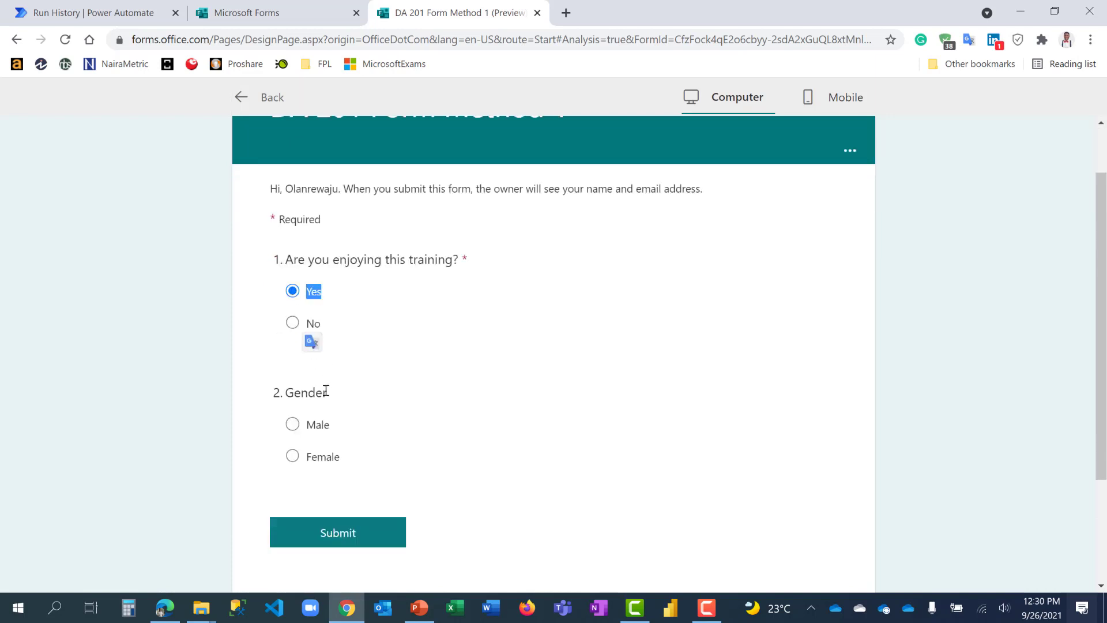
{"action": "left_click", "coordinate": [293, 425]}
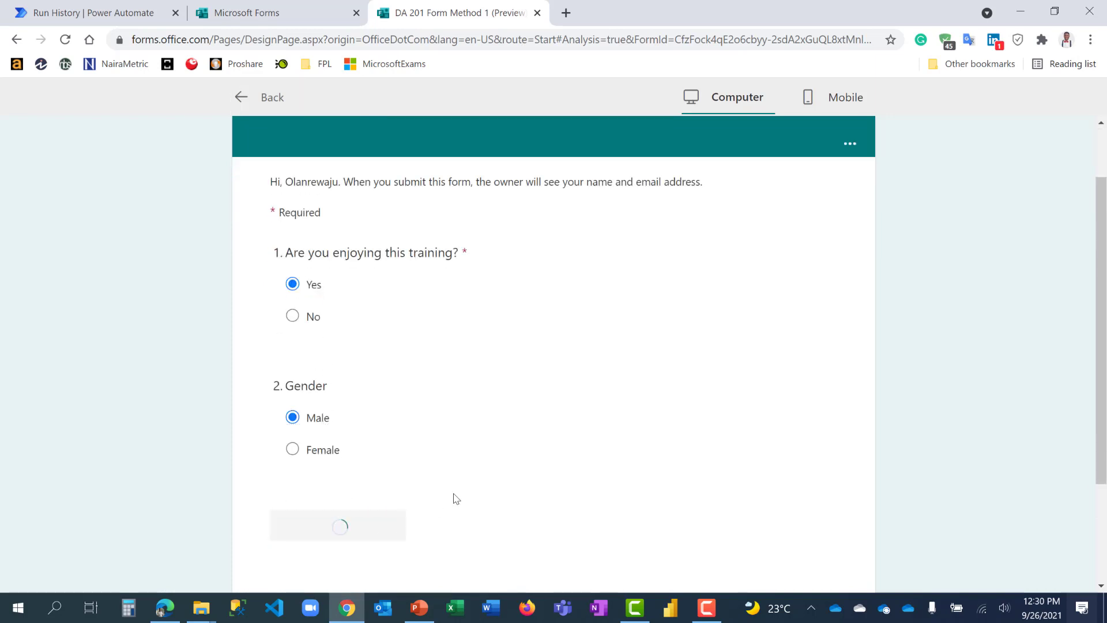
{"action": "left_click", "coordinate": [337, 525]}
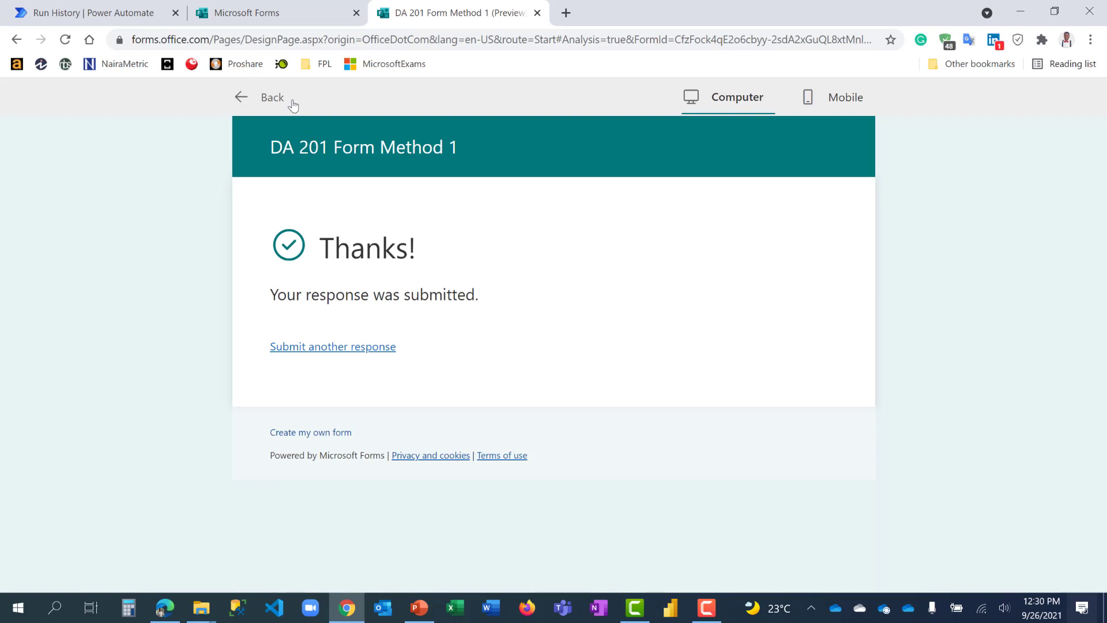
{"action": "left_click", "coordinate": [271, 97]}
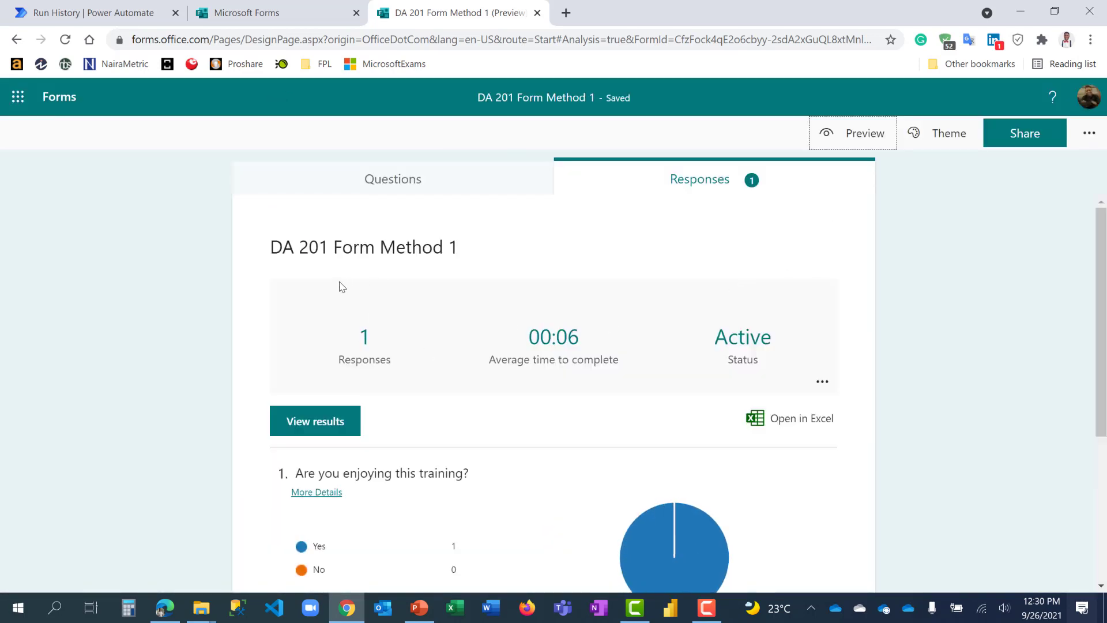
{"action": "mouse_move", "coordinate": [765, 418]}
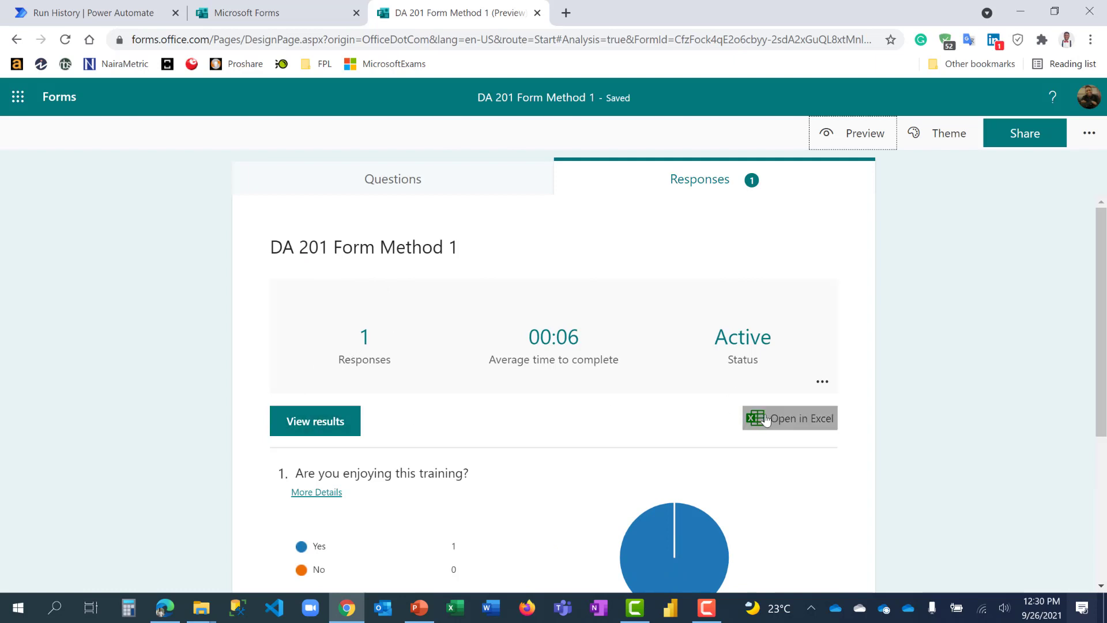
{"action": "mouse_move", "coordinate": [753, 444]}
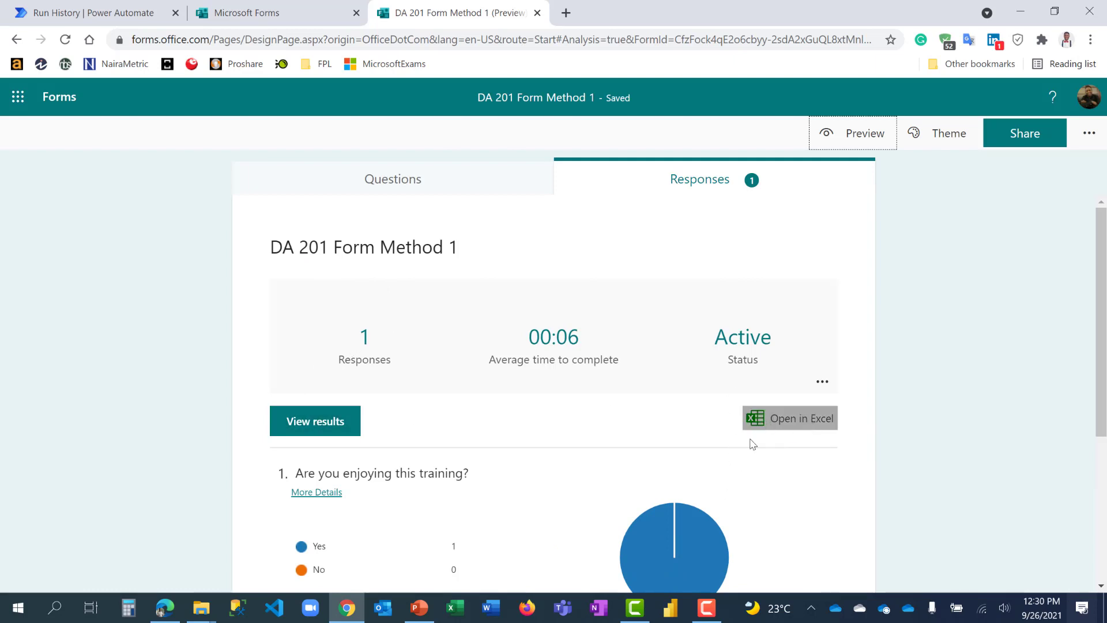
{"action": "scroll", "scroll_direction": "down", "scroll_amount": 3}
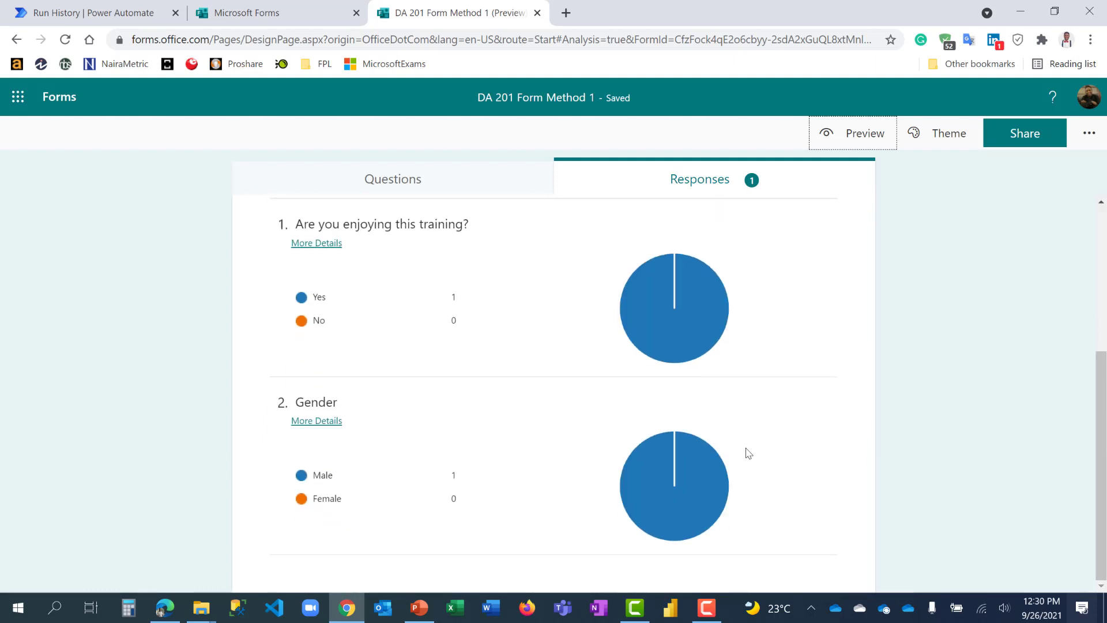
{"action": "left_click", "coordinate": [392, 179]}
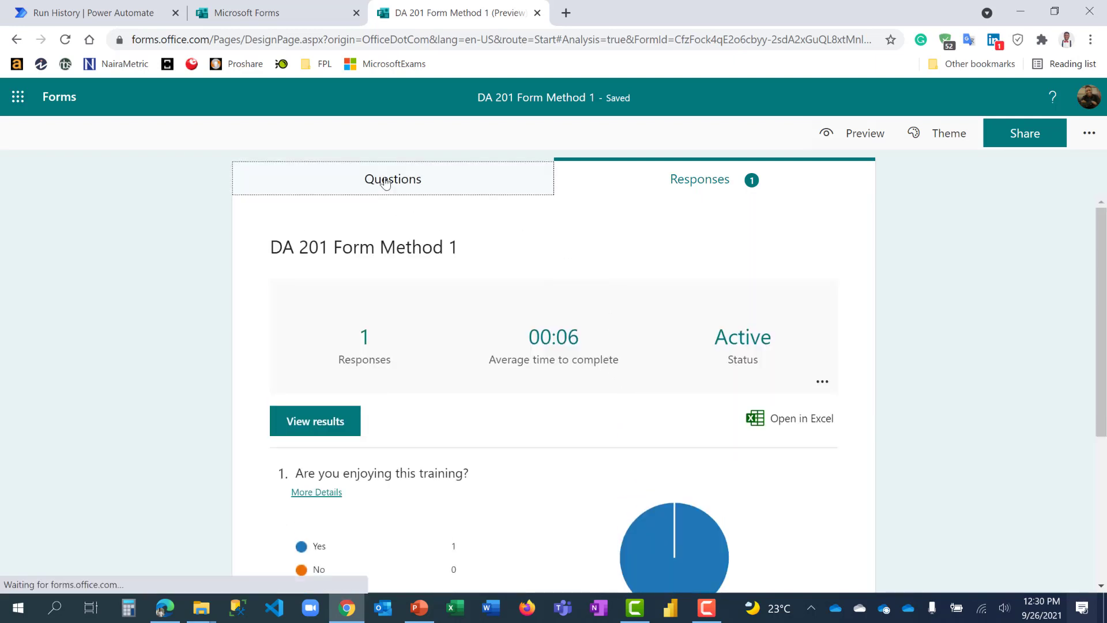
{"action": "left_click", "coordinate": [393, 179]}
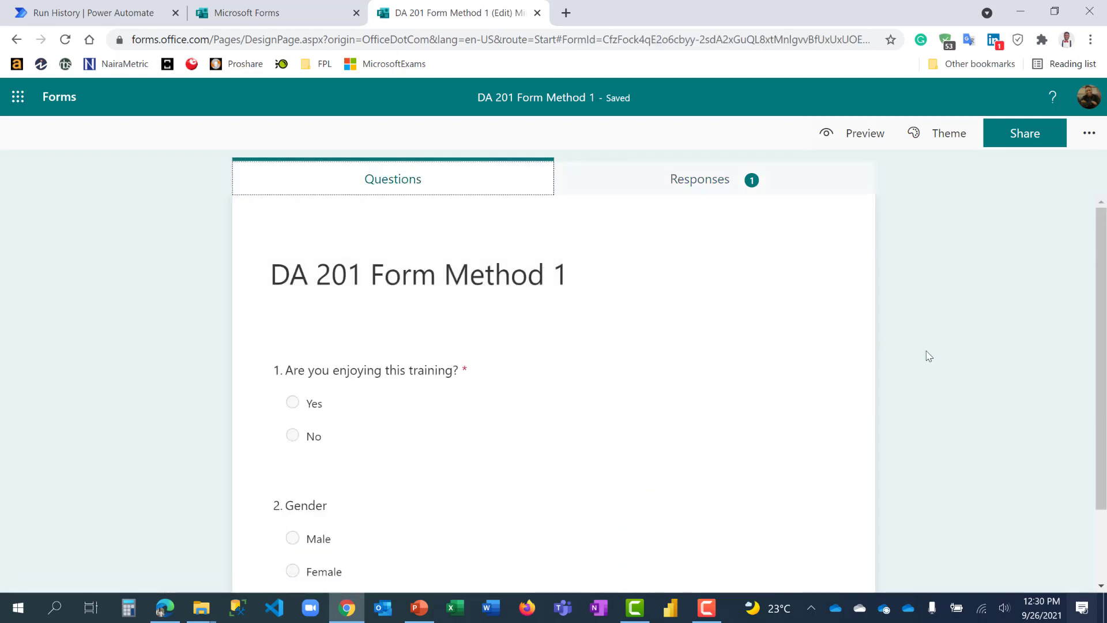
{"action": "mouse_move", "coordinate": [938, 358]}
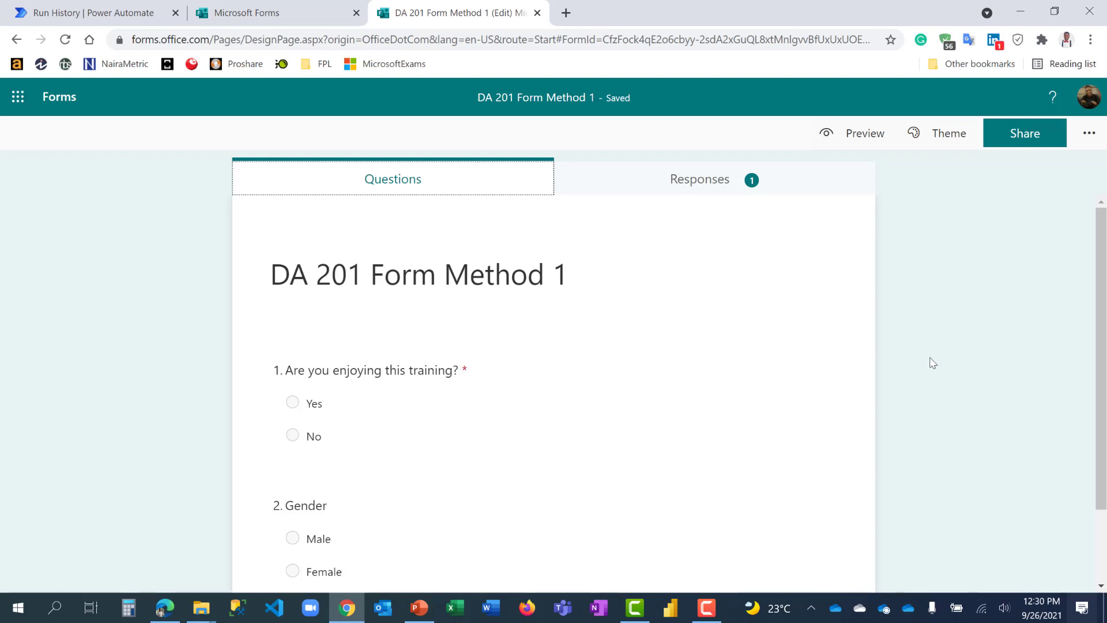
{"action": "mouse_move", "coordinate": [926, 372]}
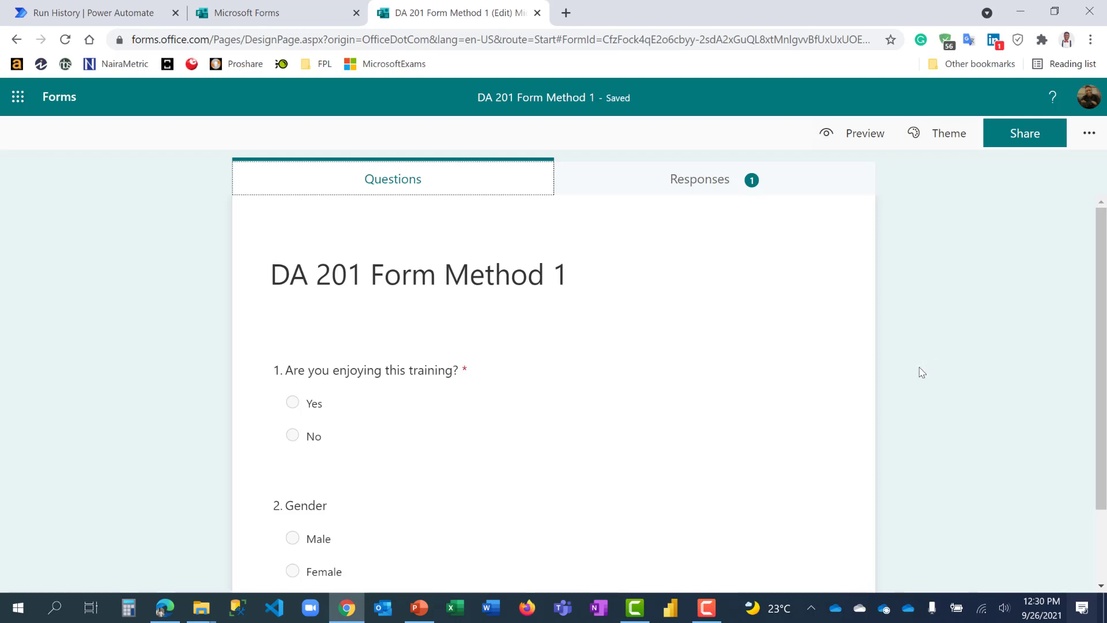
{"action": "mouse_move", "coordinate": [846, 235]}
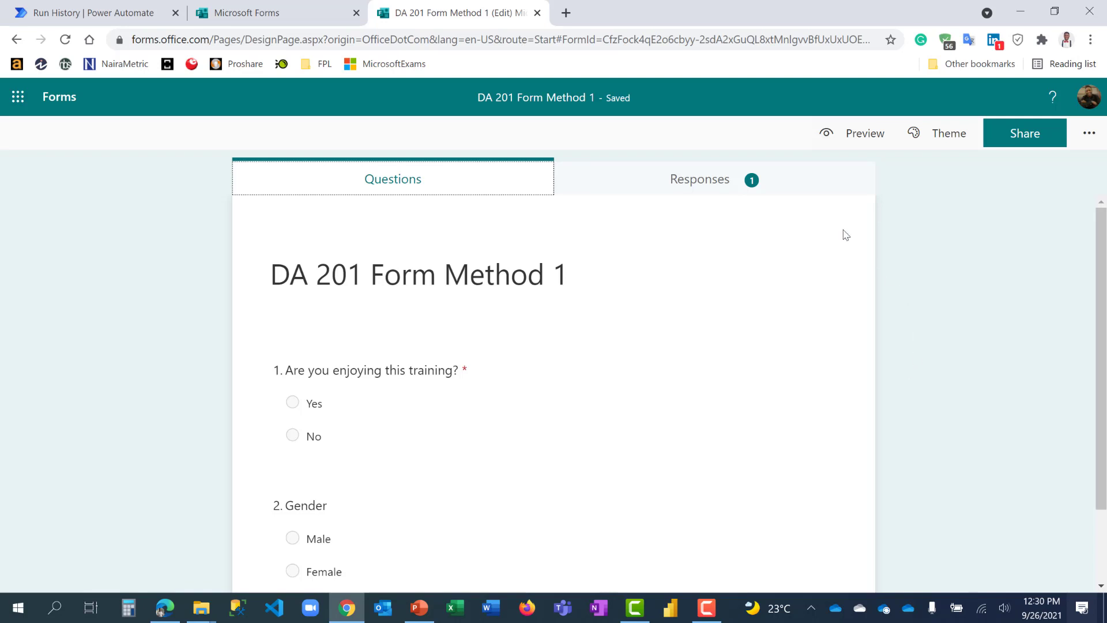
{"action": "left_click", "coordinate": [700, 178]}
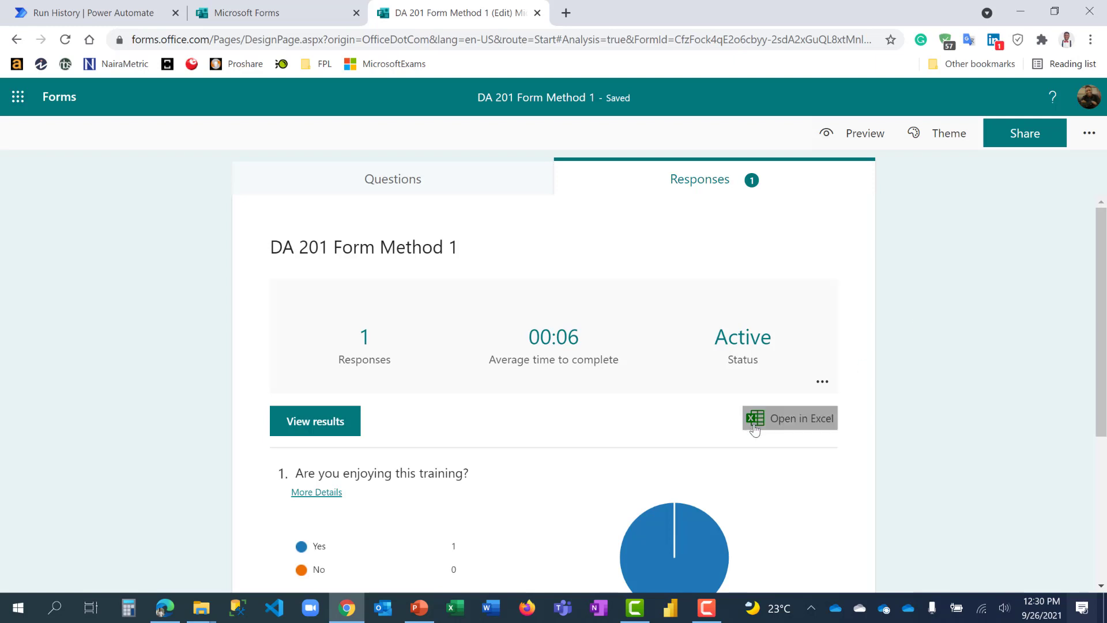
{"action": "mouse_move", "coordinate": [790, 424]}
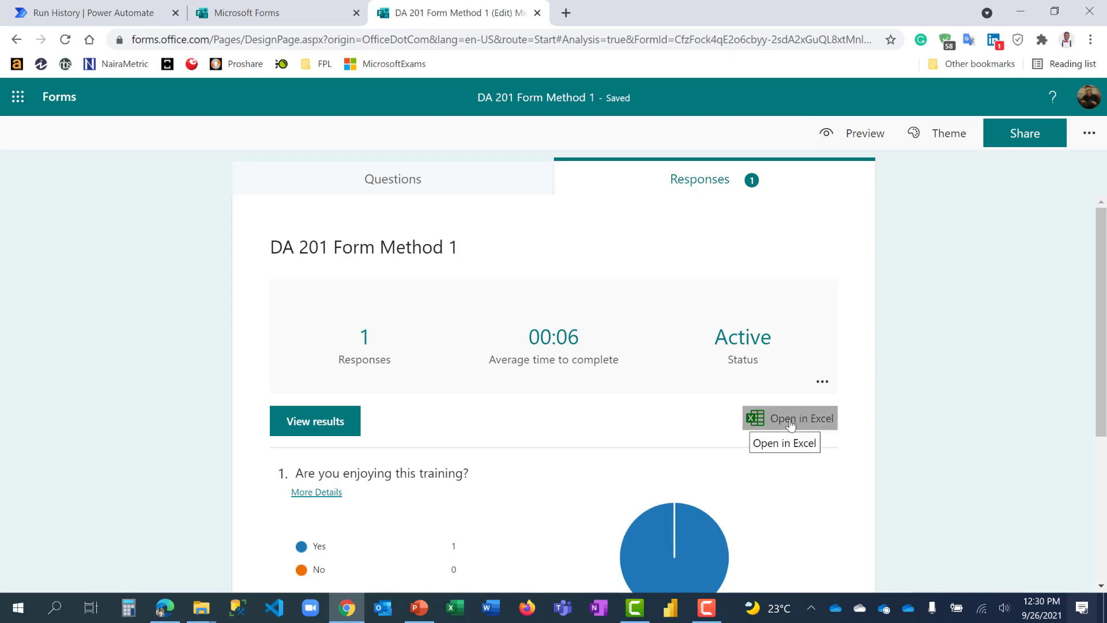
{"action": "mouse_move", "coordinate": [762, 466]}
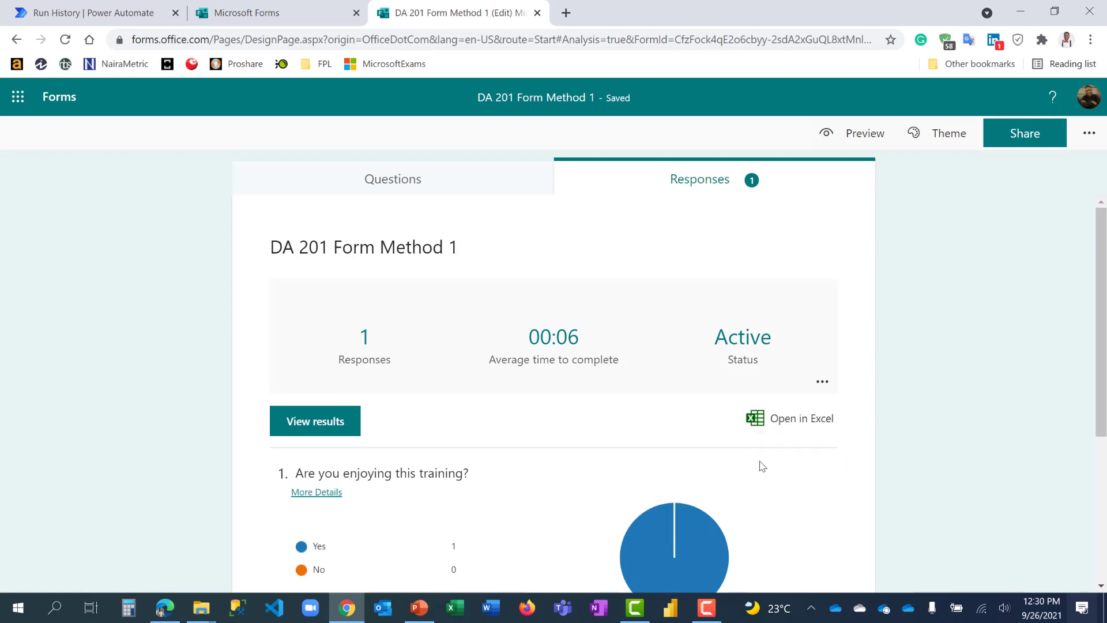
{"action": "mouse_move", "coordinate": [802, 418]}
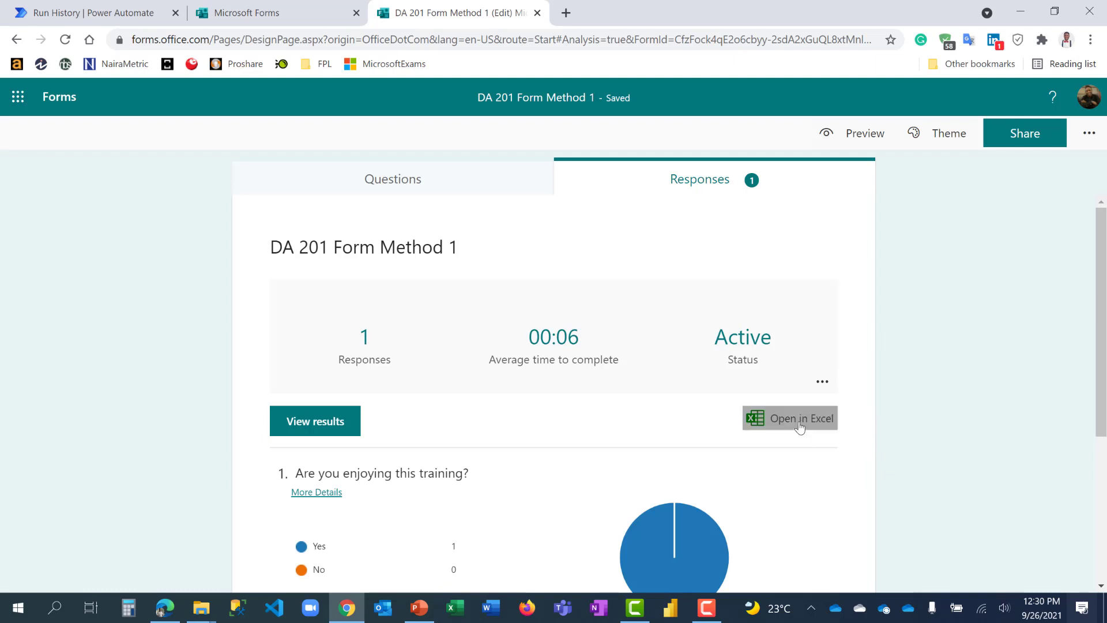
Step: Download the responses as an Excel workbook and reopen the form preview
{"action": "left_click", "coordinate": [790, 418]}
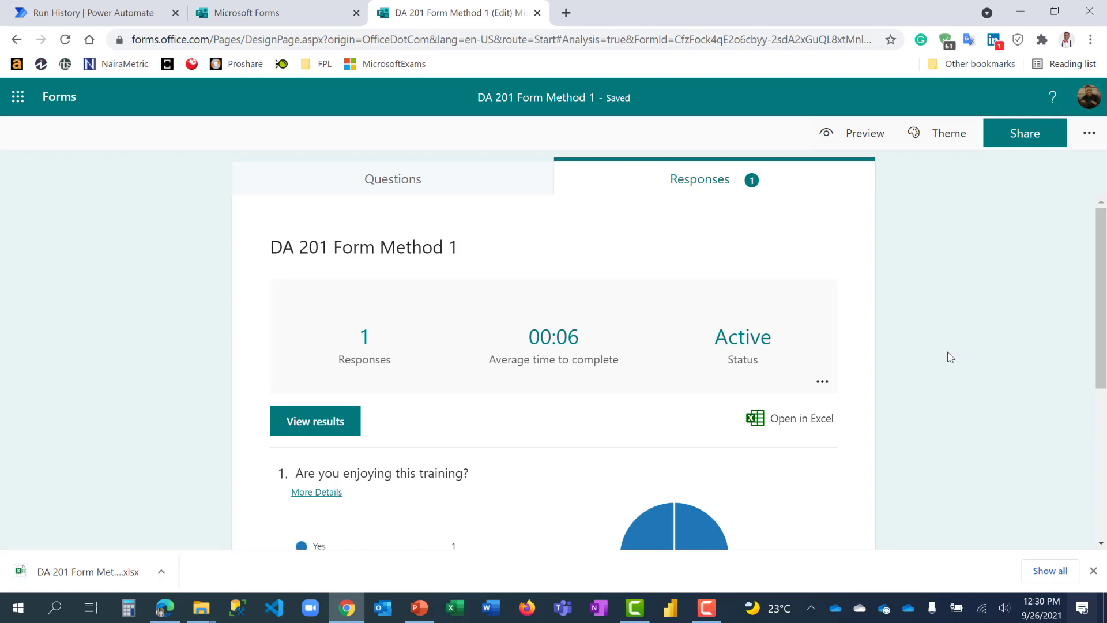
{"action": "left_click", "coordinate": [865, 134]}
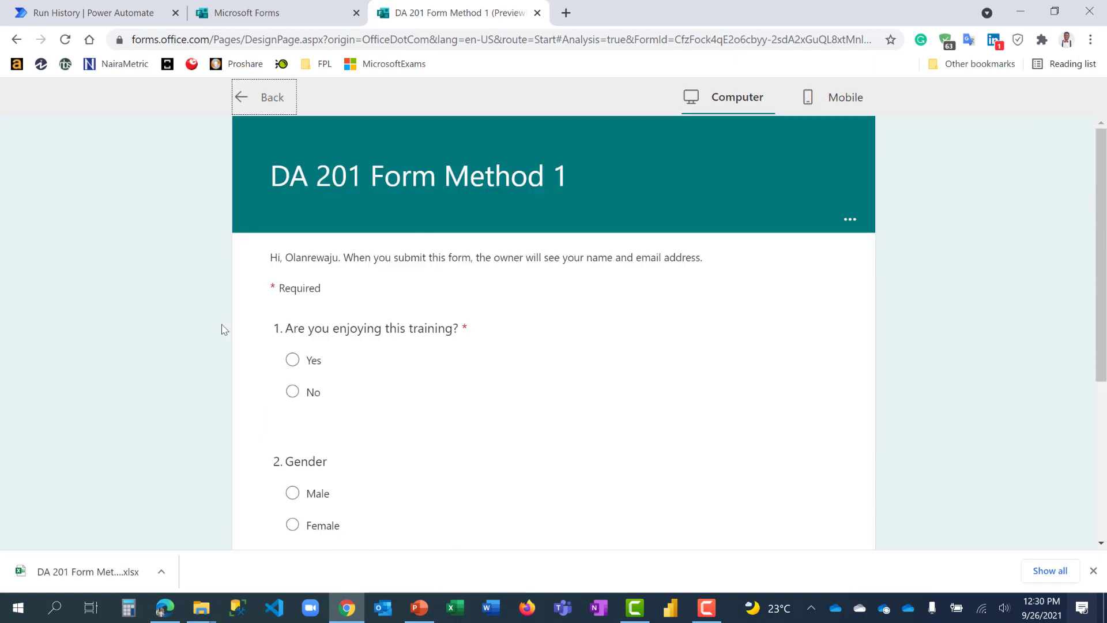
Step: Submit a second test response (Yes, Female) and return to the responses summary
{"action": "left_click", "coordinate": [292, 360]}
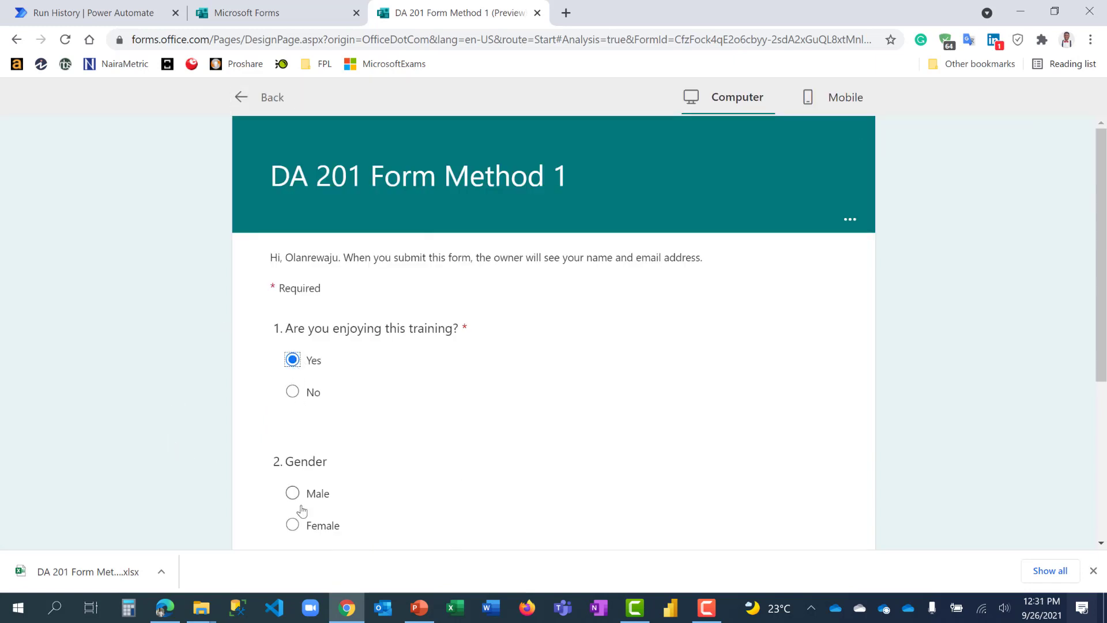
{"action": "left_click", "coordinate": [292, 523]}
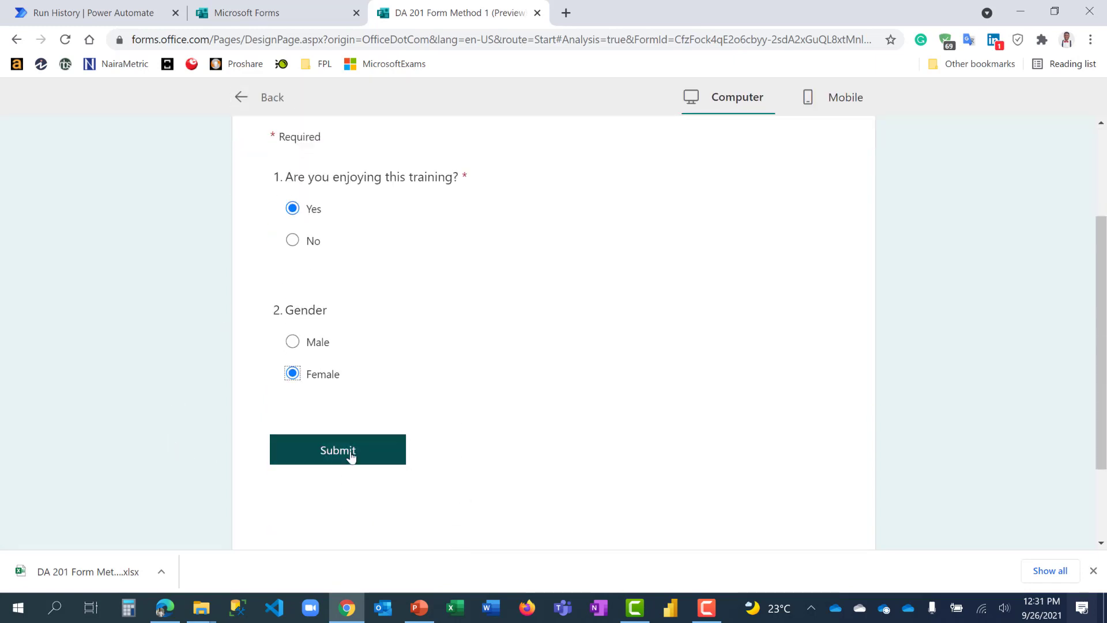
{"action": "left_click", "coordinate": [338, 450]}
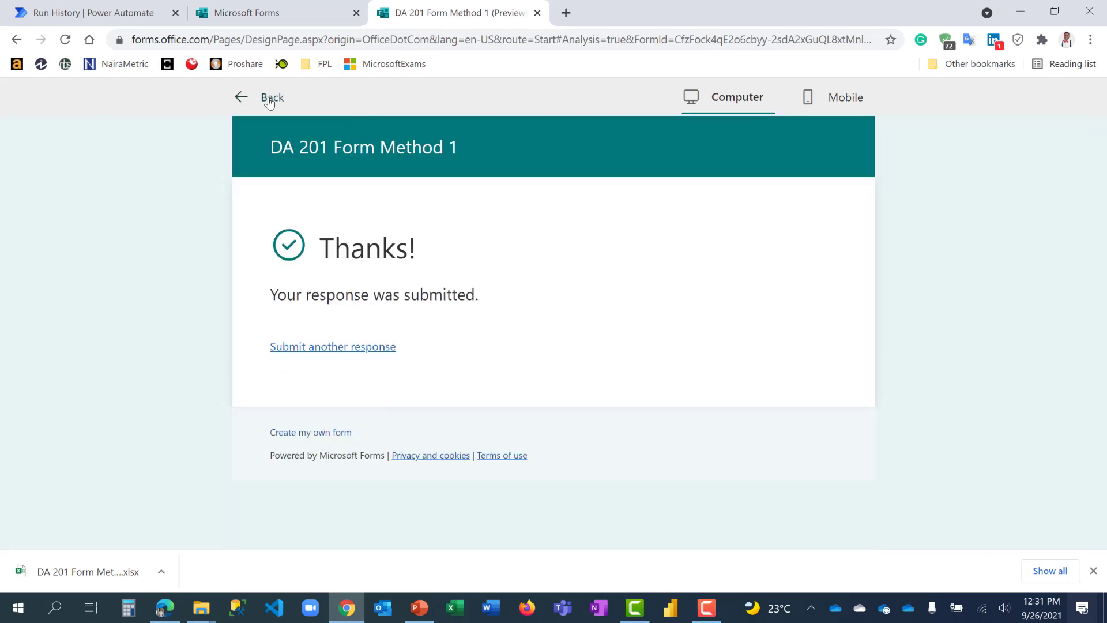
{"action": "left_click", "coordinate": [263, 97]}
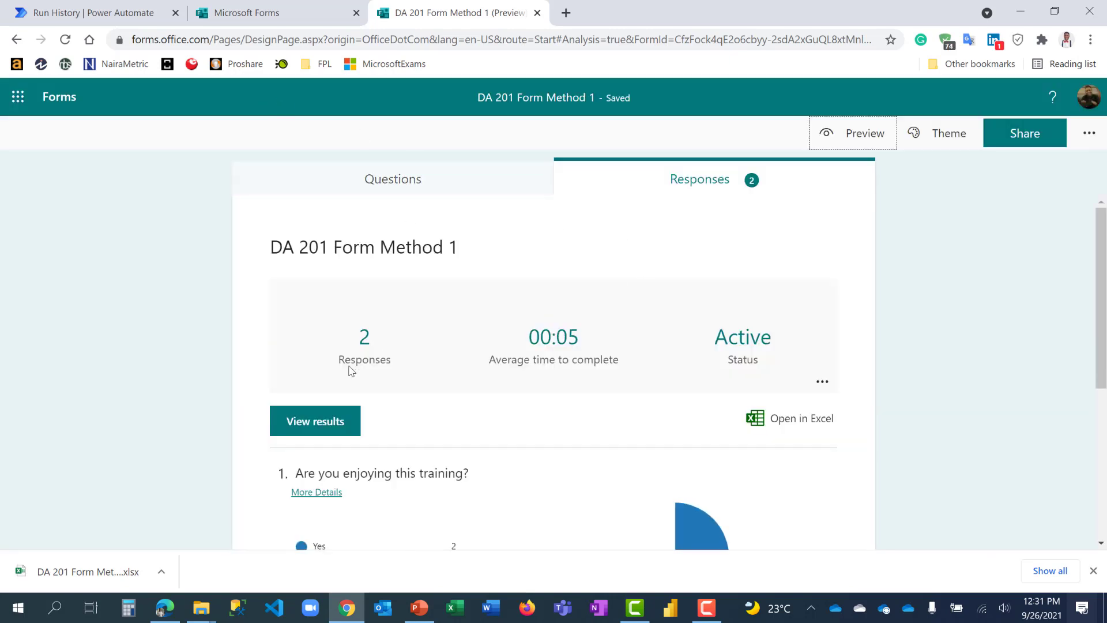
{"action": "mouse_move", "coordinate": [742, 410]}
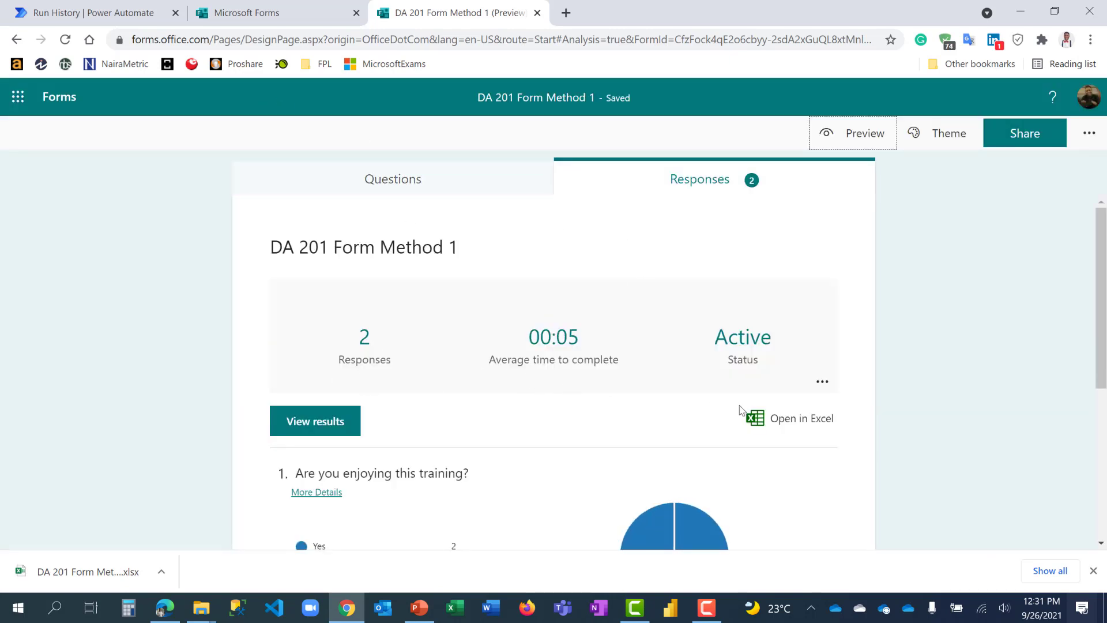
{"action": "mouse_move", "coordinate": [116, 576]}
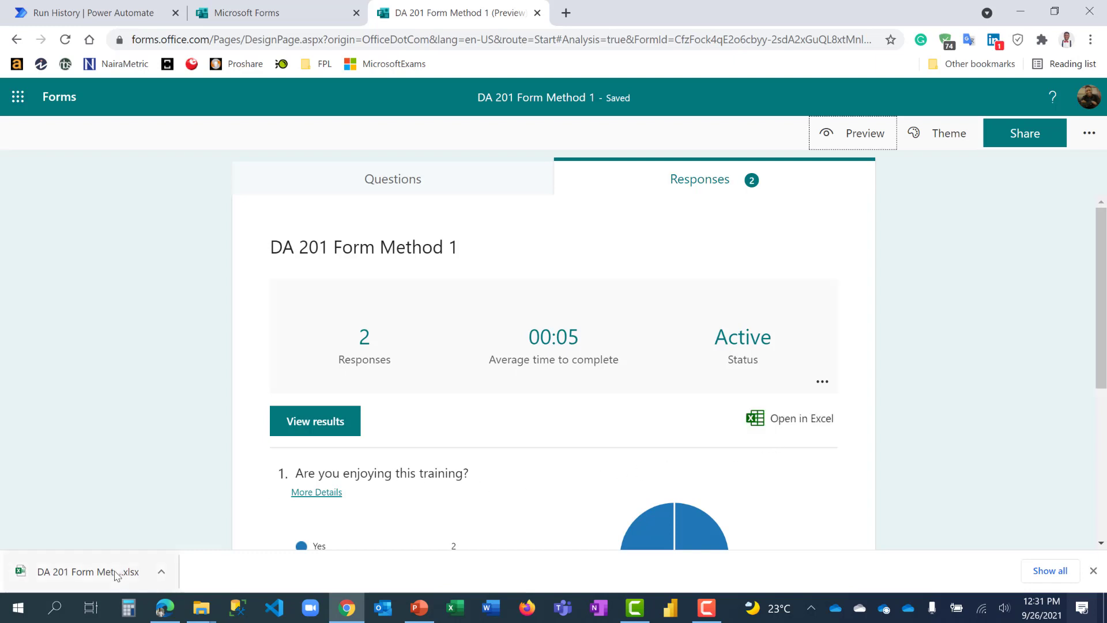
Step: Open the downloaded DA 201 Form Method 1 .xlsx from Chrome's download bar
{"action": "left_click", "coordinate": [92, 571]}
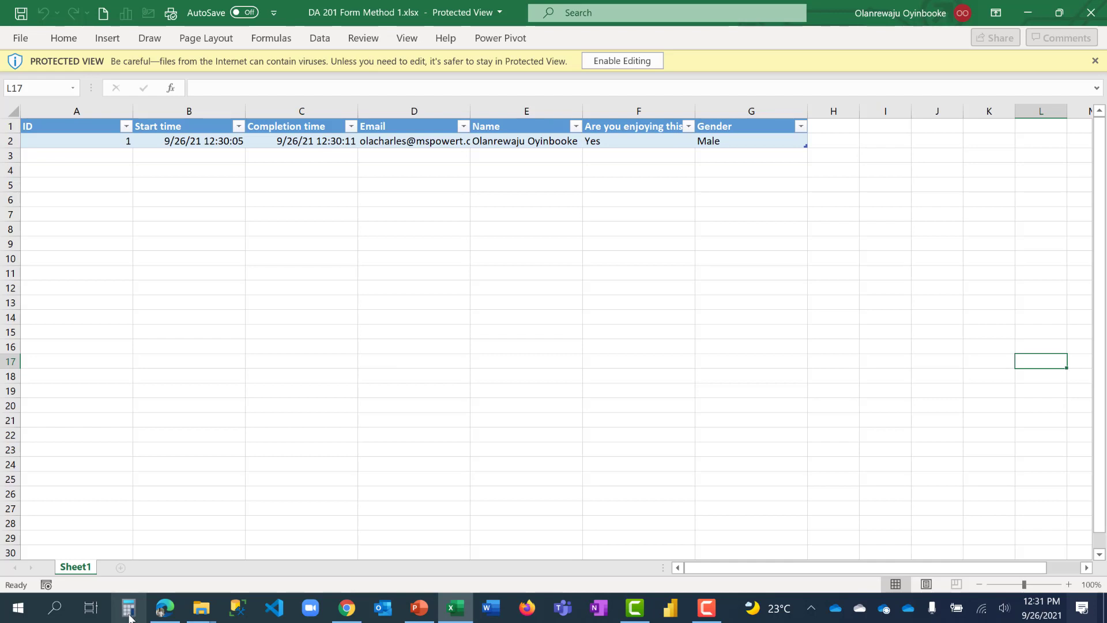
{"action": "mouse_move", "coordinate": [345, 607]}
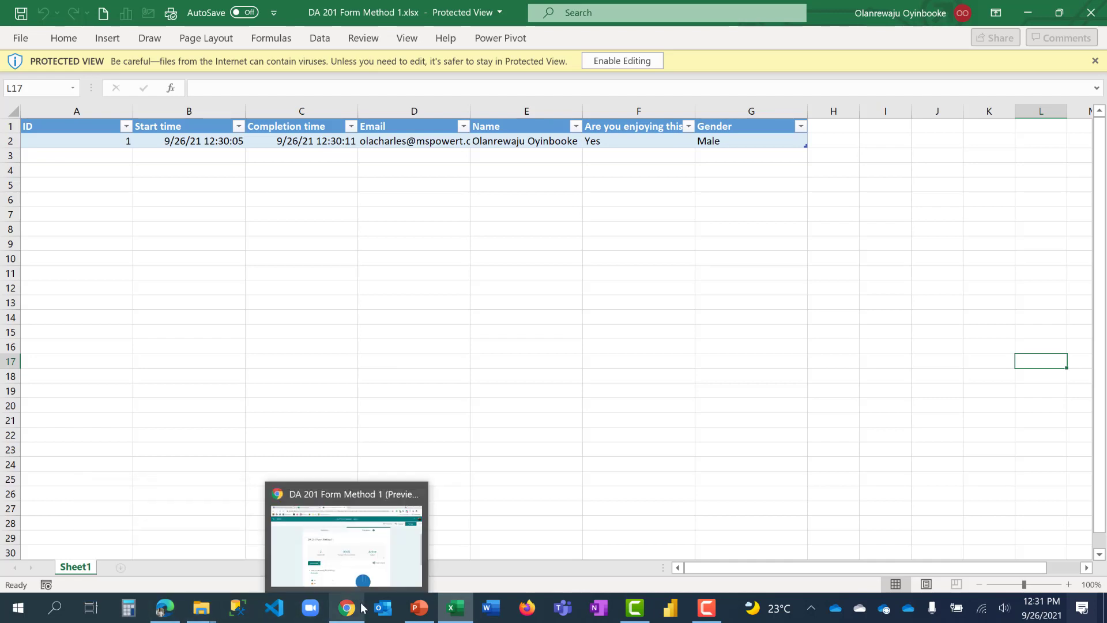
Step: Switch back to Chrome to view the Forms summary showing 2 Yes responses
{"action": "left_click", "coordinate": [346, 537]}
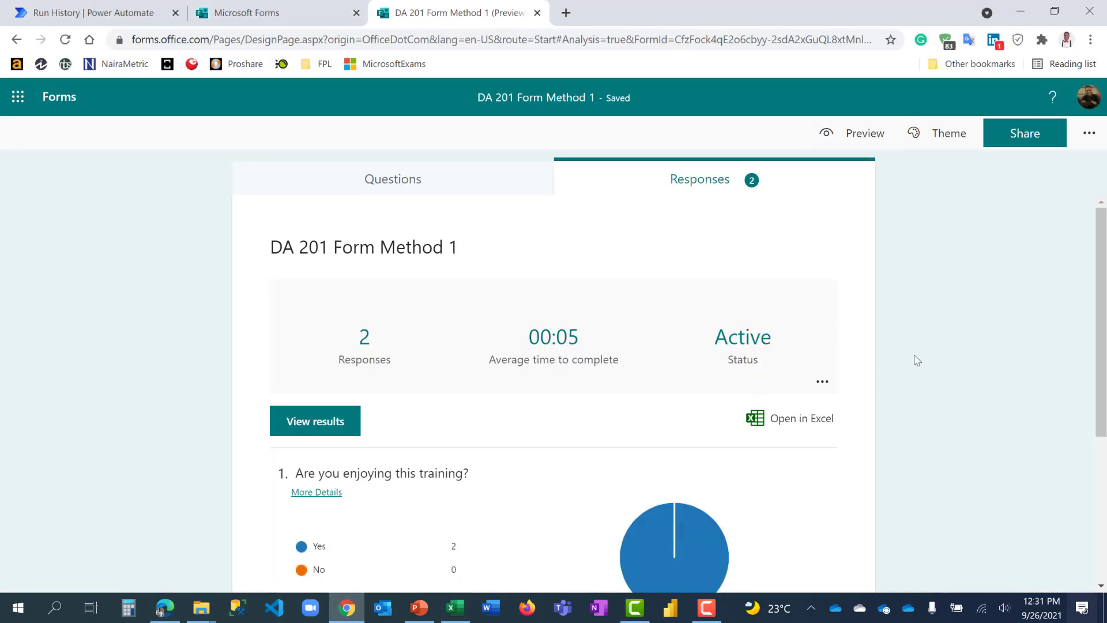
{"action": "mouse_move", "coordinate": [948, 368]}
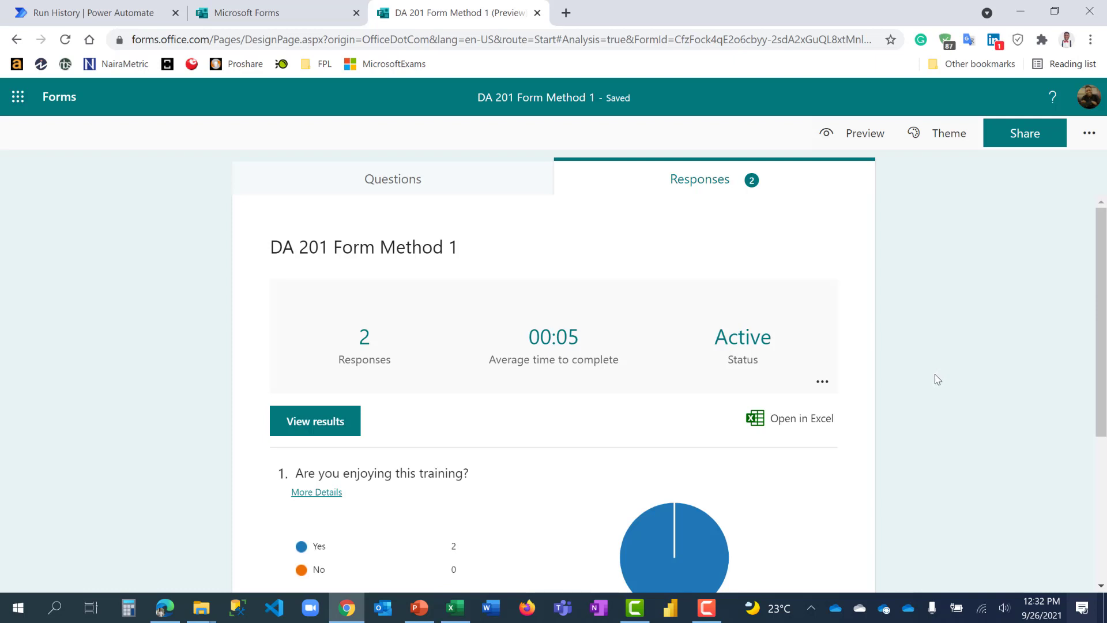
{"action": "mouse_move", "coordinate": [932, 385]}
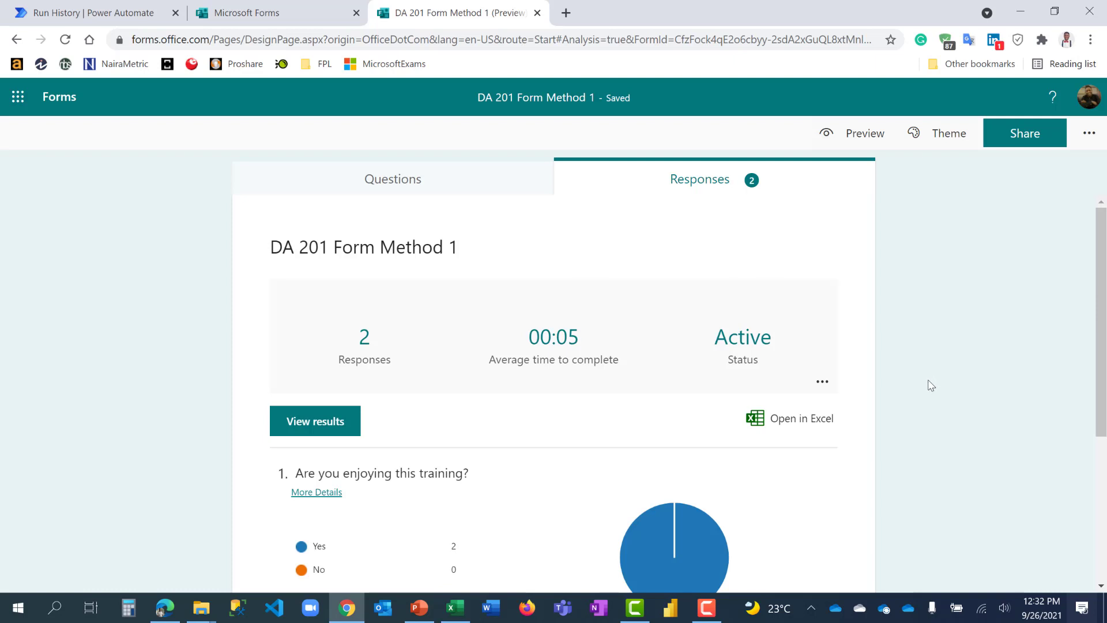
{"action": "mouse_move", "coordinate": [928, 388]}
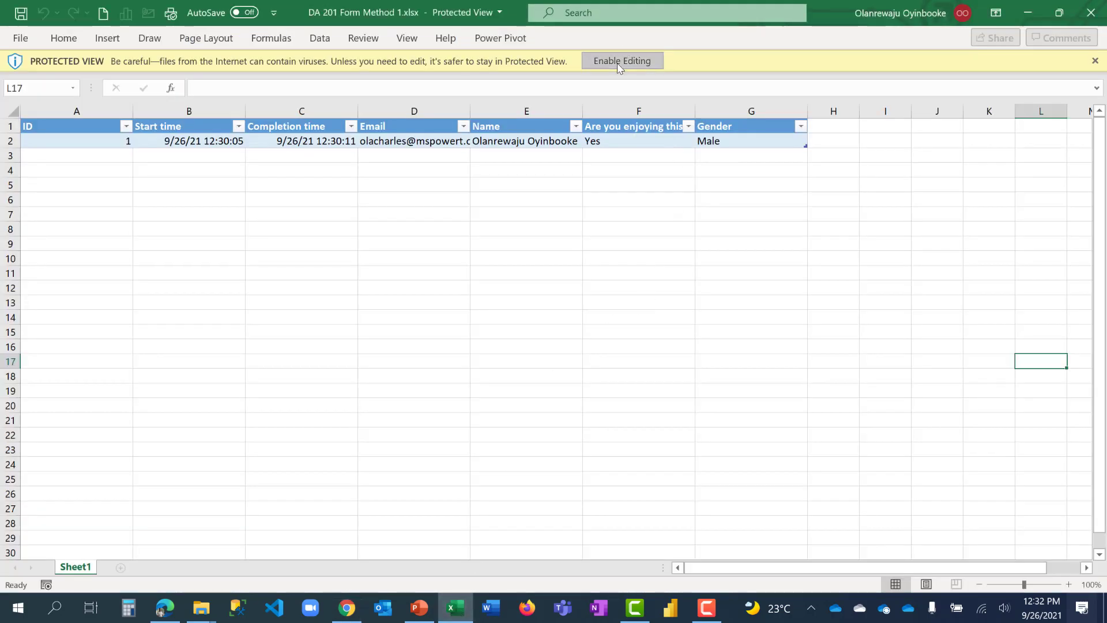
Step: Enable editing and build a new-sheet pivot table counting Gender, showing Male: 1
{"action": "left_click", "coordinate": [622, 61]}
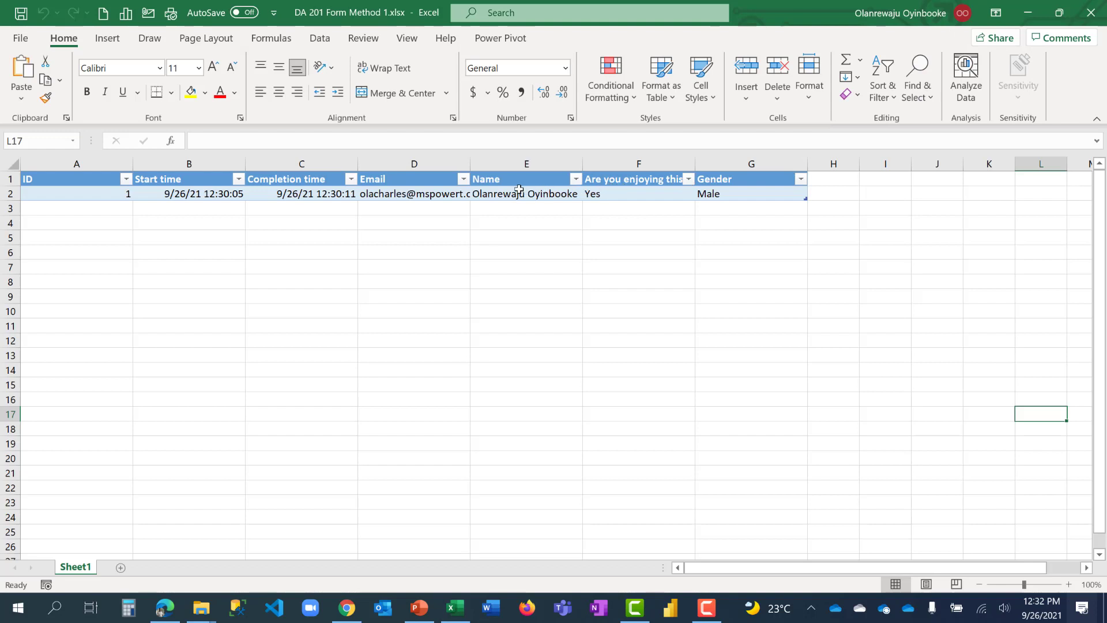
{"action": "left_click", "coordinate": [638, 193]}
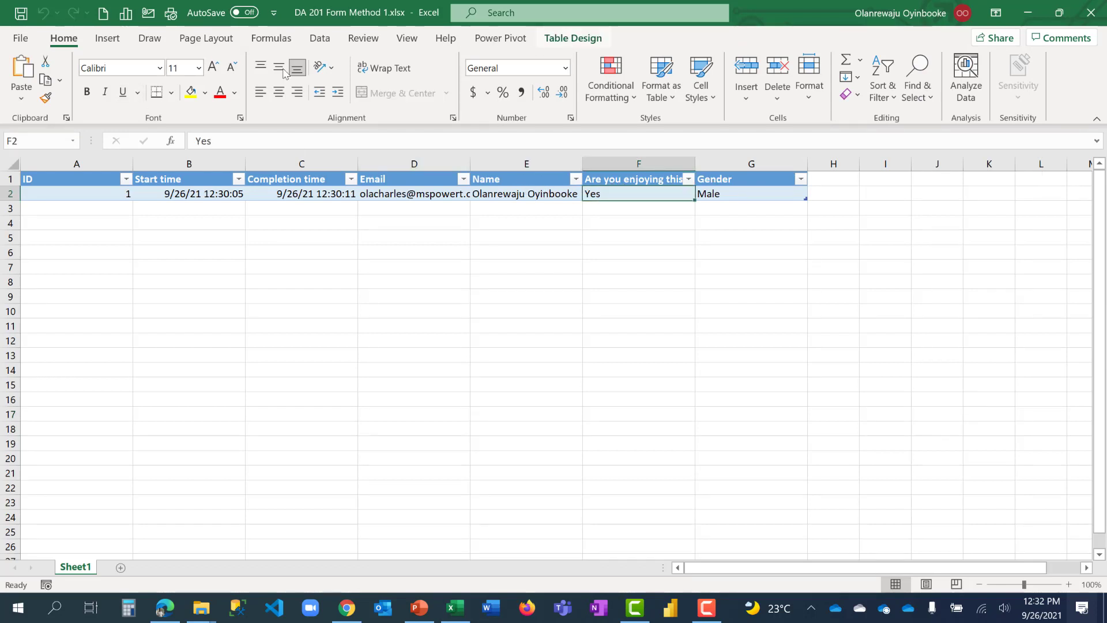
{"action": "left_click", "coordinate": [158, 62]}
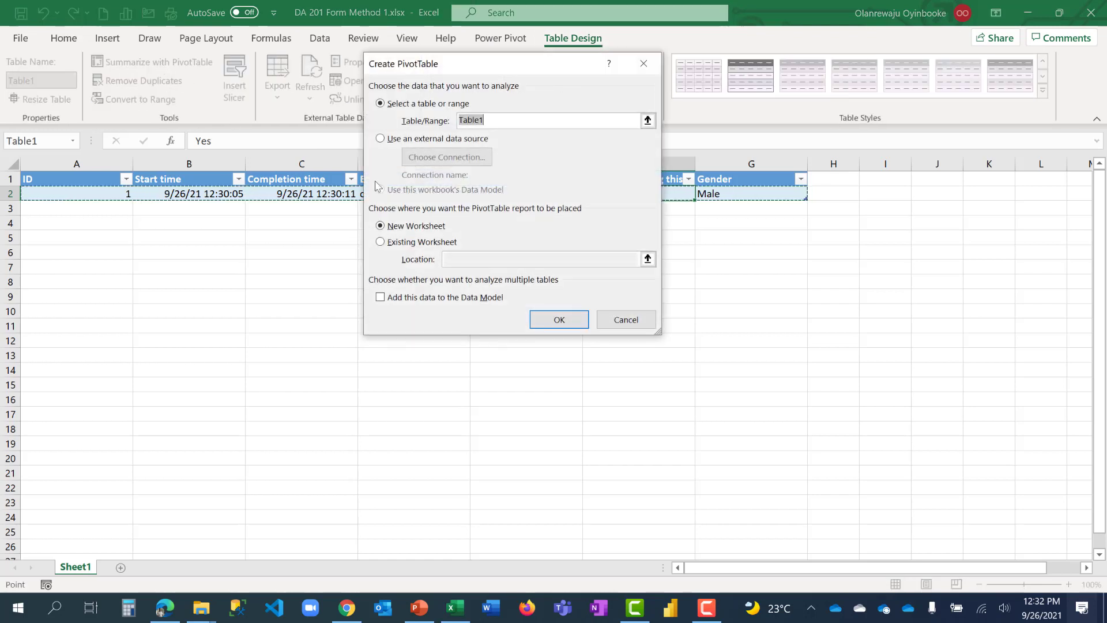
{"action": "left_click", "coordinate": [558, 319]}
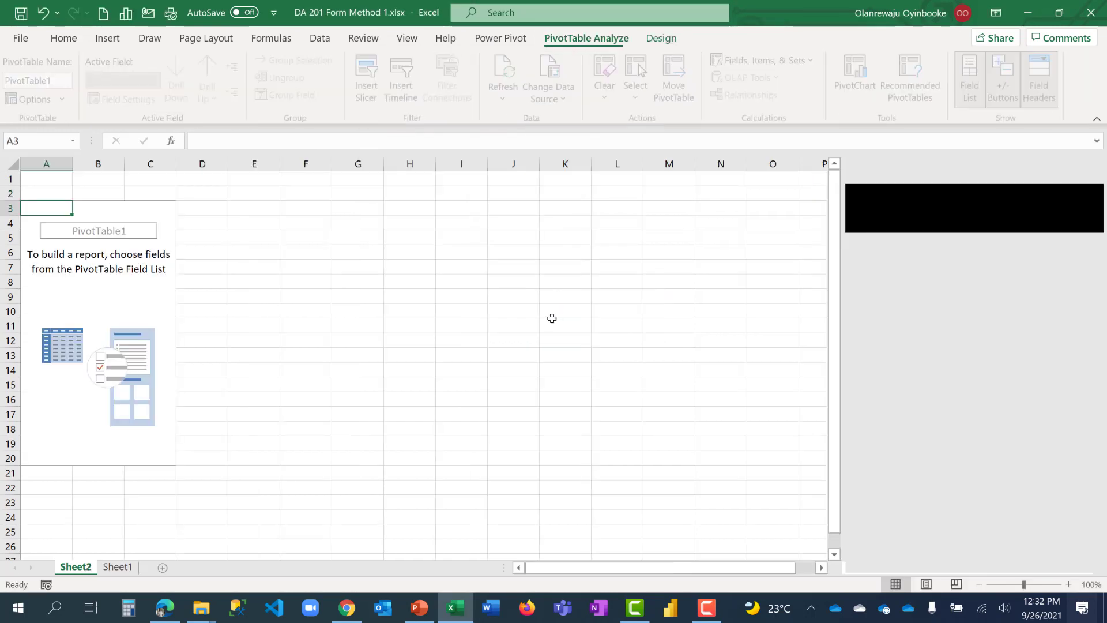
{"action": "left_click", "coordinate": [973, 78]}
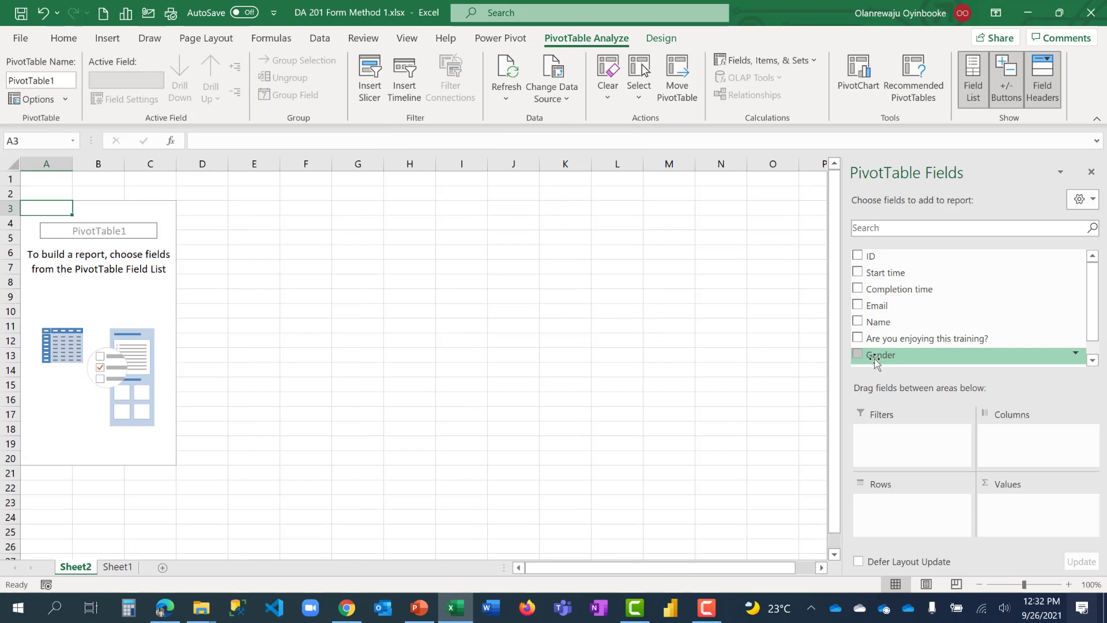
{"action": "left_click", "coordinate": [858, 355]}
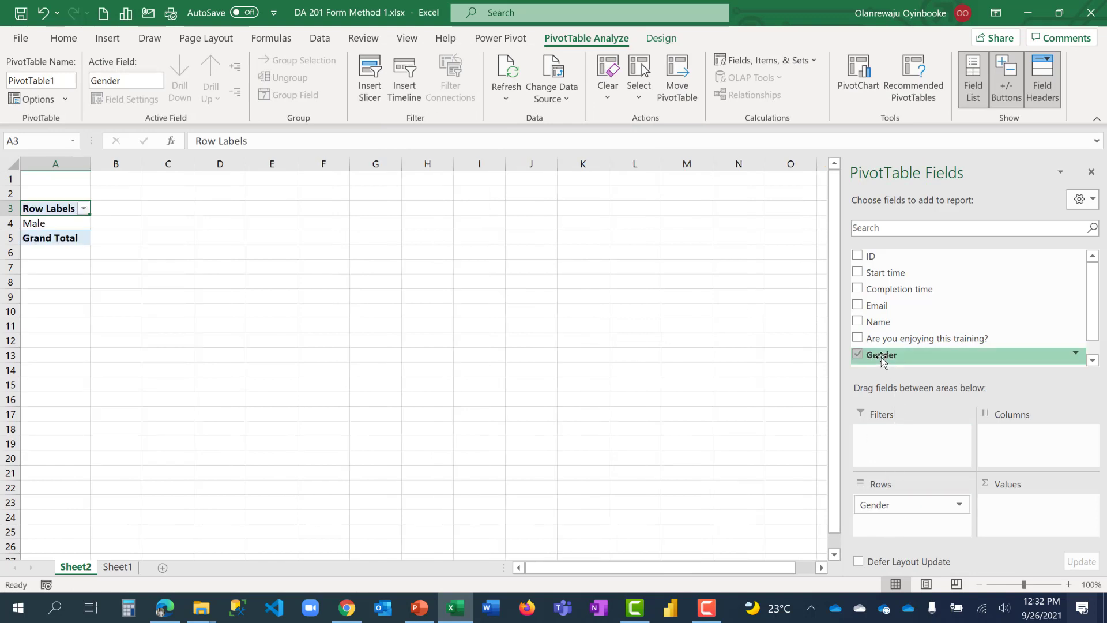
{"action": "left_click", "coordinate": [858, 354]}
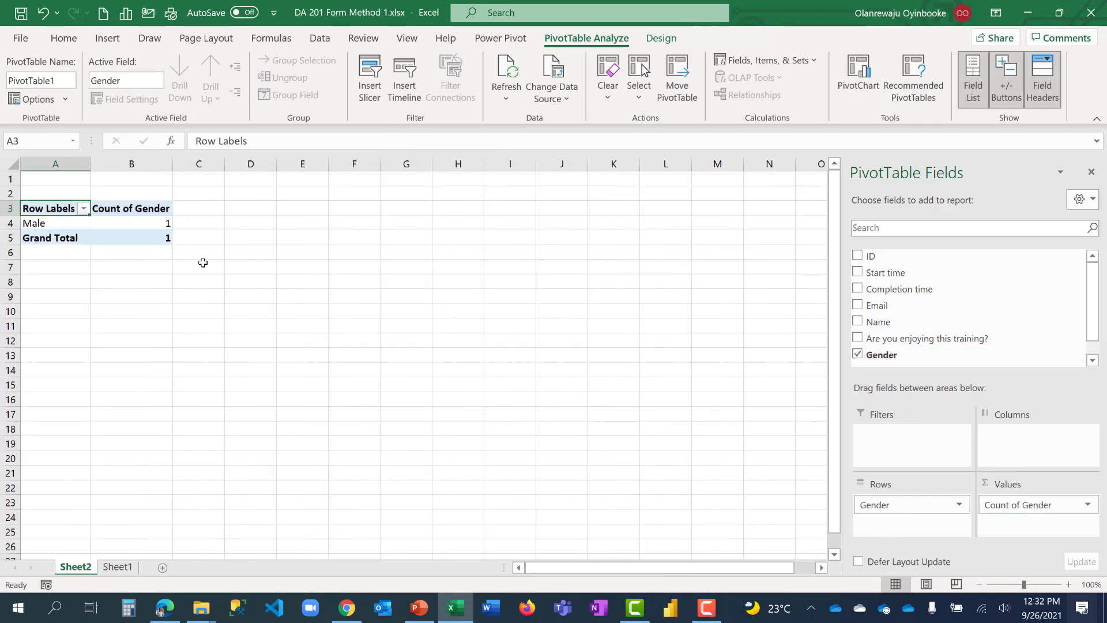
{"action": "left_click", "coordinate": [199, 267]}
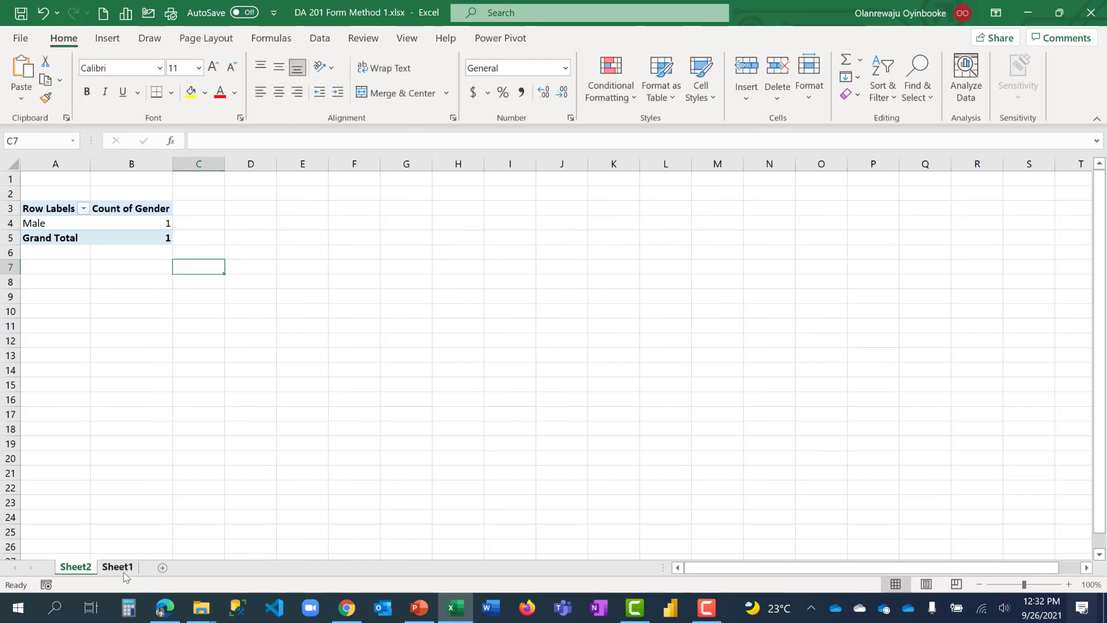
Step: Switch to Chrome to view the form's summary of 2 Yes responses
{"action": "left_click", "coordinate": [117, 567]}
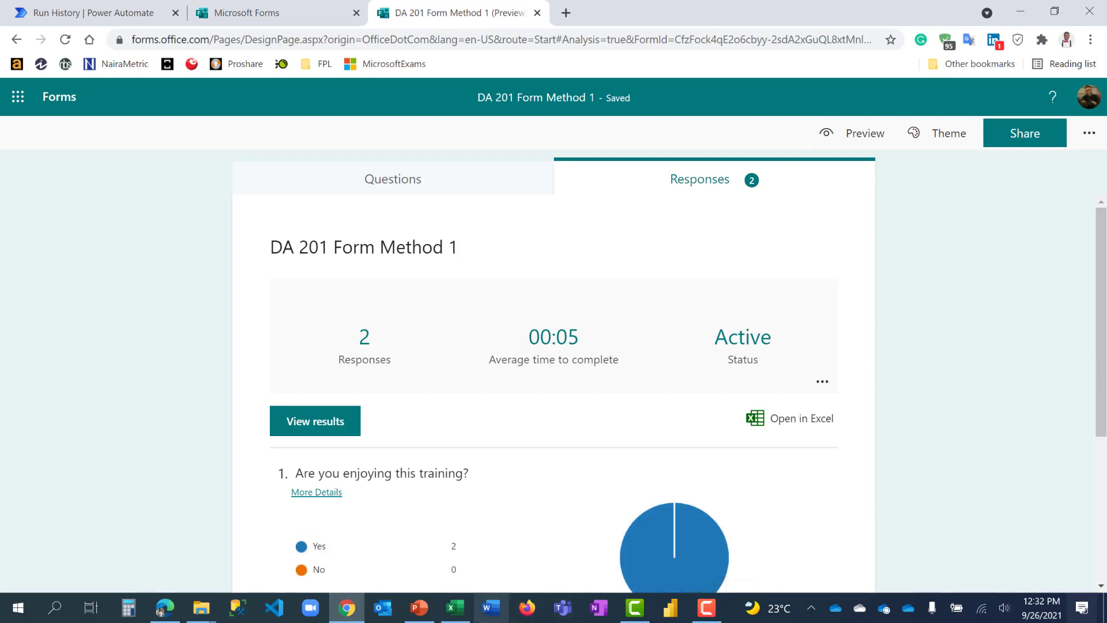
{"action": "mouse_move", "coordinate": [455, 608]}
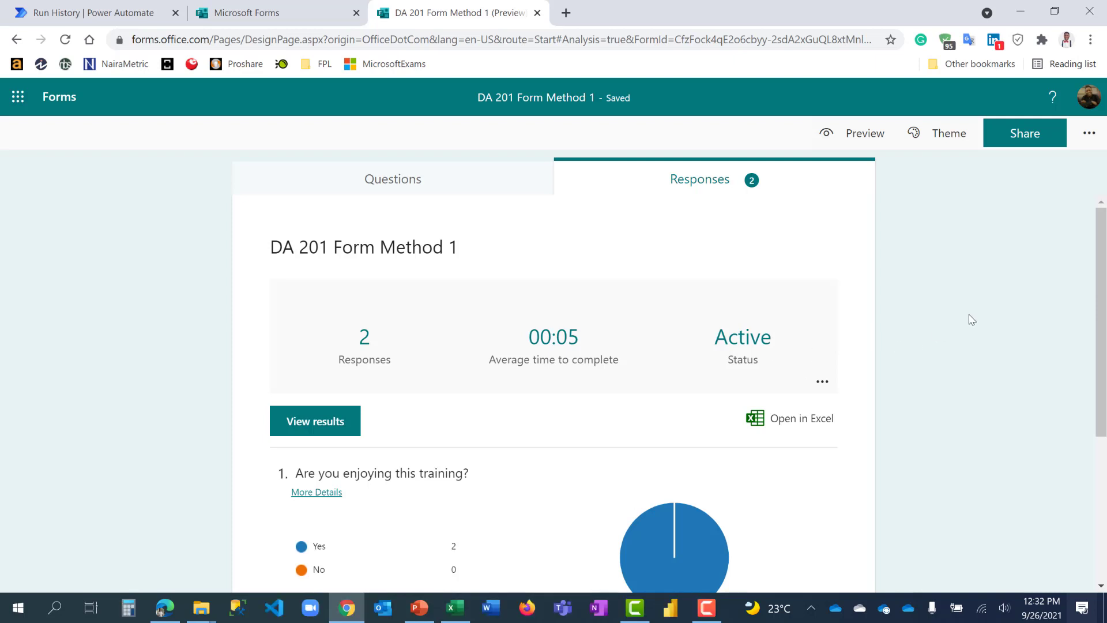
{"action": "mouse_move", "coordinate": [849, 390]}
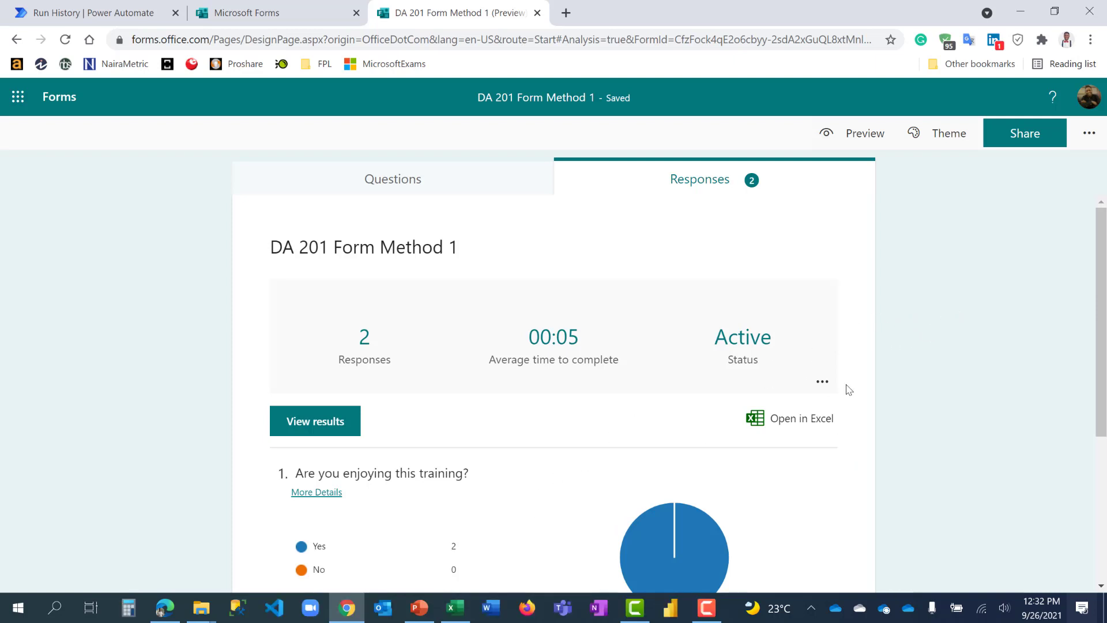
{"action": "mouse_move", "coordinate": [822, 381]}
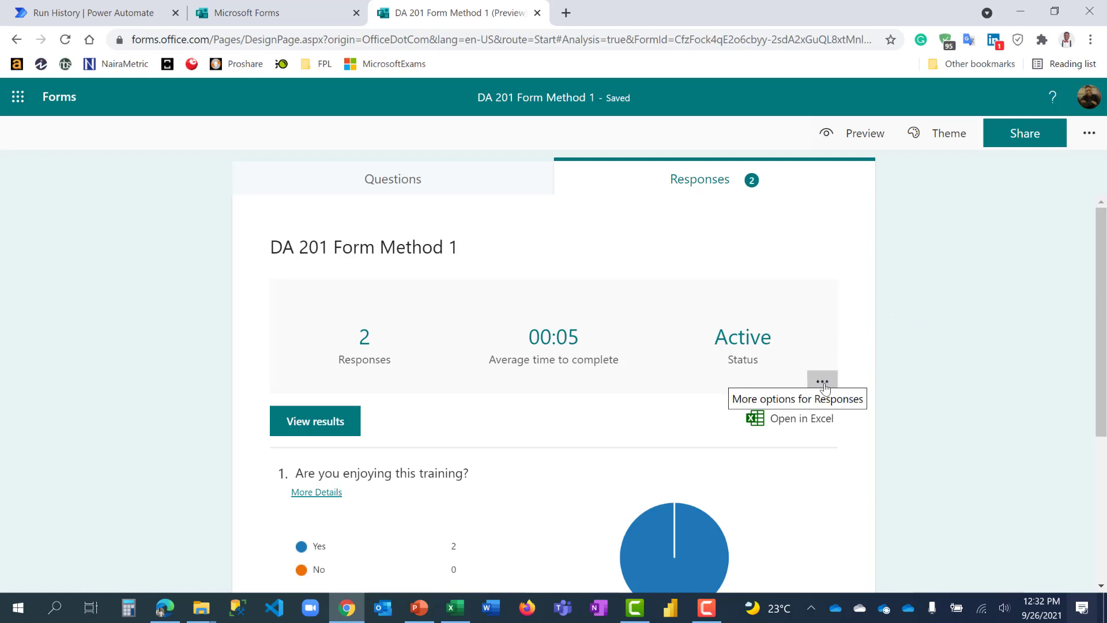
{"action": "mouse_move", "coordinate": [913, 330]}
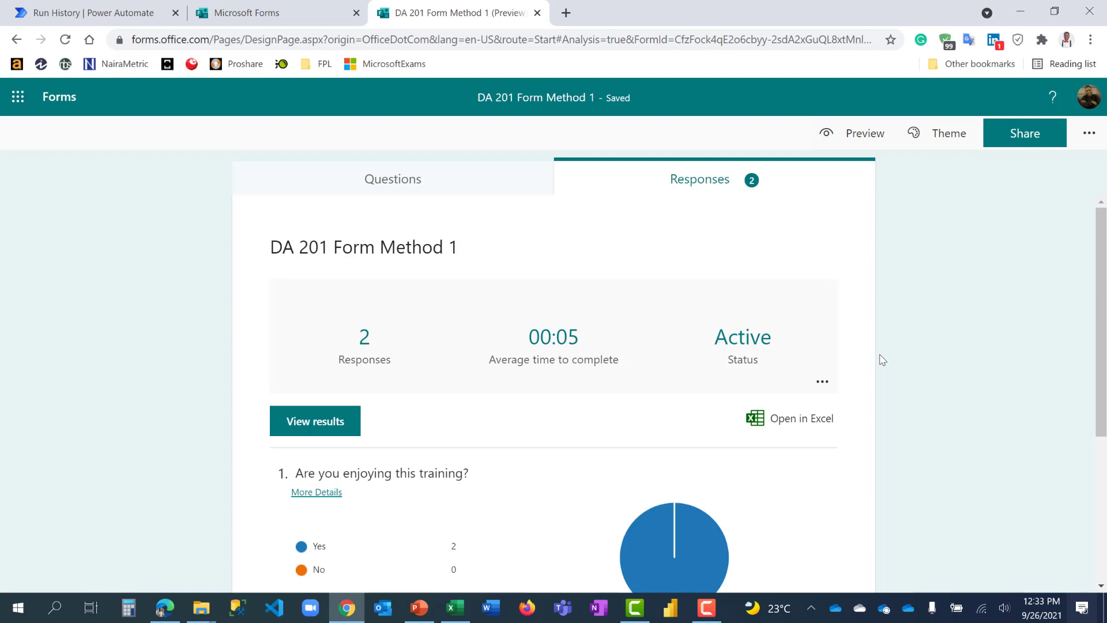
{"action": "mouse_move", "coordinate": [749, 309]}
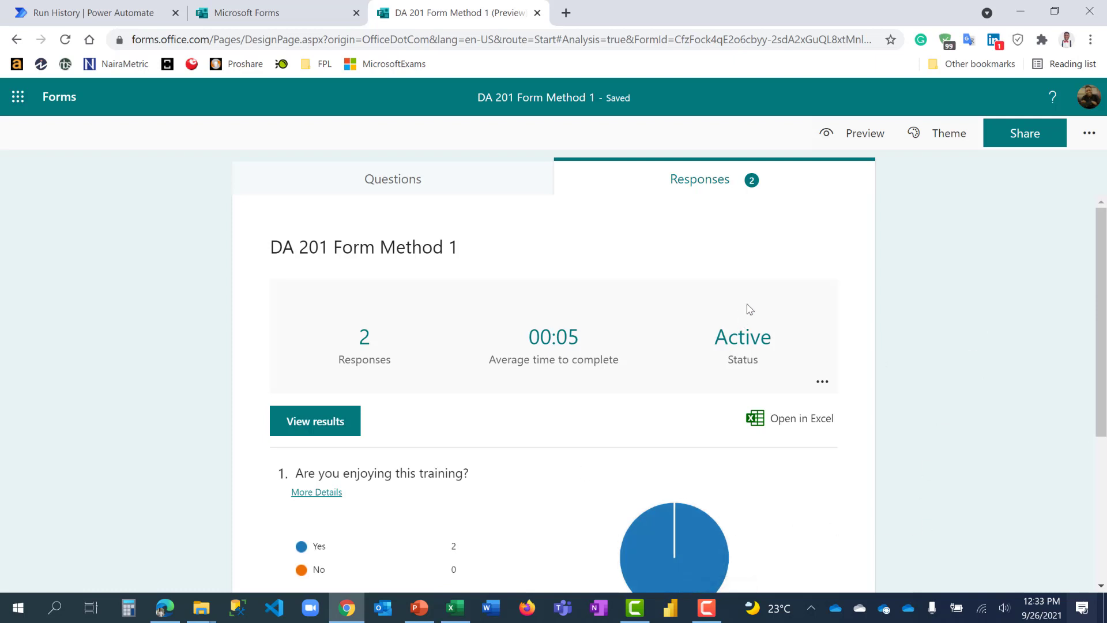
{"action": "mouse_move", "coordinate": [925, 276]}
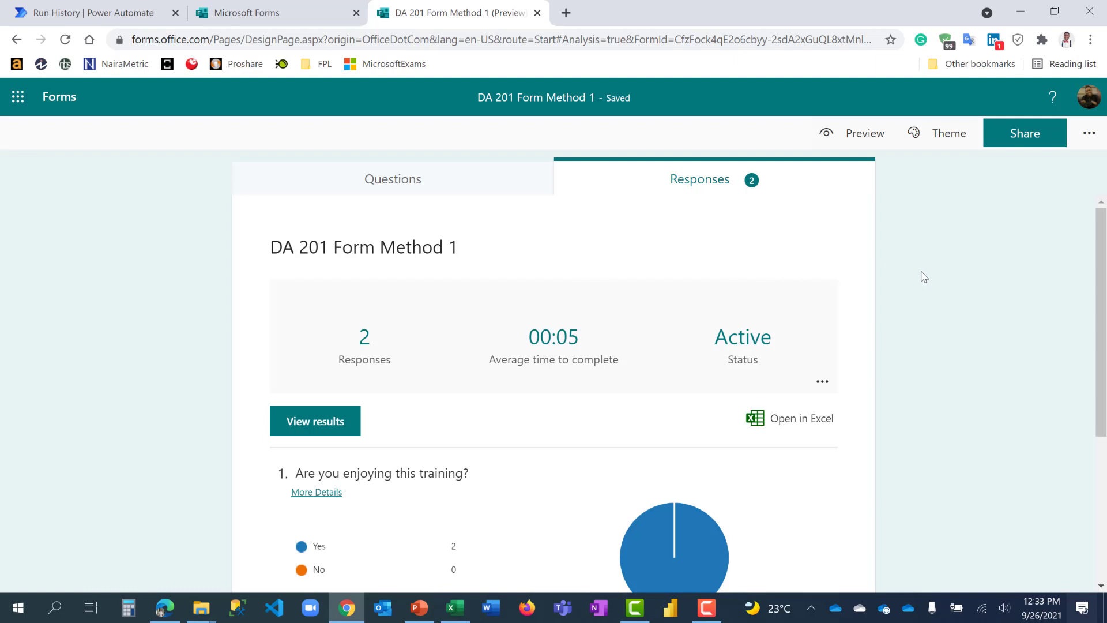
{"action": "mouse_move", "coordinate": [356, 116]}
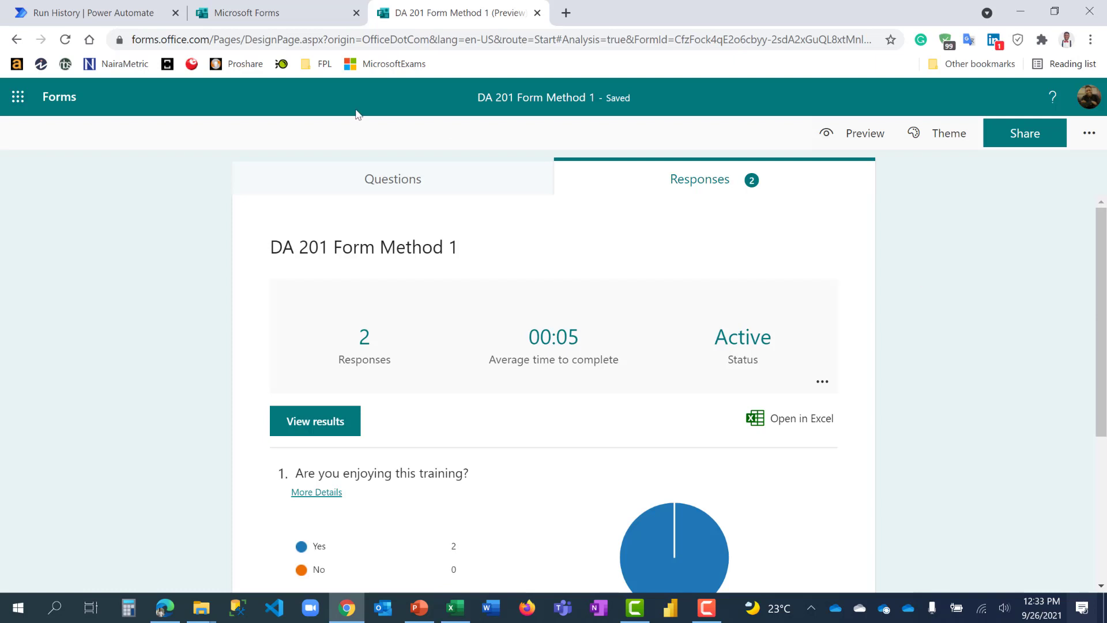
{"action": "mouse_move", "coordinate": [23, 158]}
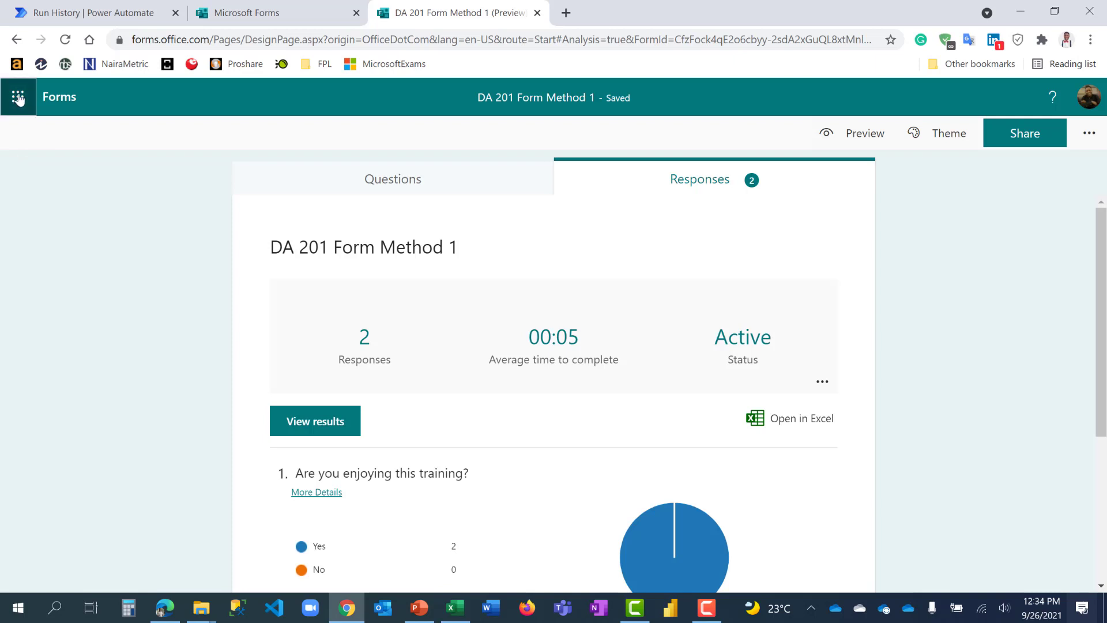
Step: Create a new blank Excel workbook, Book.xlsx, from the app launcher's Documents menu
{"action": "left_click", "coordinate": [19, 97]}
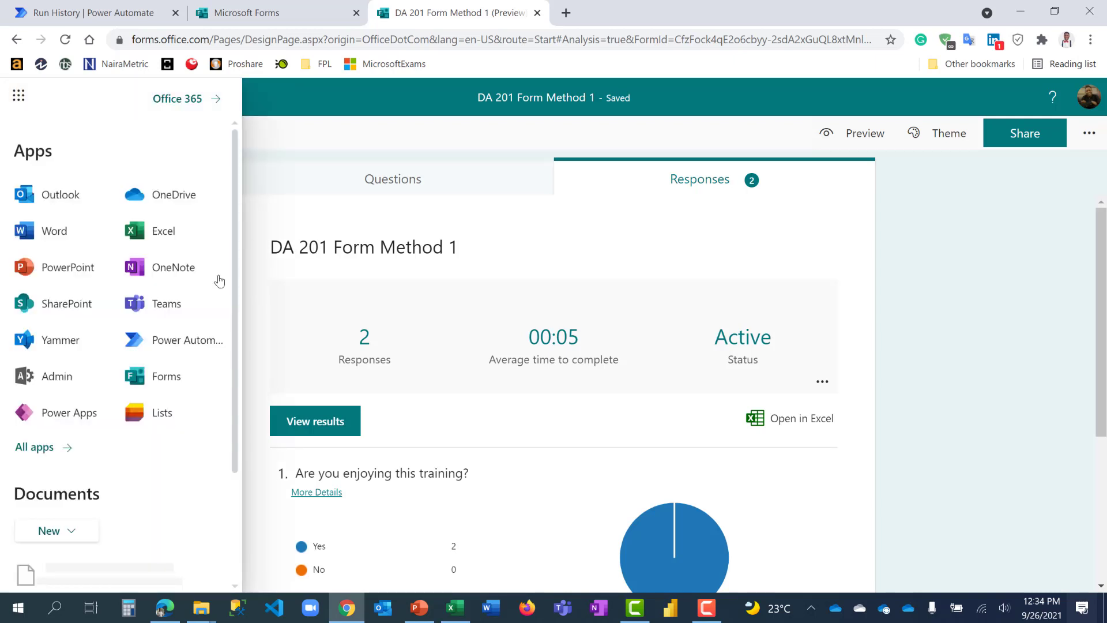
{"action": "mouse_move", "coordinate": [47, 261]}
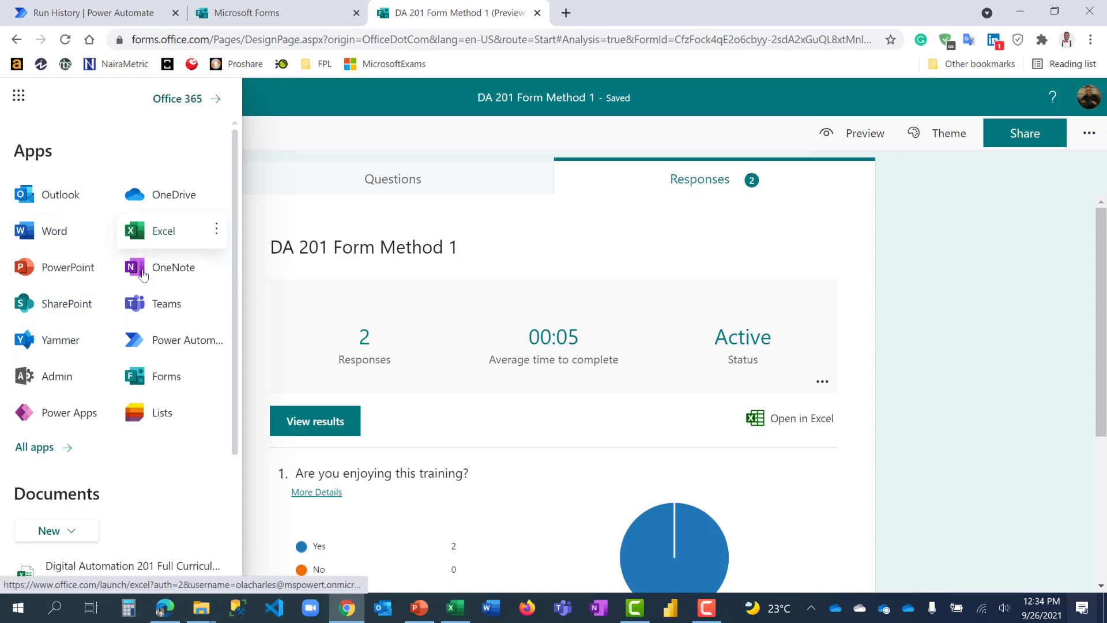
{"action": "scroll", "scroll_direction": "down", "scroll_amount": 3}
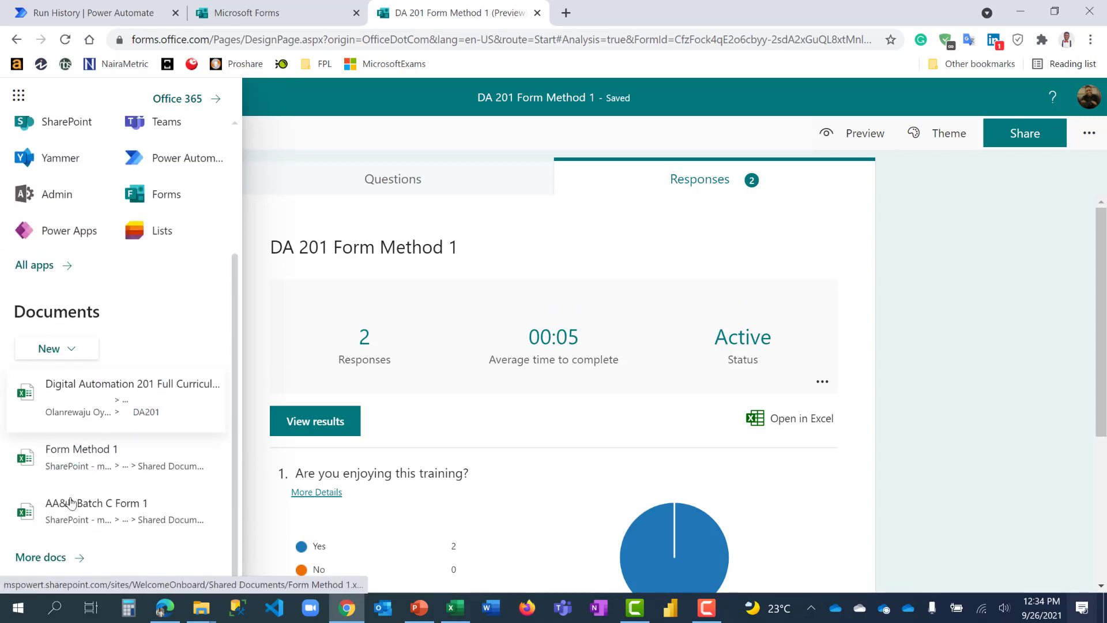
{"action": "mouse_move", "coordinate": [103, 390]}
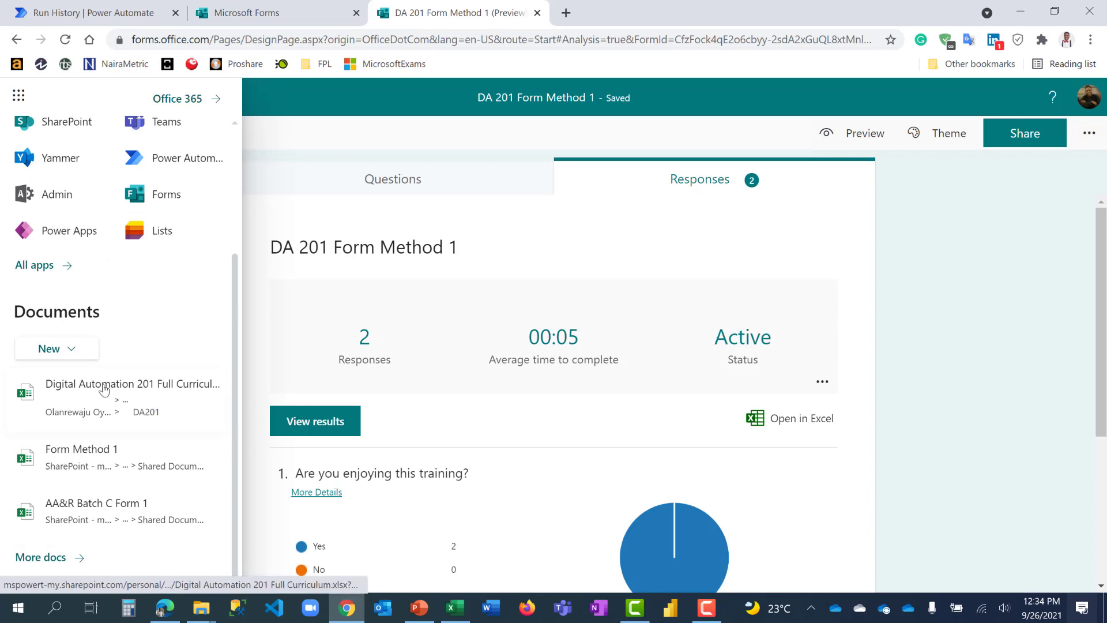
{"action": "mouse_move", "coordinate": [176, 157]}
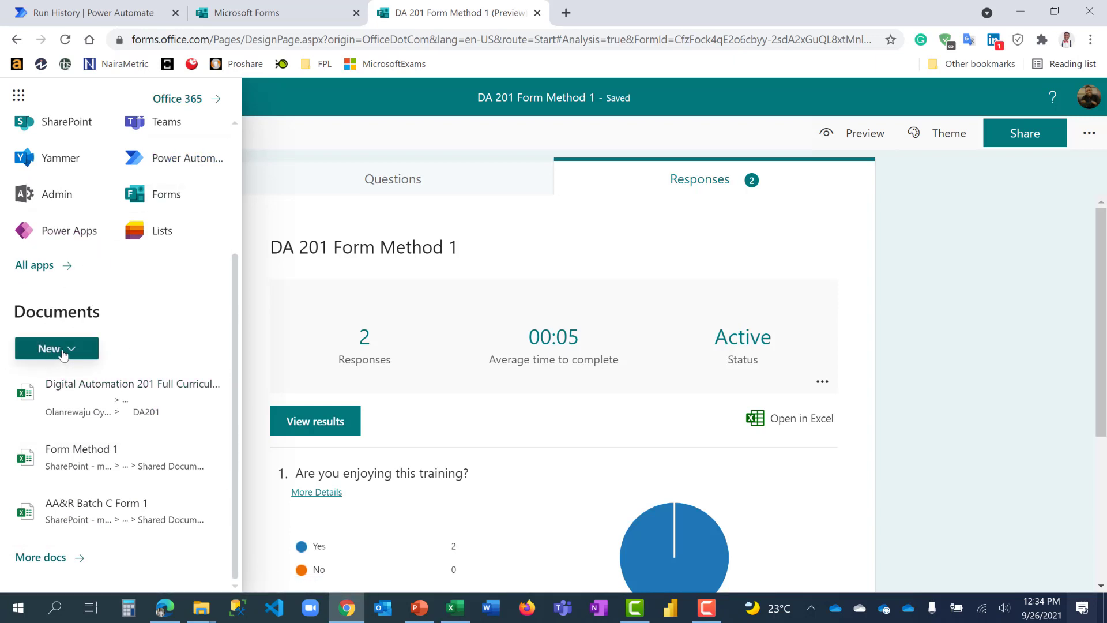
{"action": "left_click", "coordinate": [57, 349]}
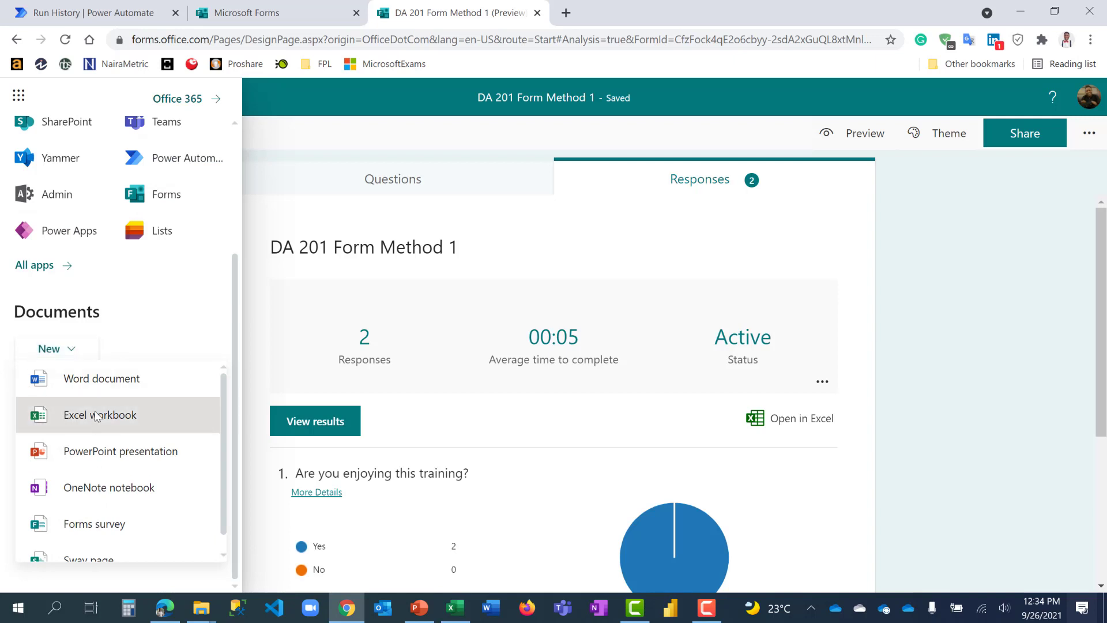
{"action": "left_click", "coordinate": [99, 415]}
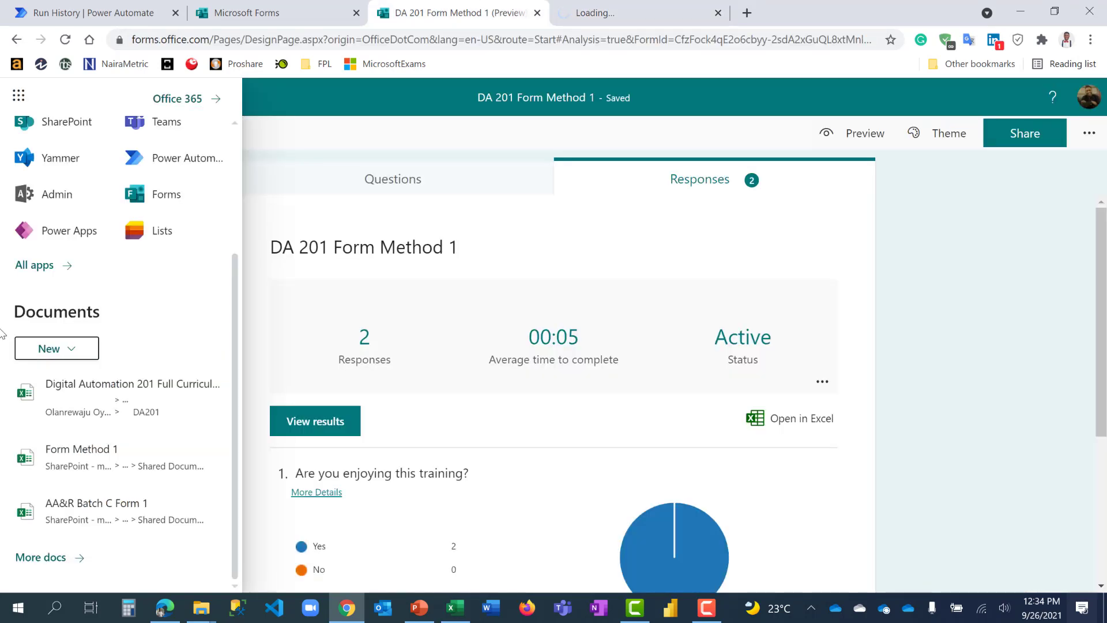
{"action": "left_click", "coordinate": [56, 348]}
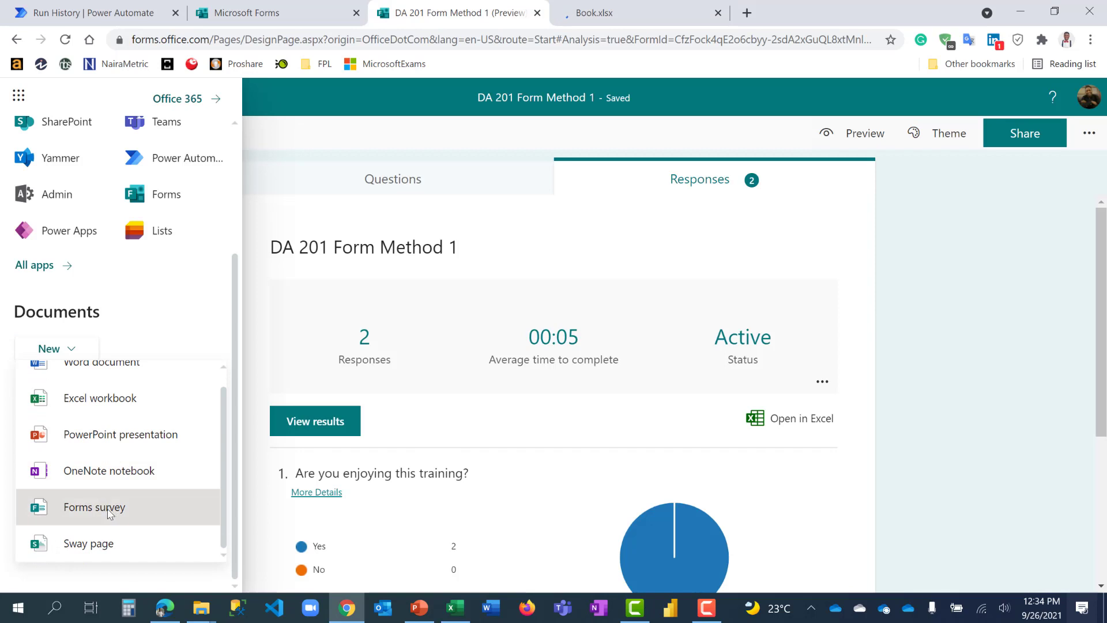
{"action": "mouse_move", "coordinate": [544, 226]}
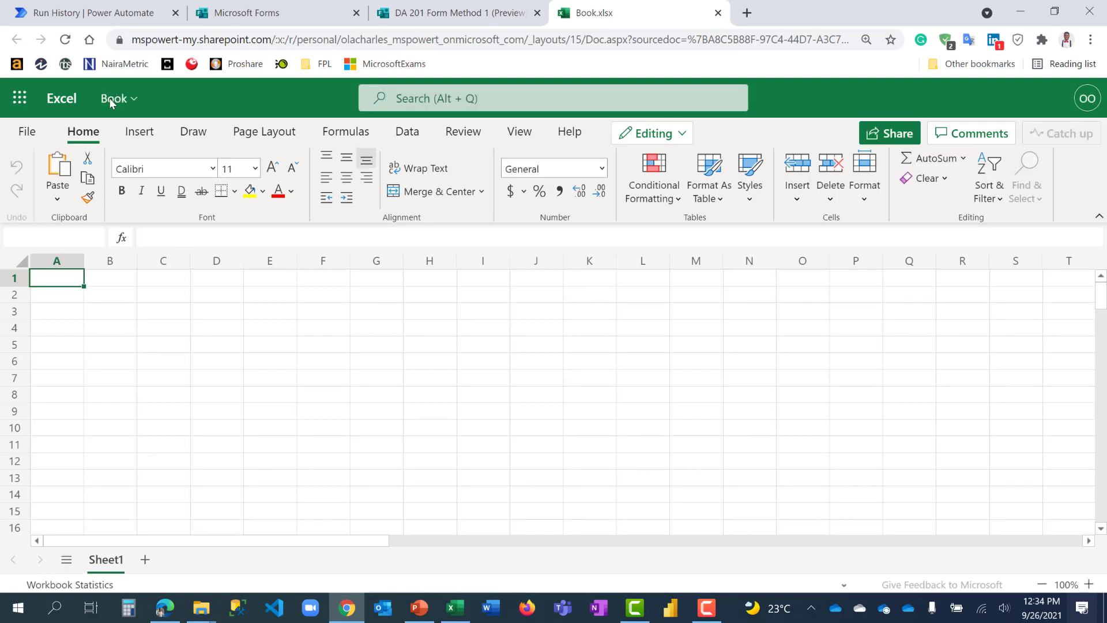
Step: Rename the workbook from Book to 'DA201 Form Method 2'
{"action": "left_click", "coordinate": [115, 98]}
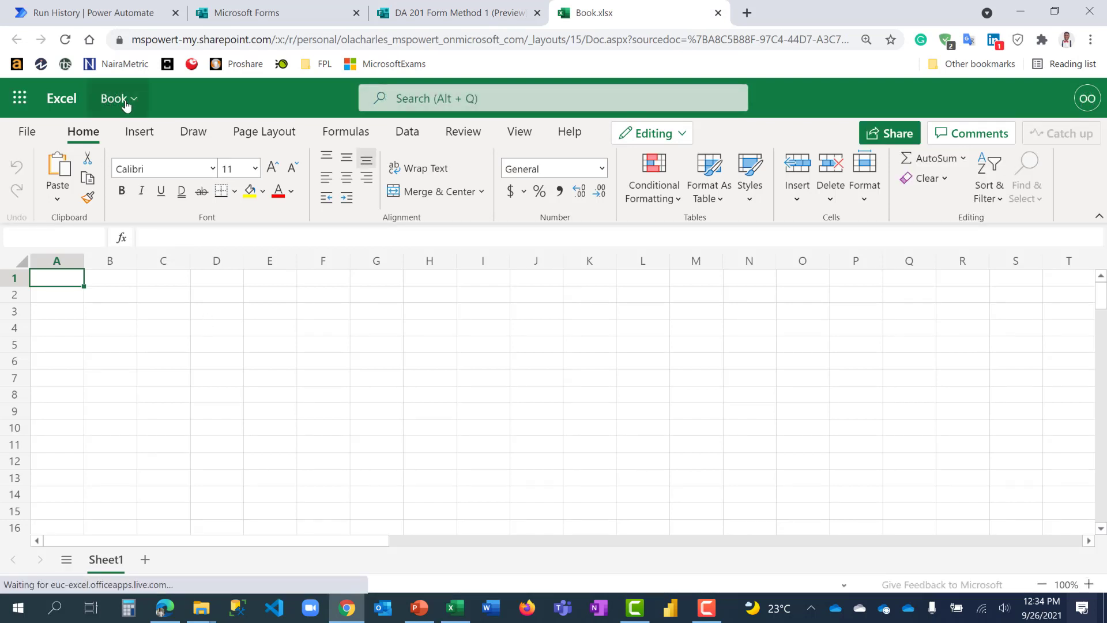
{"action": "left_click", "coordinate": [113, 98]}
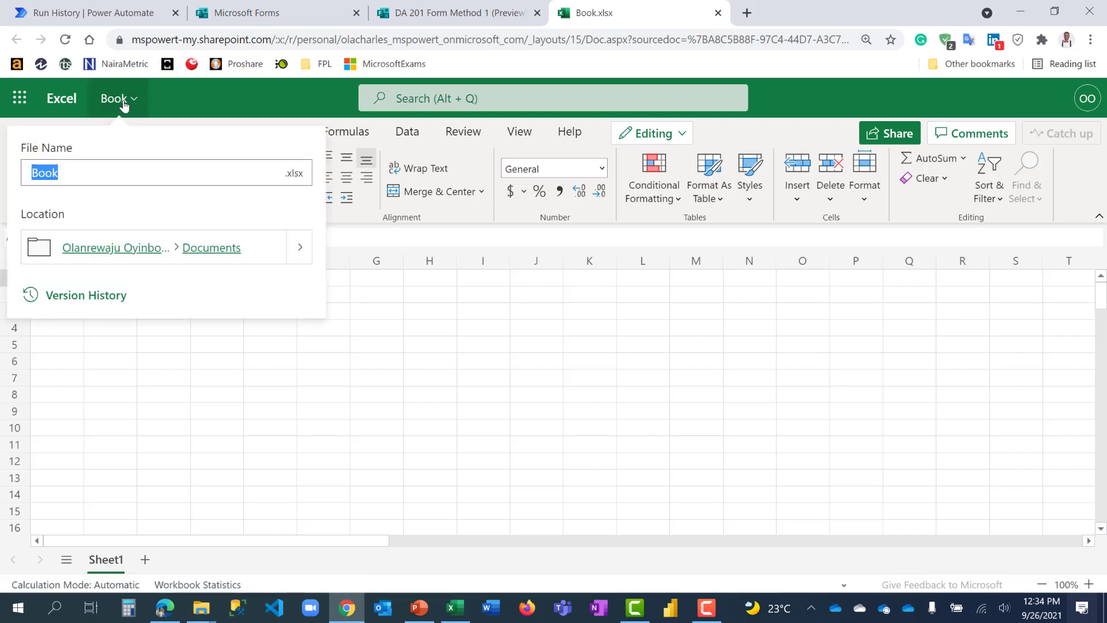
{"action": "type", "text": "DA20"}
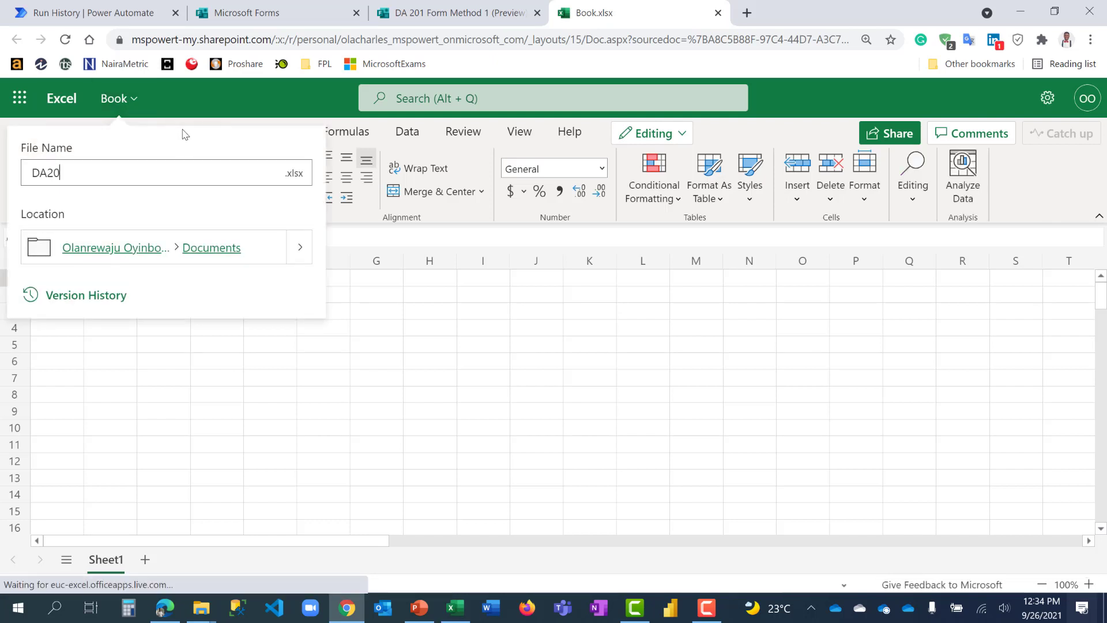
{"action": "type", "text": "1"}
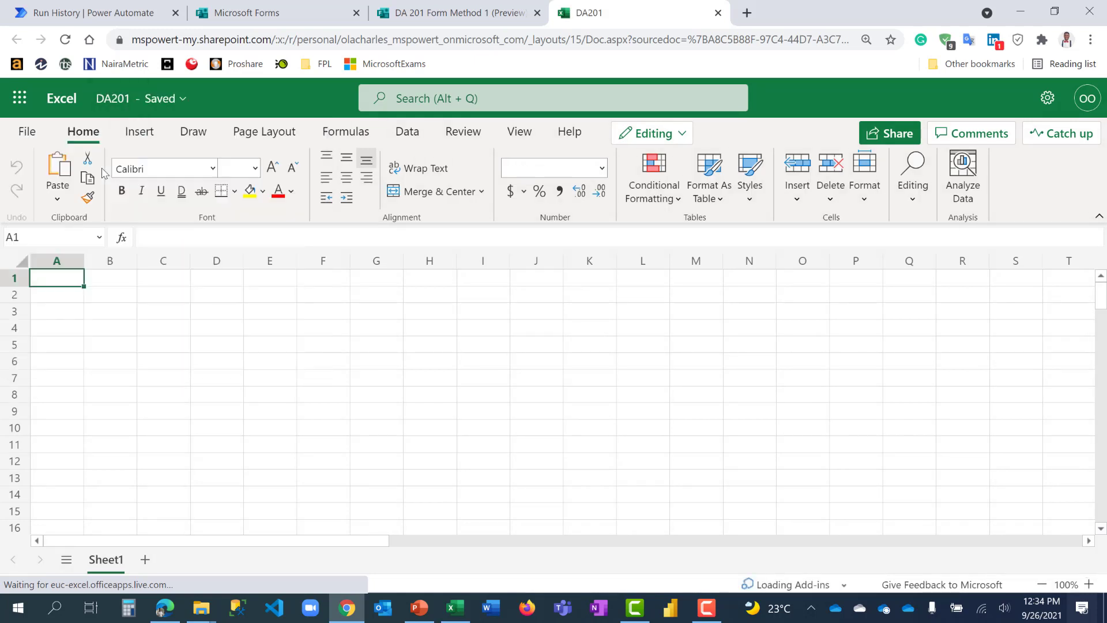
{"action": "left_click", "coordinate": [163, 98]}
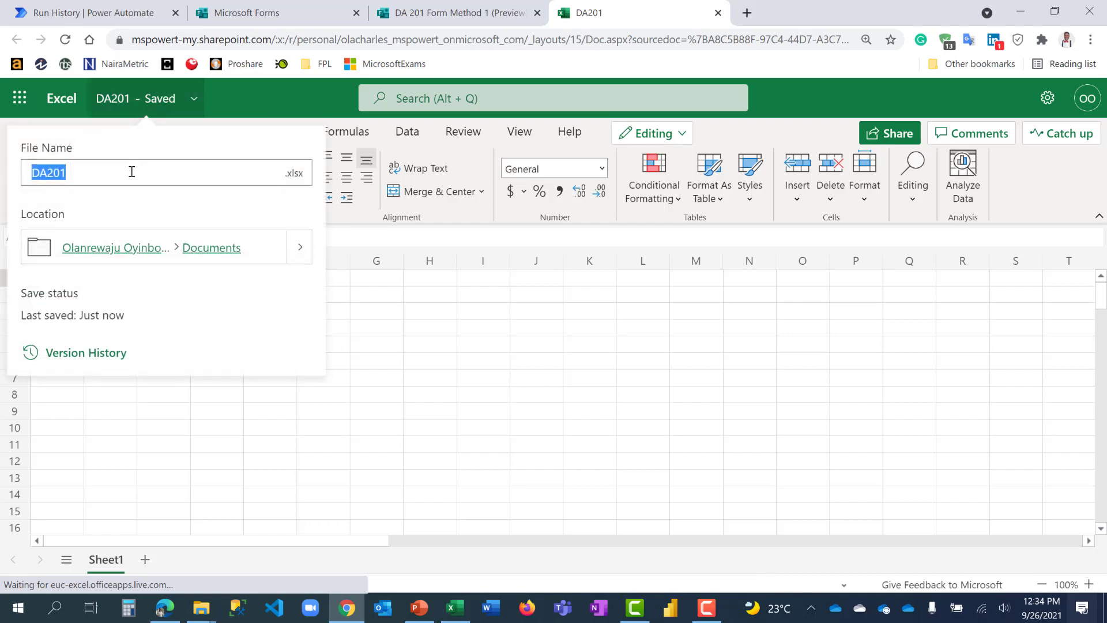
{"action": "left_click", "coordinate": [132, 172]}
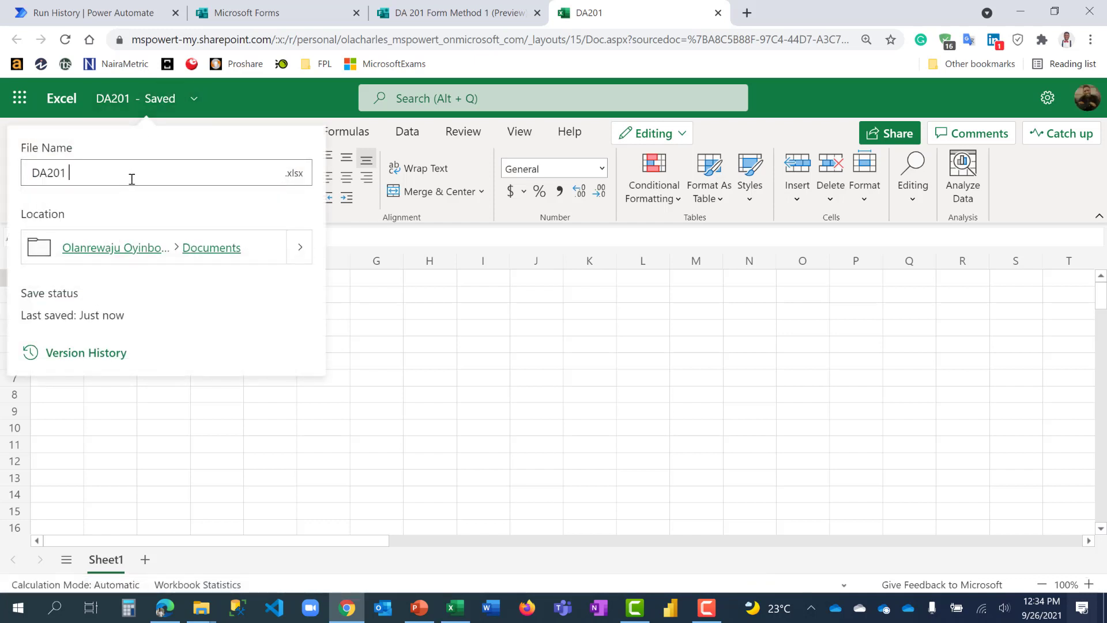
{"action": "type", "text": "Form Meth"}
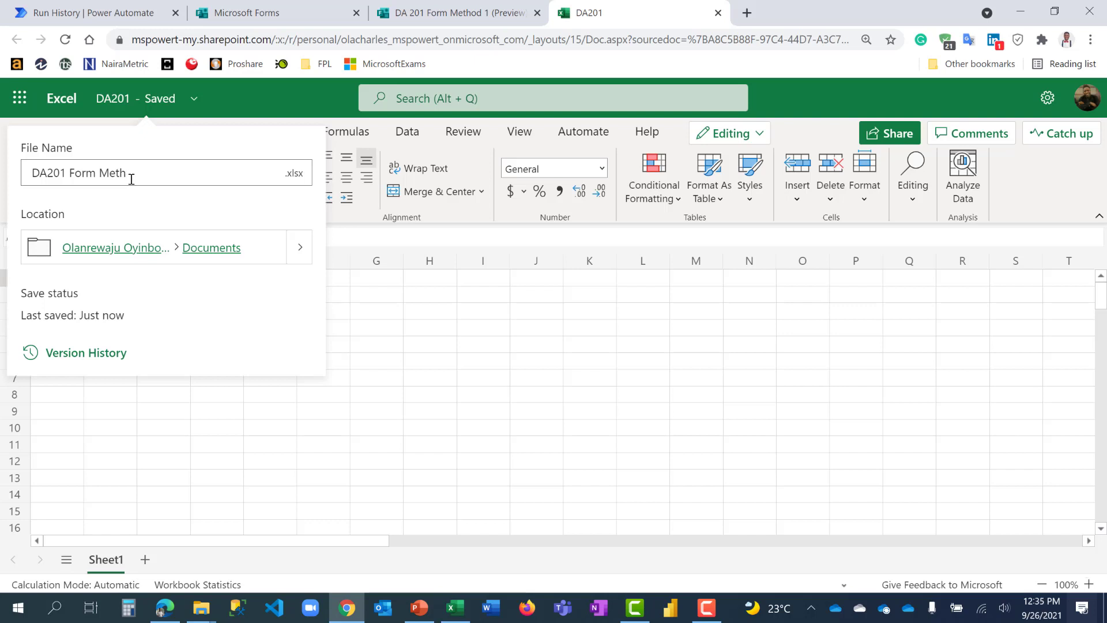
{"action": "type", "text": "od 2"}
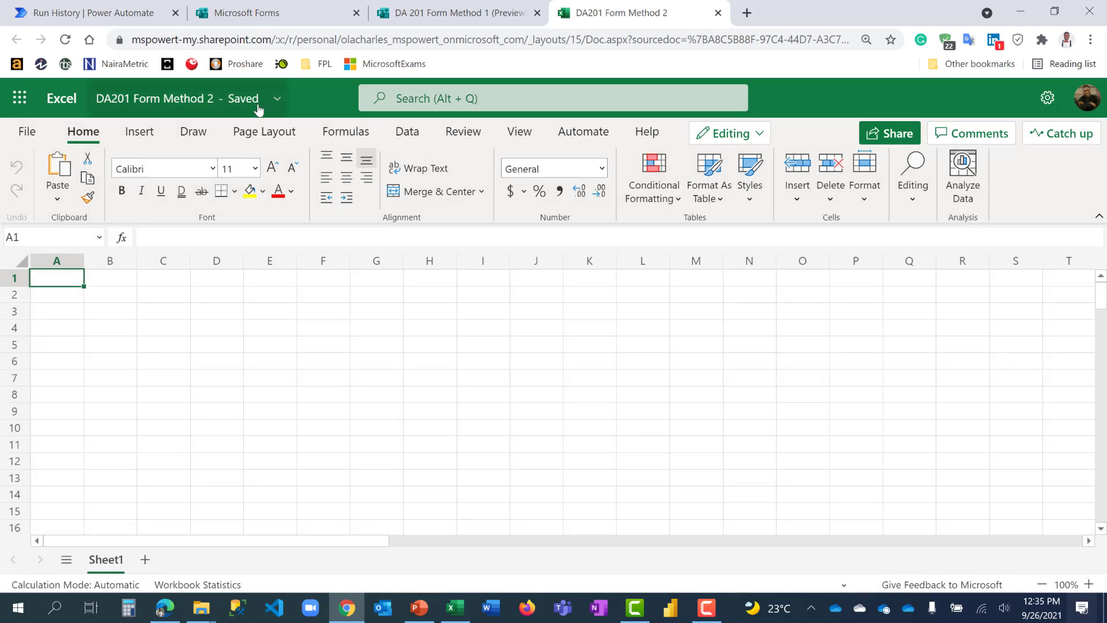
{"action": "mouse_move", "coordinate": [289, 318]}
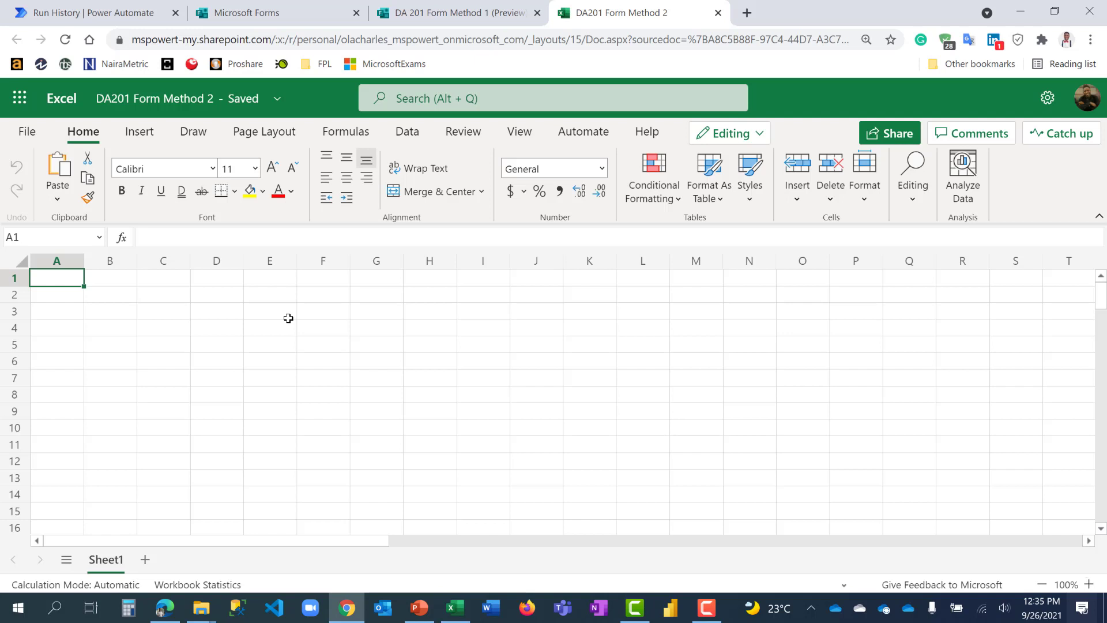
Step: Insert a new form linked to the workbook through Insert > Forms > New Form
{"action": "left_click", "coordinate": [139, 131]}
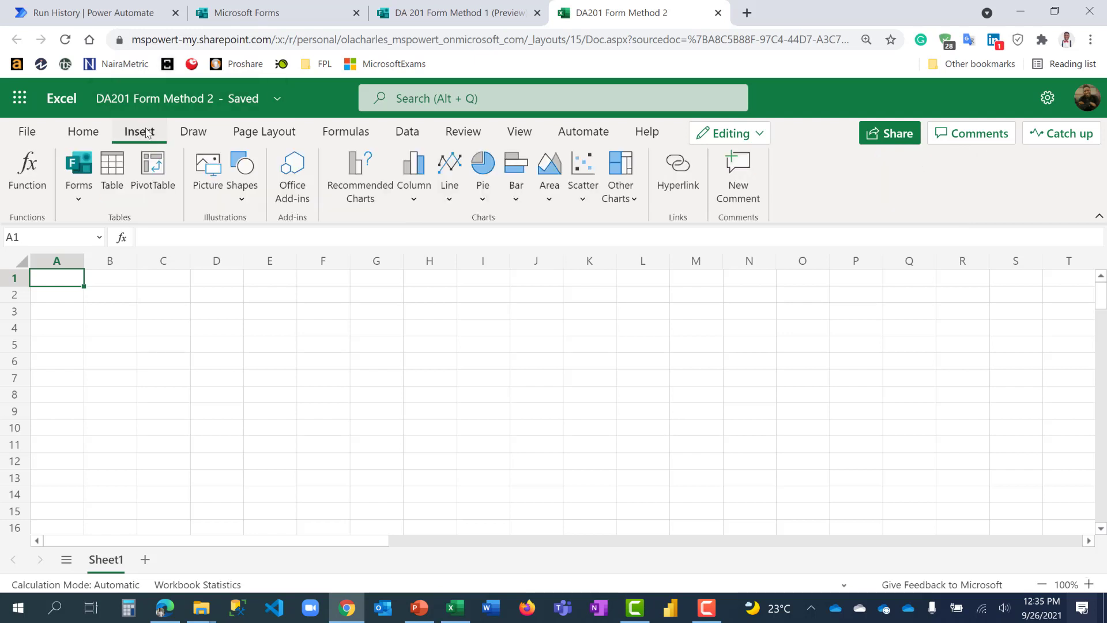
{"action": "left_click", "coordinate": [78, 169]}
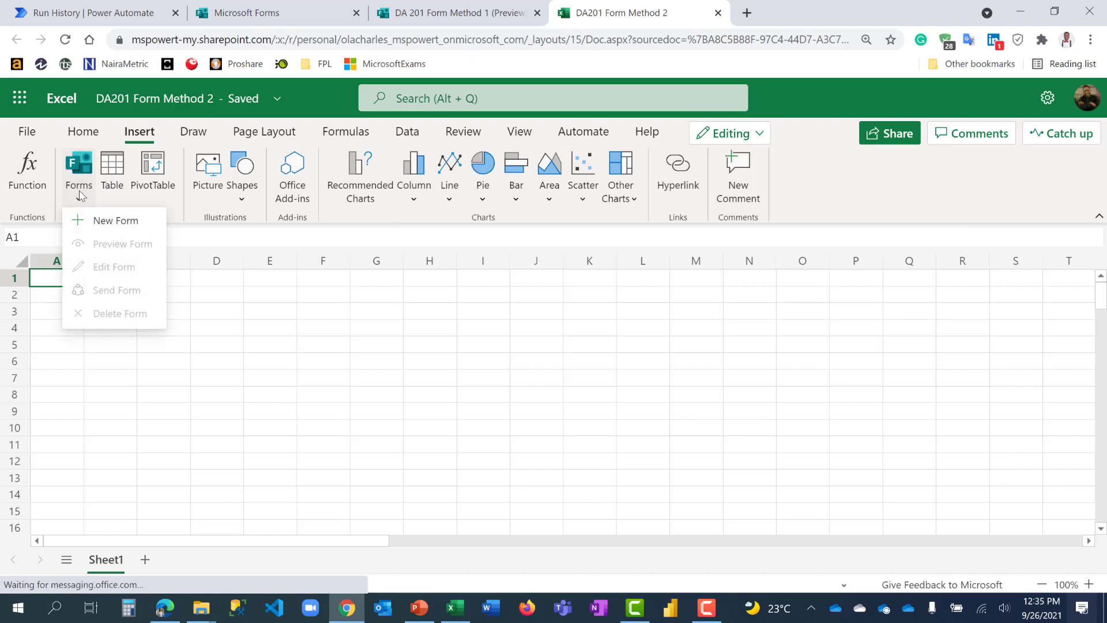
{"action": "mouse_move", "coordinate": [92, 204]}
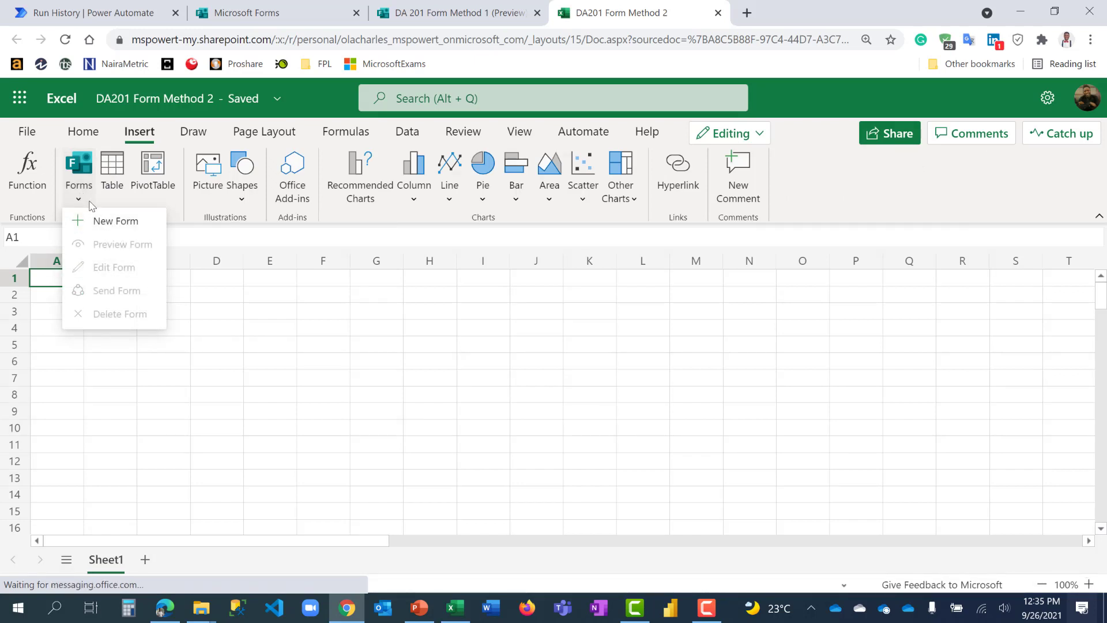
{"action": "left_click", "coordinate": [115, 221]}
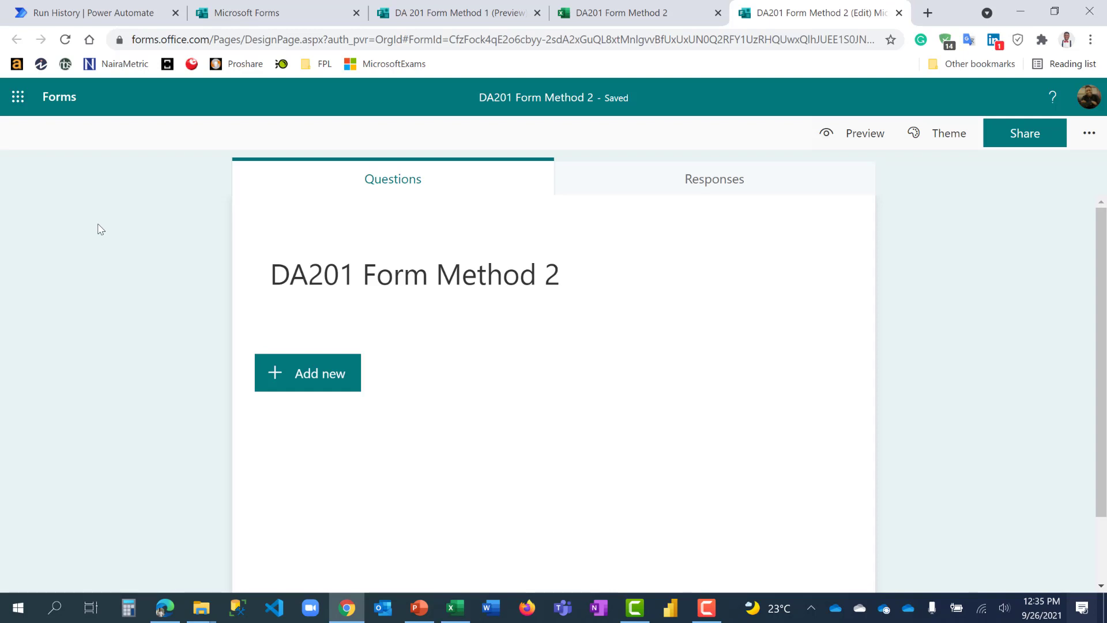
Step: Return from the blank form to the DA201 Form Method 2 workbook
{"action": "left_click", "coordinate": [618, 13]}
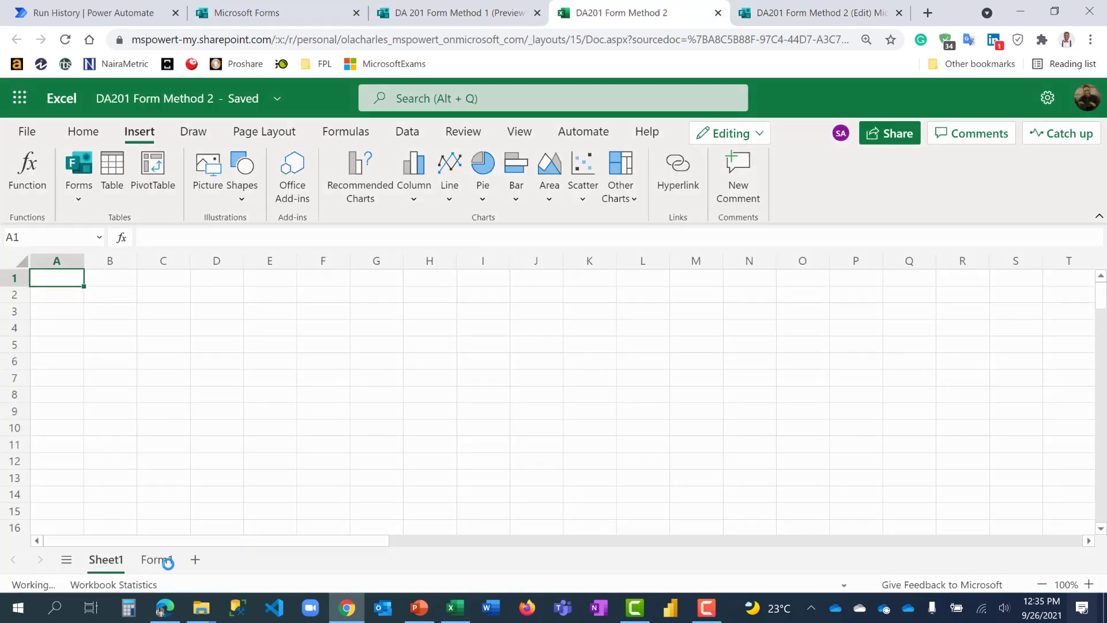
Step: Inspect the Form1 sheet's empty response table, then go back to editing the form
{"action": "left_click", "coordinate": [157, 559]}
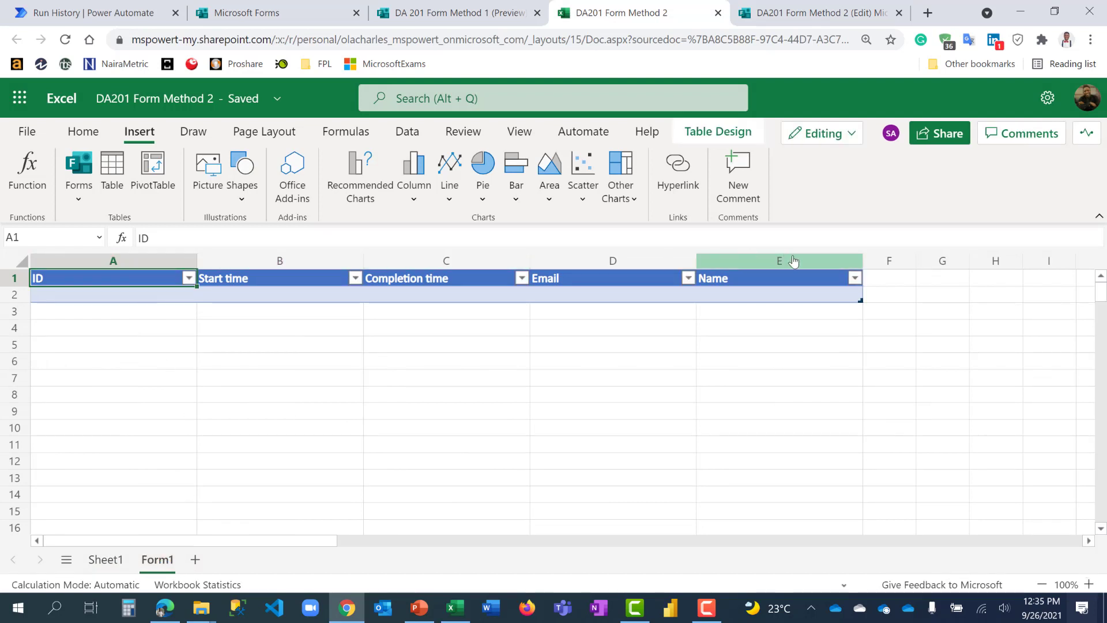
{"action": "mouse_move", "coordinate": [219, 284]}
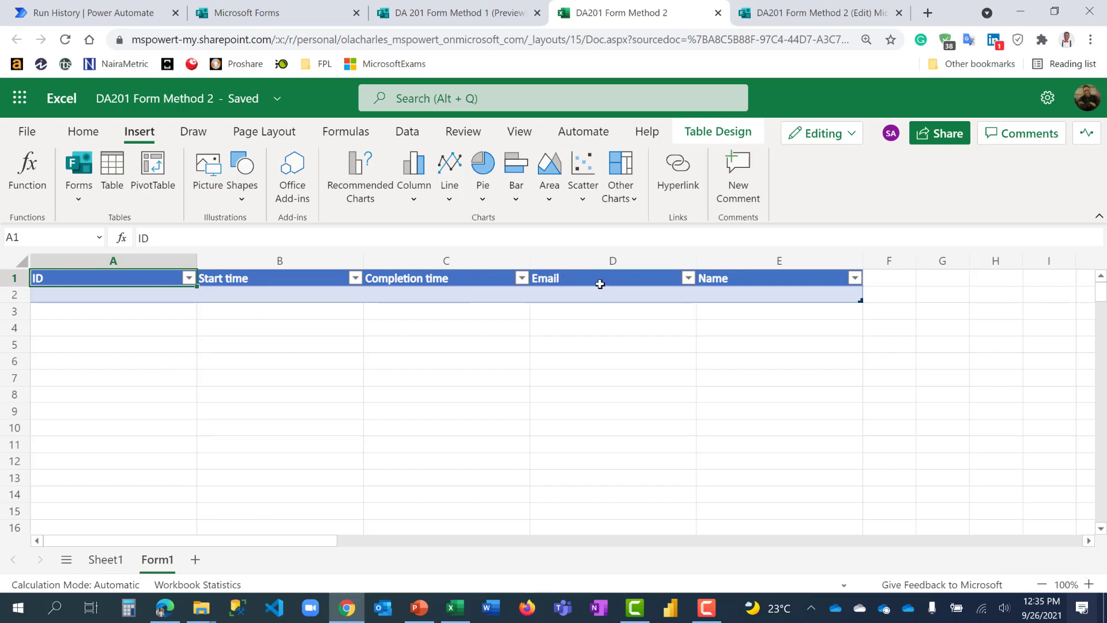
{"action": "mouse_move", "coordinate": [847, 30]}
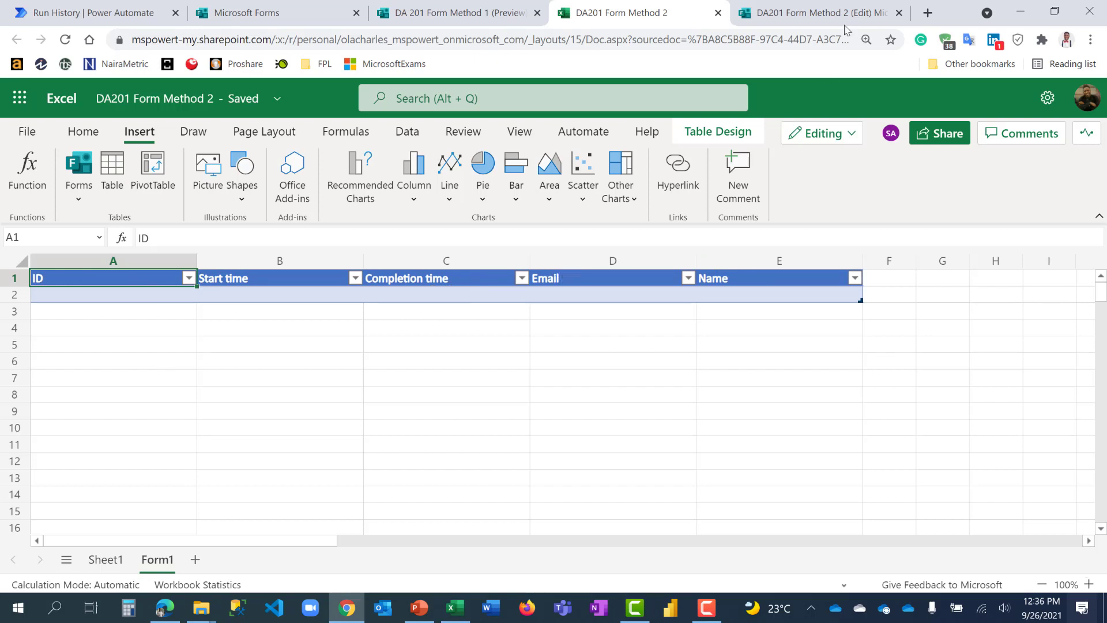
{"action": "left_click", "coordinate": [819, 13]}
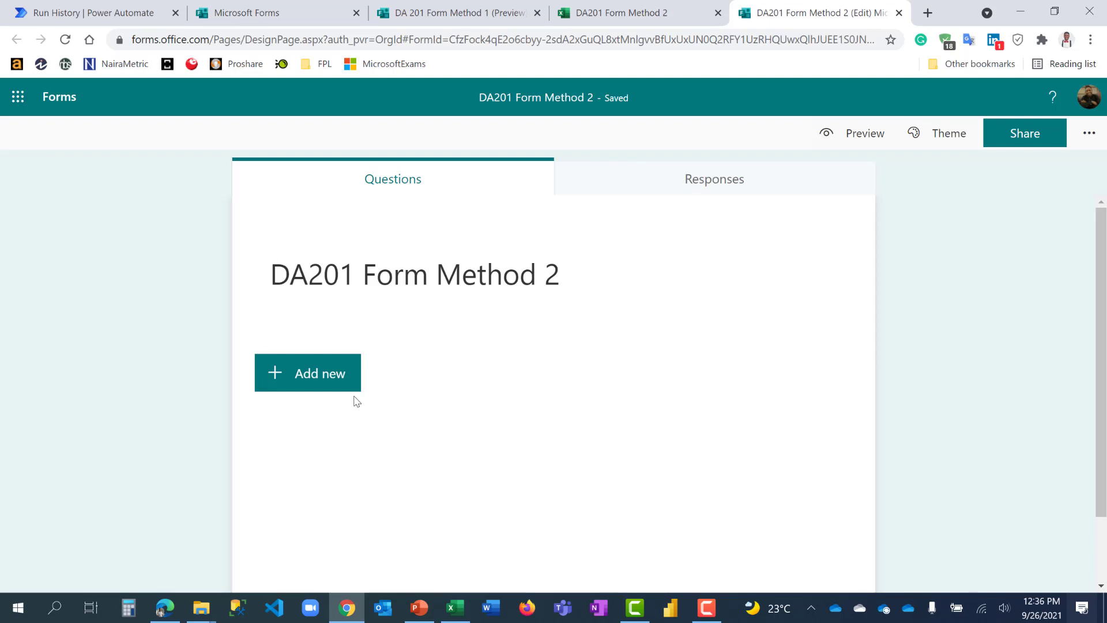
Step: Add a choice question 'Gender' with options Female and Male
{"action": "left_click", "coordinate": [308, 373]}
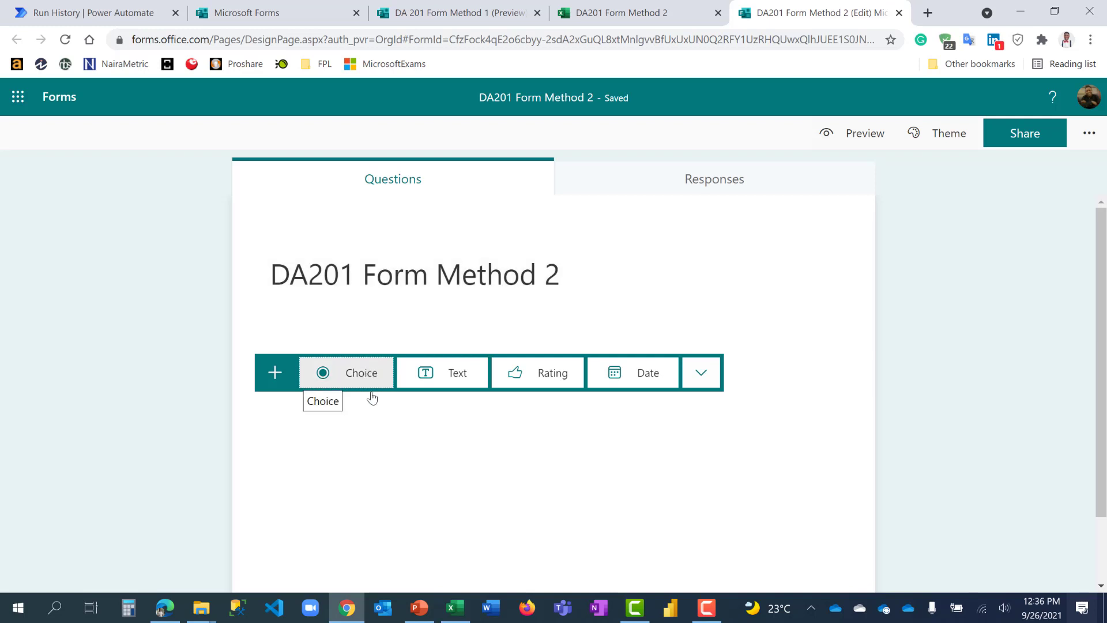
{"action": "left_click", "coordinate": [346, 372]}
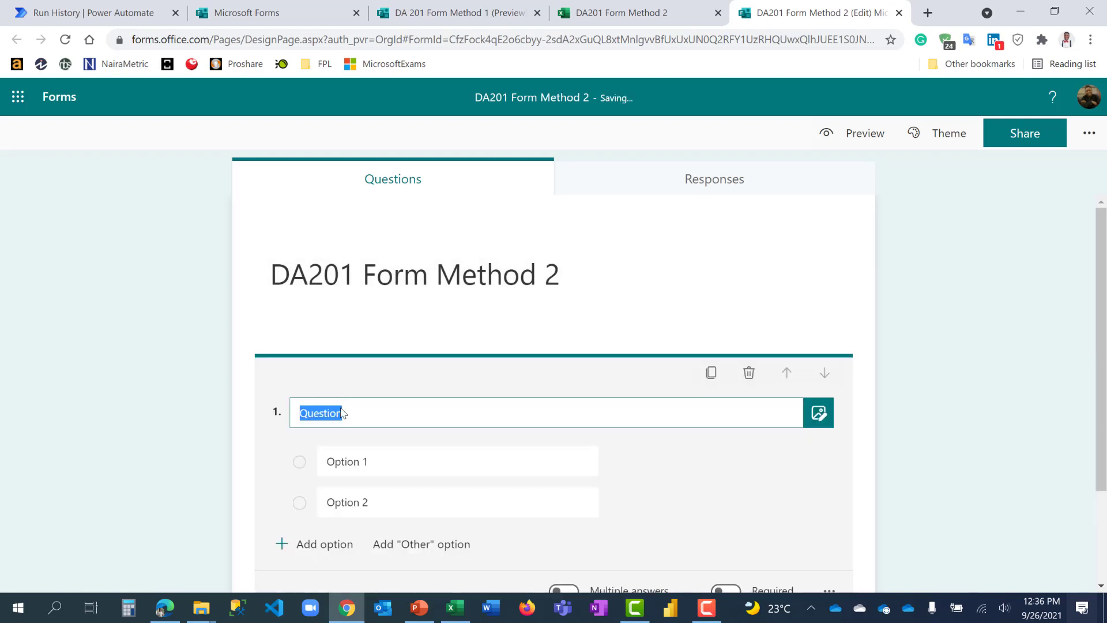
{"action": "type", "text": "Gender"}
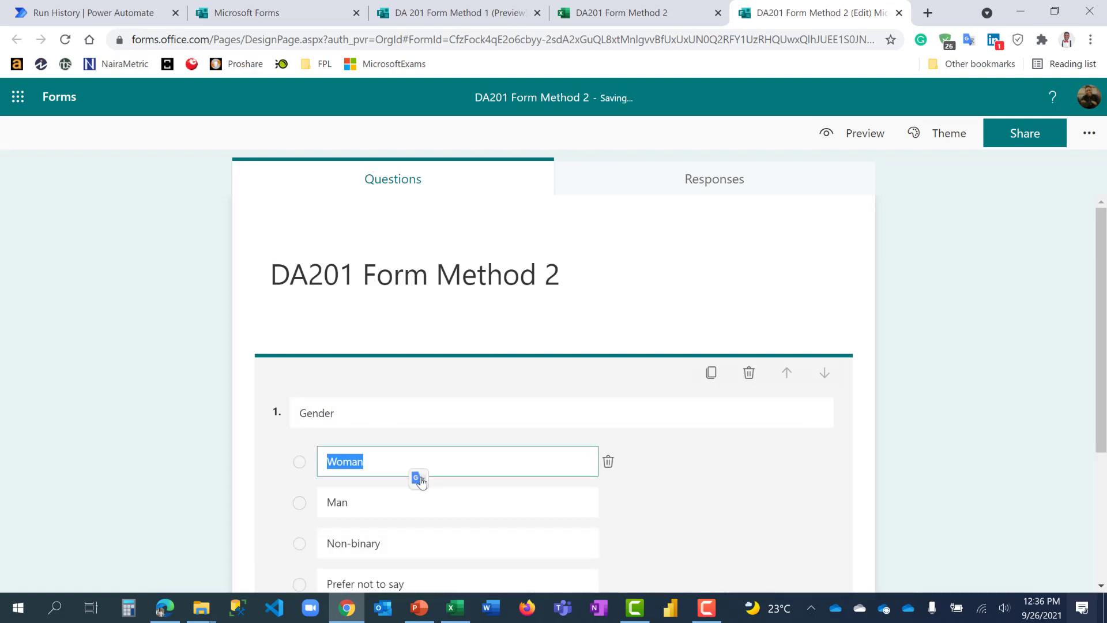
{"action": "type", "text": "Female"}
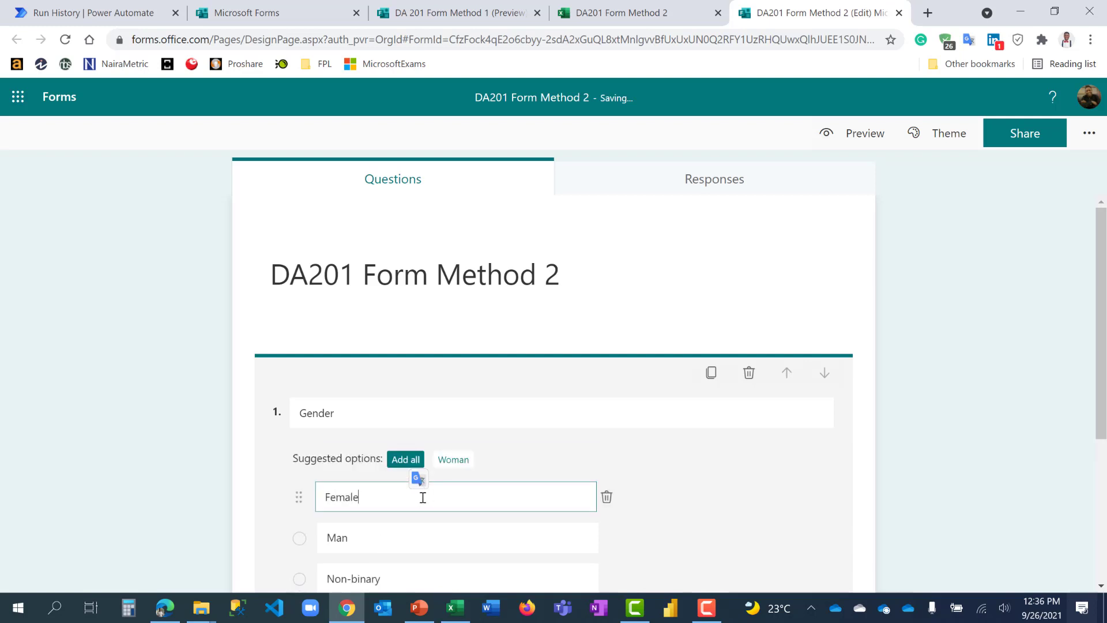
{"action": "scroll", "scroll_direction": "down", "scroll_amount": 3}
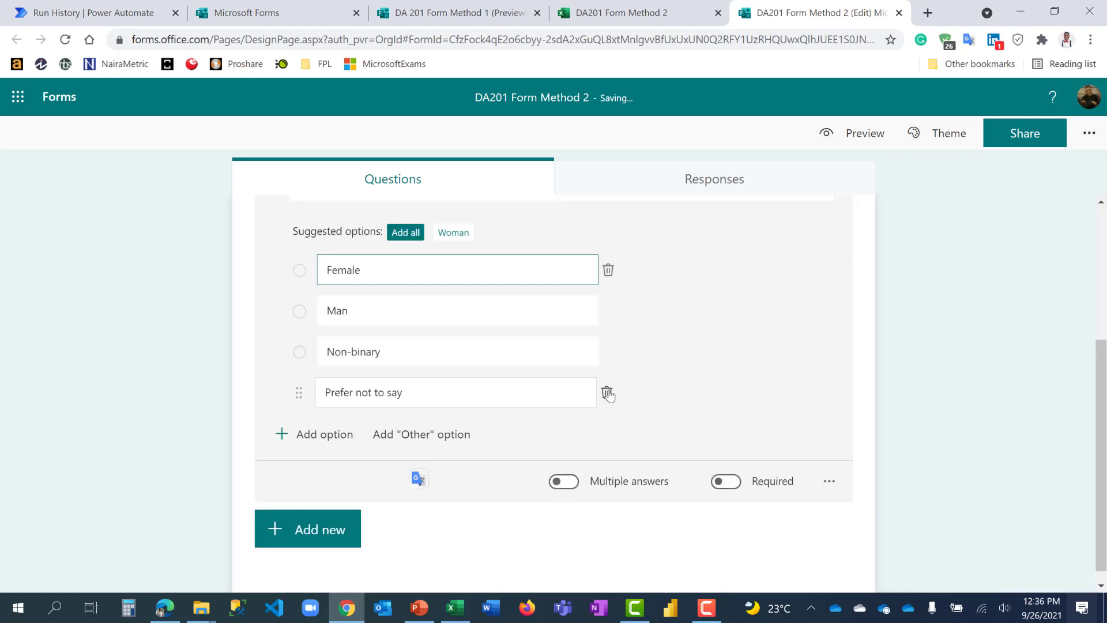
{"action": "scroll", "scroll_direction": "up", "scroll_amount": 3}
{"action": "type", "text": "M"}
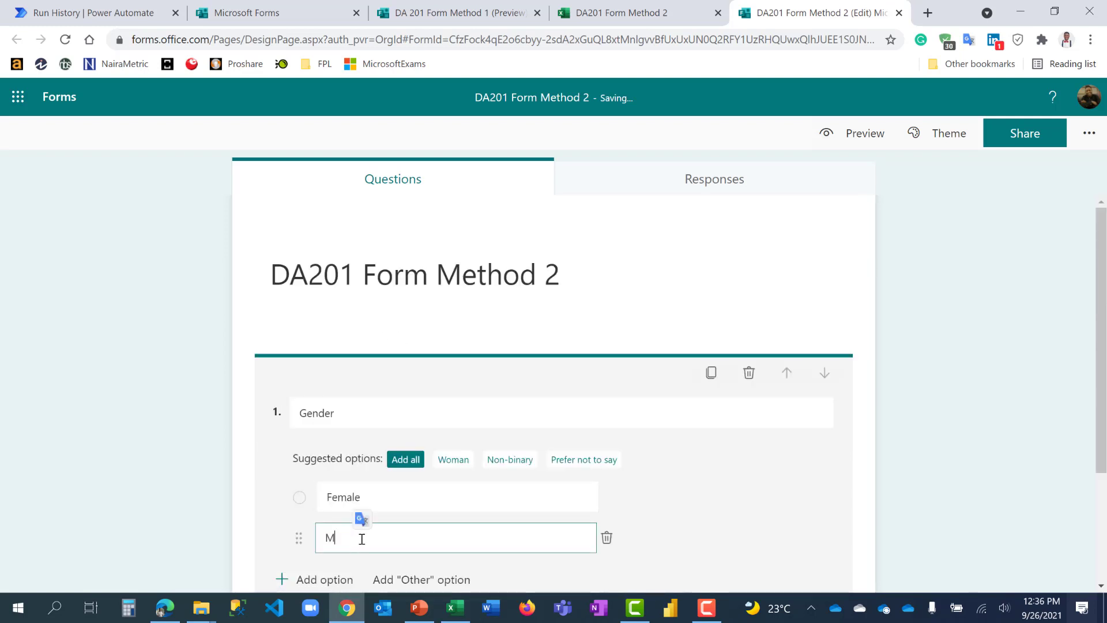
{"action": "type", "text": "ale"}
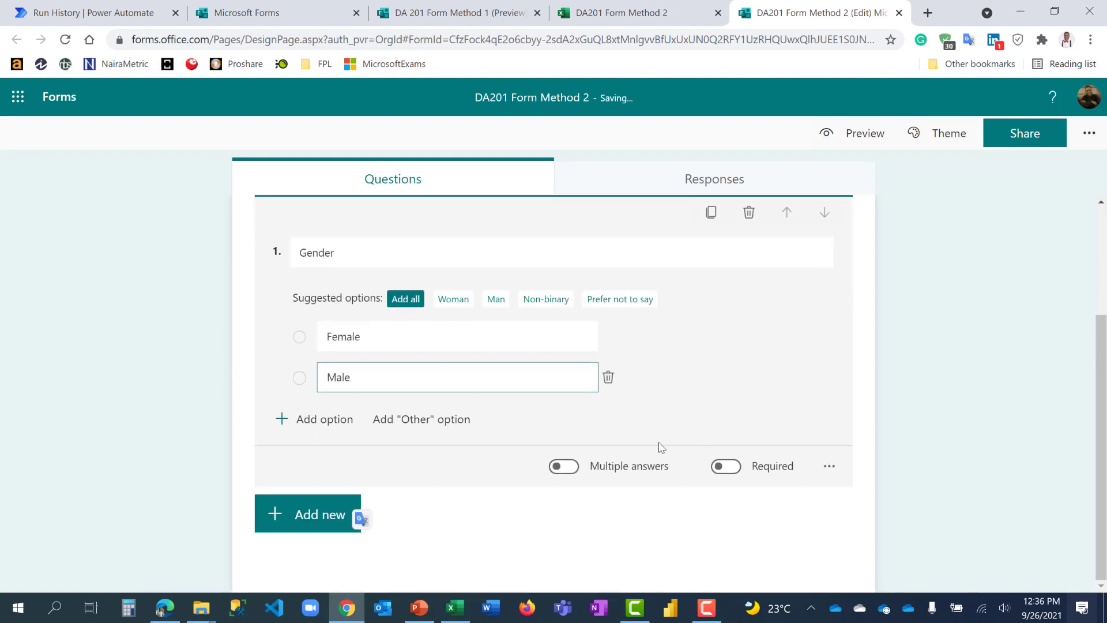
Step: Add a choice question 'Are you enjoying this training?' with suggested Yes/No answers
{"action": "left_click", "coordinate": [307, 513]}
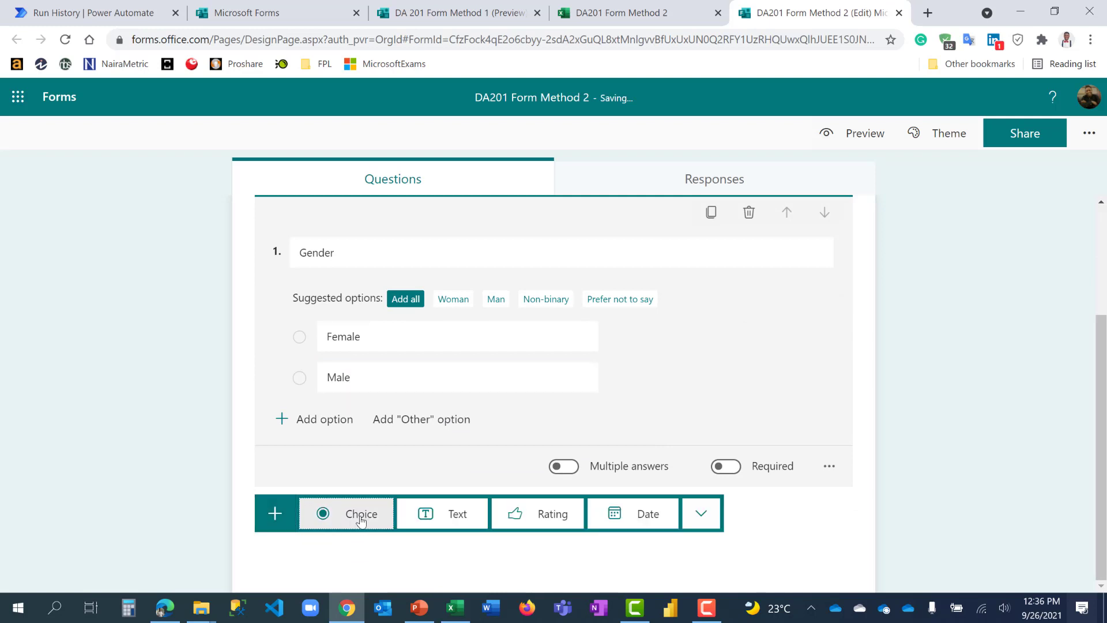
{"action": "left_click", "coordinate": [361, 513]}
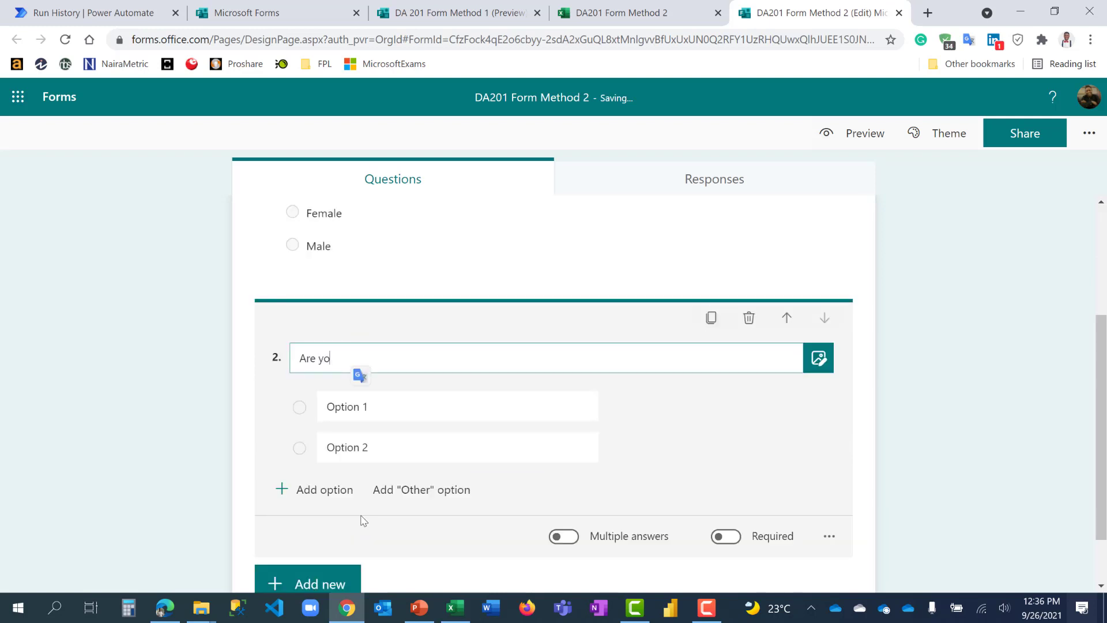
{"action": "type", "text": "u enjoying"}
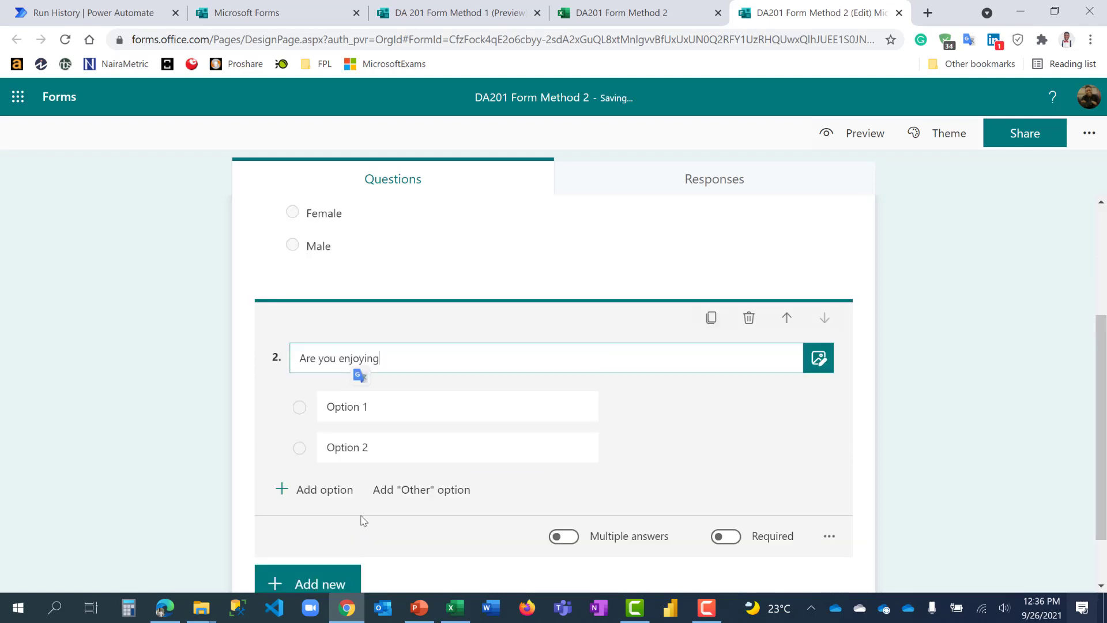
{"action": "type", "text": "this traini"}
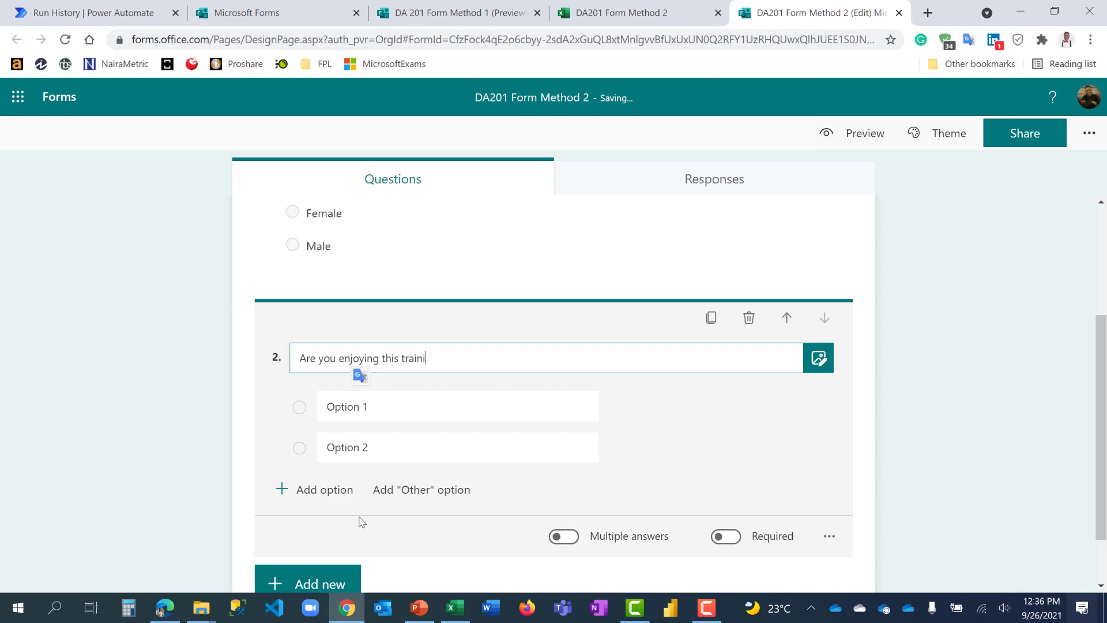
{"action": "type", "text": "ng?"}
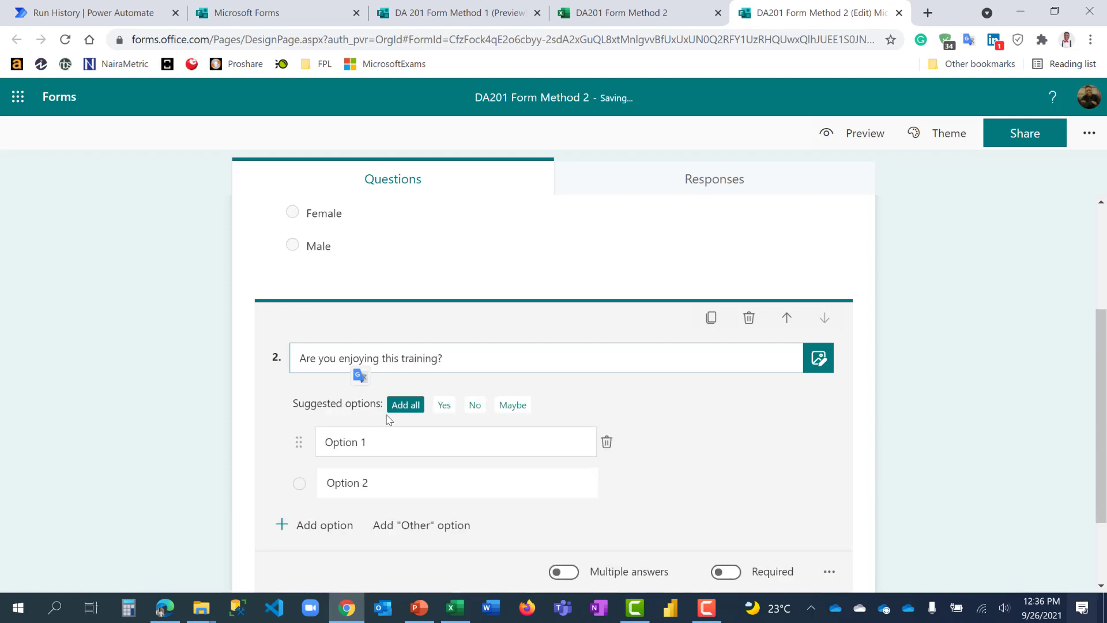
{"action": "left_click", "coordinate": [444, 405]}
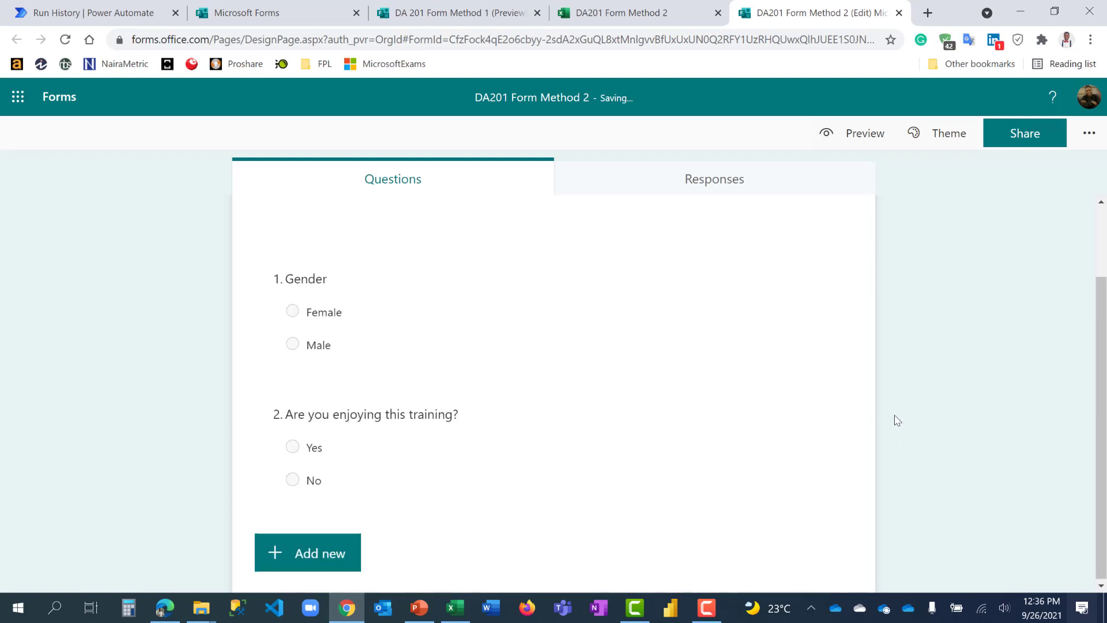
Step: Compare both forms' responses pages, confirming DA201 Form Method 2 has zero responses
{"action": "left_click", "coordinate": [714, 179]}
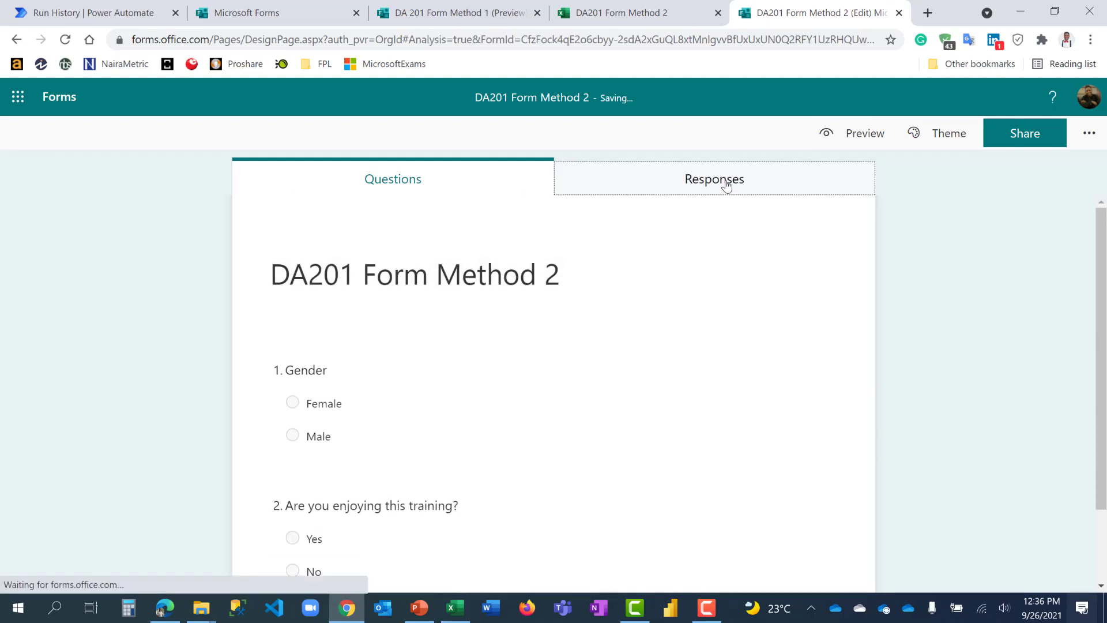
{"action": "left_click", "coordinate": [714, 178]}
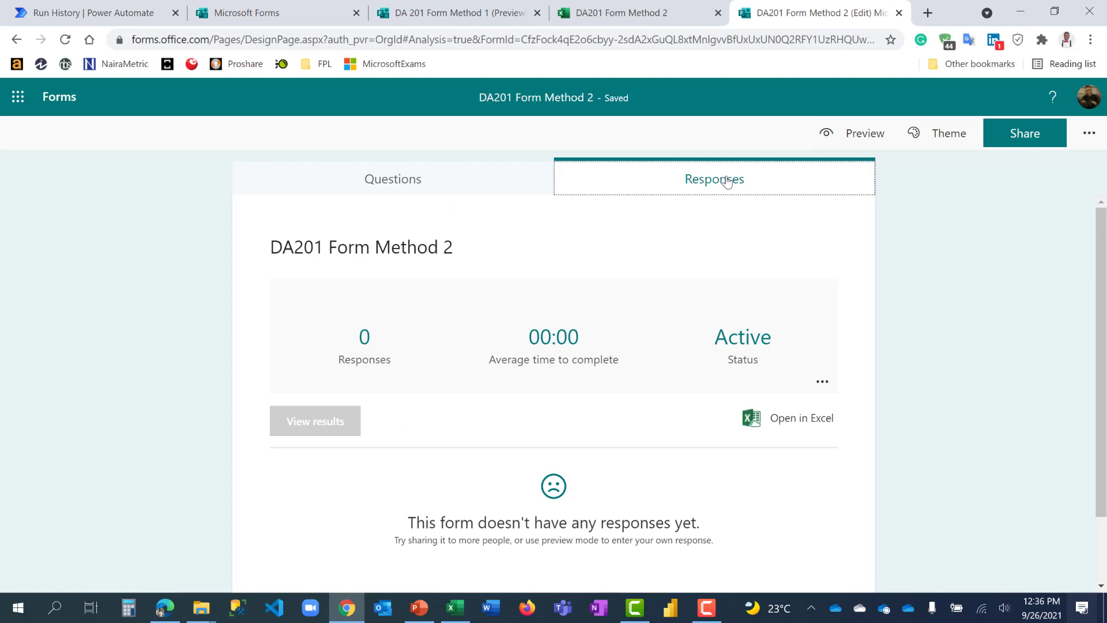
{"action": "left_click", "coordinate": [629, 13]}
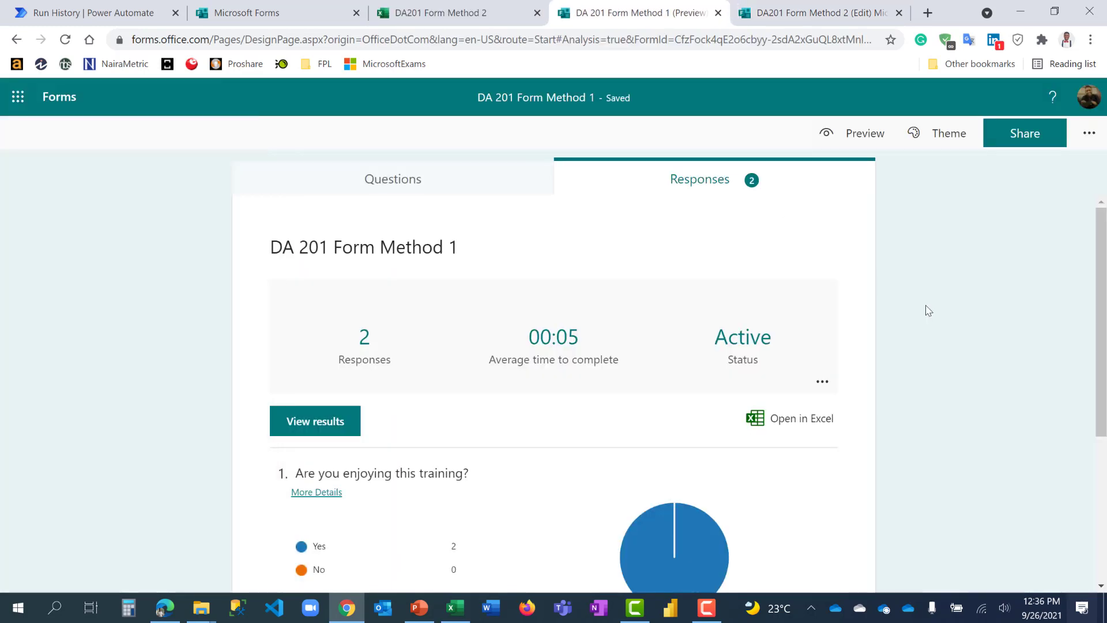
{"action": "mouse_move", "coordinate": [869, 460]}
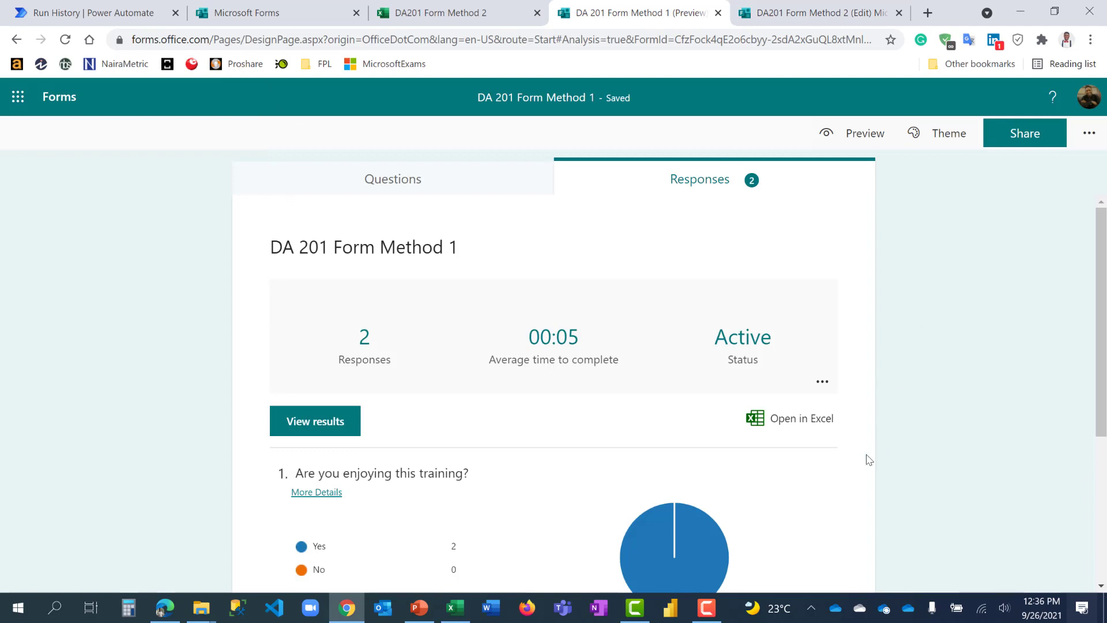
{"action": "mouse_move", "coordinate": [859, 450]}
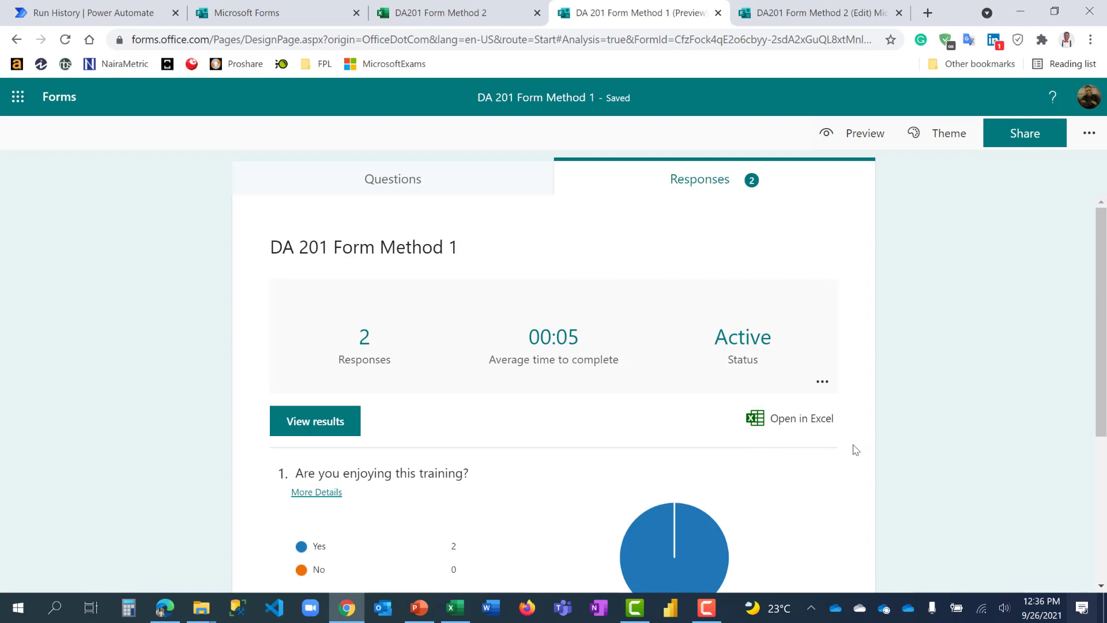
{"action": "left_click", "coordinate": [812, 13]}
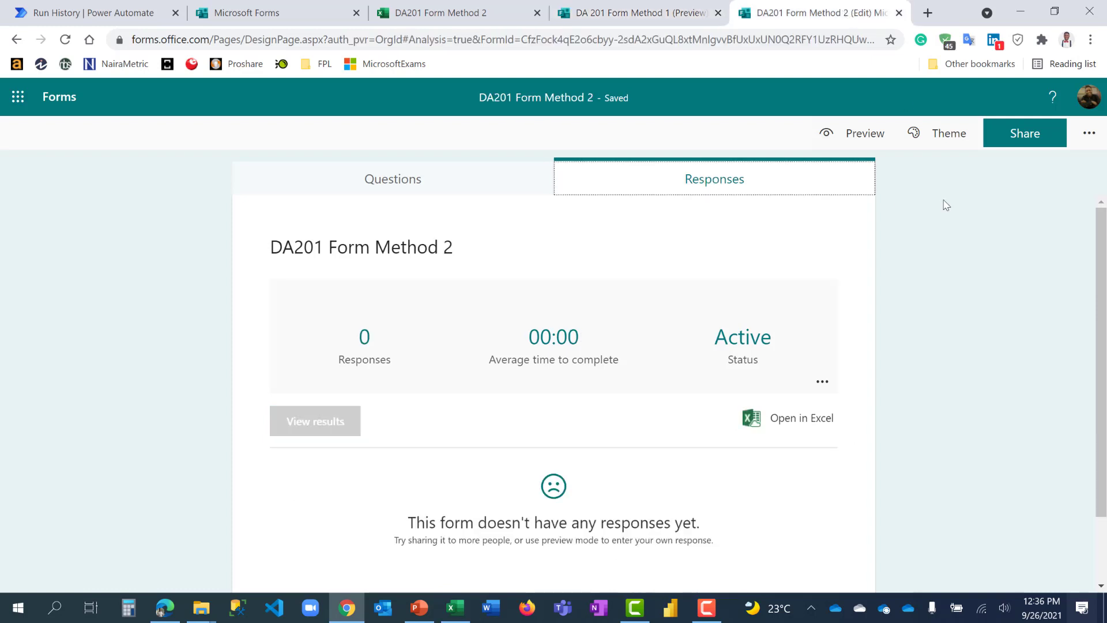
{"action": "mouse_move", "coordinate": [770, 446]}
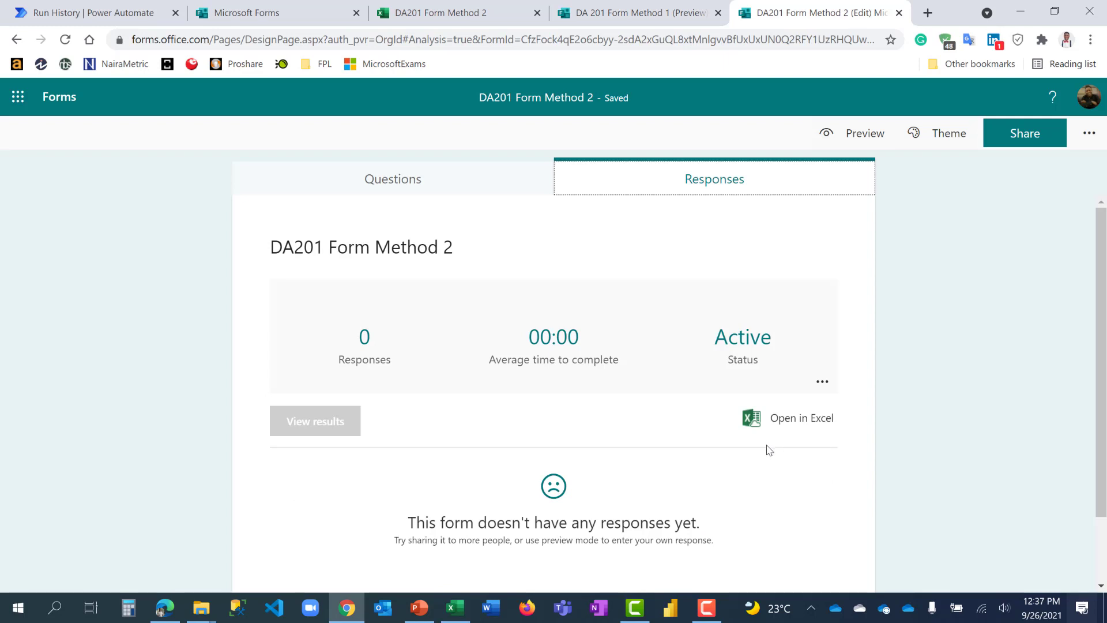
{"action": "mouse_move", "coordinate": [791, 398]}
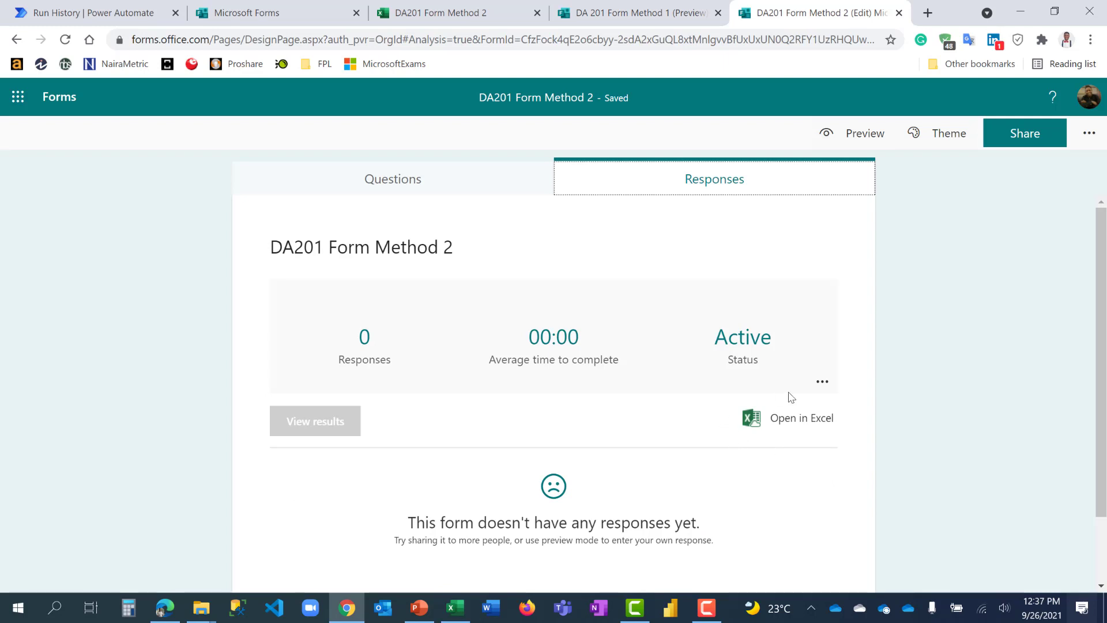
{"action": "mouse_move", "coordinate": [774, 443]}
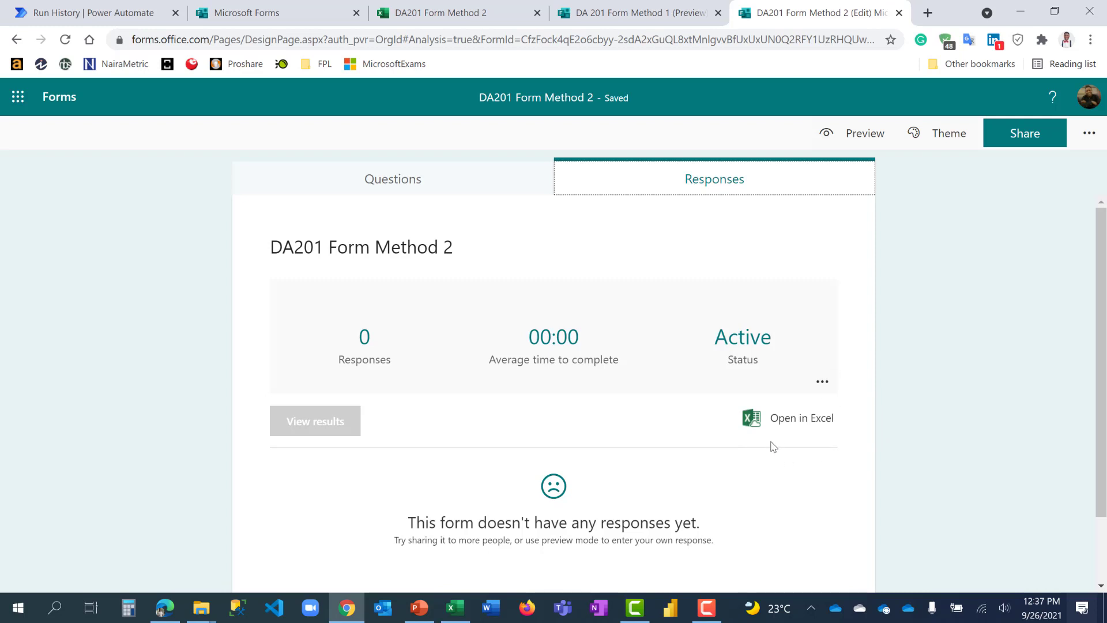
{"action": "mouse_move", "coordinate": [773, 434]}
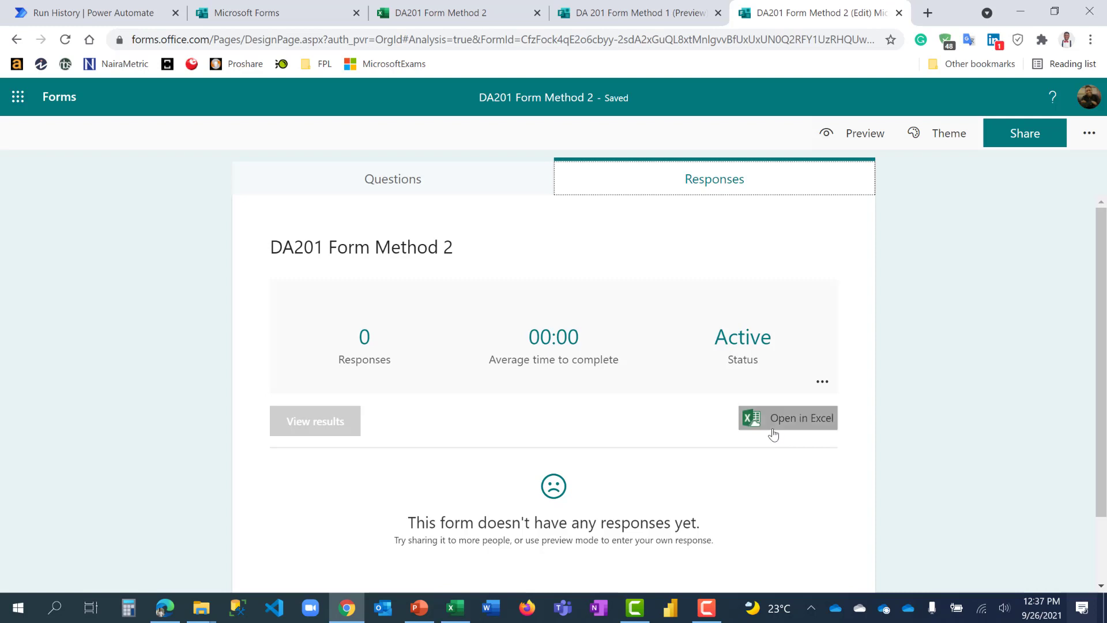
{"action": "mouse_move", "coordinate": [544, 177]}
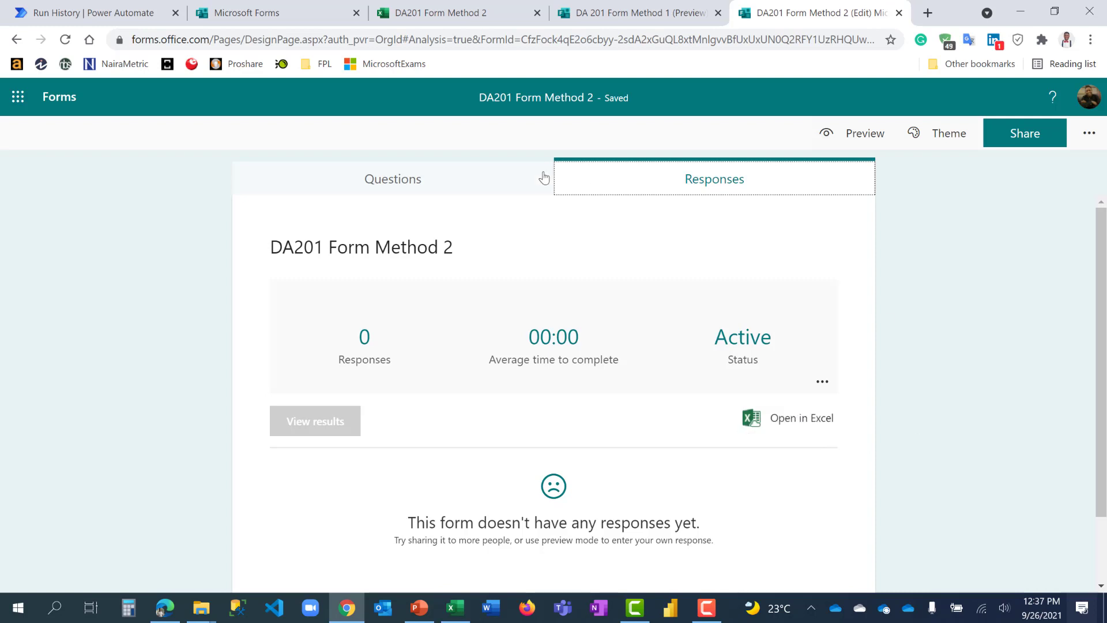
Step: Preview the form and submit a test response answering Female and Yes
{"action": "left_click", "coordinate": [393, 179]}
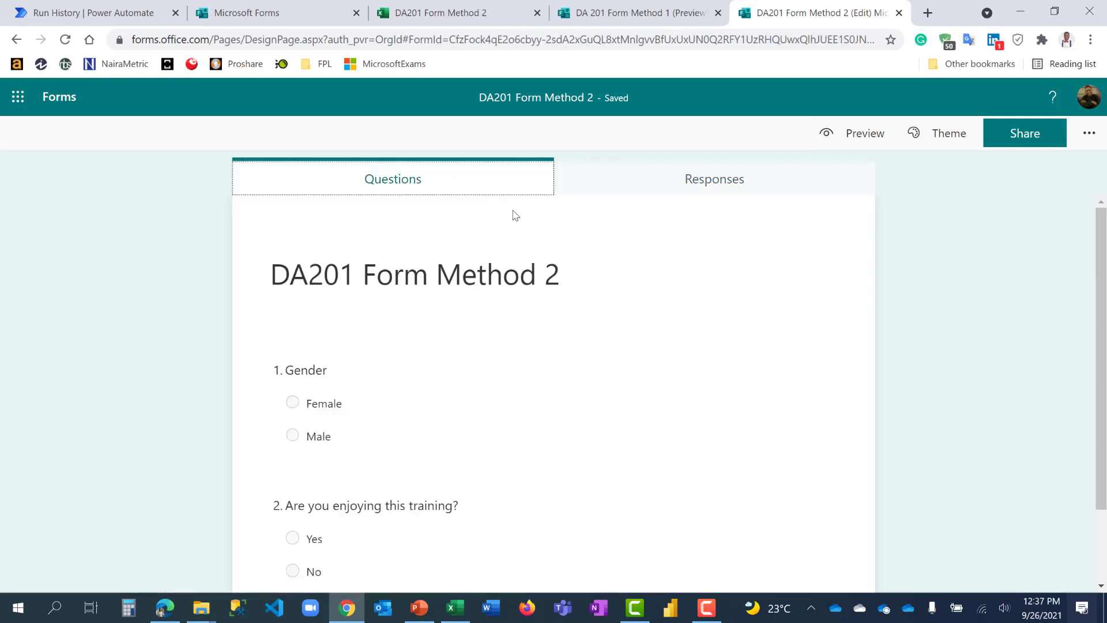
{"action": "left_click", "coordinate": [865, 133]}
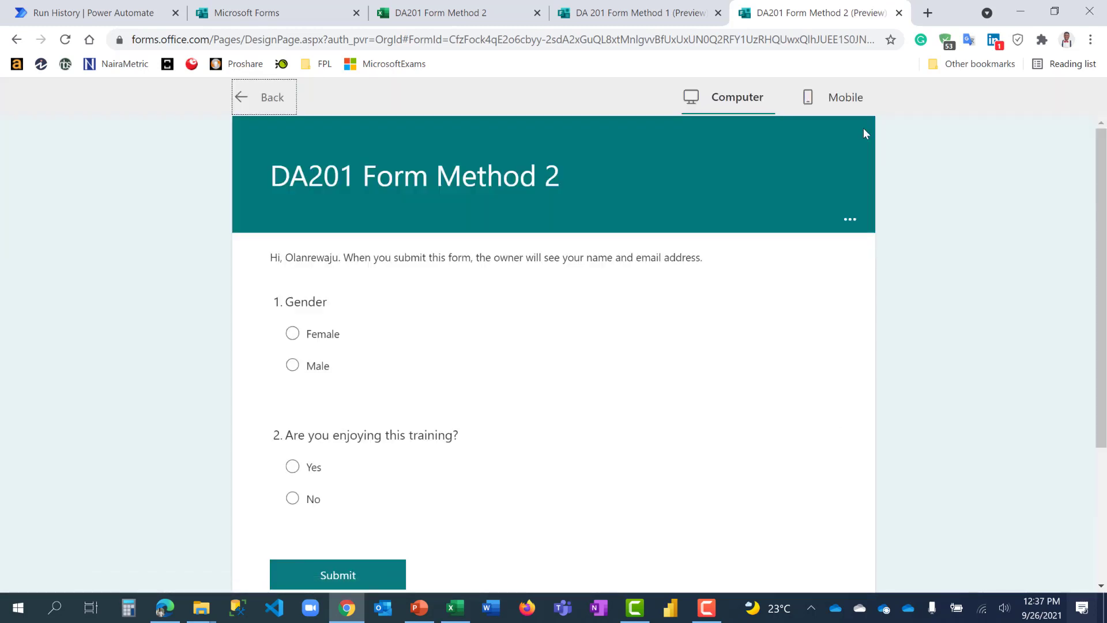
{"action": "left_click", "coordinate": [291, 333]}
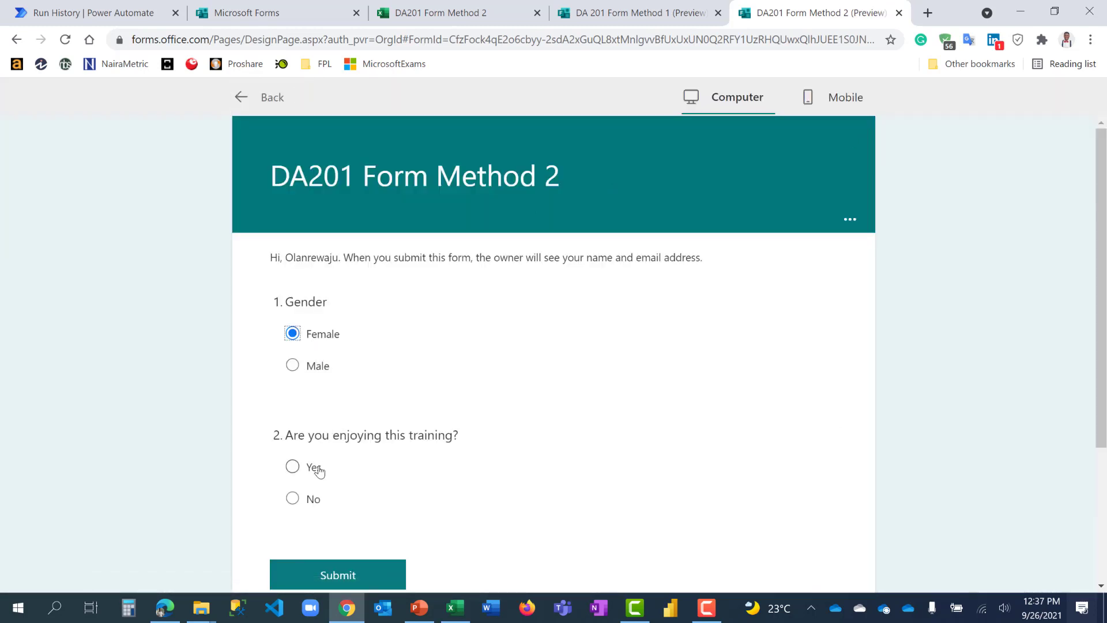
{"action": "left_click", "coordinate": [292, 466]}
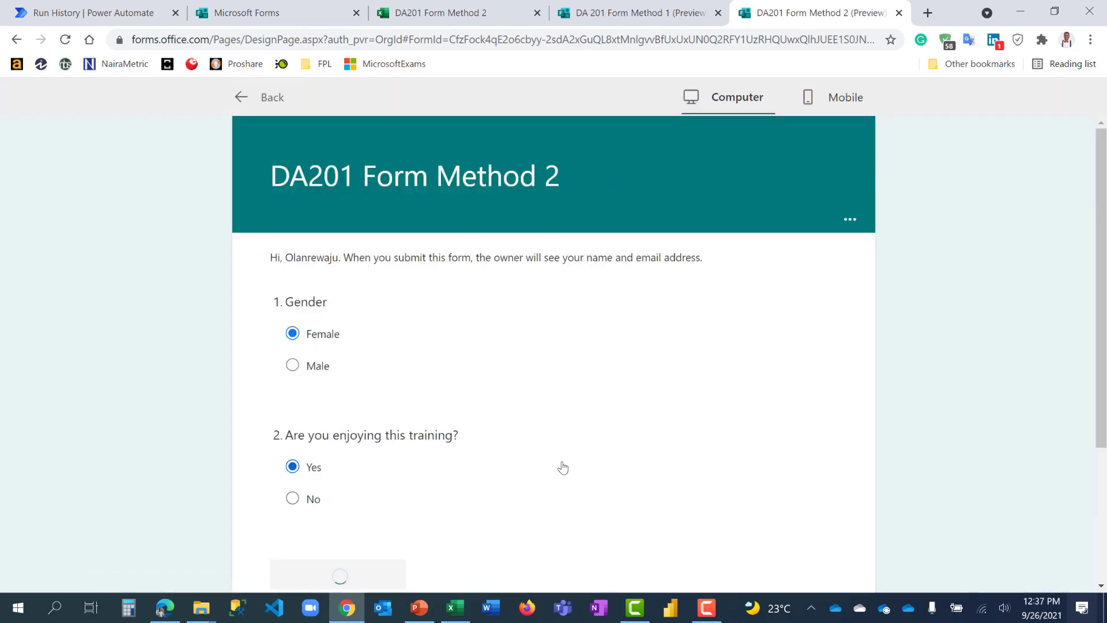
{"action": "left_click", "coordinate": [339, 575]}
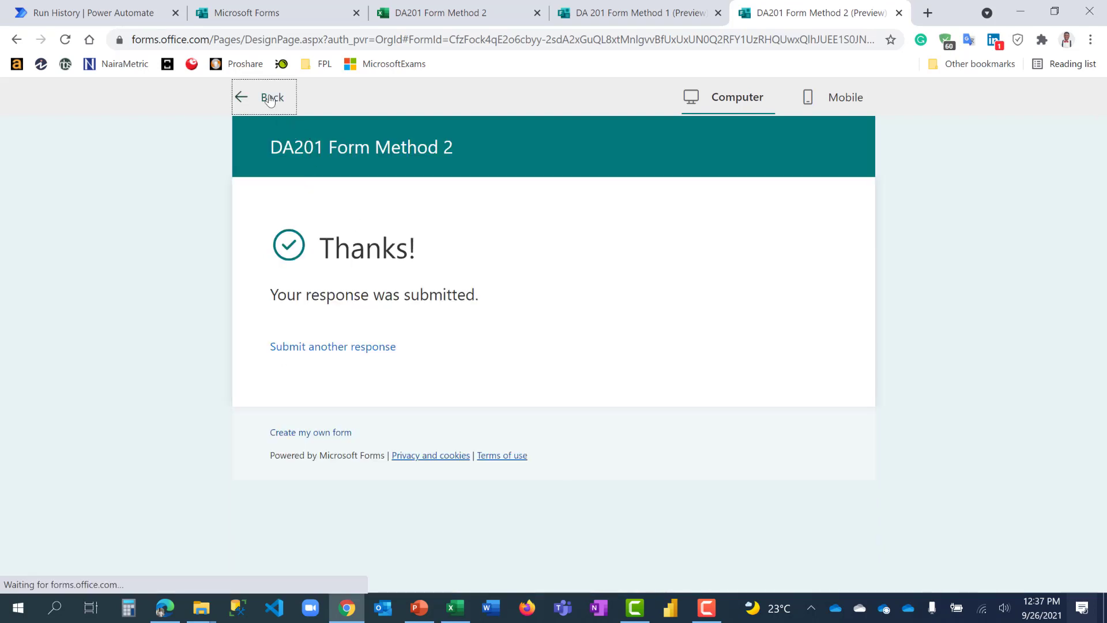
Step: Leave the preview and confirm the Female/Yes row synced, then return to the responses page
{"action": "left_click", "coordinate": [264, 97]}
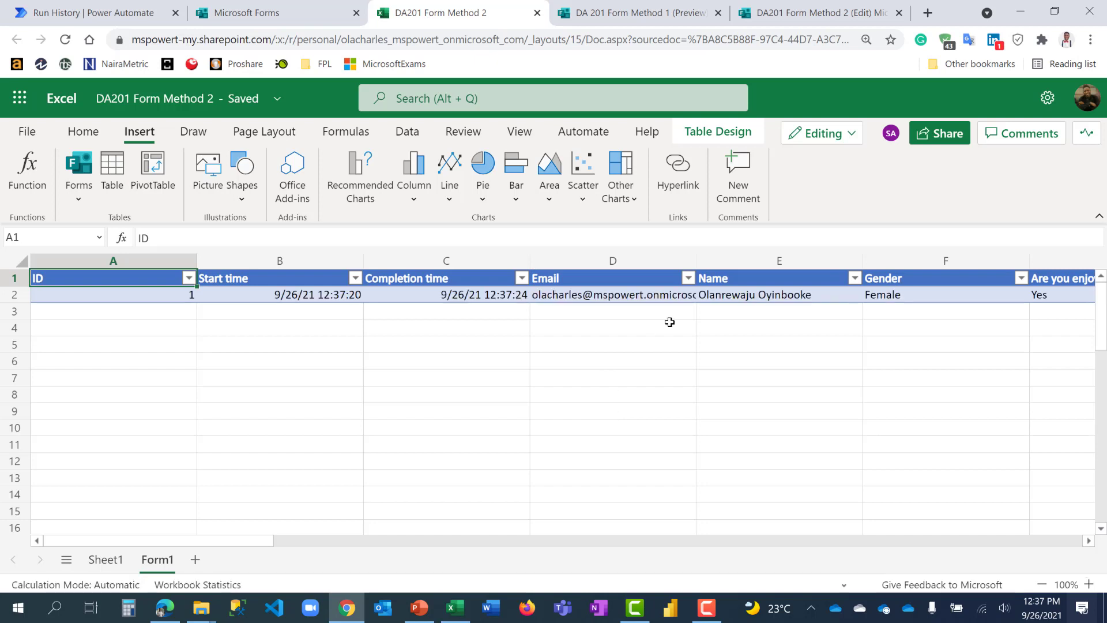
{"action": "mouse_move", "coordinate": [663, 323]}
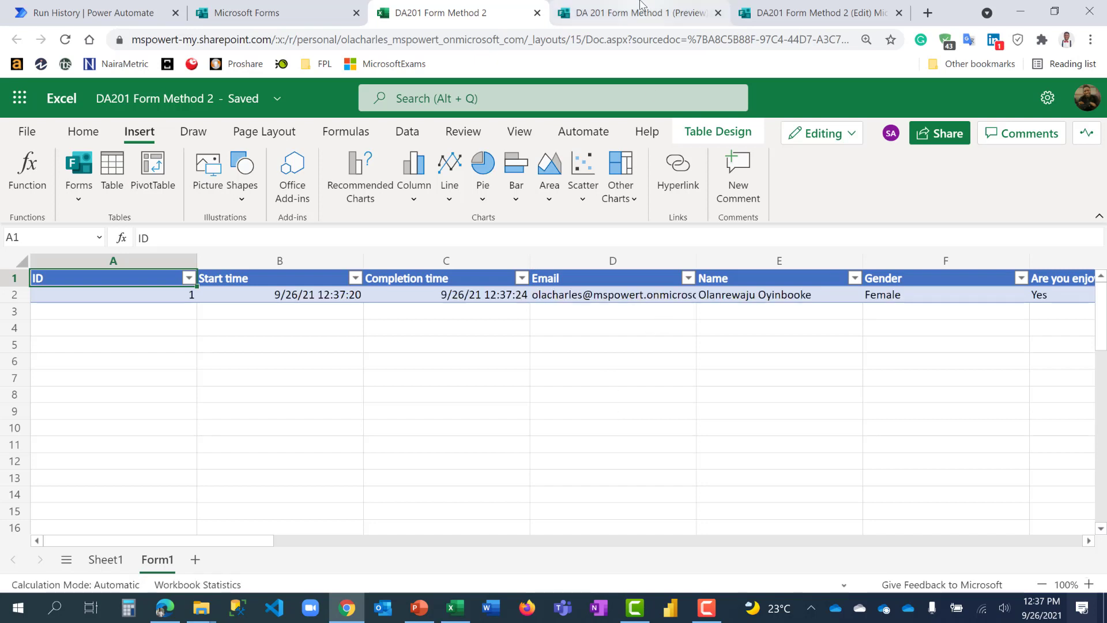
{"action": "left_click", "coordinate": [819, 13]}
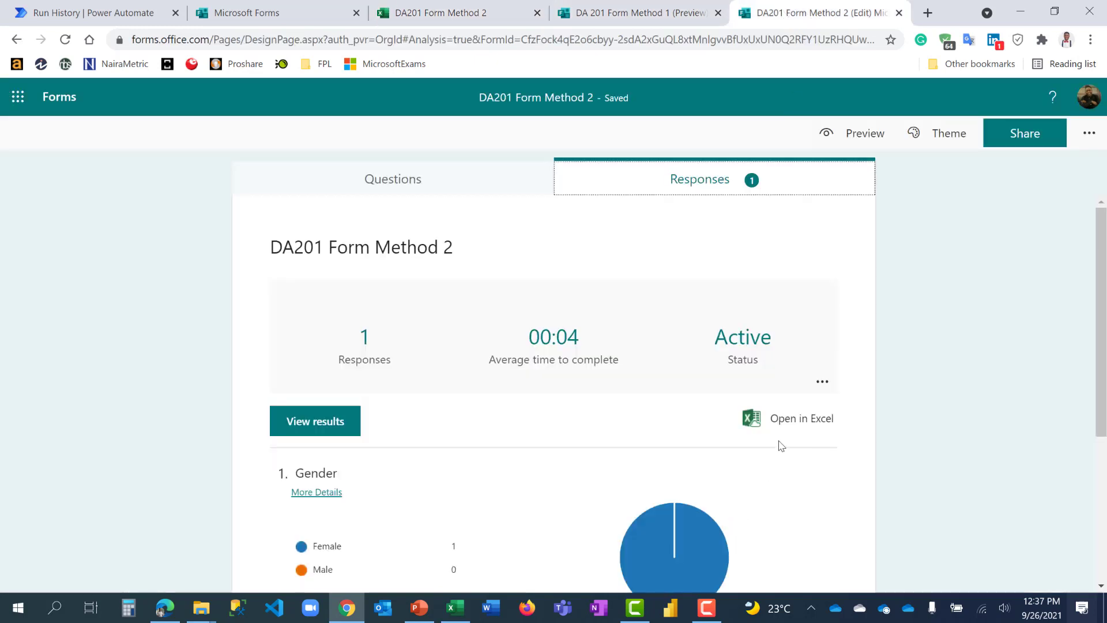
{"action": "mouse_move", "coordinate": [840, 239]}
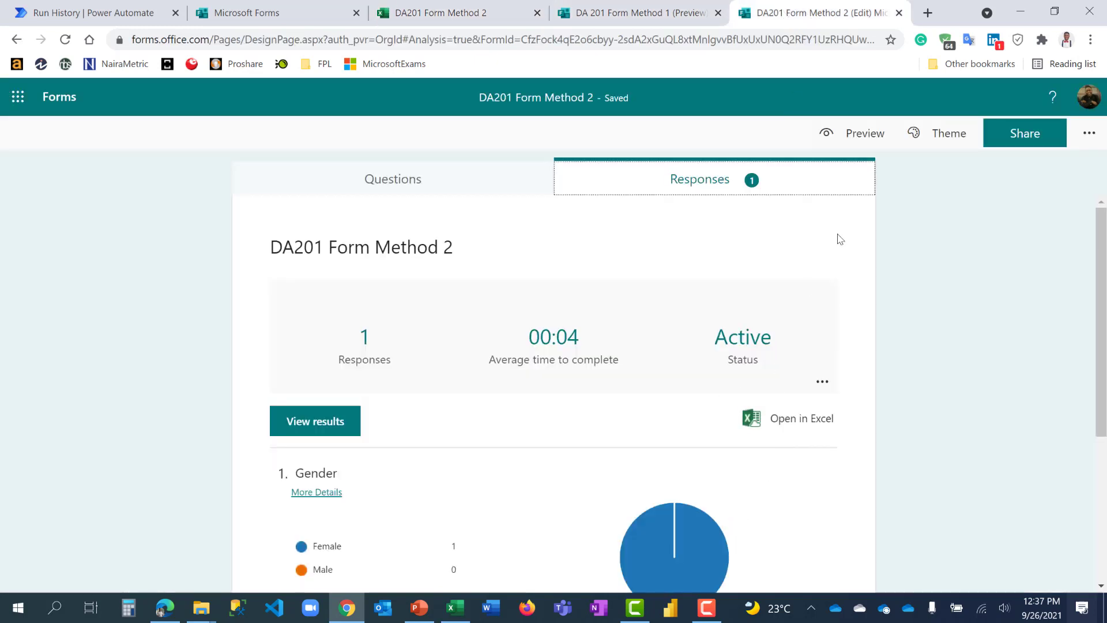
Step: Submit a second preview response, Male and Yes, and view it in the workbook
{"action": "left_click", "coordinate": [865, 133]}
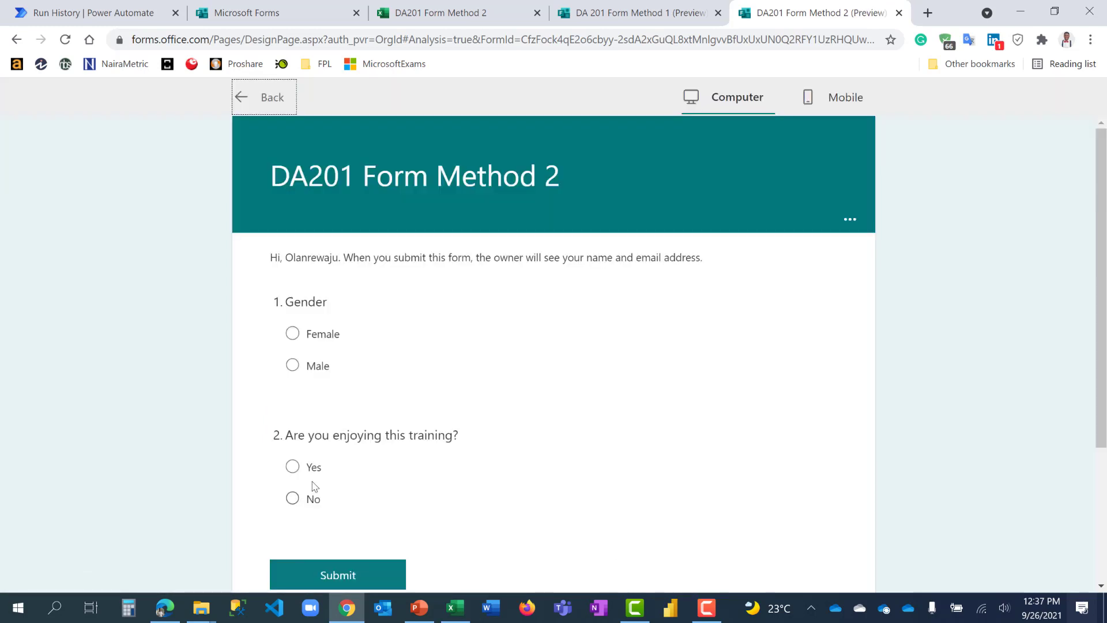
{"action": "left_click", "coordinate": [293, 467]}
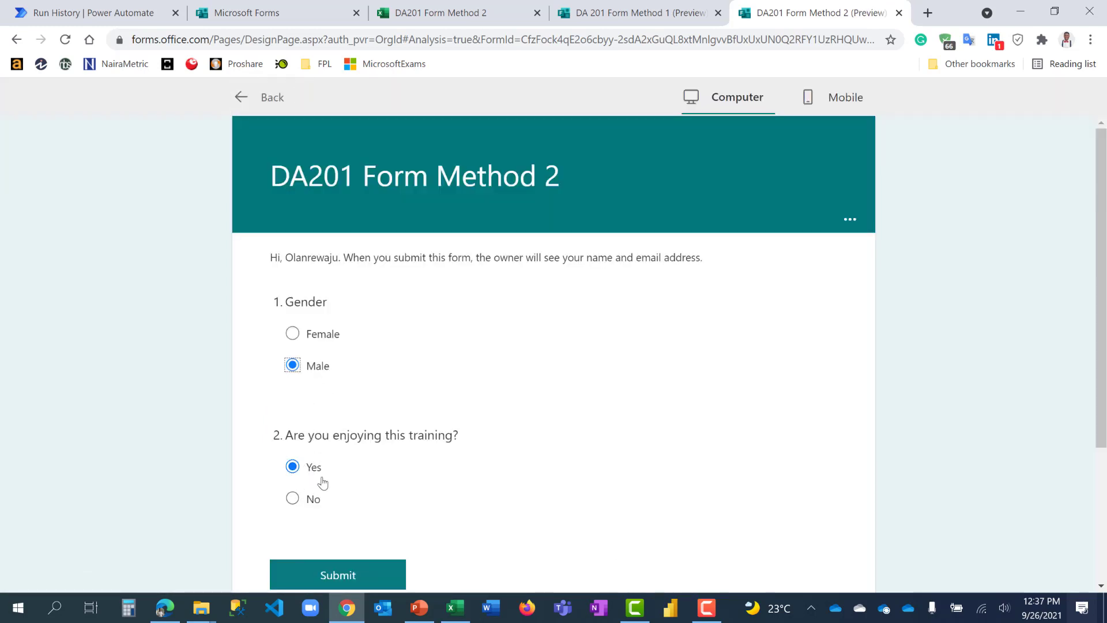
{"action": "left_click", "coordinate": [338, 575]}
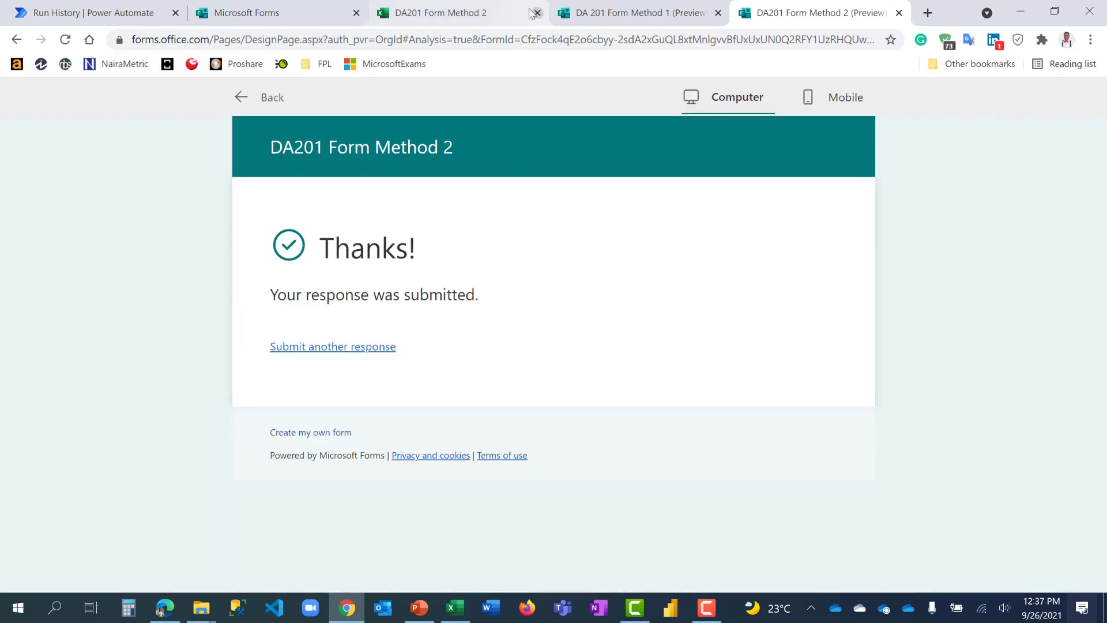
{"action": "left_click", "coordinate": [434, 13]}
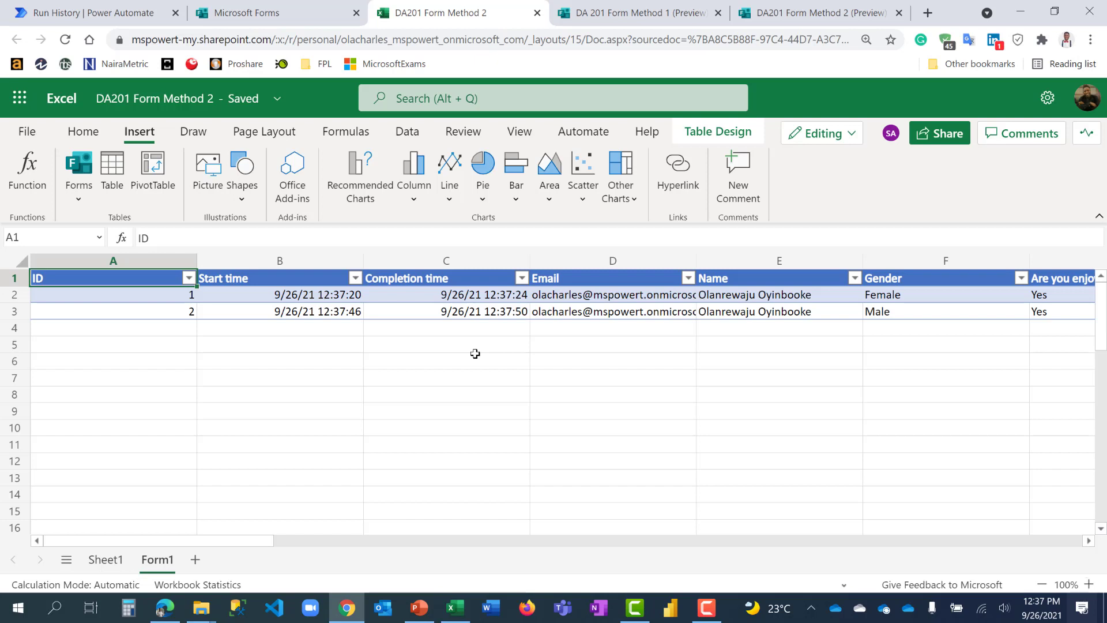
{"action": "mouse_move", "coordinate": [929, 277]}
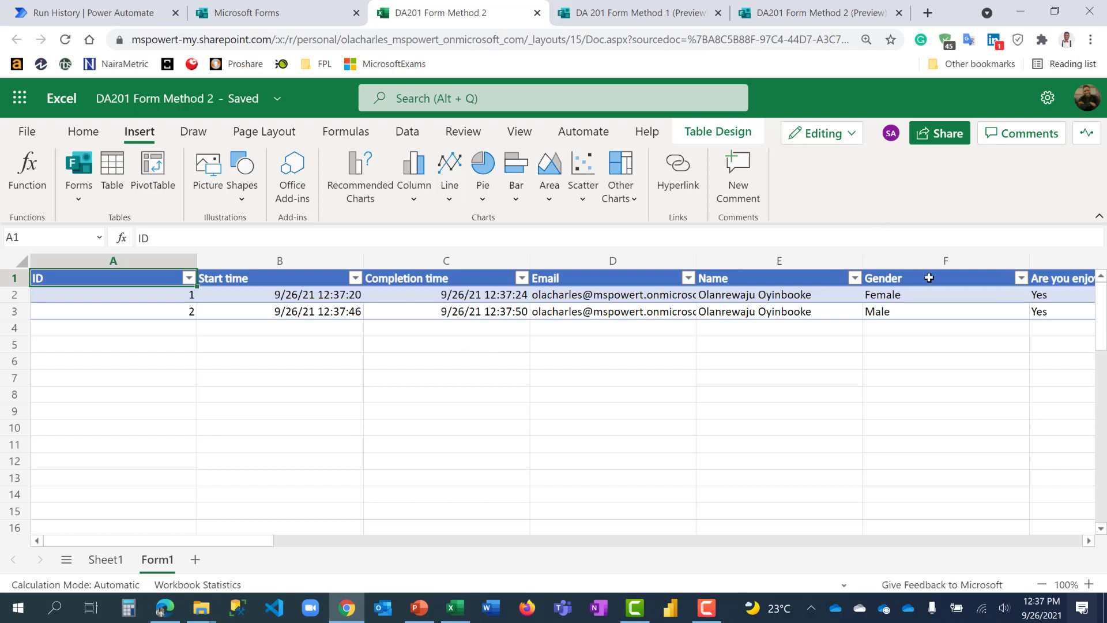
{"action": "left_click", "coordinate": [941, 133]}
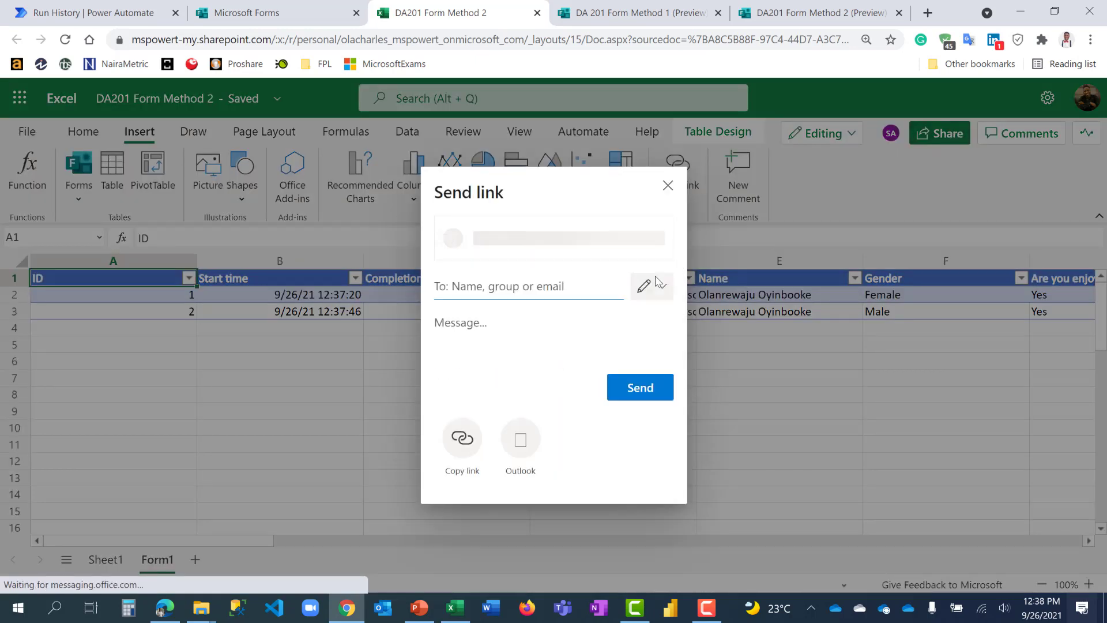
{"action": "left_click", "coordinate": [667, 186]}
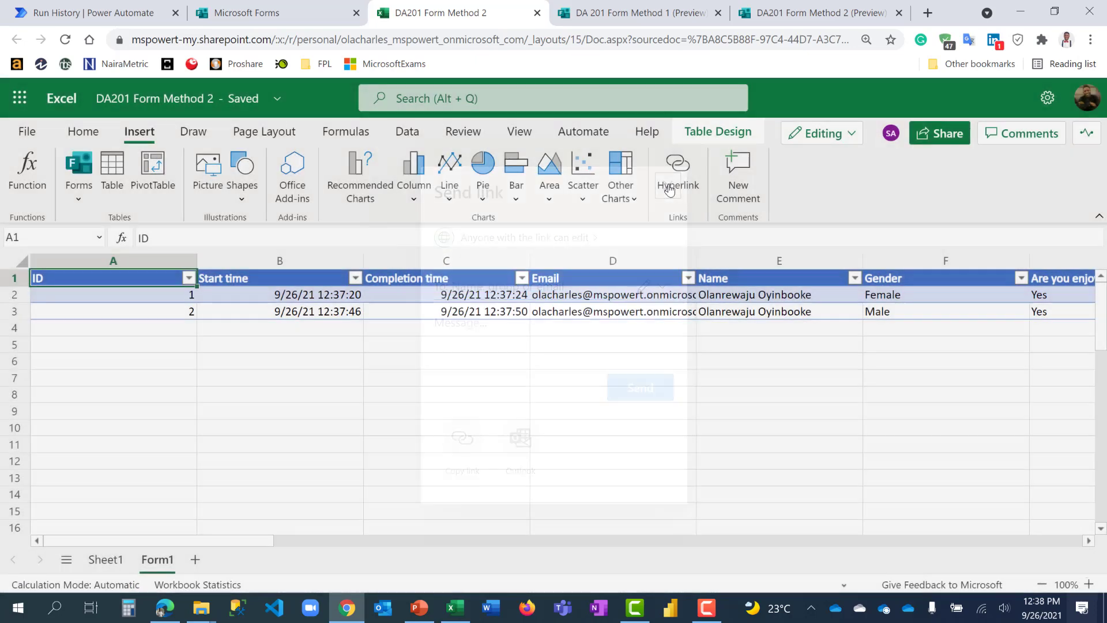
{"action": "left_click", "coordinate": [530, 202]}
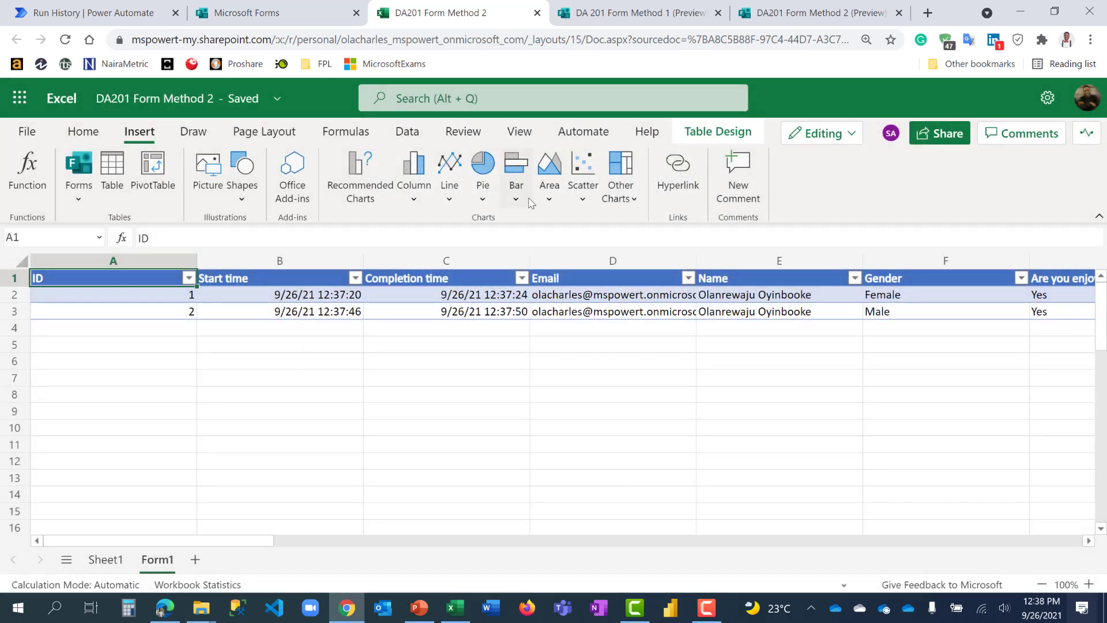
{"action": "mouse_move", "coordinate": [465, 342]}
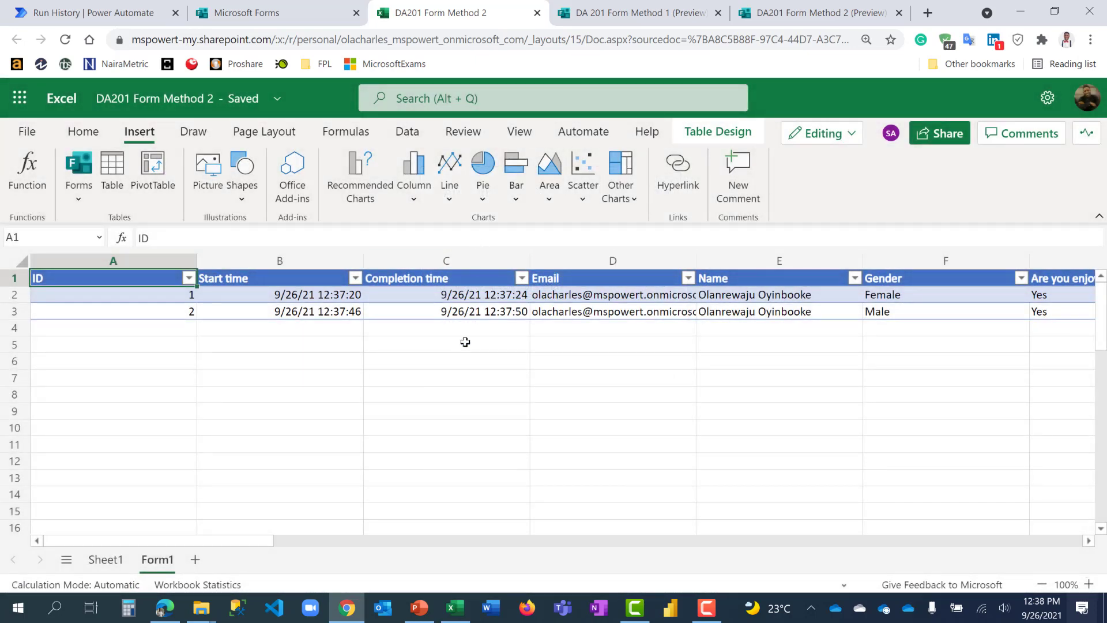
{"action": "mouse_move", "coordinate": [452, 404]}
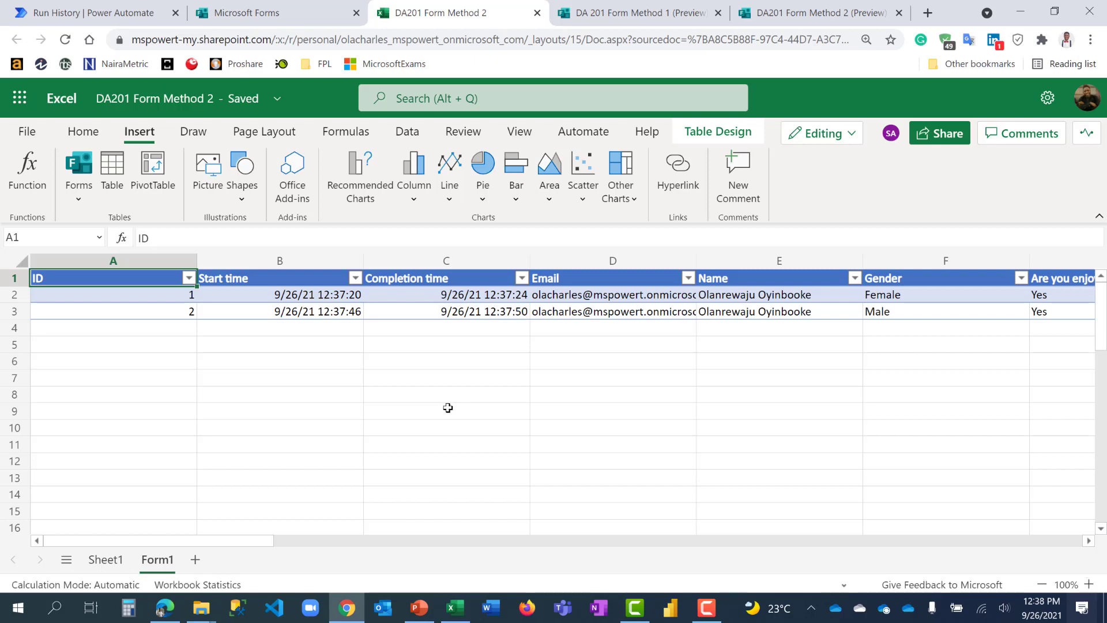
{"action": "mouse_move", "coordinate": [32, 146]}
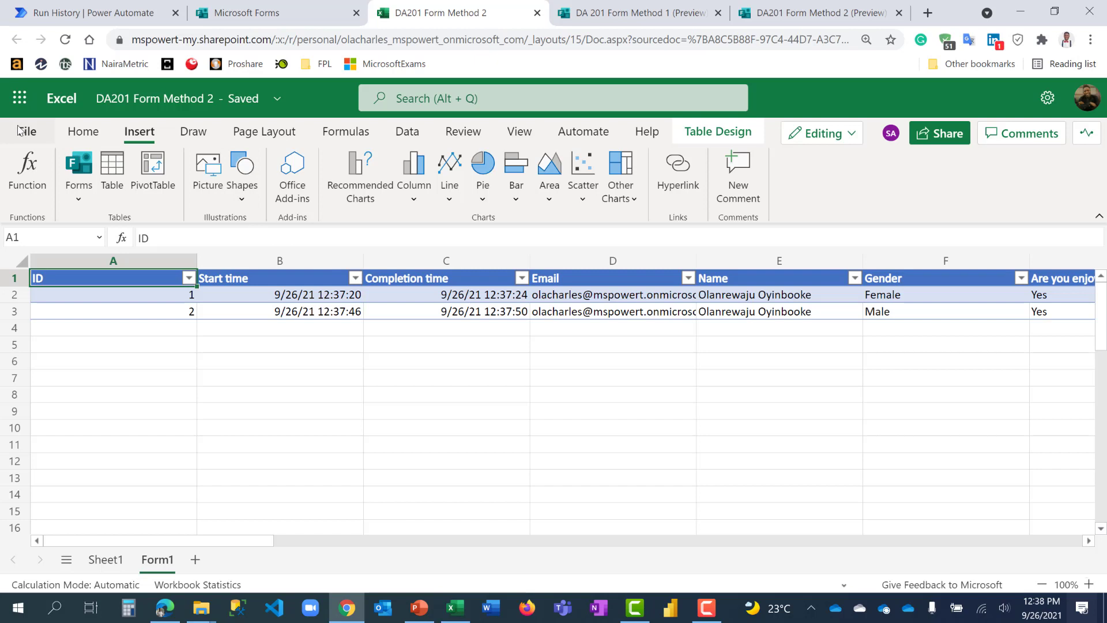
{"action": "mouse_move", "coordinate": [871, 154]}
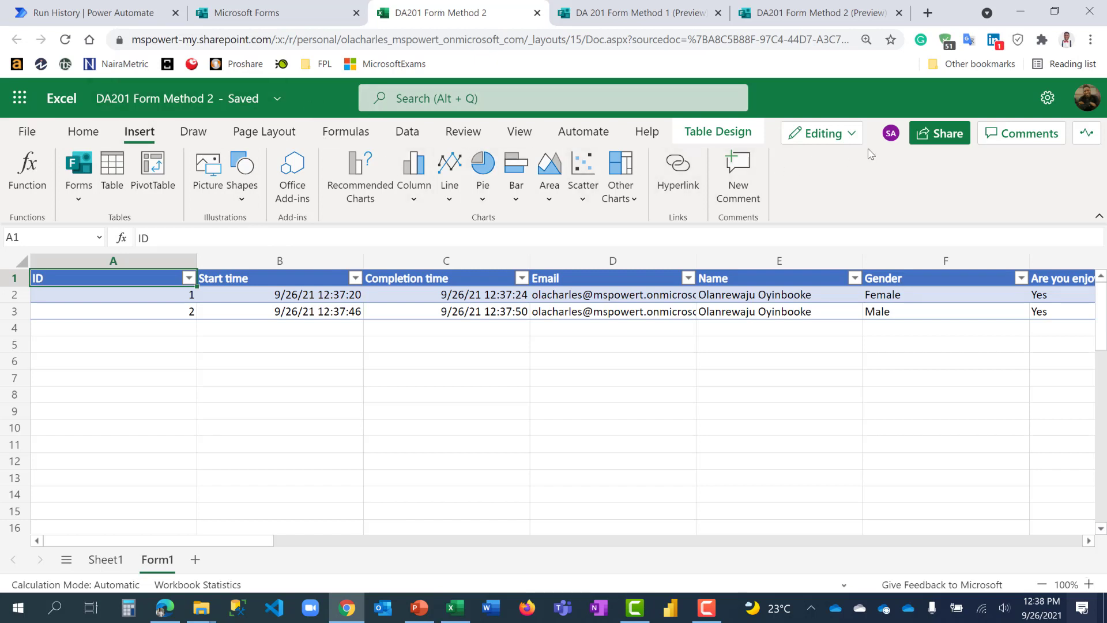
{"action": "mouse_move", "coordinate": [9, 137]}
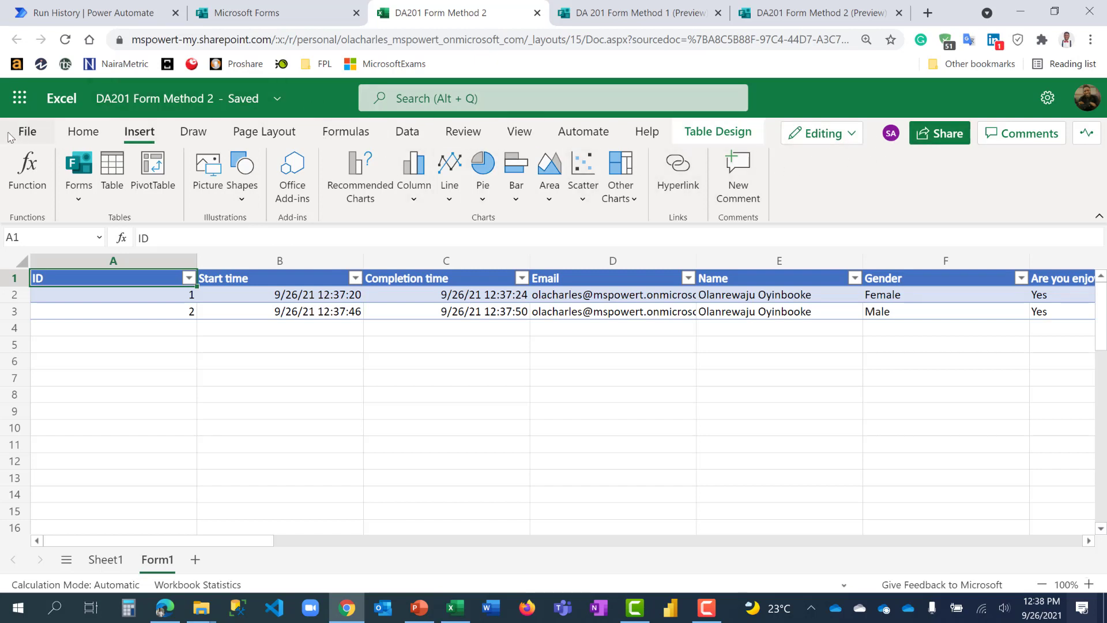
Step: Open the DA201 Form Method 2 workbook in desktop Excel from Excel Online's file info
{"action": "left_click", "coordinate": [27, 131]}
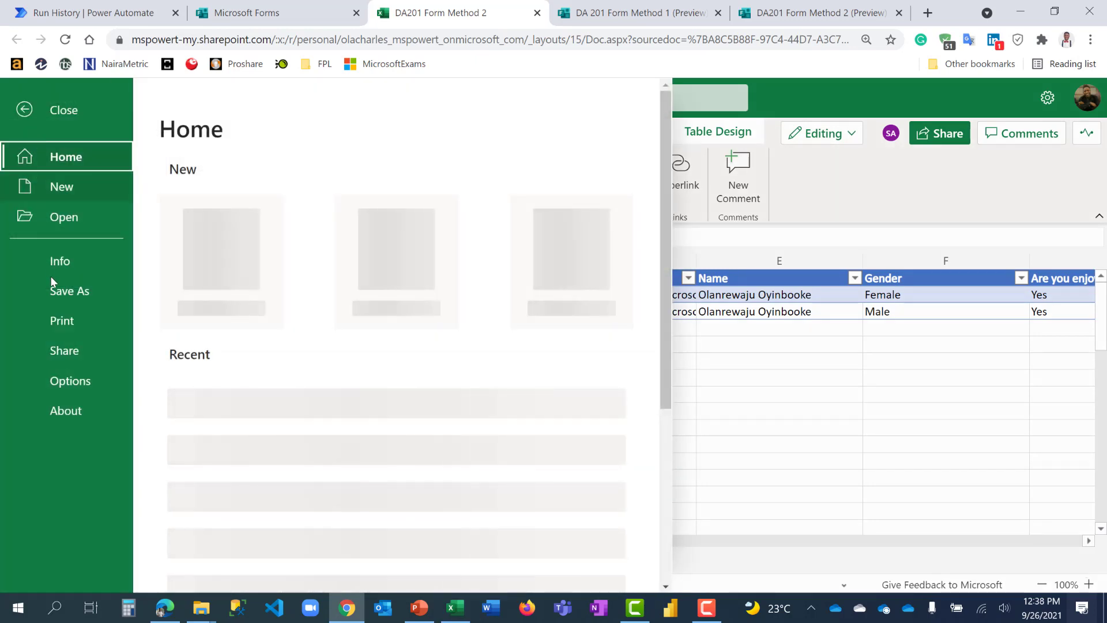
{"action": "left_click", "coordinate": [60, 261]}
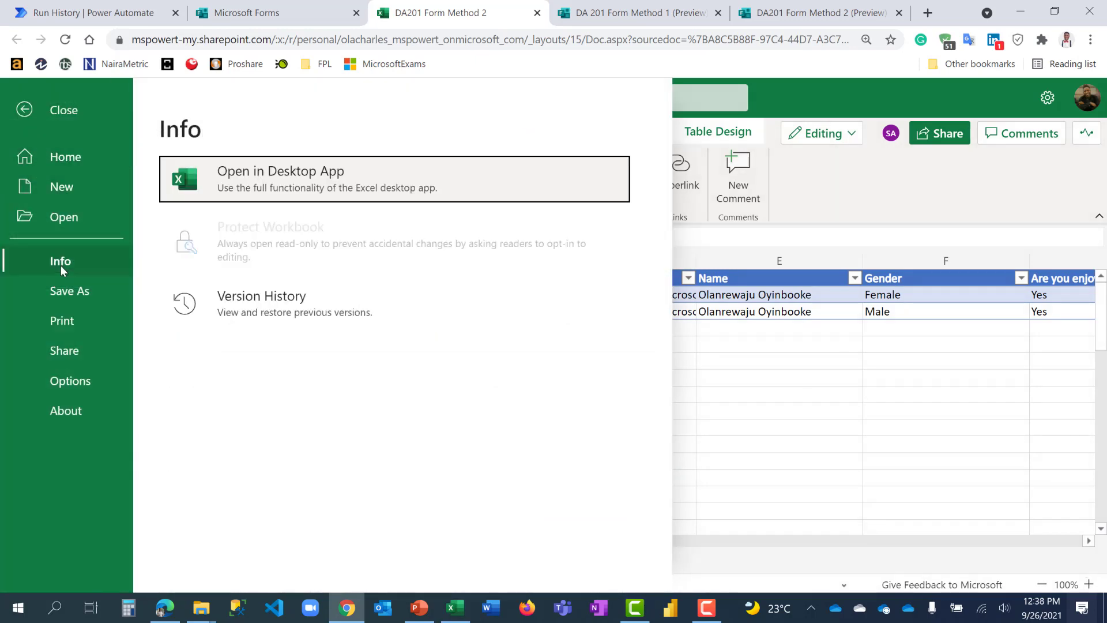
{"action": "mouse_move", "coordinate": [317, 185]}
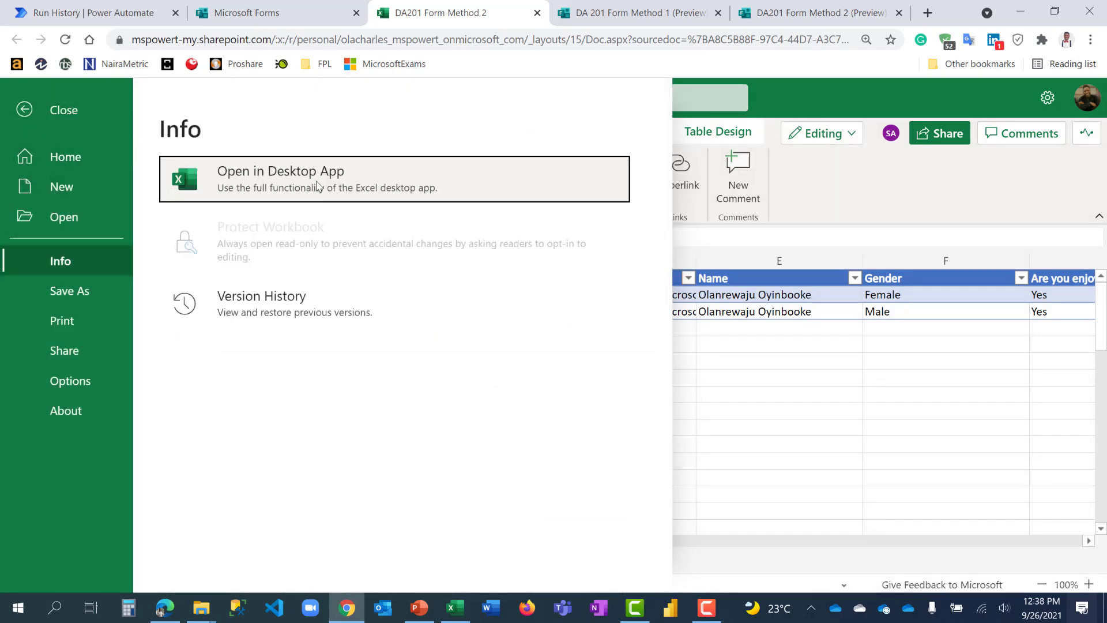
{"action": "left_click", "coordinate": [63, 109]}
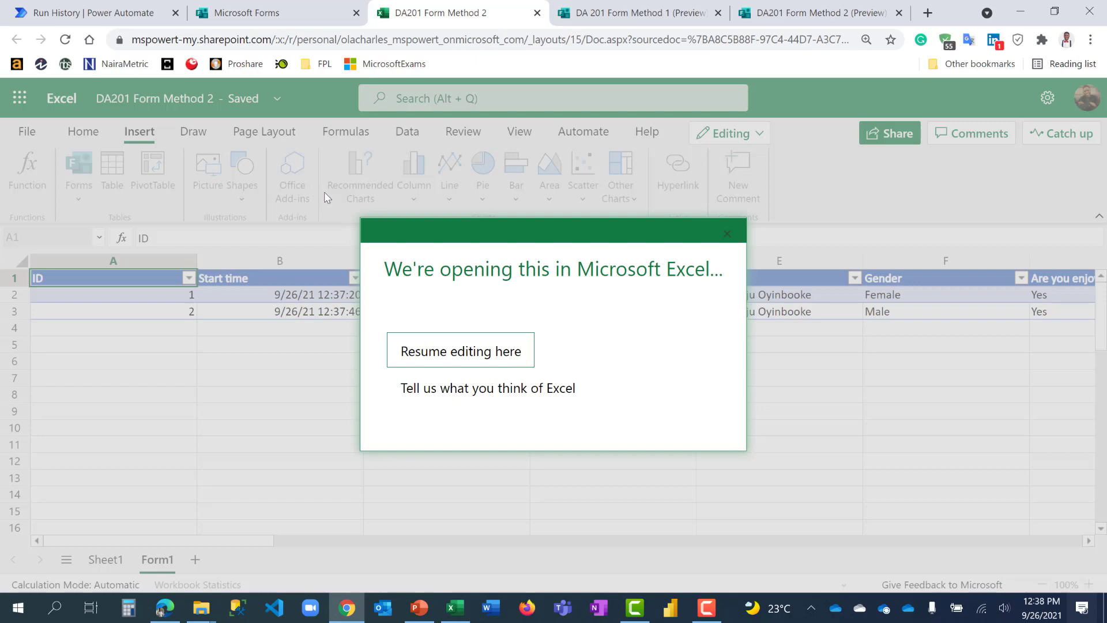
{"action": "left_click", "coordinate": [459, 351]}
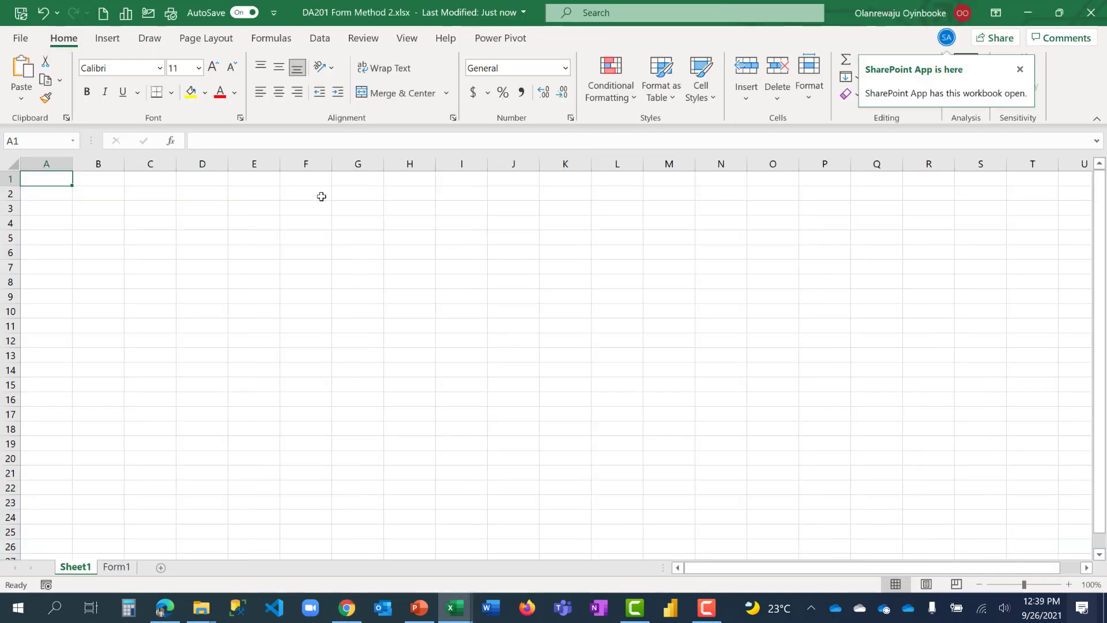
{"action": "mouse_move", "coordinate": [386, 283]}
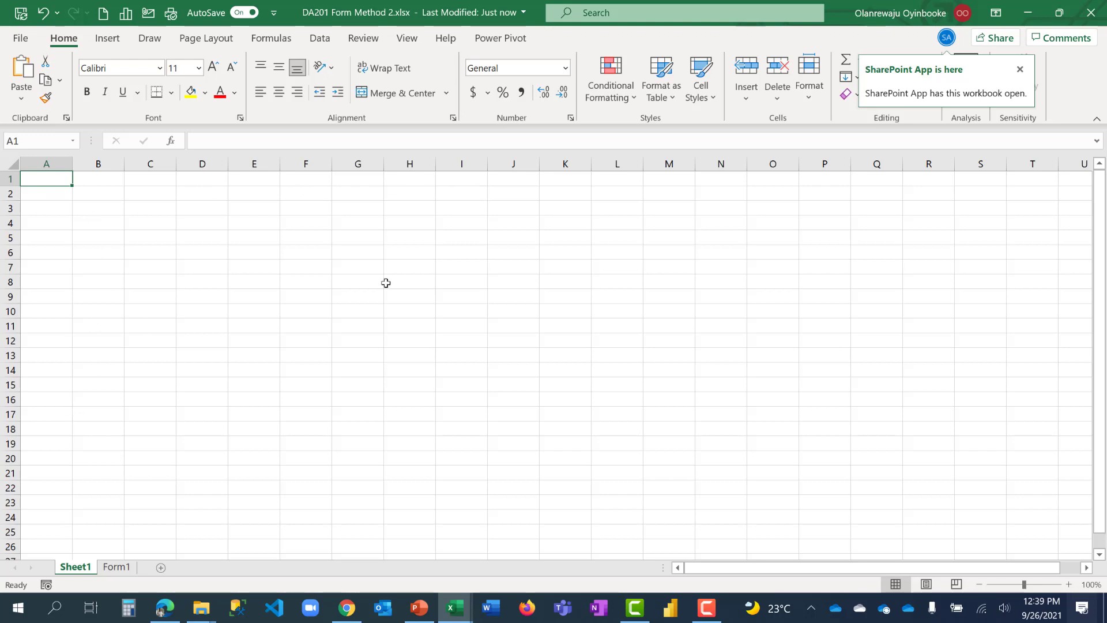
{"action": "left_click", "coordinate": [116, 566]}
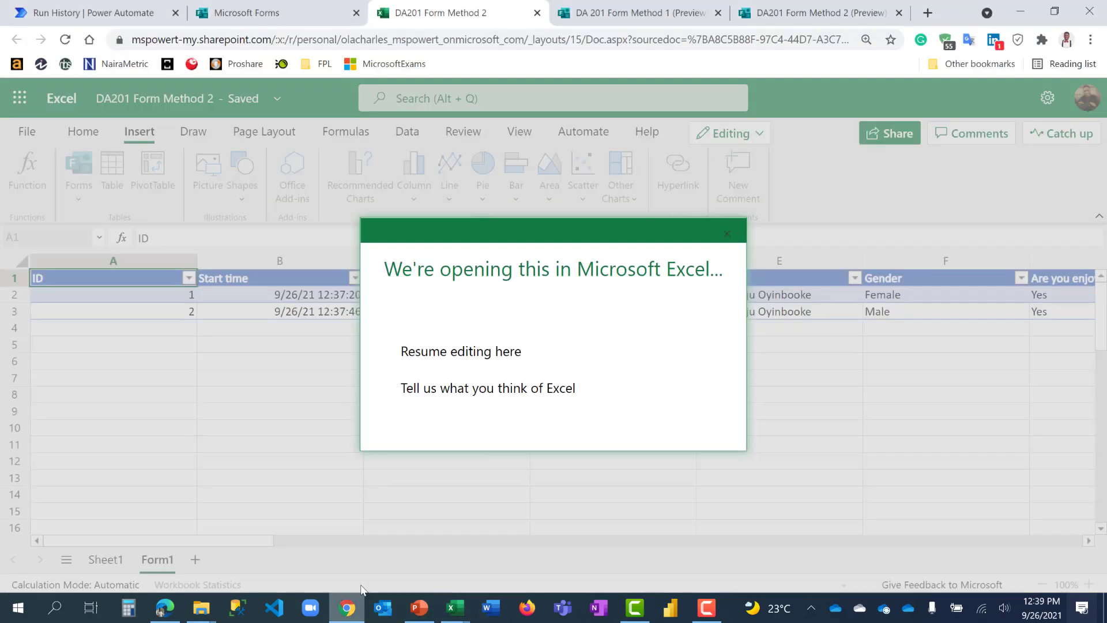
{"action": "left_click", "coordinate": [727, 234]}
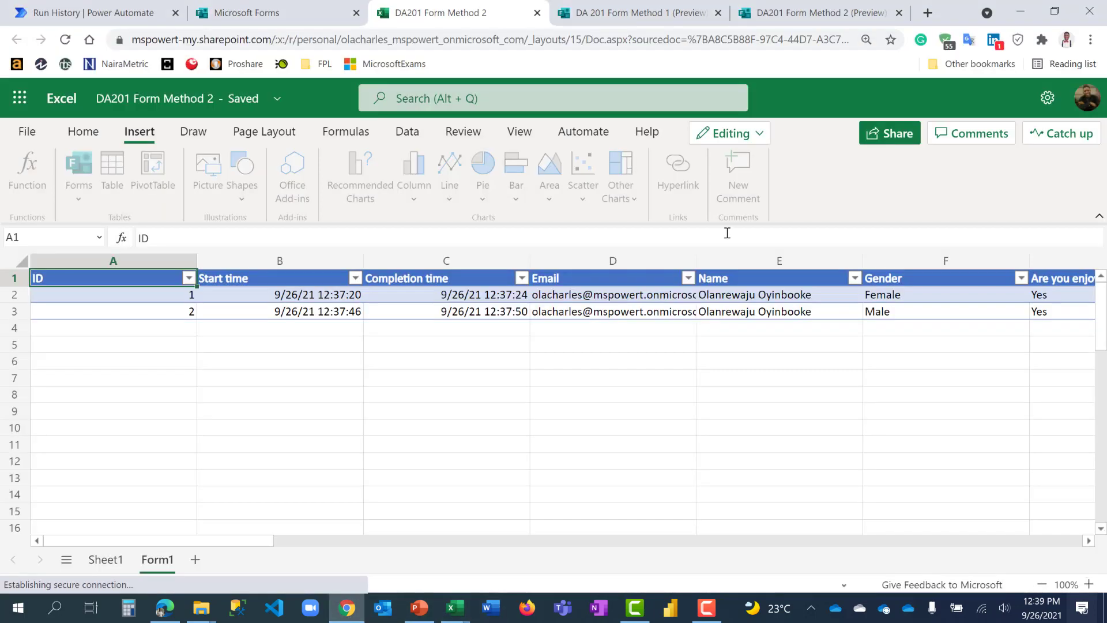
Step: Start another response answering Male for Gender and No to enjoying the training
{"action": "left_click", "coordinate": [812, 13]}
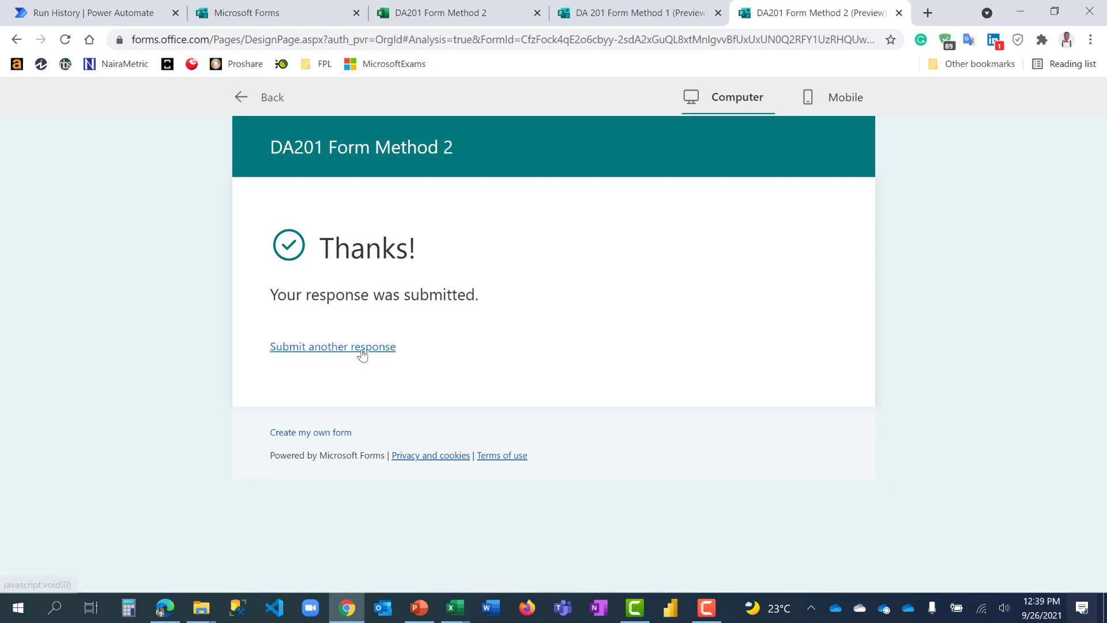
{"action": "left_click", "coordinate": [333, 346]}
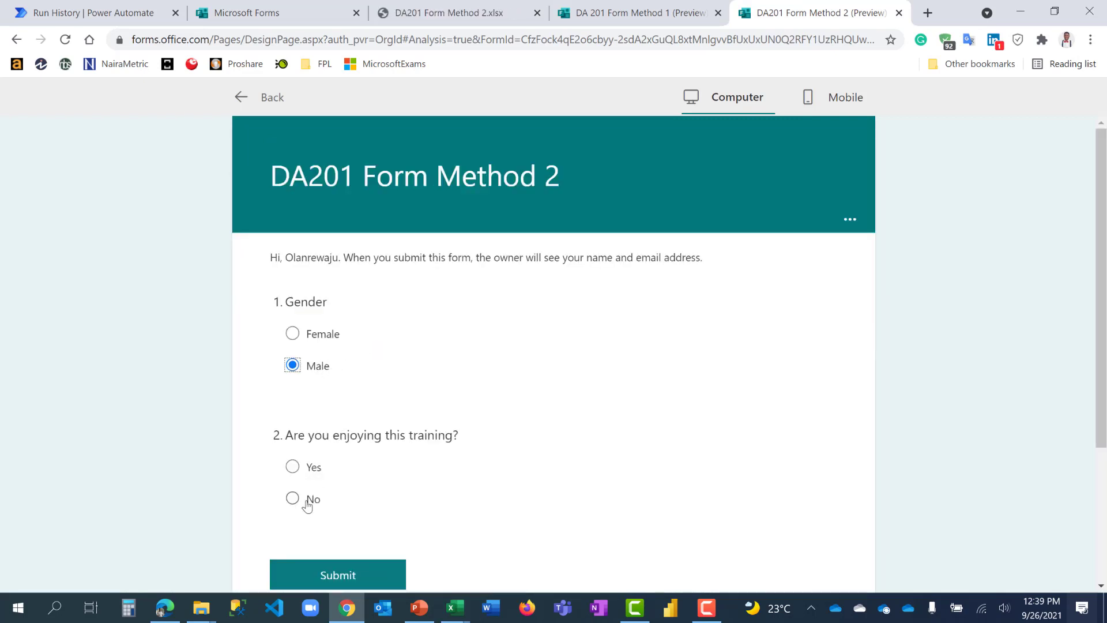
{"action": "left_click", "coordinate": [292, 498]}
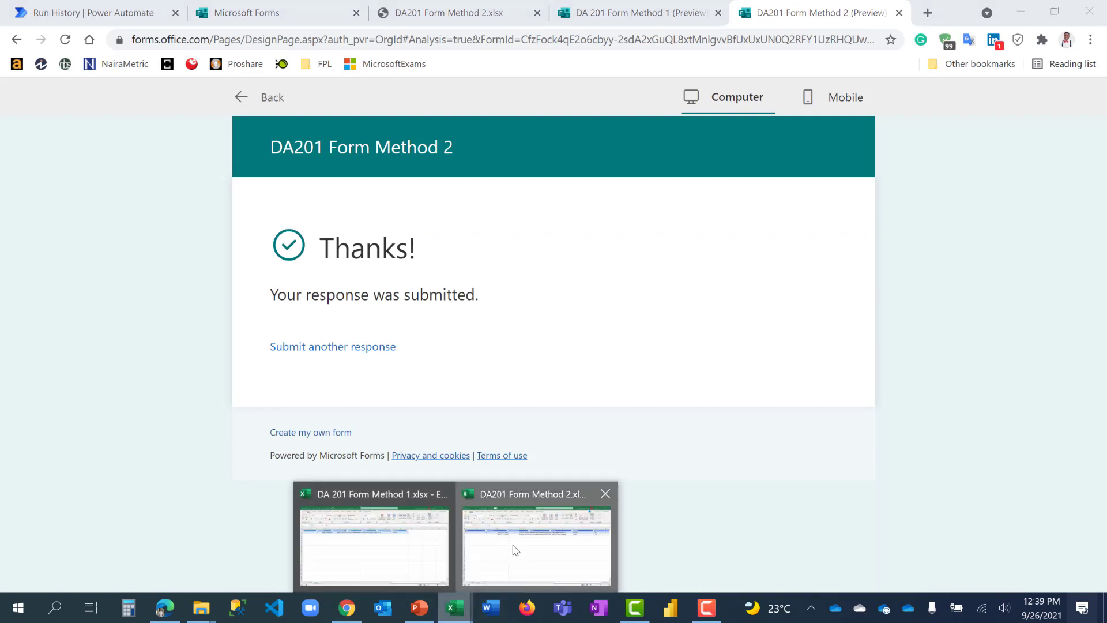
Step: In desktop Excel, start a PivotTable from the Form1 responses table via Table Design
{"action": "left_click", "coordinate": [535, 547]}
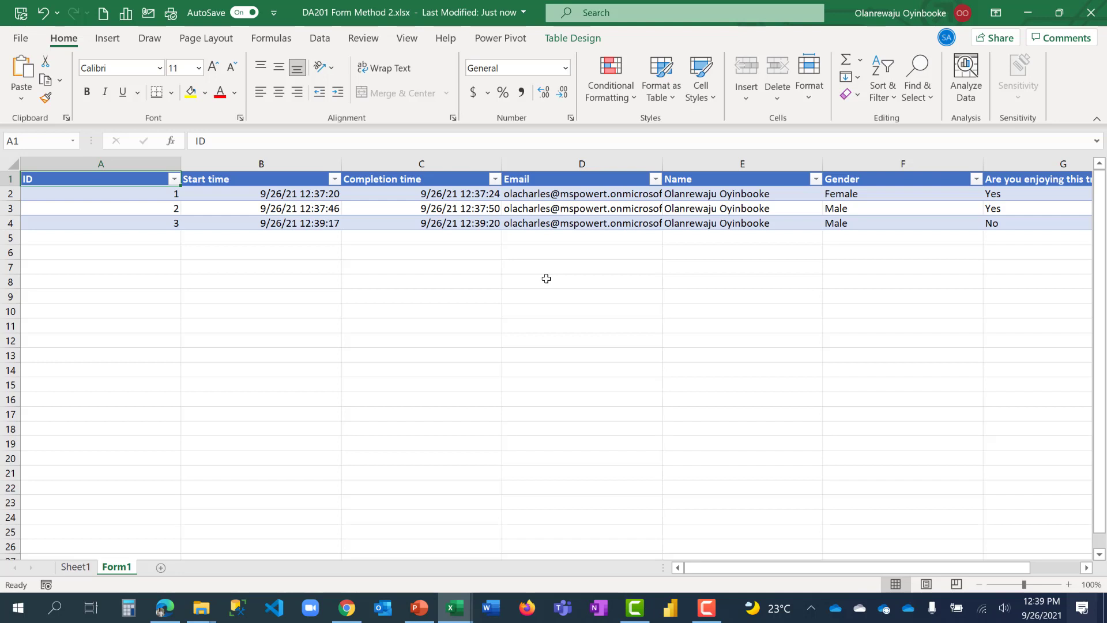
{"action": "left_click", "coordinate": [582, 193]}
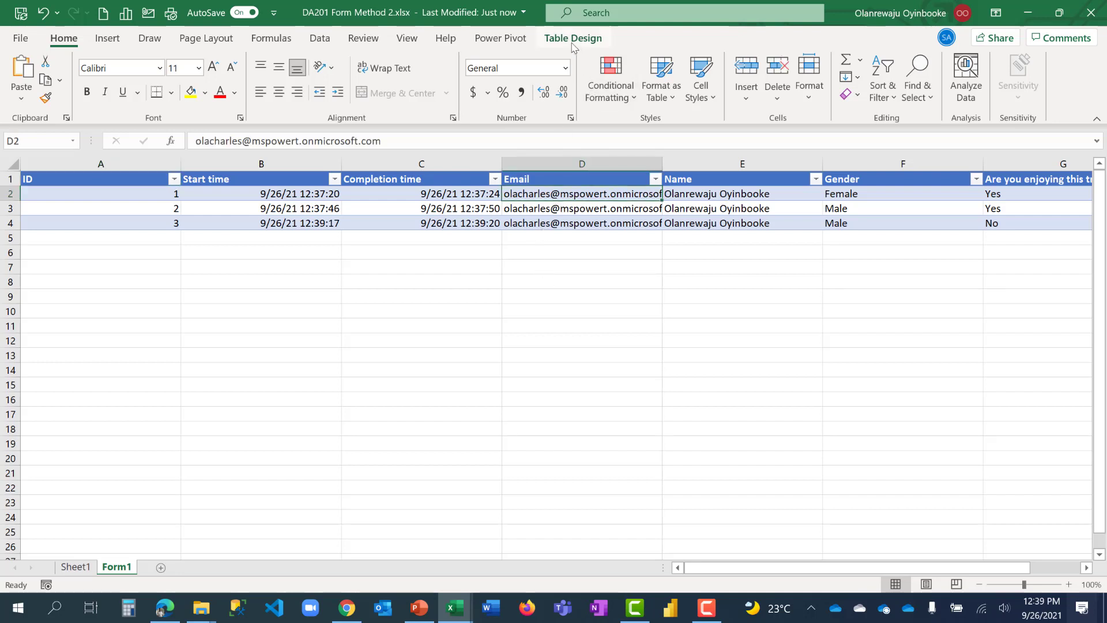
{"action": "left_click", "coordinate": [573, 38]}
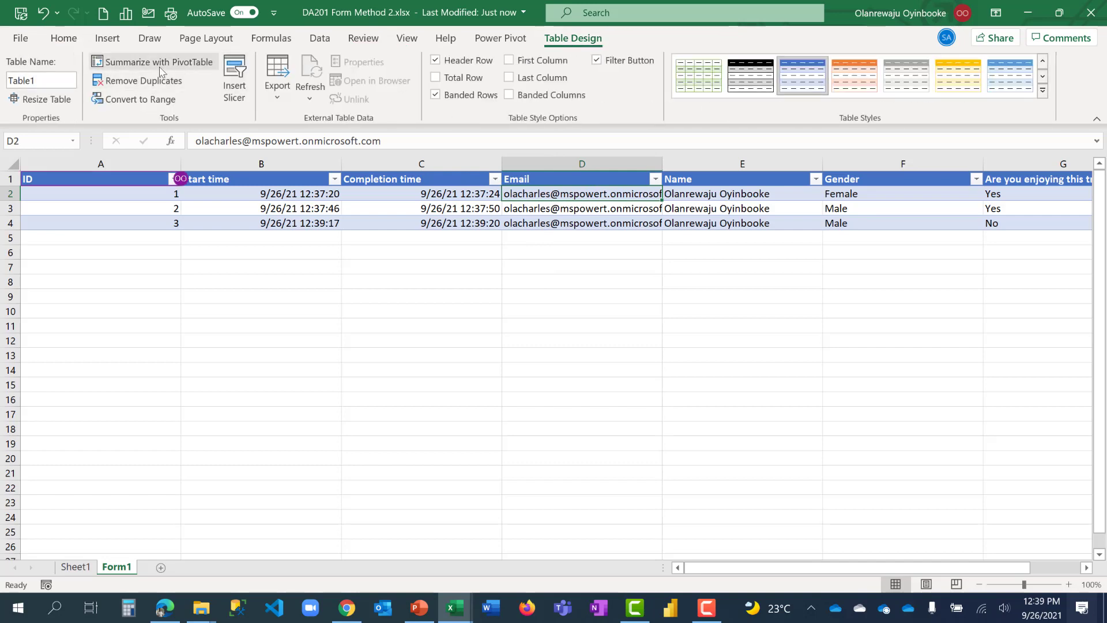
{"action": "left_click", "coordinate": [159, 62]}
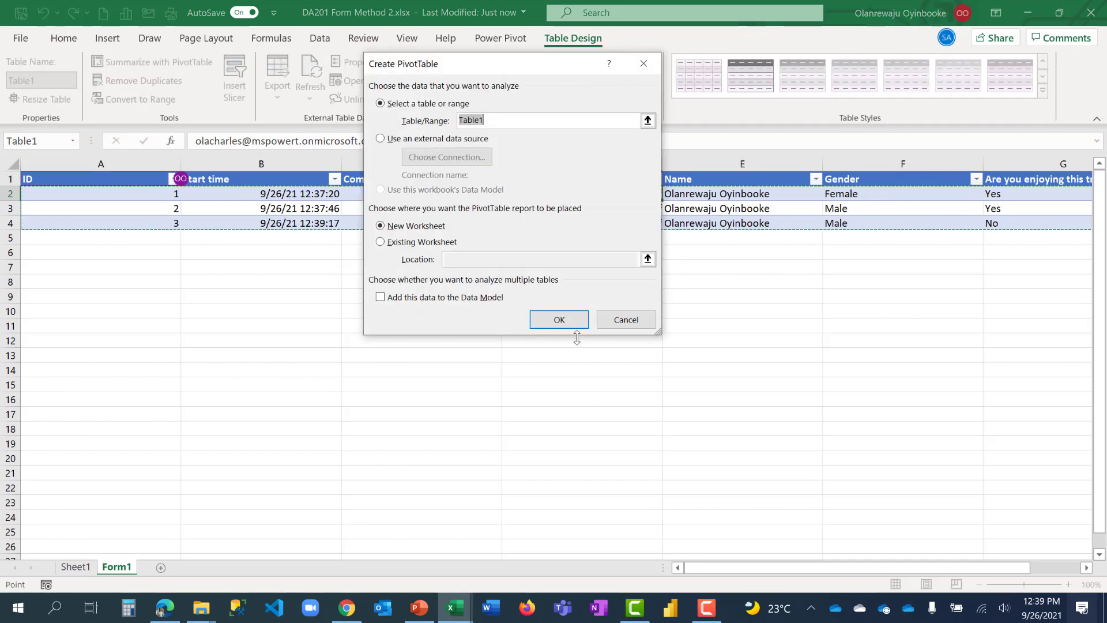
Step: Place the pivot table on a new Sheet2 and count Gender: Female 1, Male 2
{"action": "left_click", "coordinate": [559, 319]}
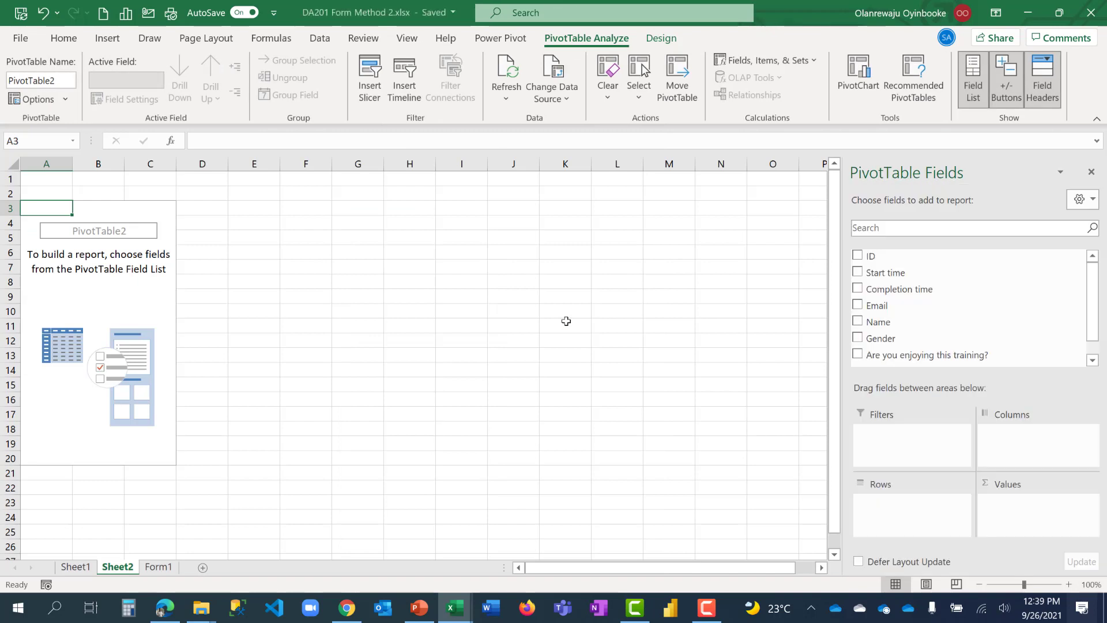
{"action": "mouse_move", "coordinate": [881, 339]}
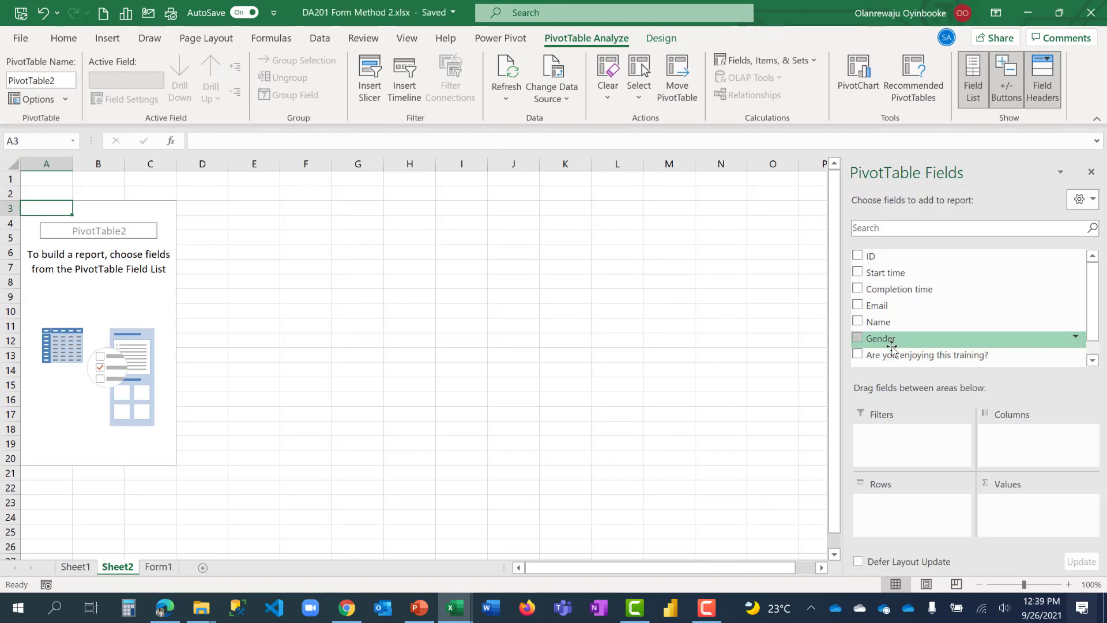
{"action": "left_click", "coordinate": [858, 337]}
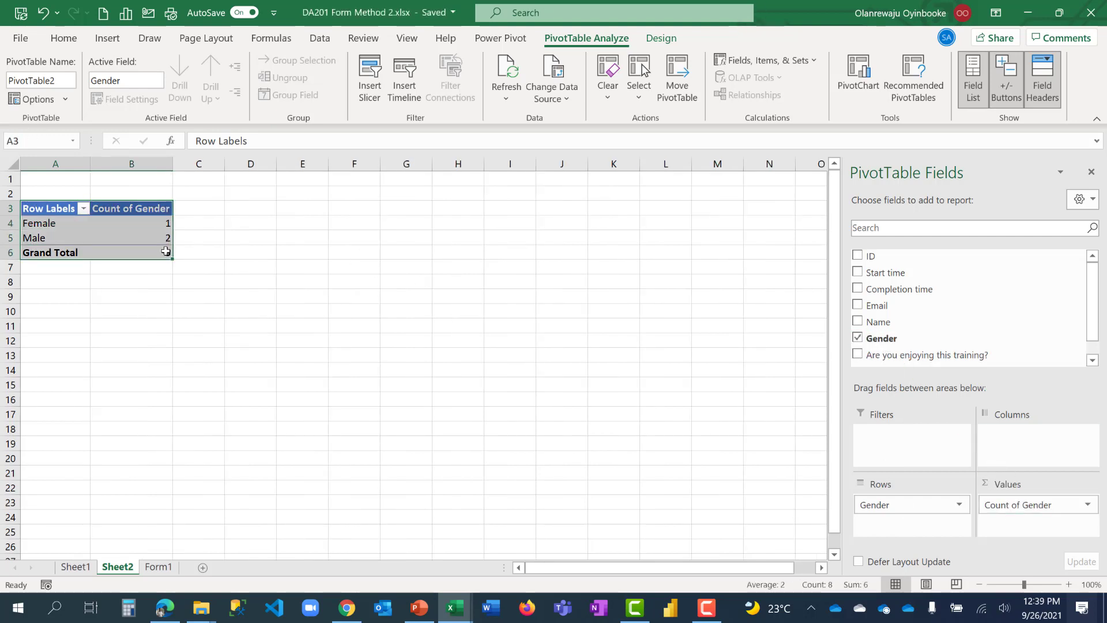
{"action": "left_click", "coordinate": [250, 207]}
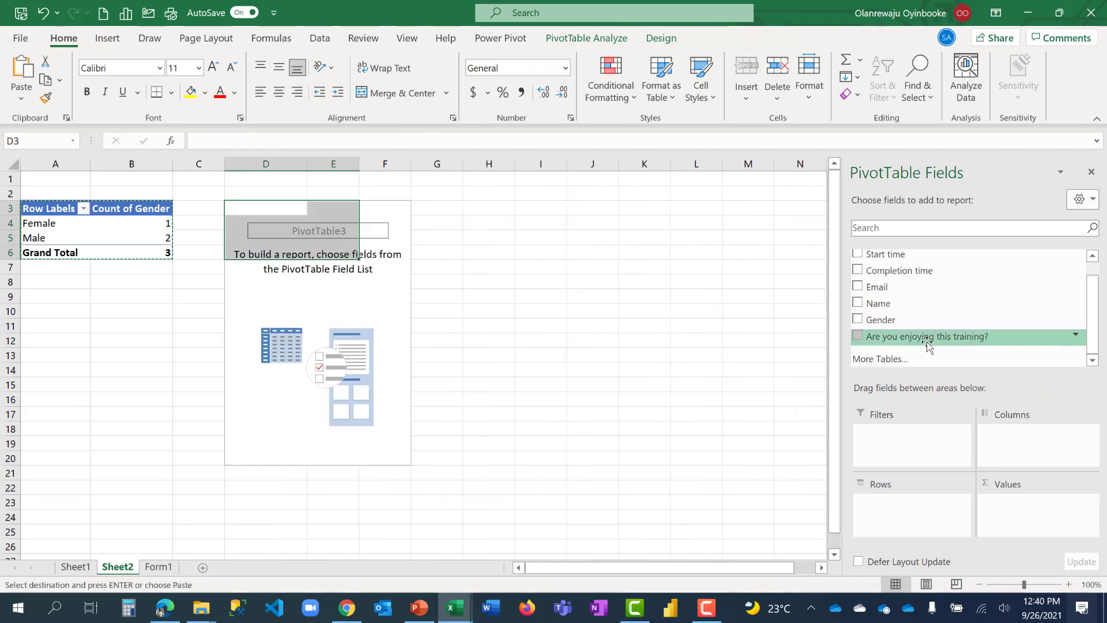
Step: Add pivots counting training answers (No 1, Yes 2) and Gender split by answer
{"action": "left_click", "coordinate": [858, 336]}
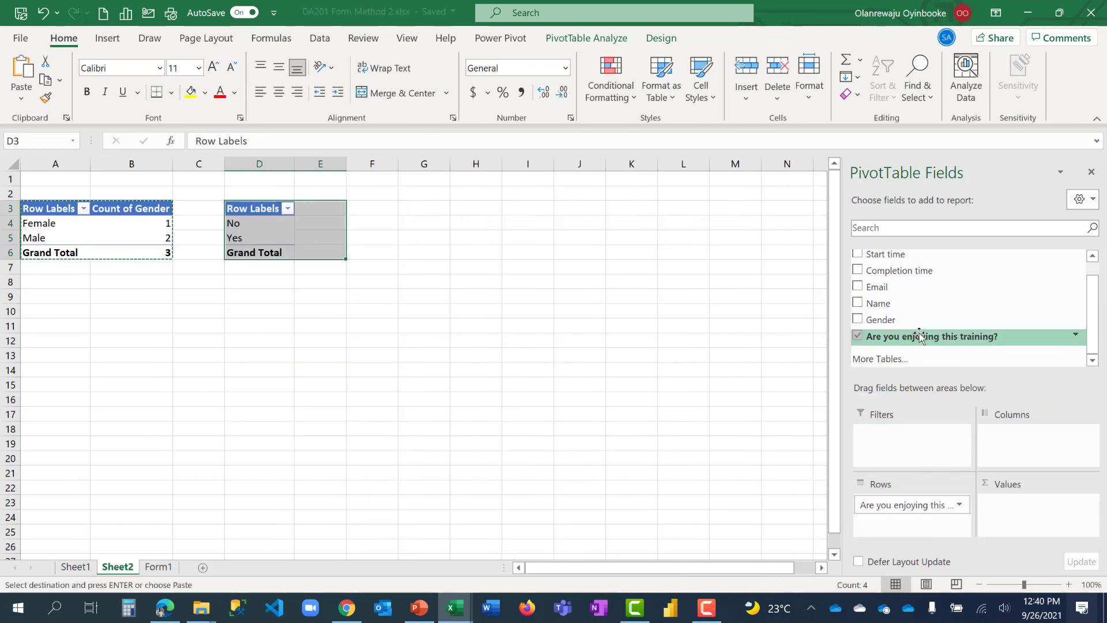
{"action": "left_click", "coordinate": [857, 336]}
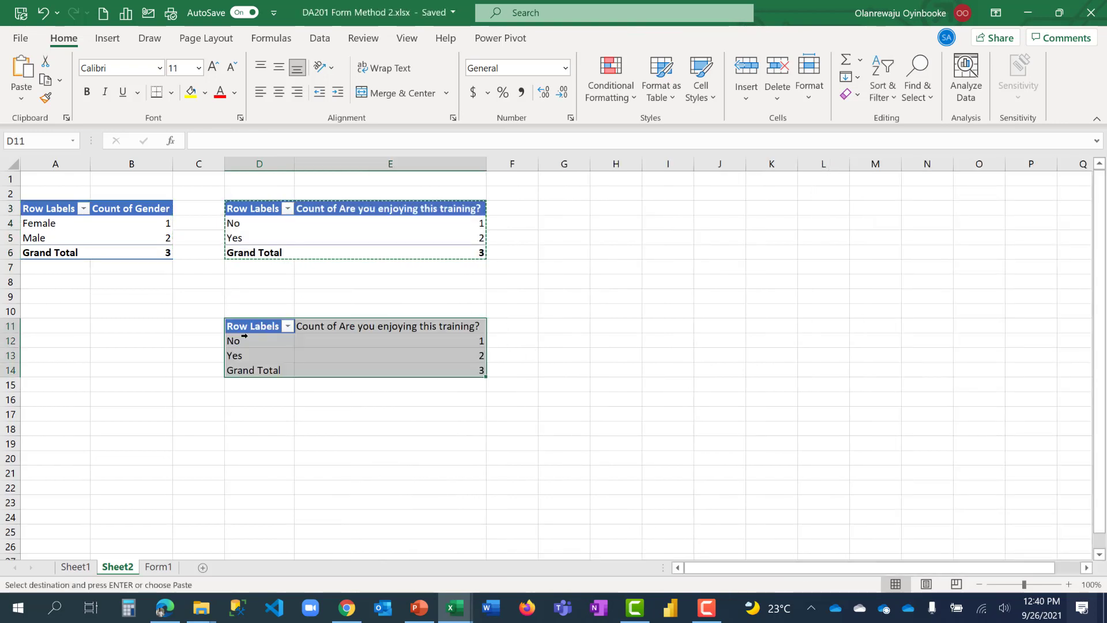
{"action": "left_click", "coordinate": [258, 326]}
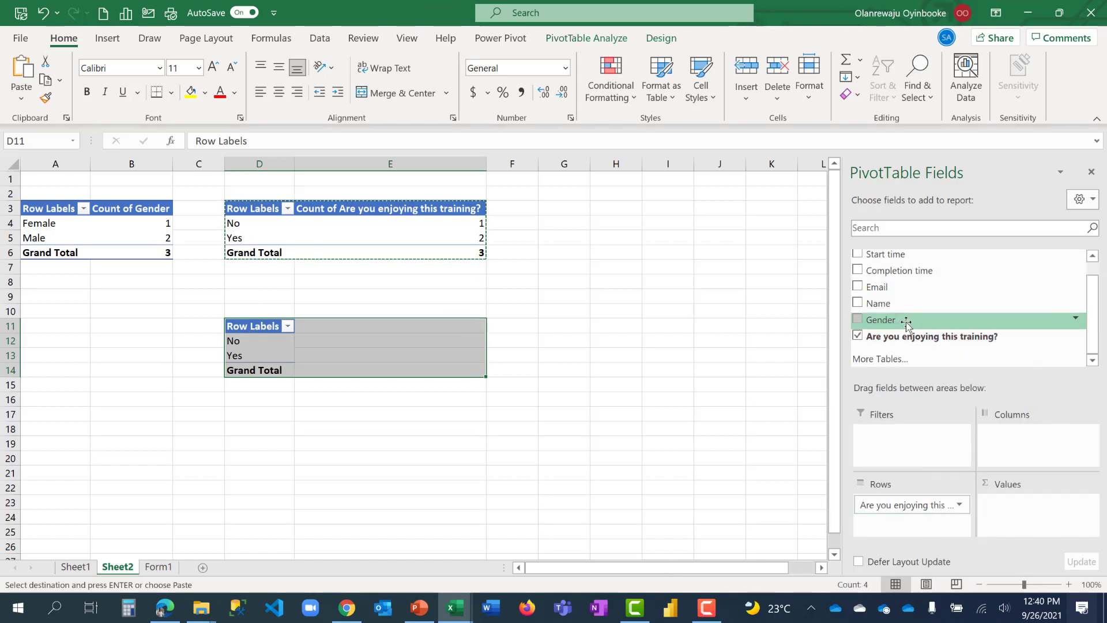
{"action": "left_click", "coordinate": [858, 319]}
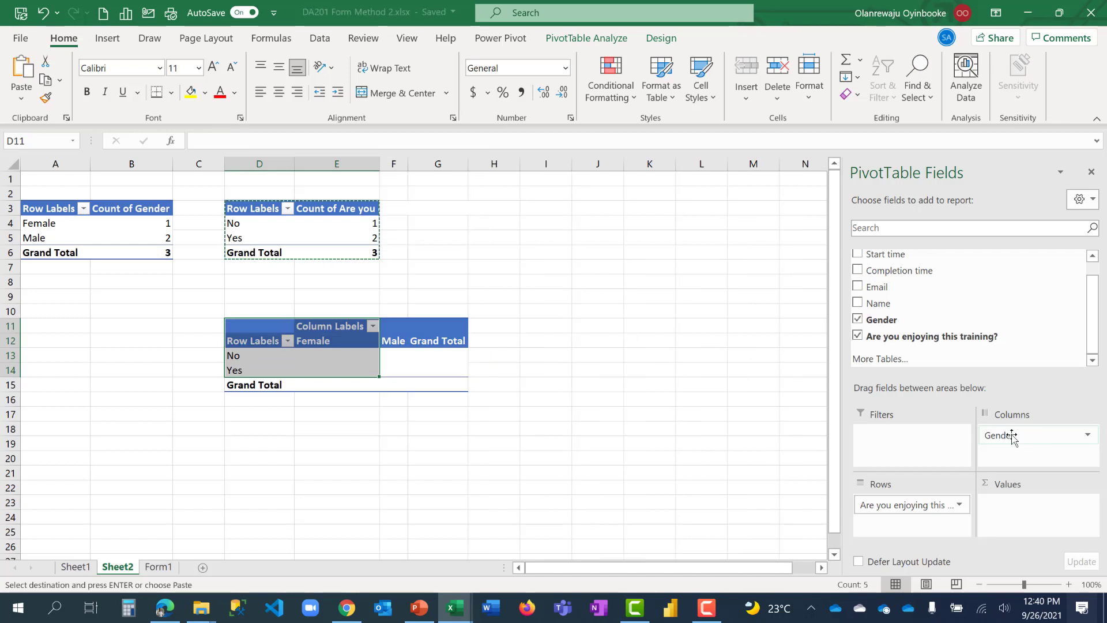
{"action": "mouse_move", "coordinate": [881, 320]}
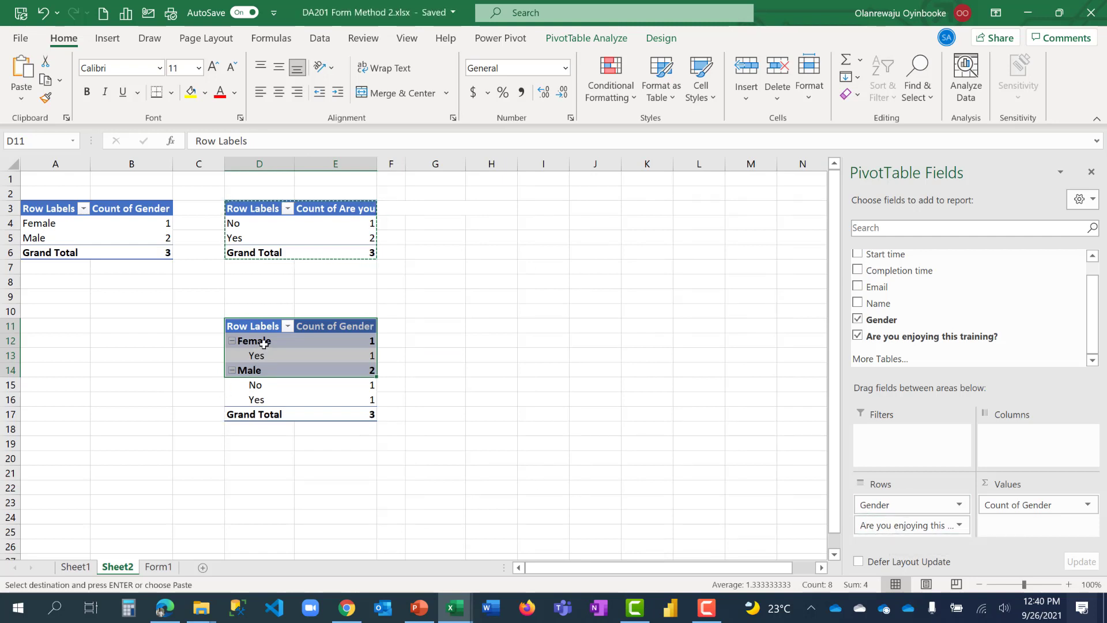
{"action": "left_click", "coordinate": [259, 341]}
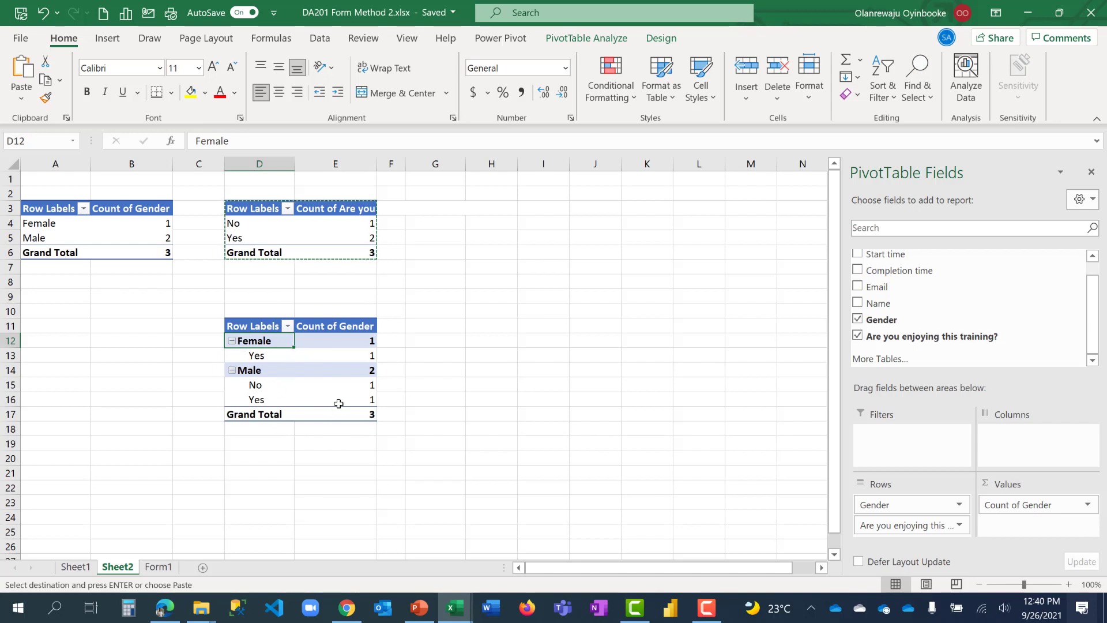
{"action": "left_click", "coordinate": [335, 369]}
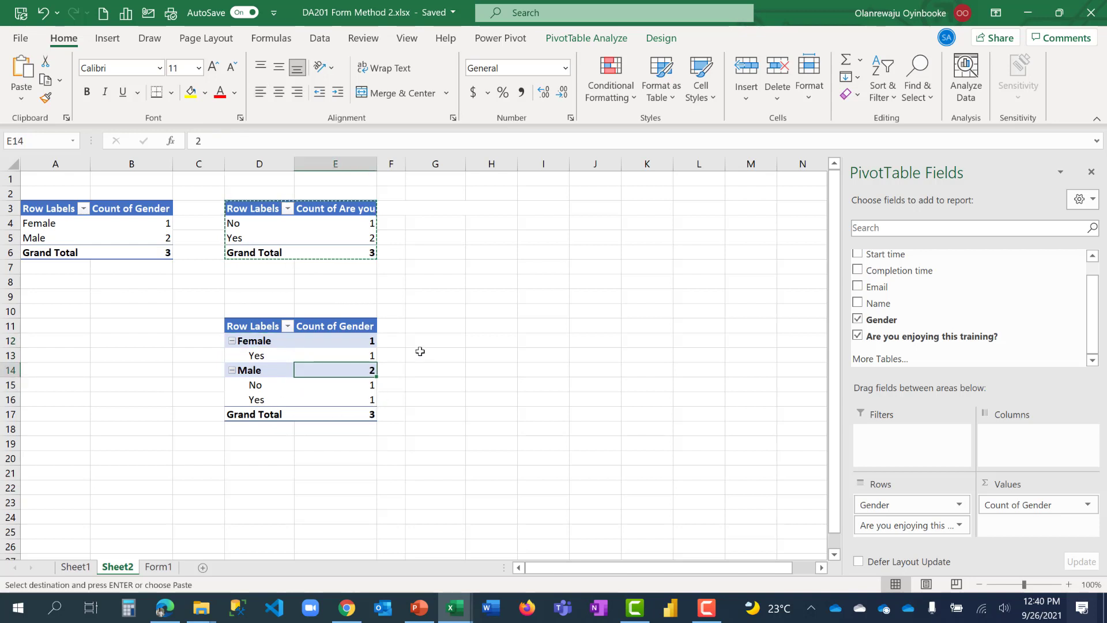
{"action": "left_click", "coordinate": [434, 340]}
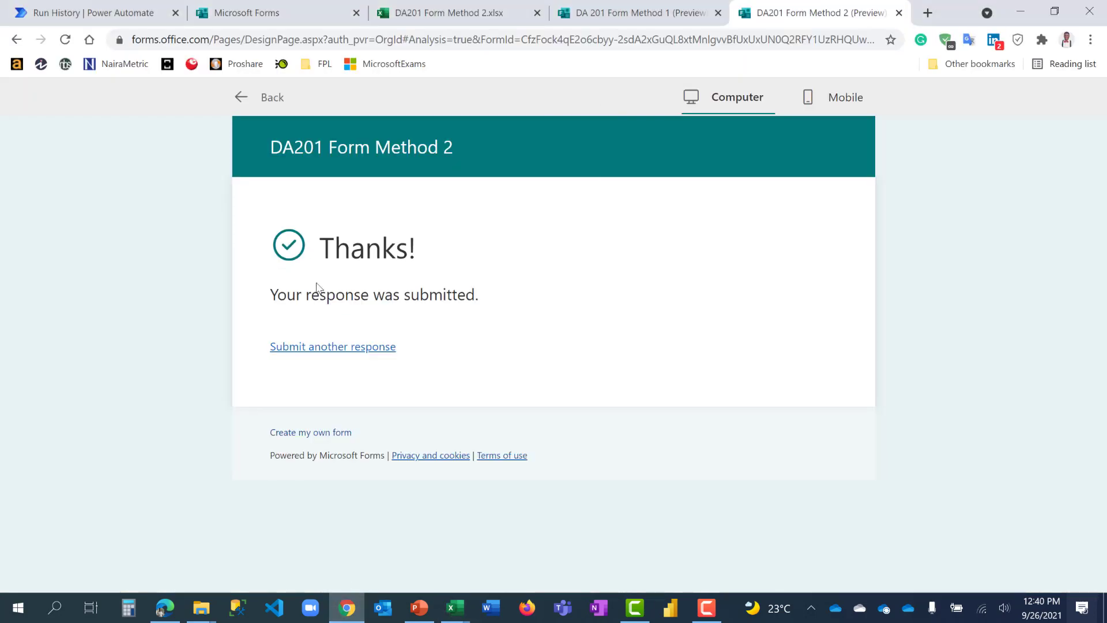
Step: Submit Female/No, Male/No and Female/Yes test responses to the form
{"action": "left_click", "coordinate": [333, 346]}
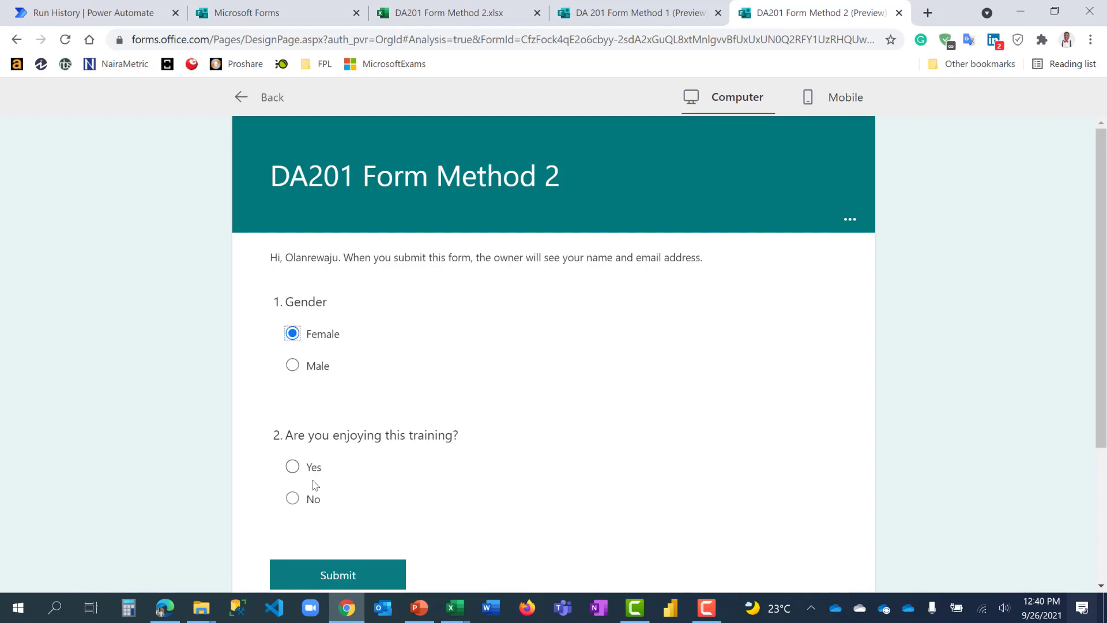
{"action": "left_click", "coordinate": [292, 466]}
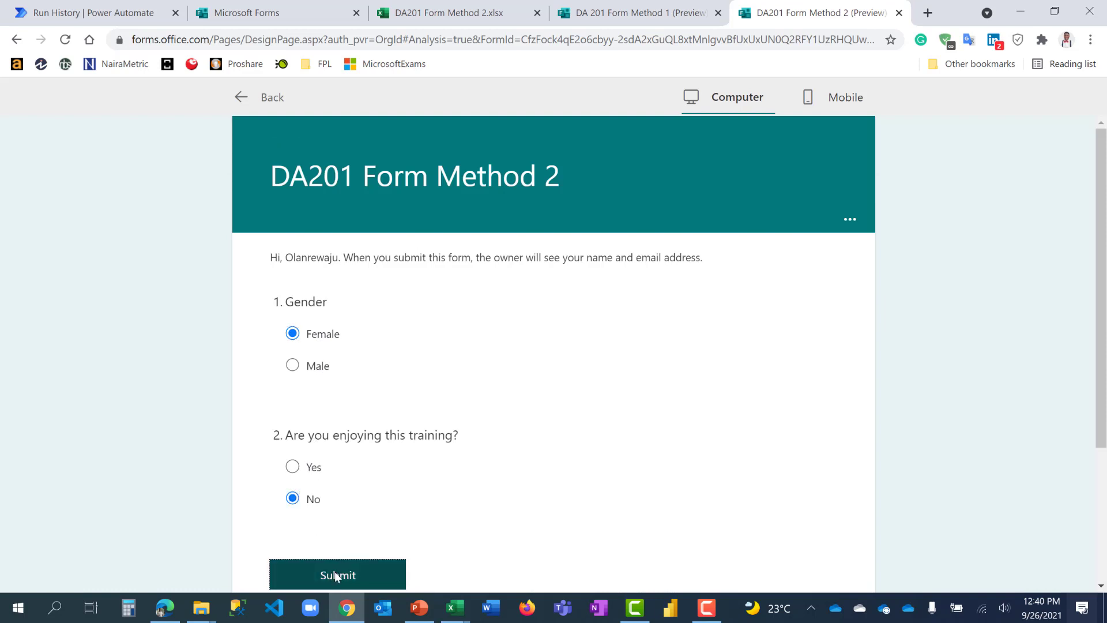
{"action": "left_click", "coordinate": [337, 575]}
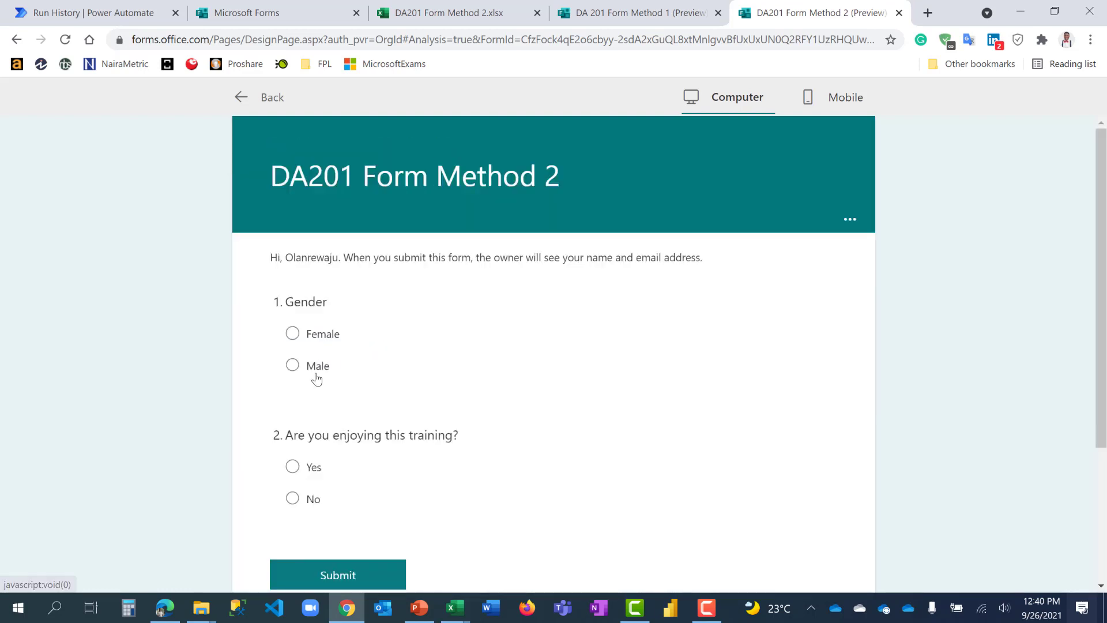
{"action": "left_click", "coordinate": [292, 499]}
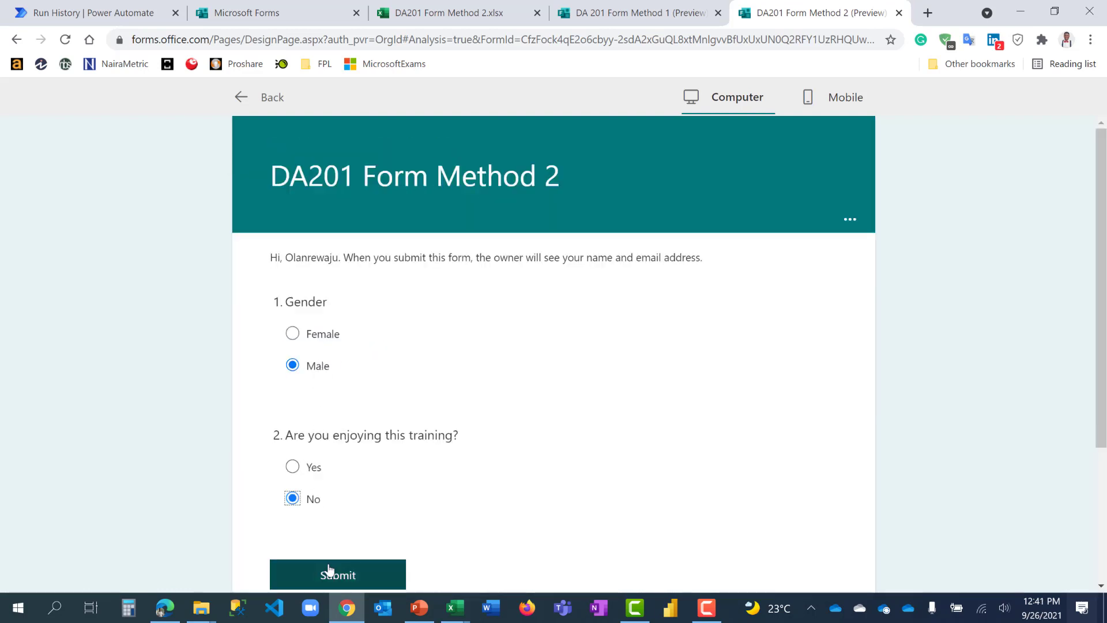
{"action": "left_click", "coordinate": [337, 575]}
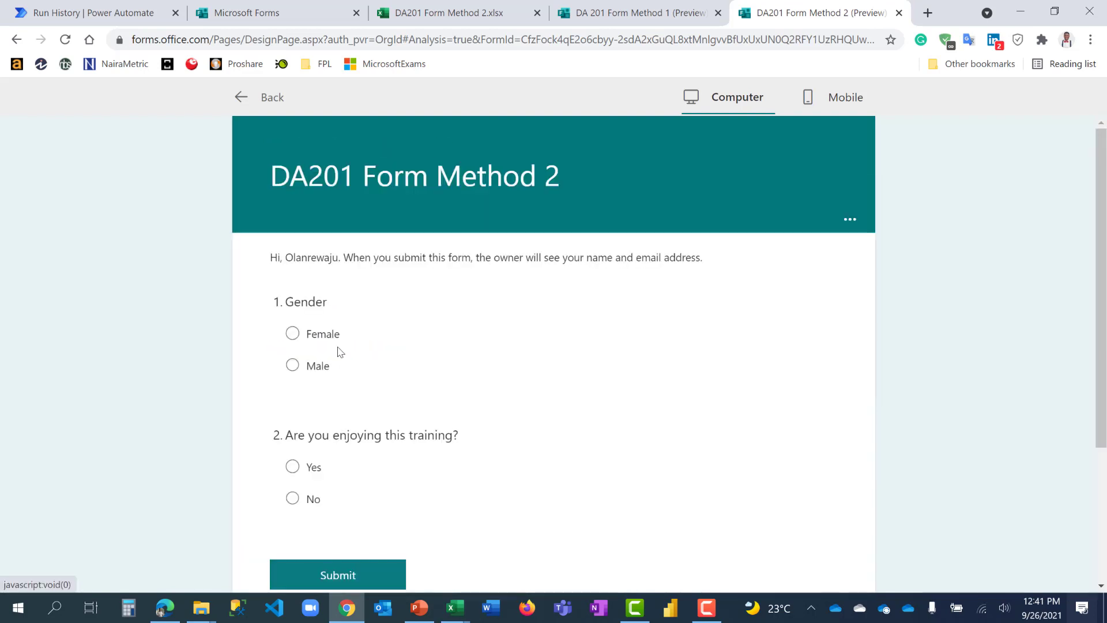
{"action": "left_click", "coordinate": [293, 466]}
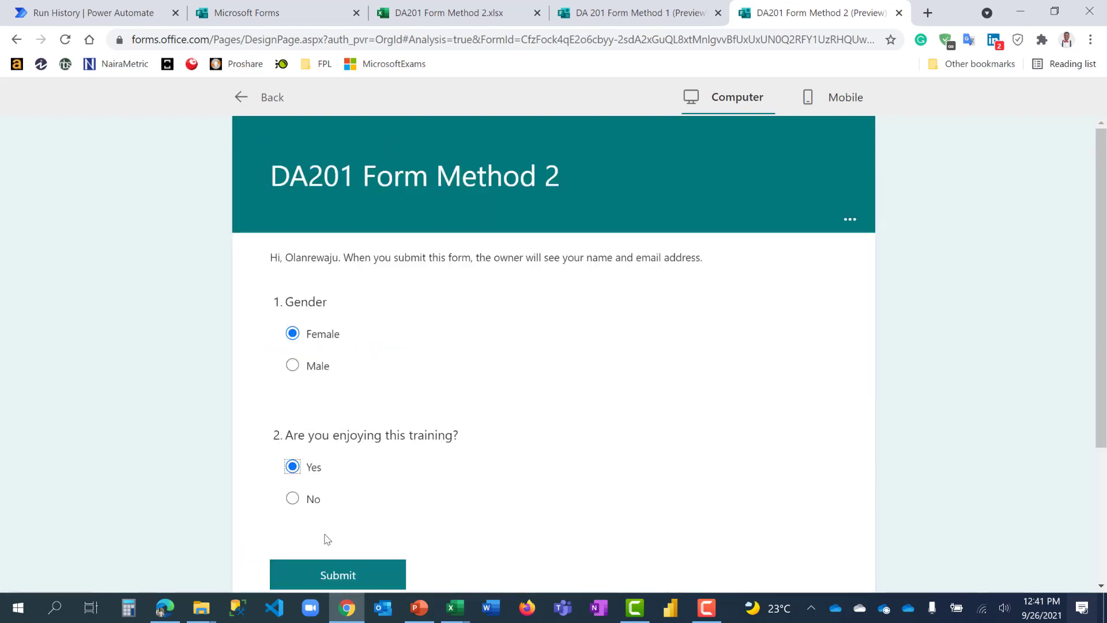
{"action": "left_click", "coordinate": [337, 574]}
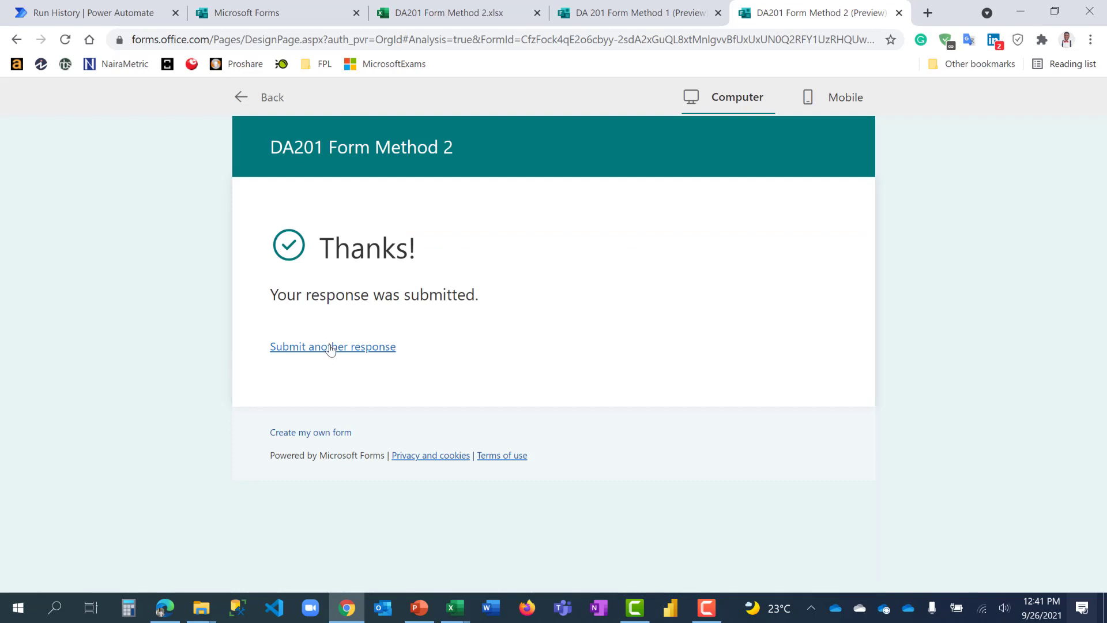
Step: Submit three more test responses, including Male answers
{"action": "left_click", "coordinate": [332, 346]}
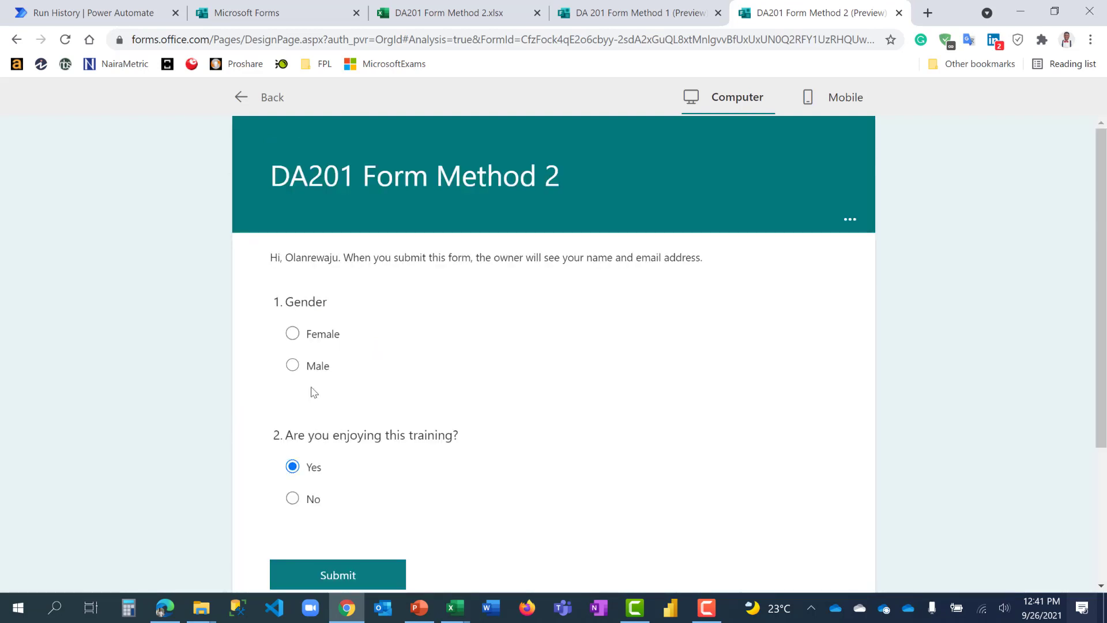
{"action": "left_click", "coordinate": [337, 575]}
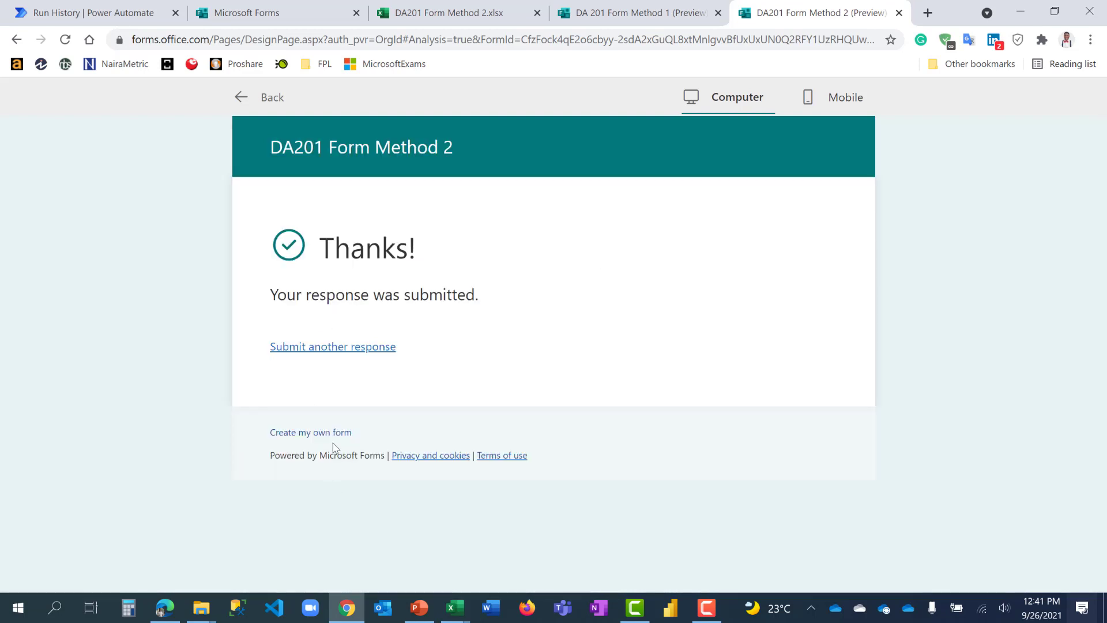
{"action": "left_click", "coordinate": [333, 346]}
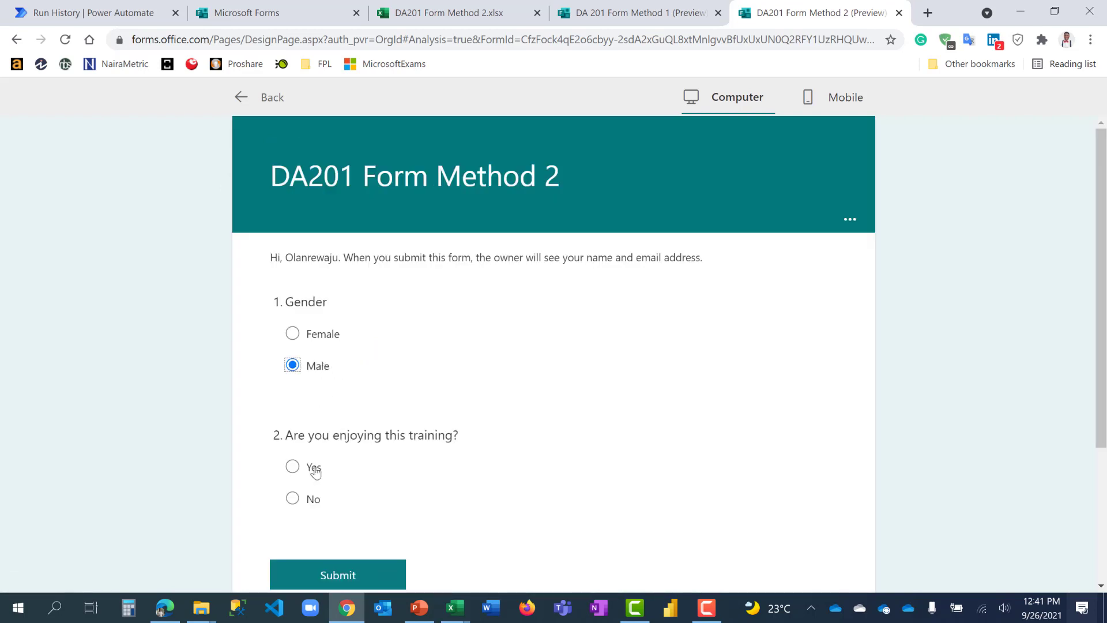
{"action": "left_click", "coordinate": [337, 575]}
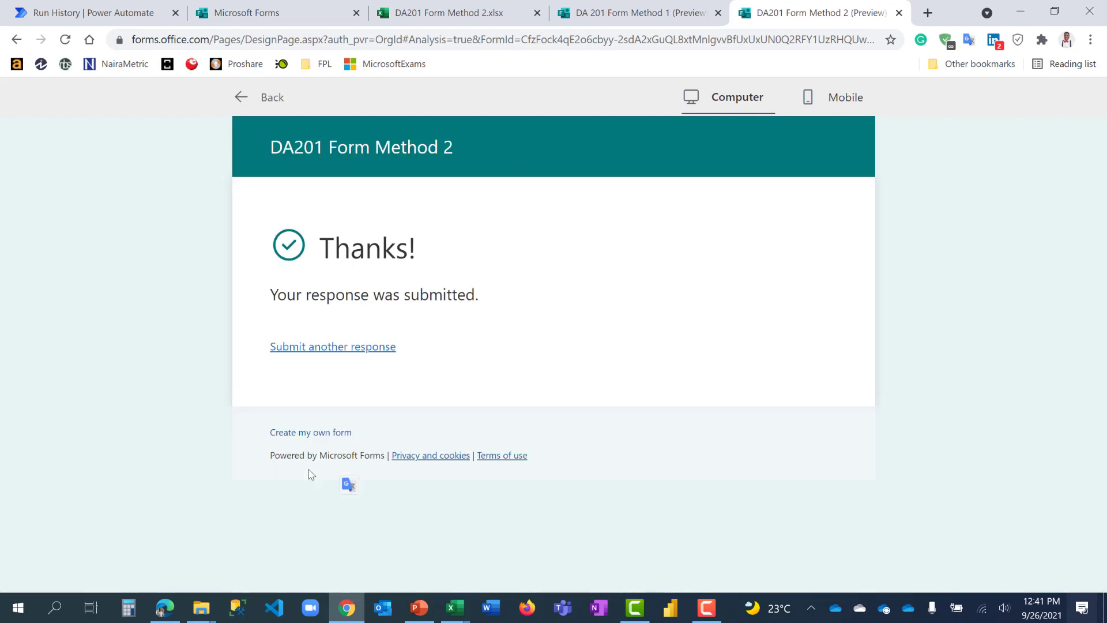
{"action": "mouse_move", "coordinate": [346, 346]}
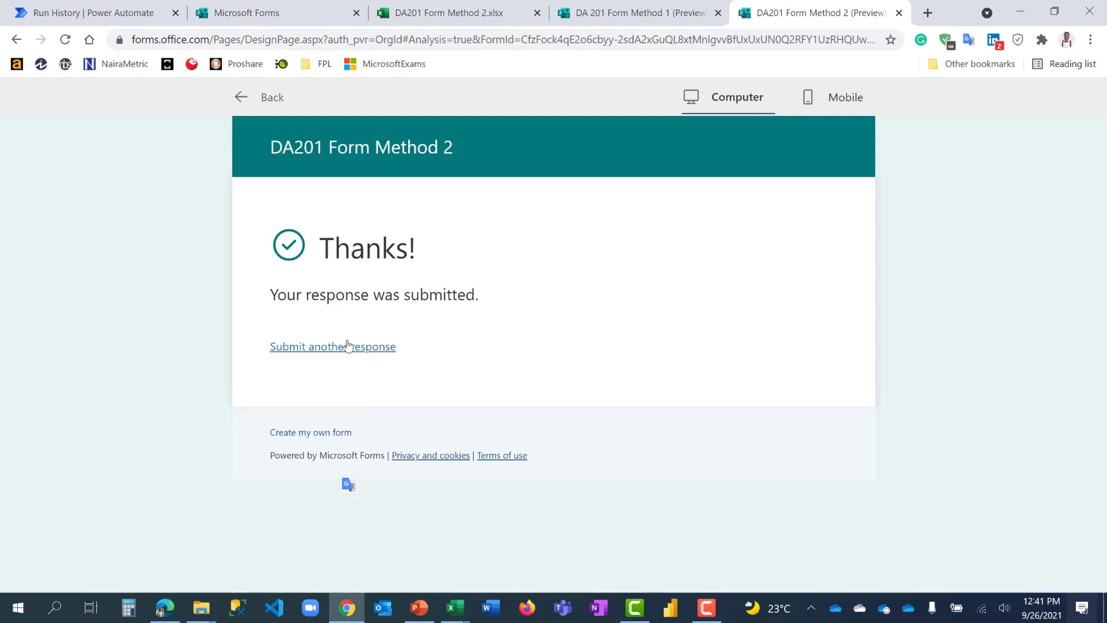
{"action": "left_click", "coordinate": [333, 346]}
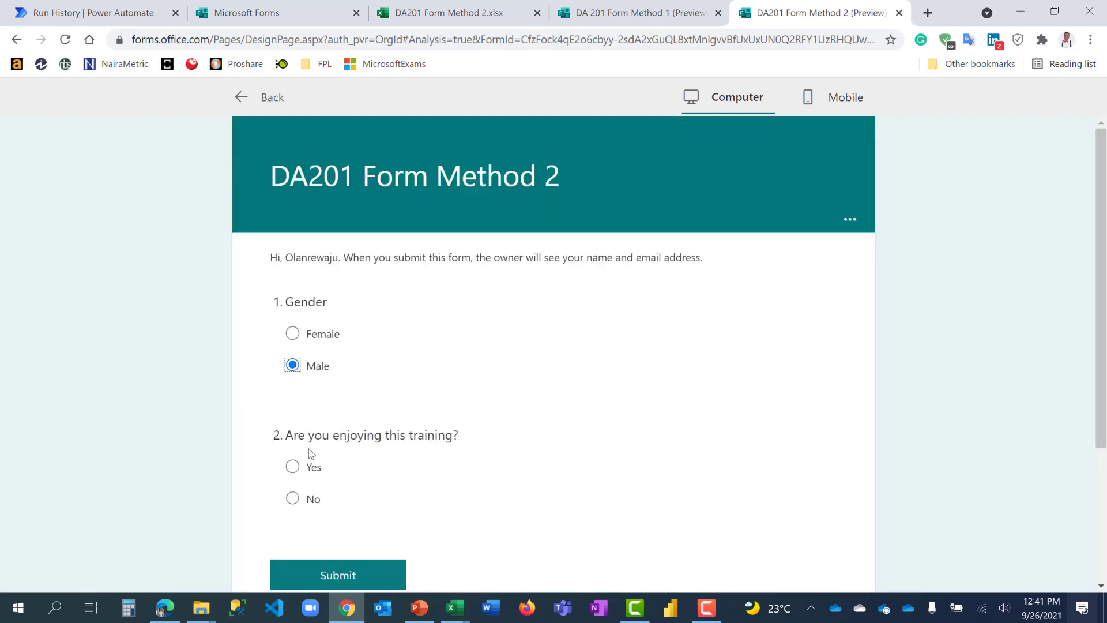
{"action": "left_click", "coordinate": [337, 575]}
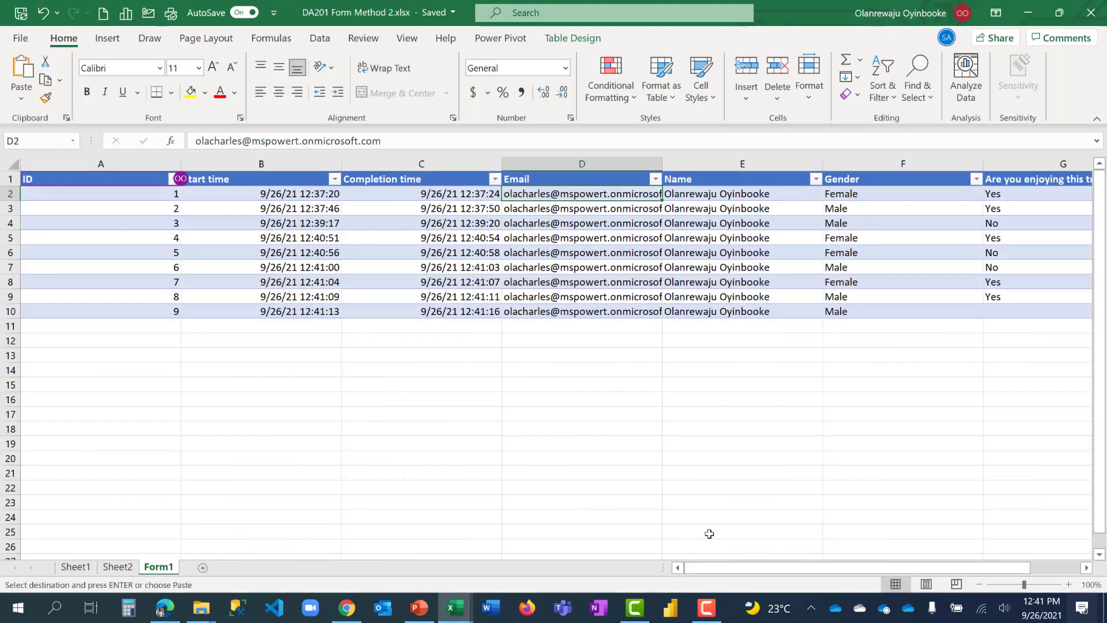
Step: Refresh the Sheet2 pivots to count Female 4, Male 6 and enjoyment No 3, Yes 6
{"action": "scroll", "scroll_direction": "right", "scroll_amount": 3}
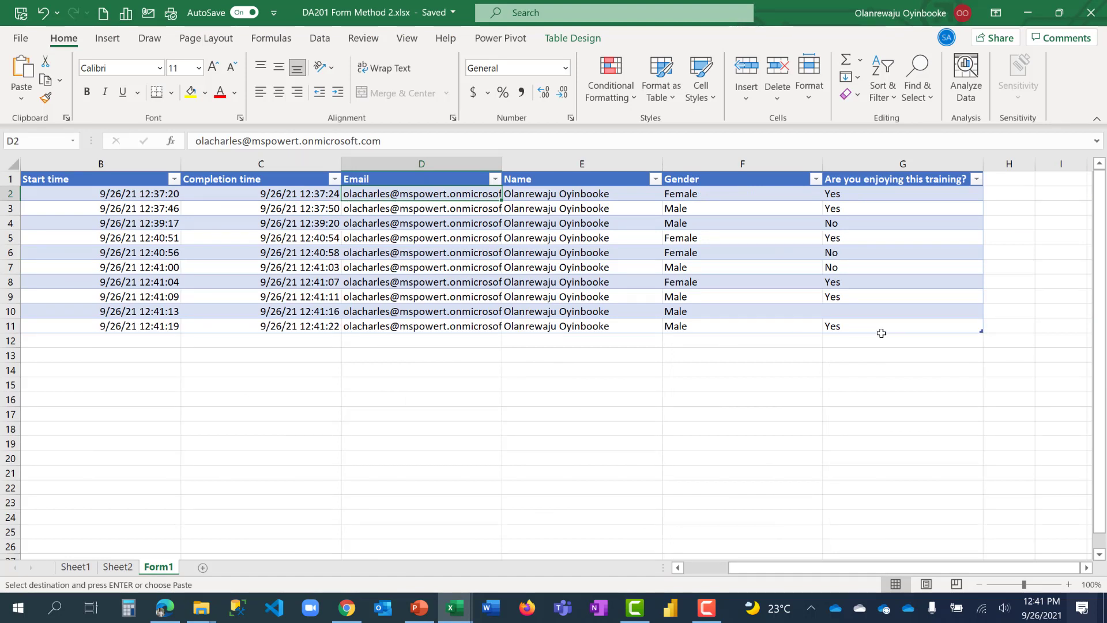
{"action": "mouse_move", "coordinate": [244, 413]}
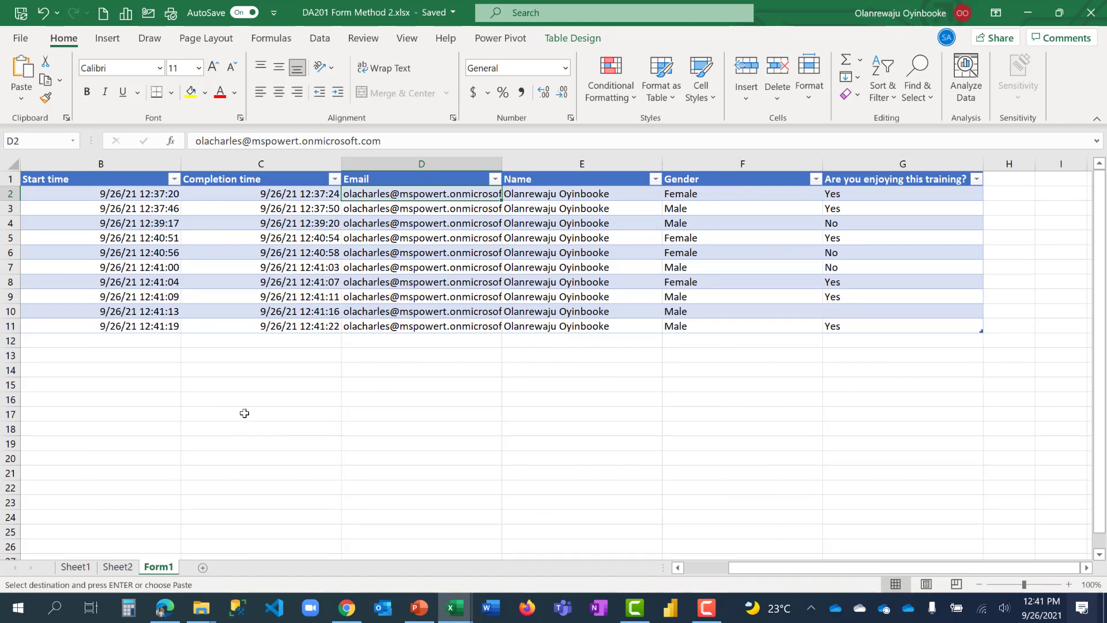
{"action": "left_click", "coordinate": [117, 567]}
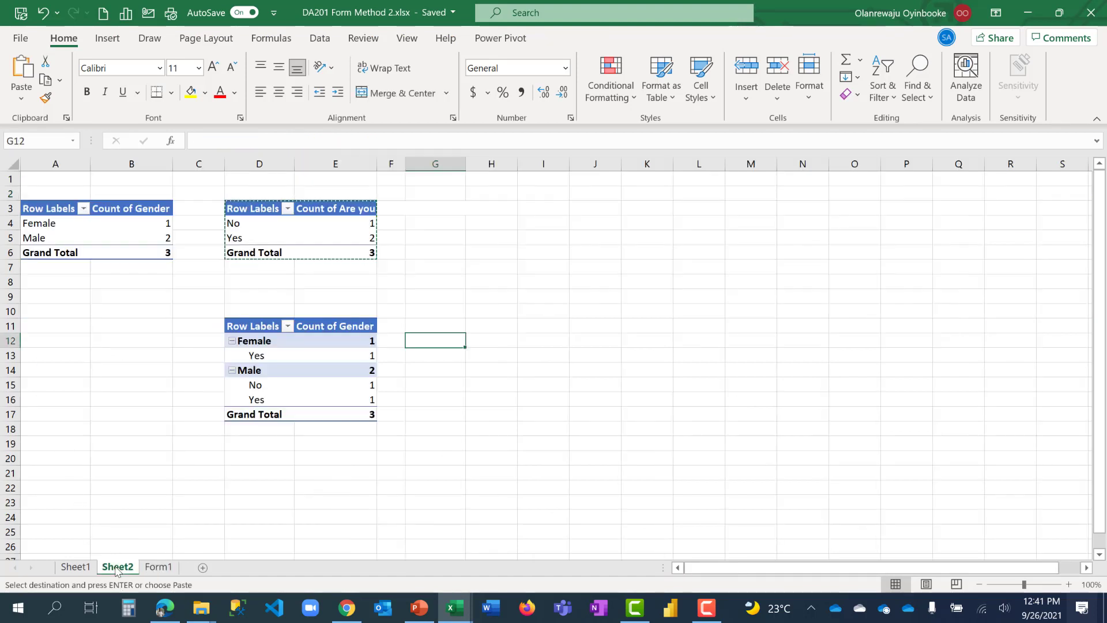
{"action": "left_click", "coordinate": [131, 237]}
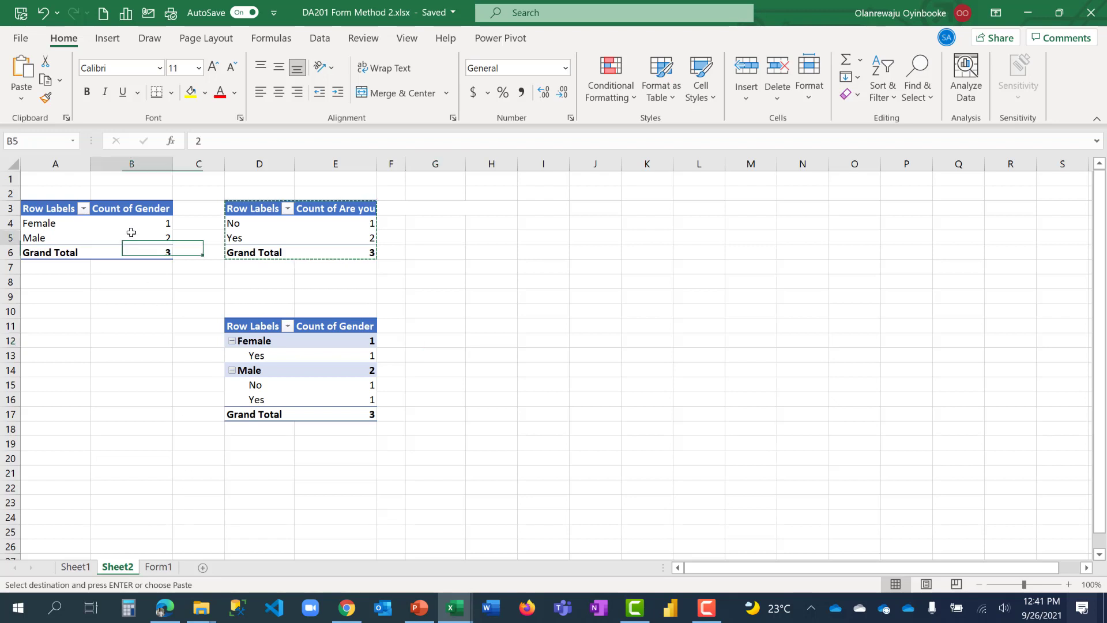
{"action": "left_click", "coordinate": [131, 237]}
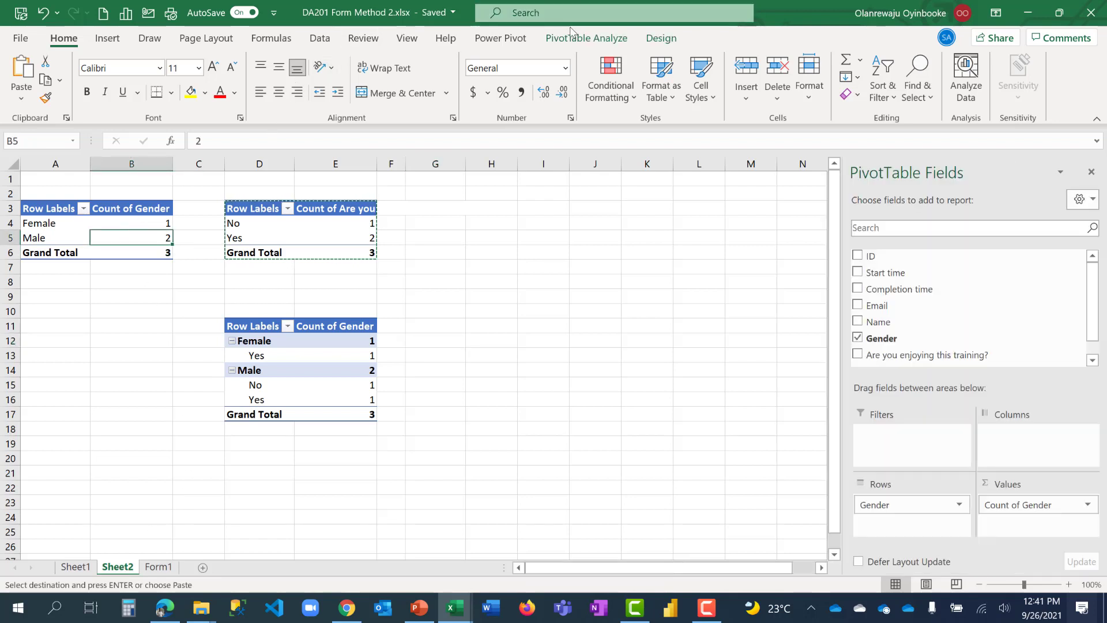
{"action": "left_click", "coordinate": [586, 39]}
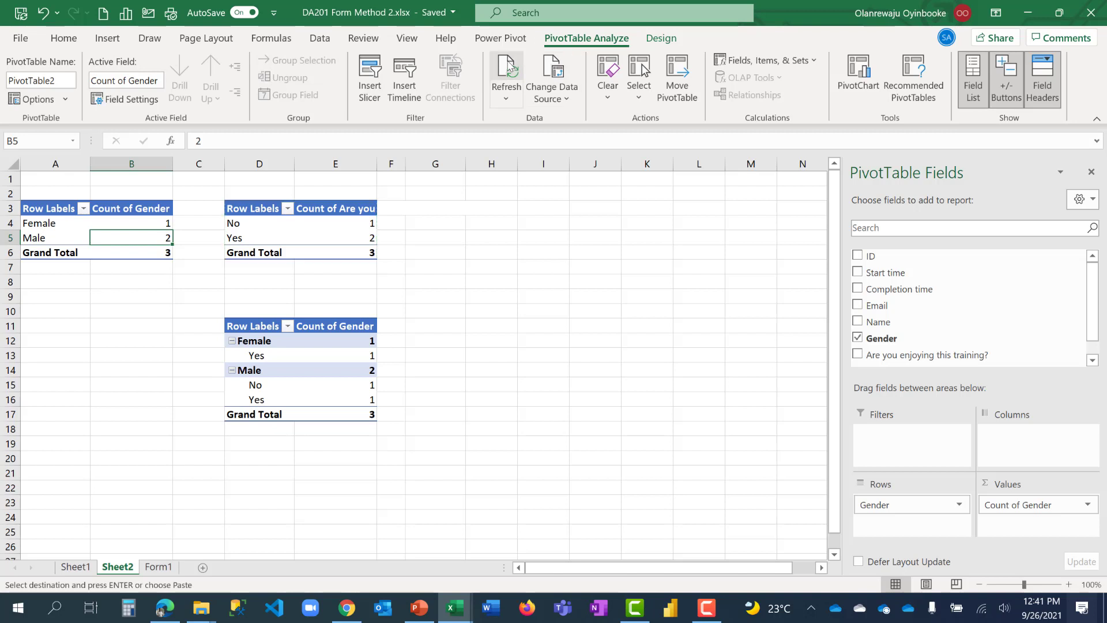
{"action": "left_click", "coordinate": [506, 73]}
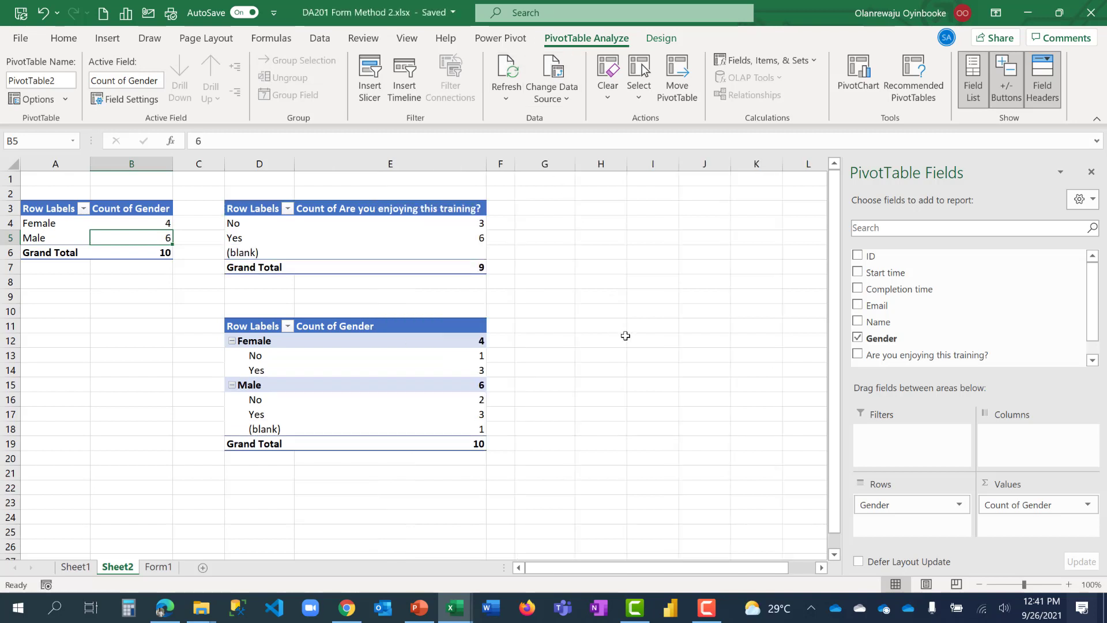
{"action": "mouse_move", "coordinate": [130, 367]}
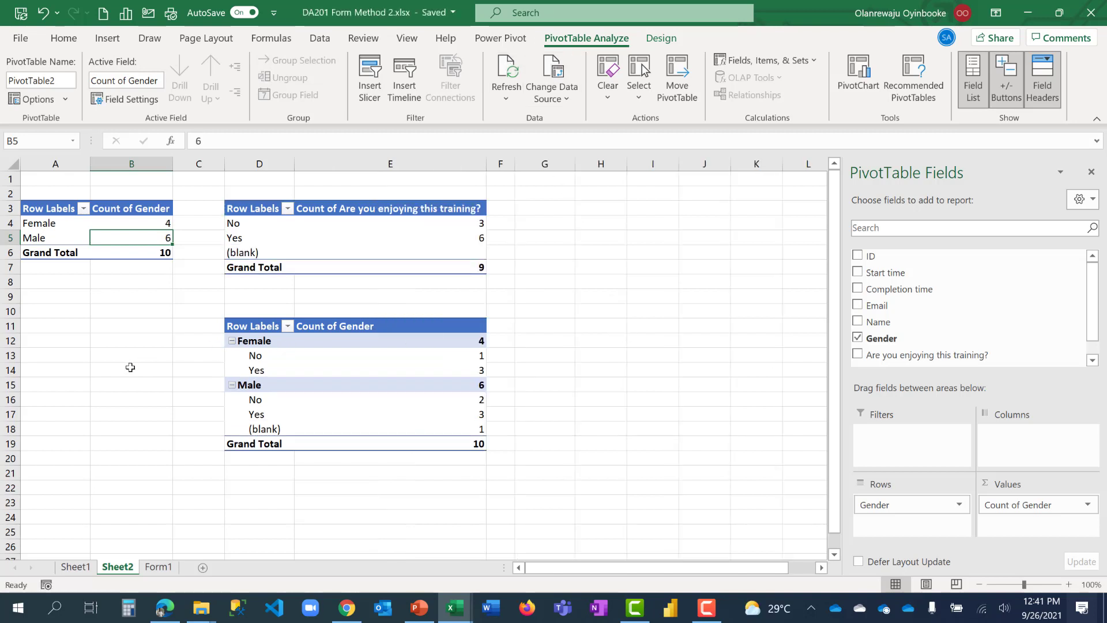
{"action": "left_click", "coordinate": [131, 369]}
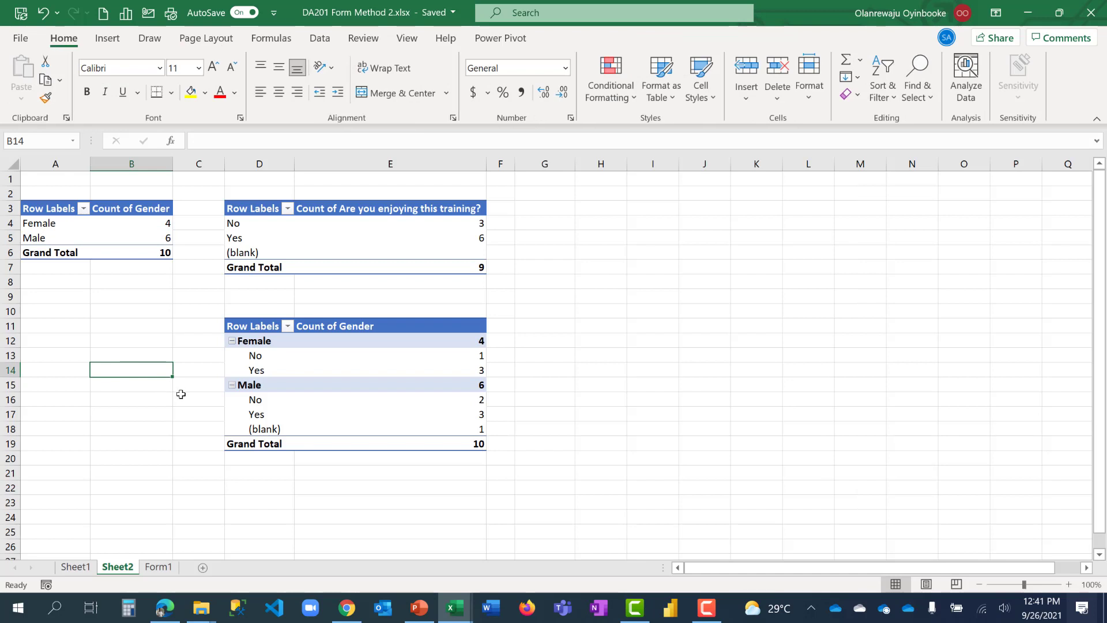
{"action": "mouse_move", "coordinate": [194, 401]}
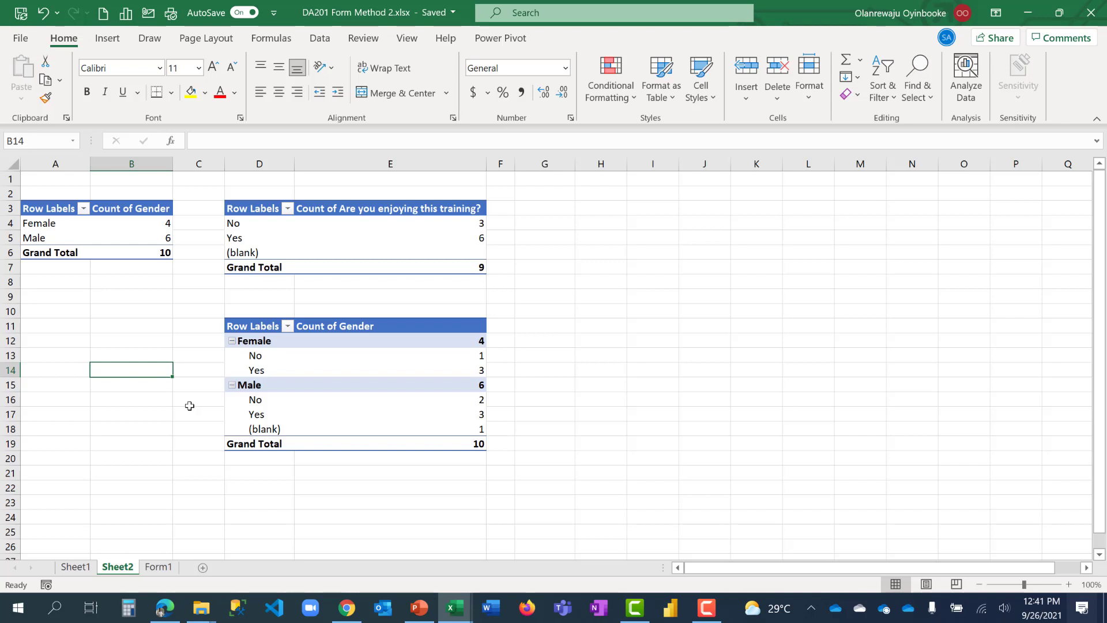
{"action": "mouse_move", "coordinate": [346, 607]}
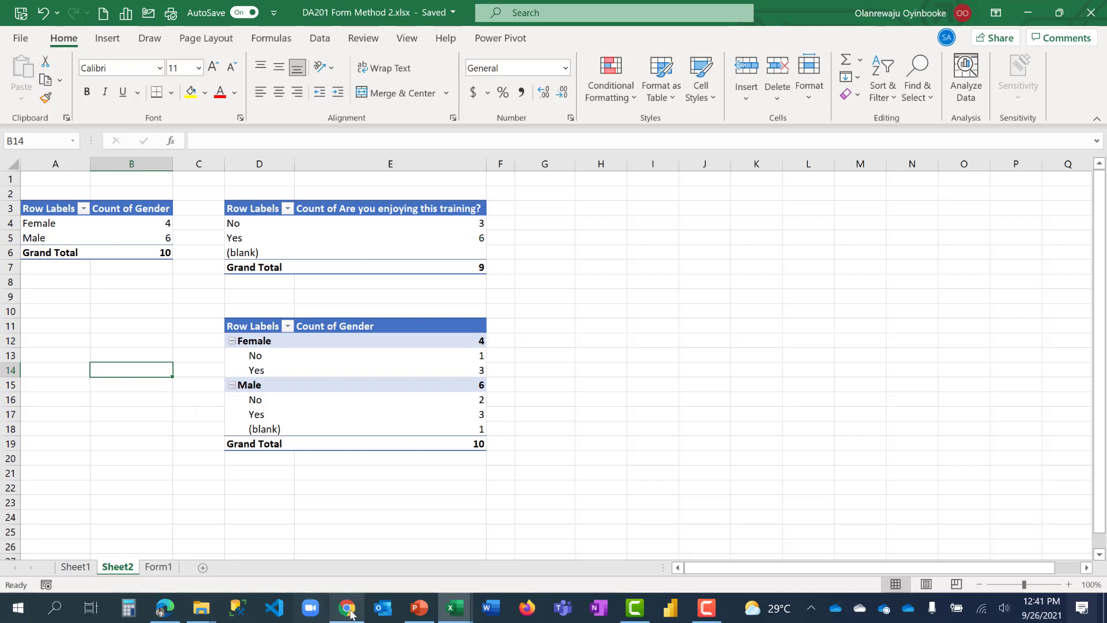
Step: Check DA 201 Form Method 1's responses, then return to the DA201 Form Method 2 preview
{"action": "left_click", "coordinate": [346, 607]}
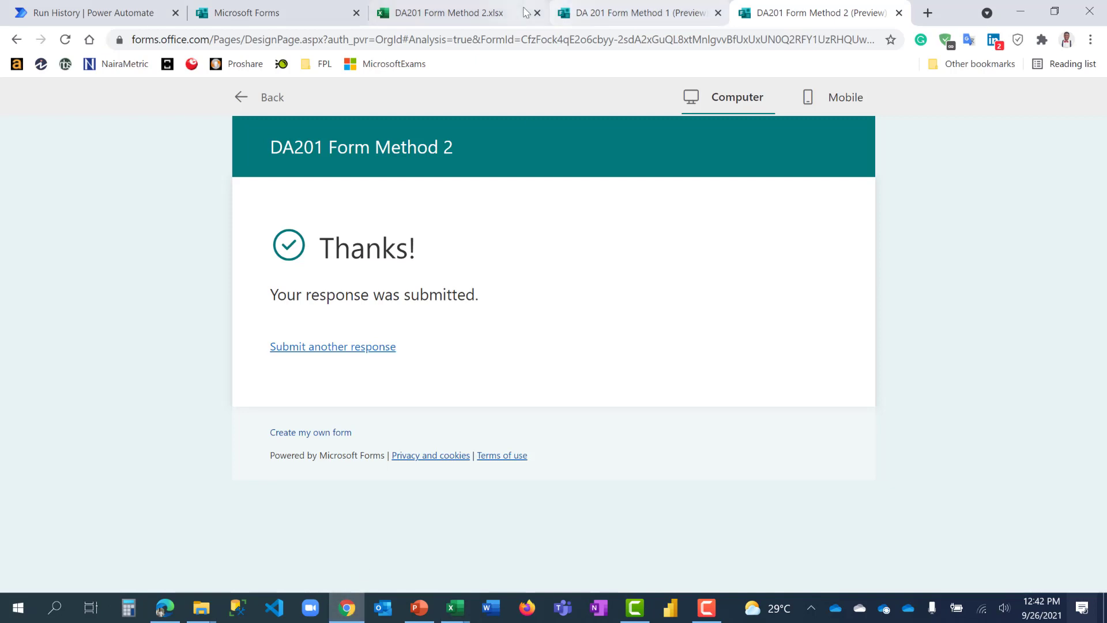
{"action": "left_click", "coordinate": [635, 13]}
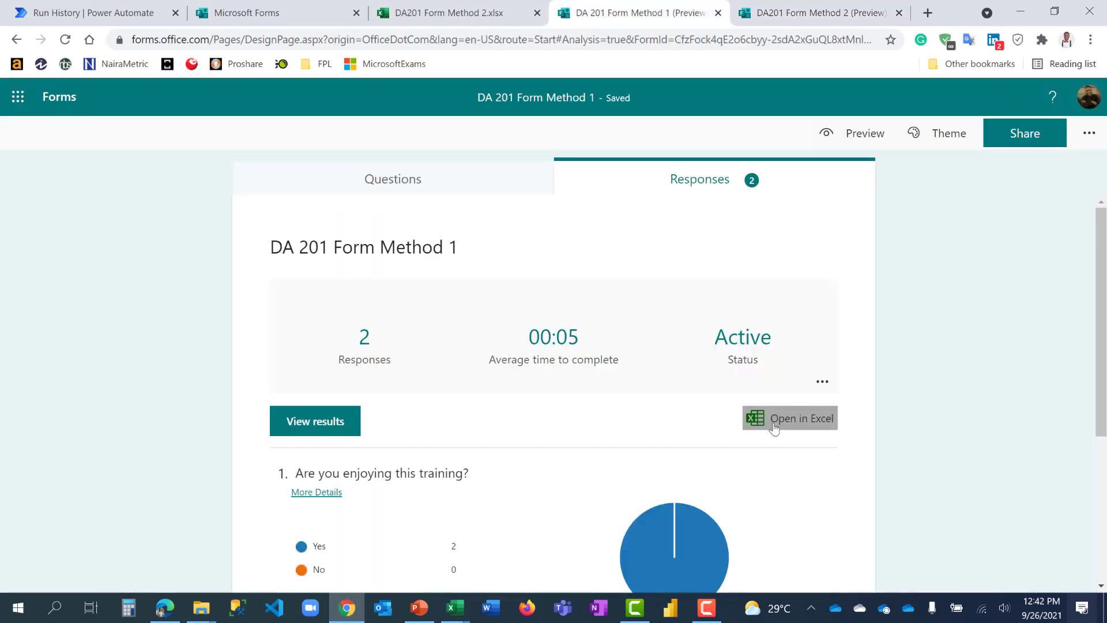
{"action": "mouse_move", "coordinate": [789, 418]}
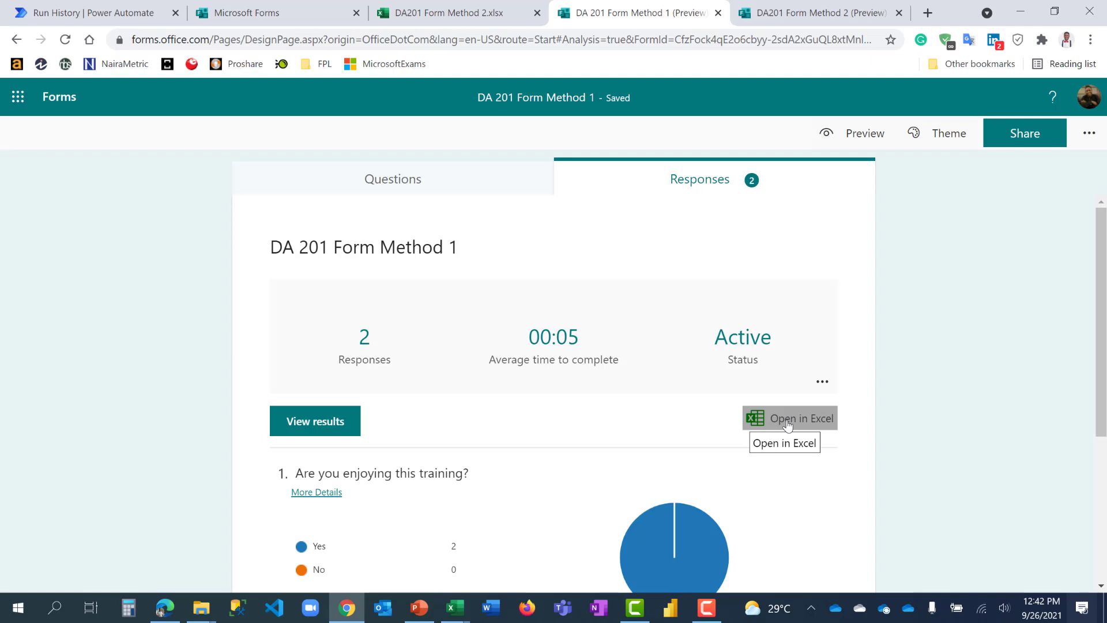
{"action": "mouse_move", "coordinate": [897, 404]}
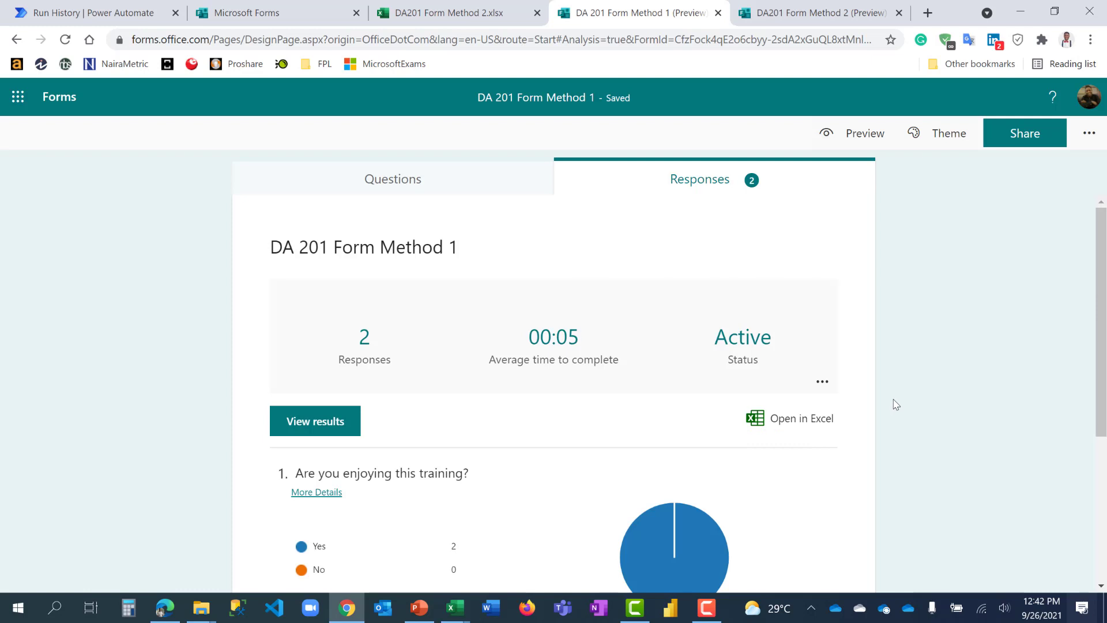
{"action": "left_click", "coordinate": [812, 13]}
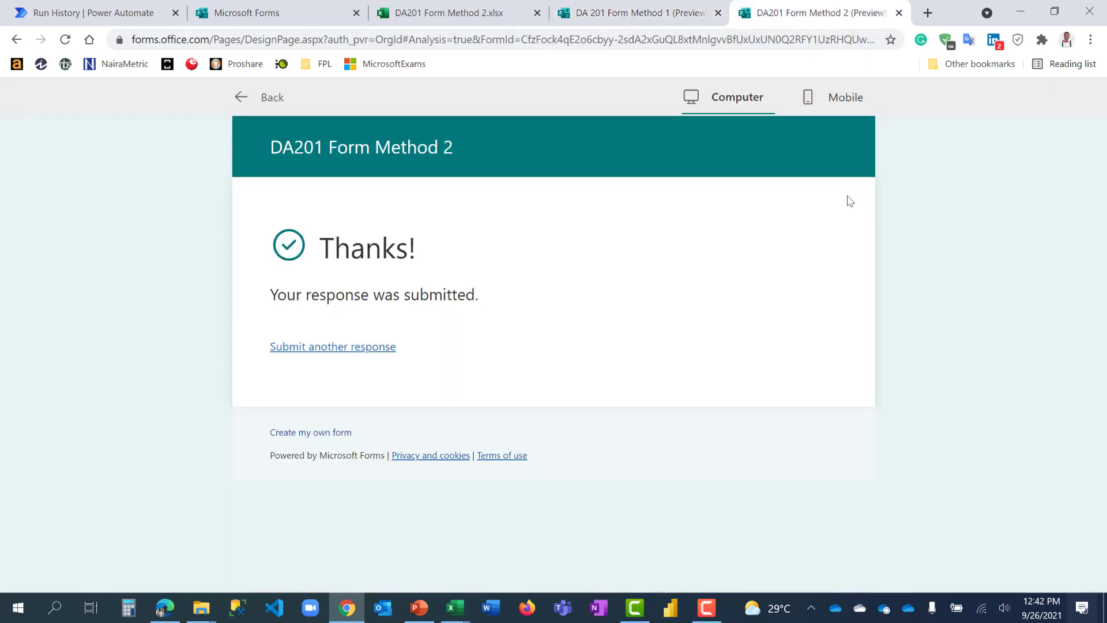
{"action": "mouse_move", "coordinate": [457, 12]}
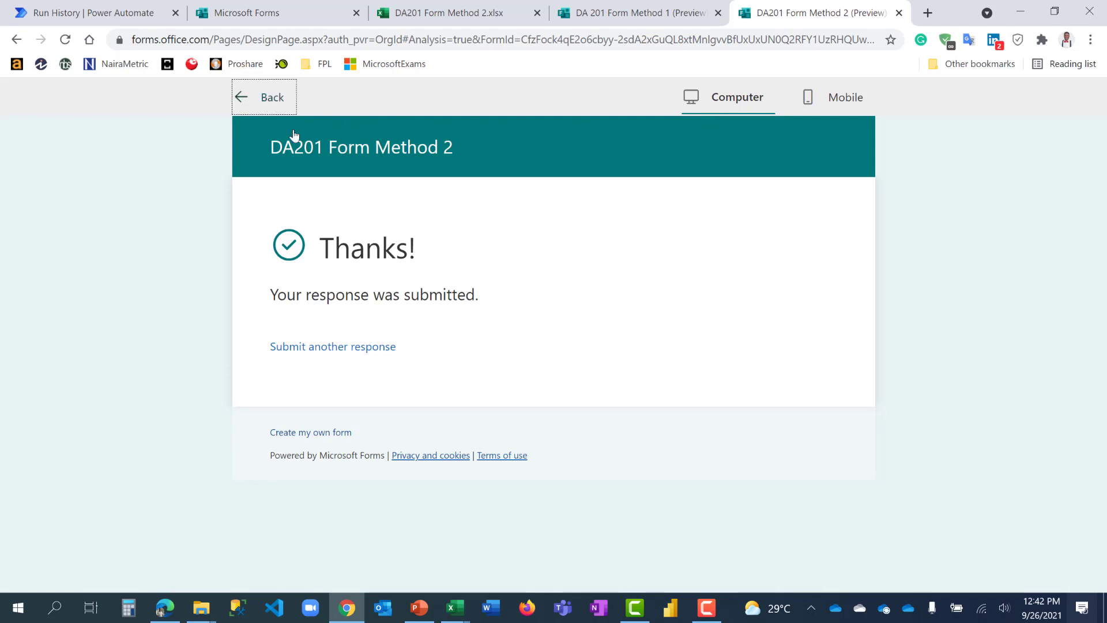
Step: Leave the preview to see the 10-response summary: Female 4, Male 6
{"action": "left_click", "coordinate": [264, 97]}
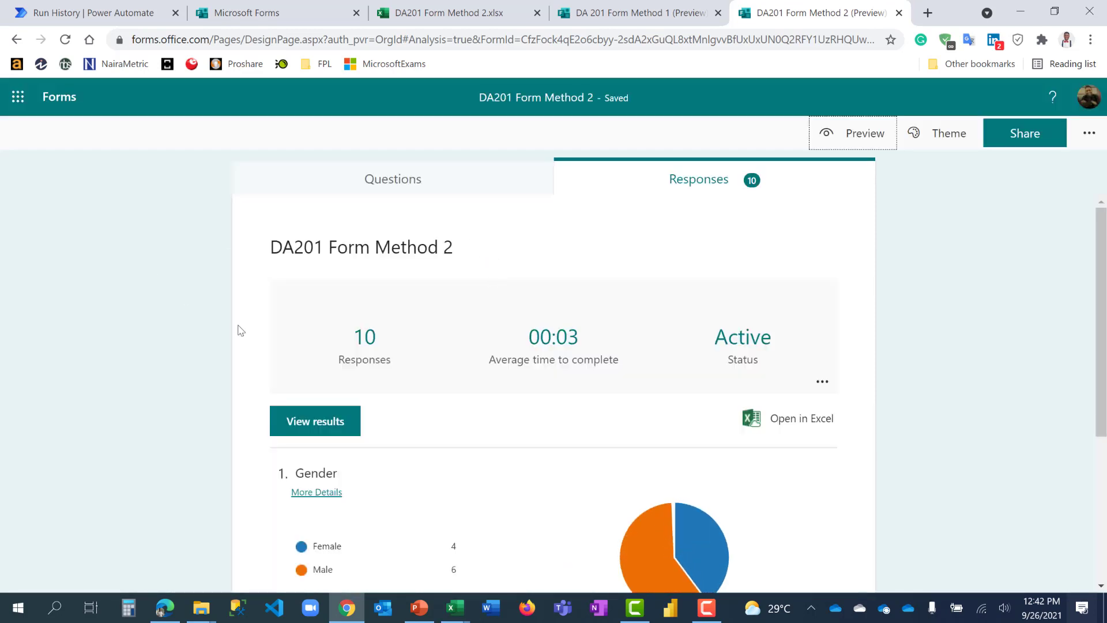
{"action": "mouse_move", "coordinate": [248, 331]}
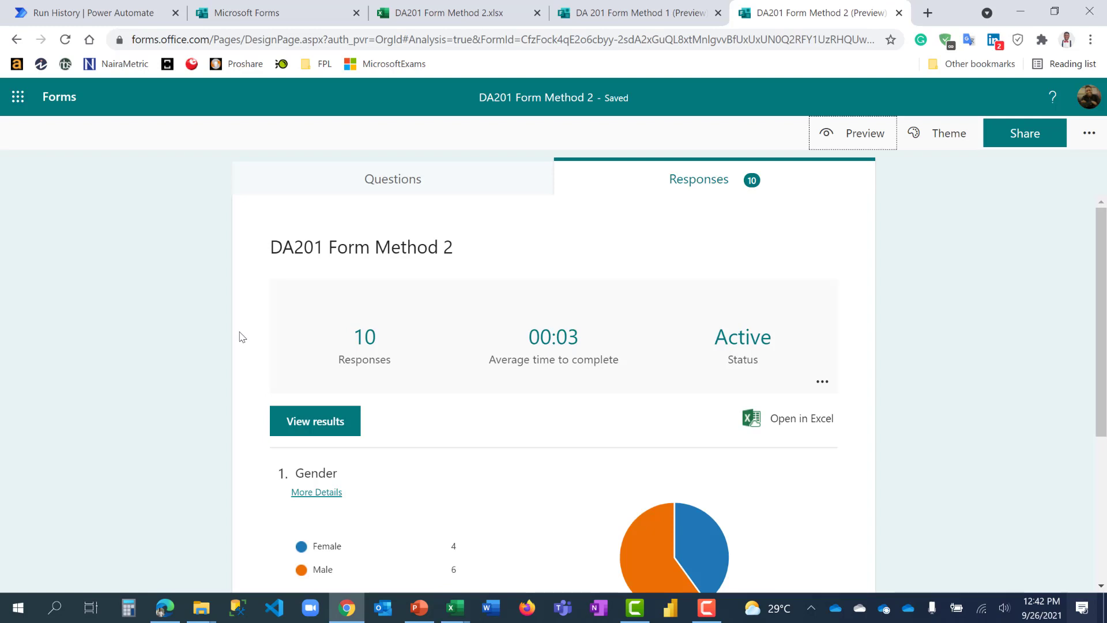
{"action": "mouse_move", "coordinate": [237, 342]}
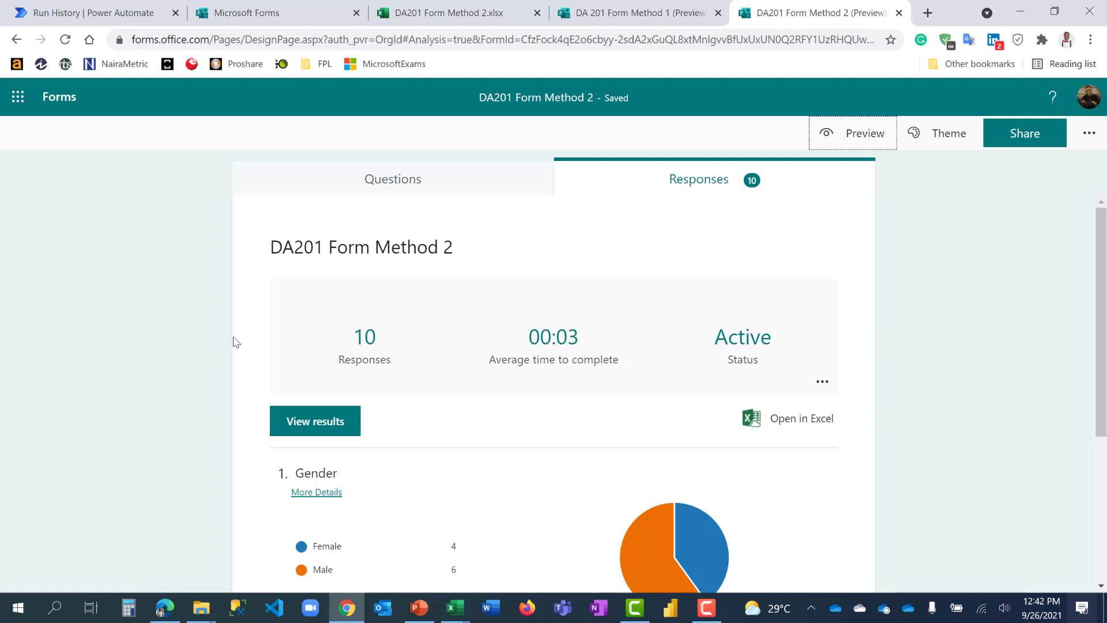